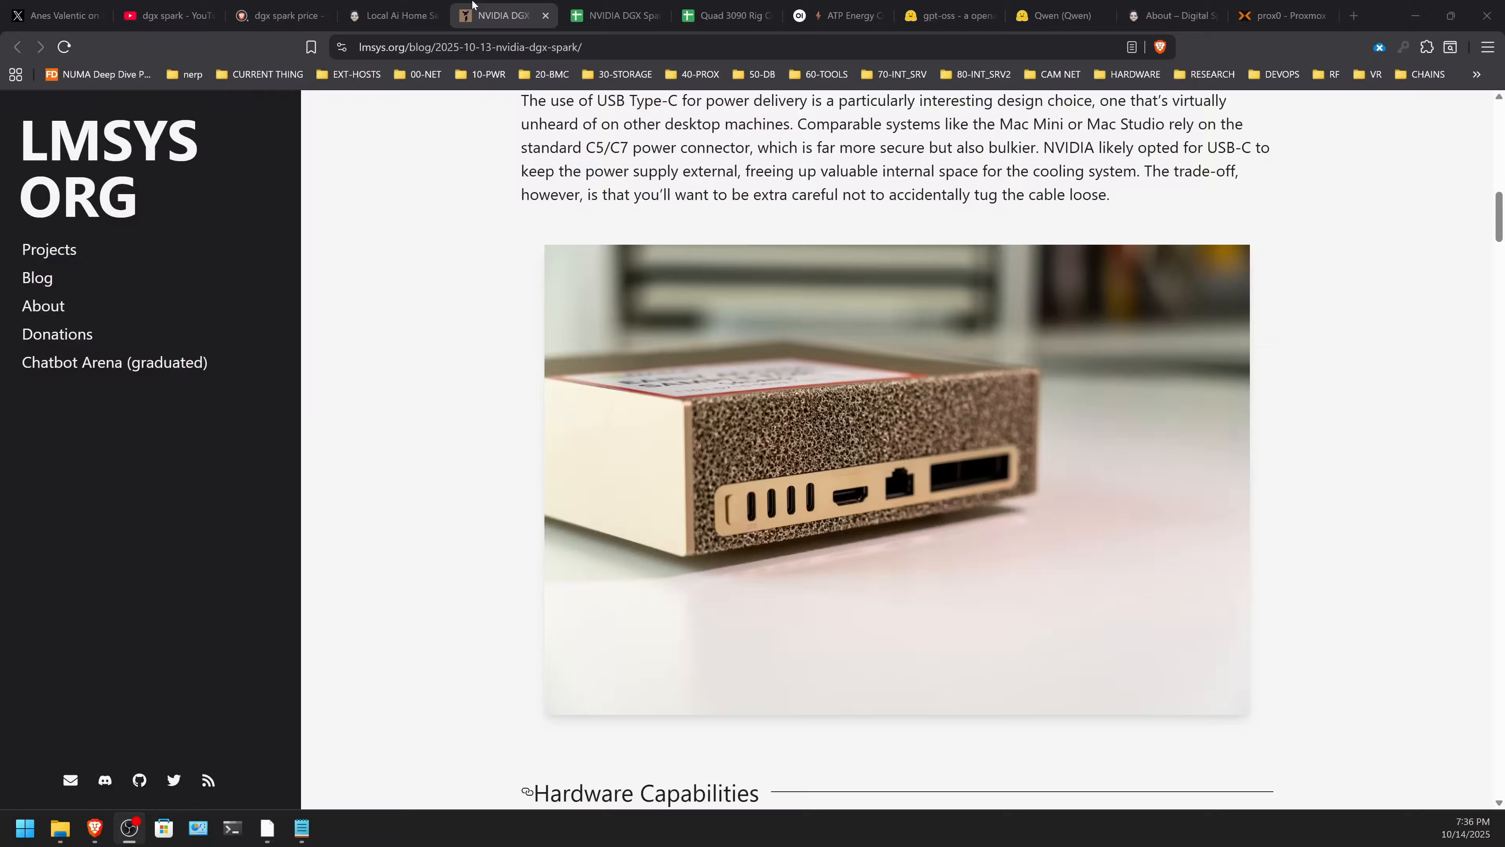
- Review the DGX Spark benchmarks sheet before checking the $3,999 price search
left_click(613, 15)
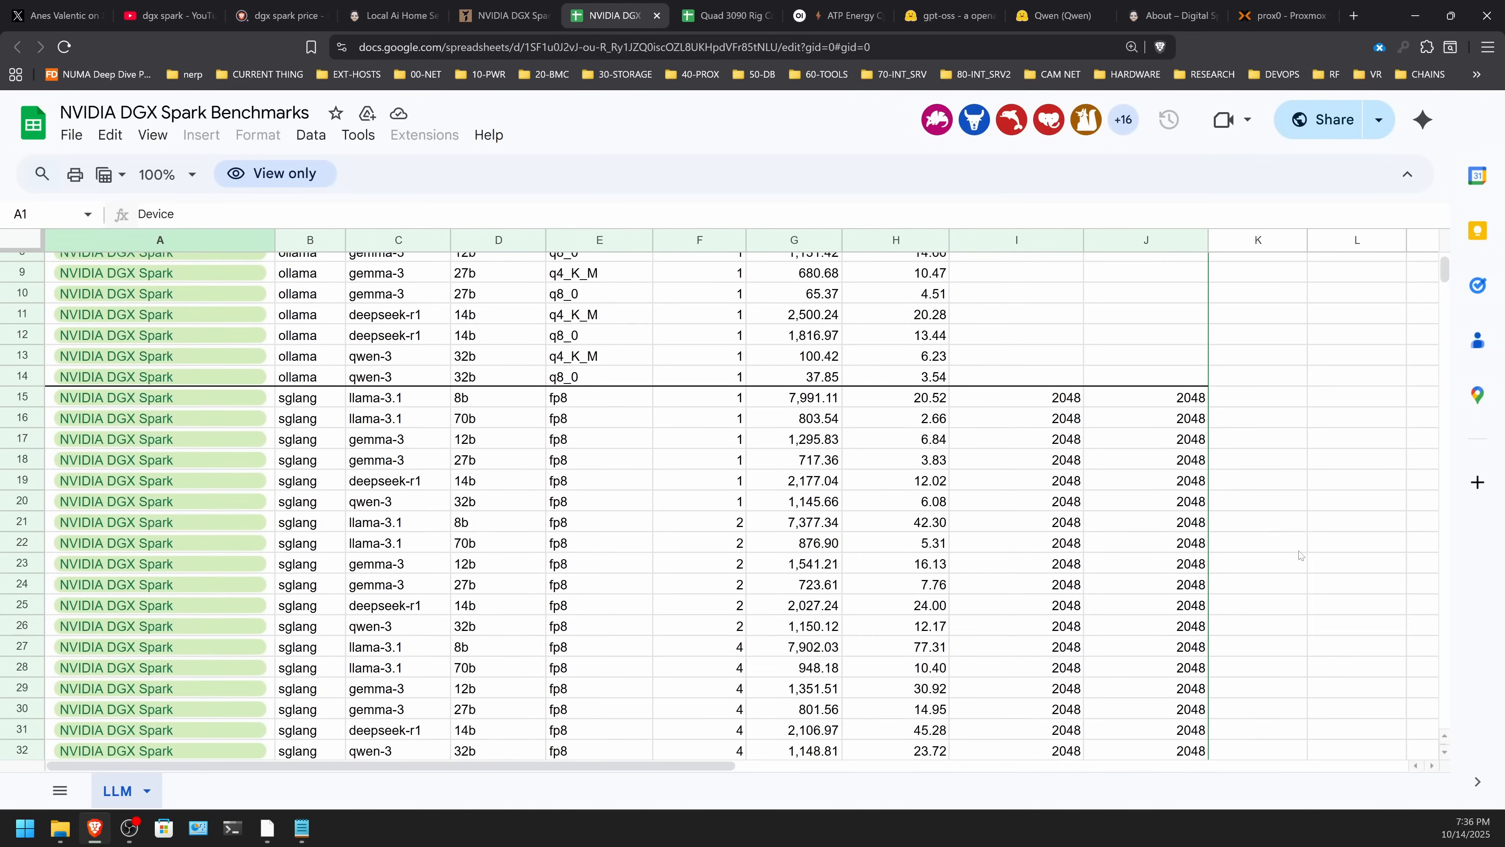
scroll("down", 3)
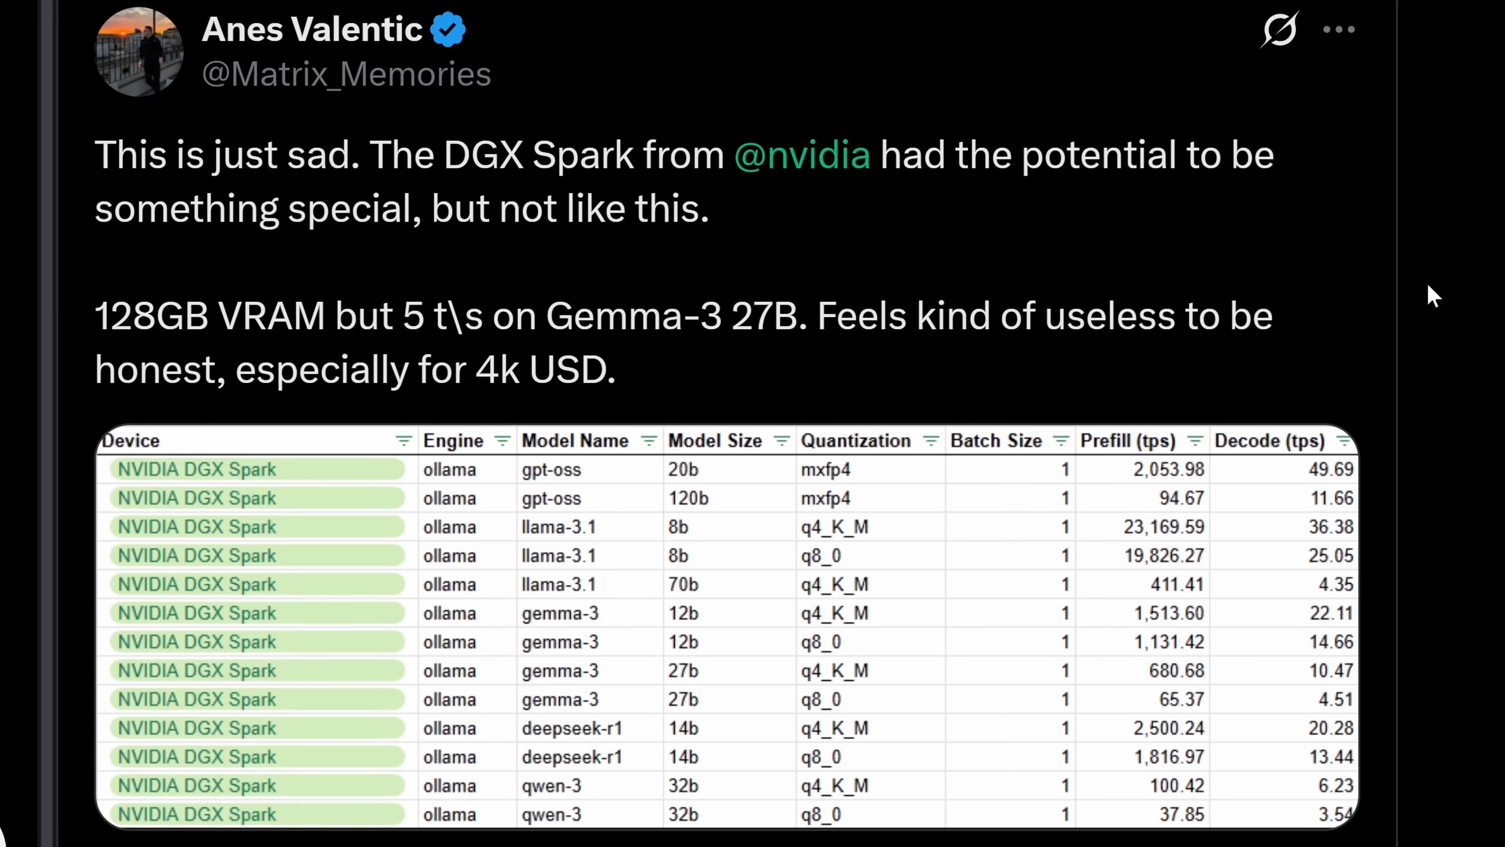
mouse_move(1395, 275)
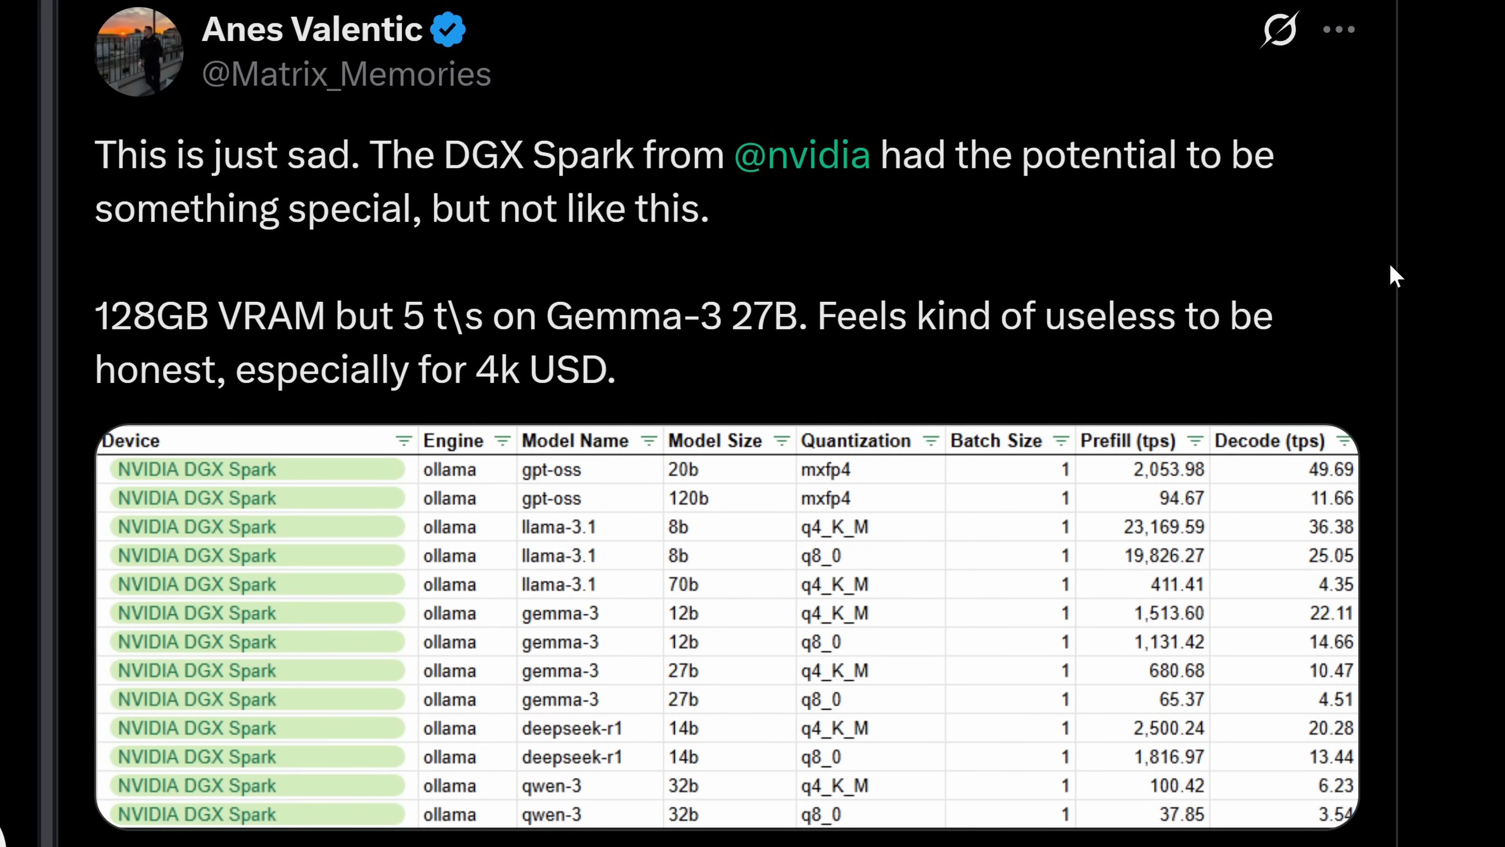
mouse_move(1398, 322)
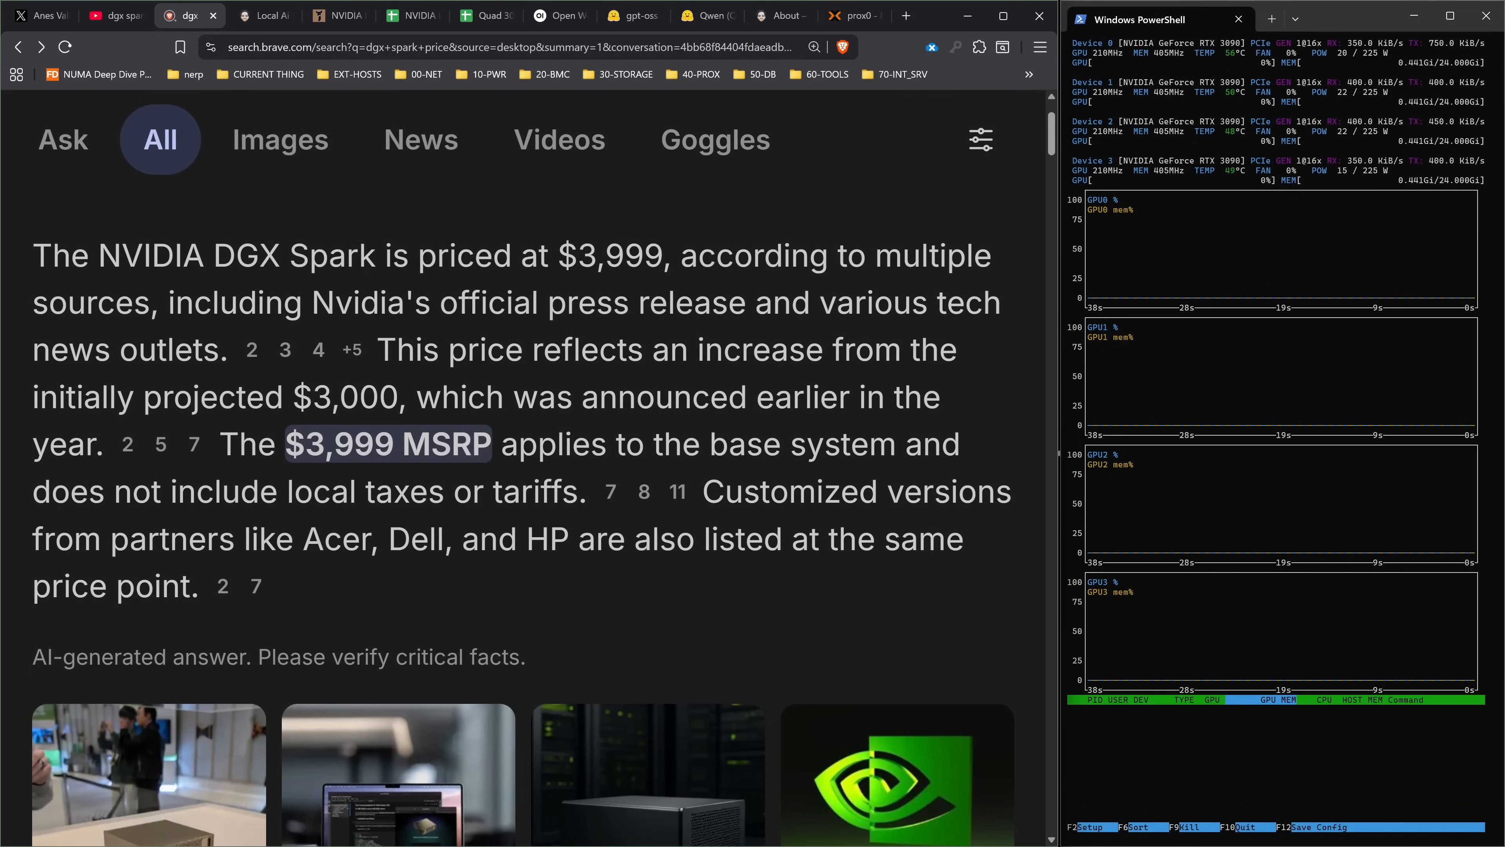
- Move from the LMSYS DGX Spark review to the Quad 3090 Rig Comparison sheet
left_click(411, 16)
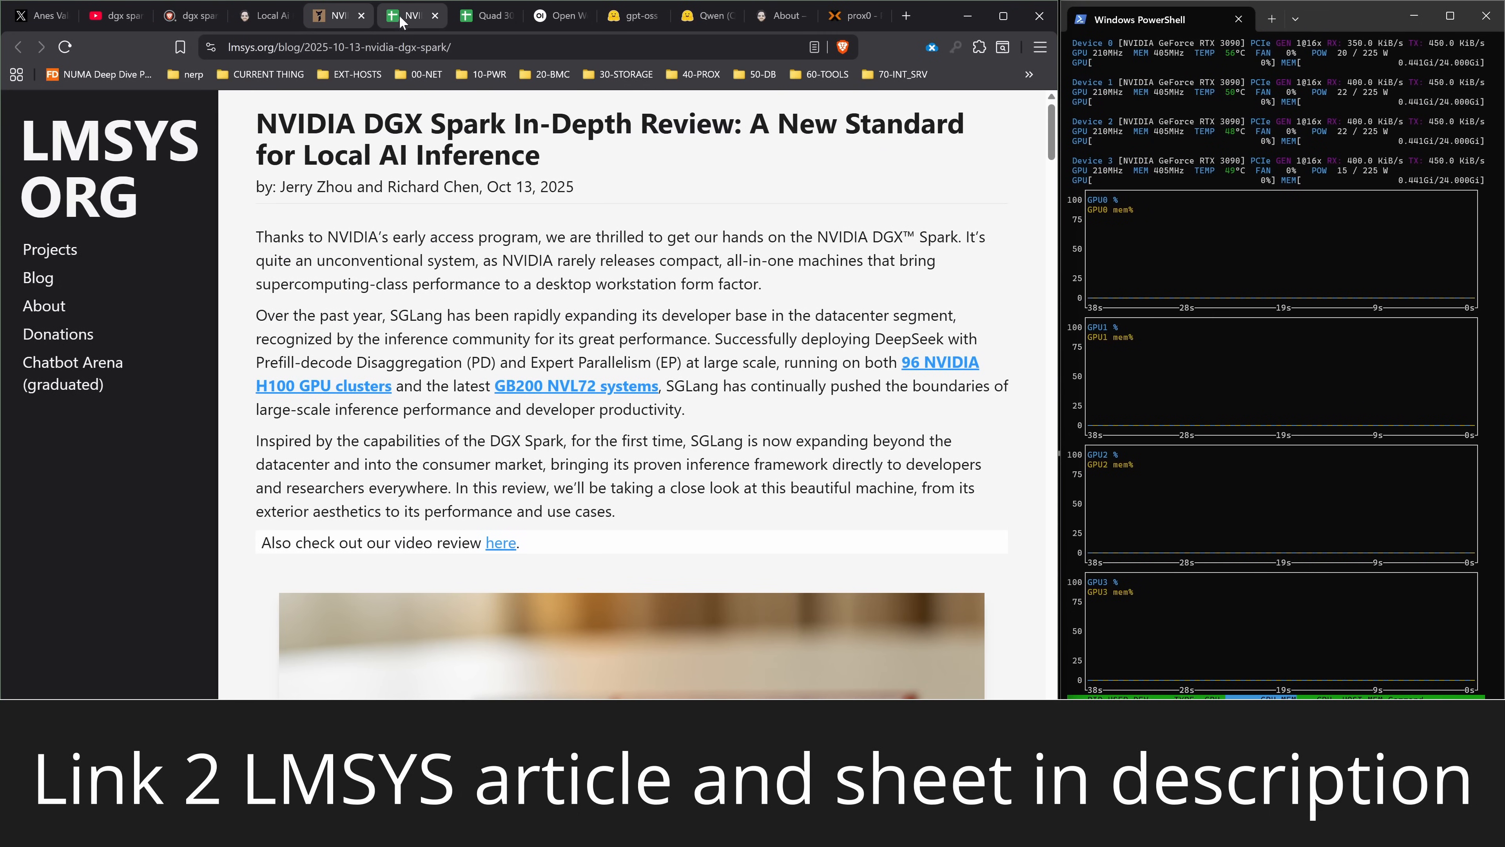
left_click(412, 16)
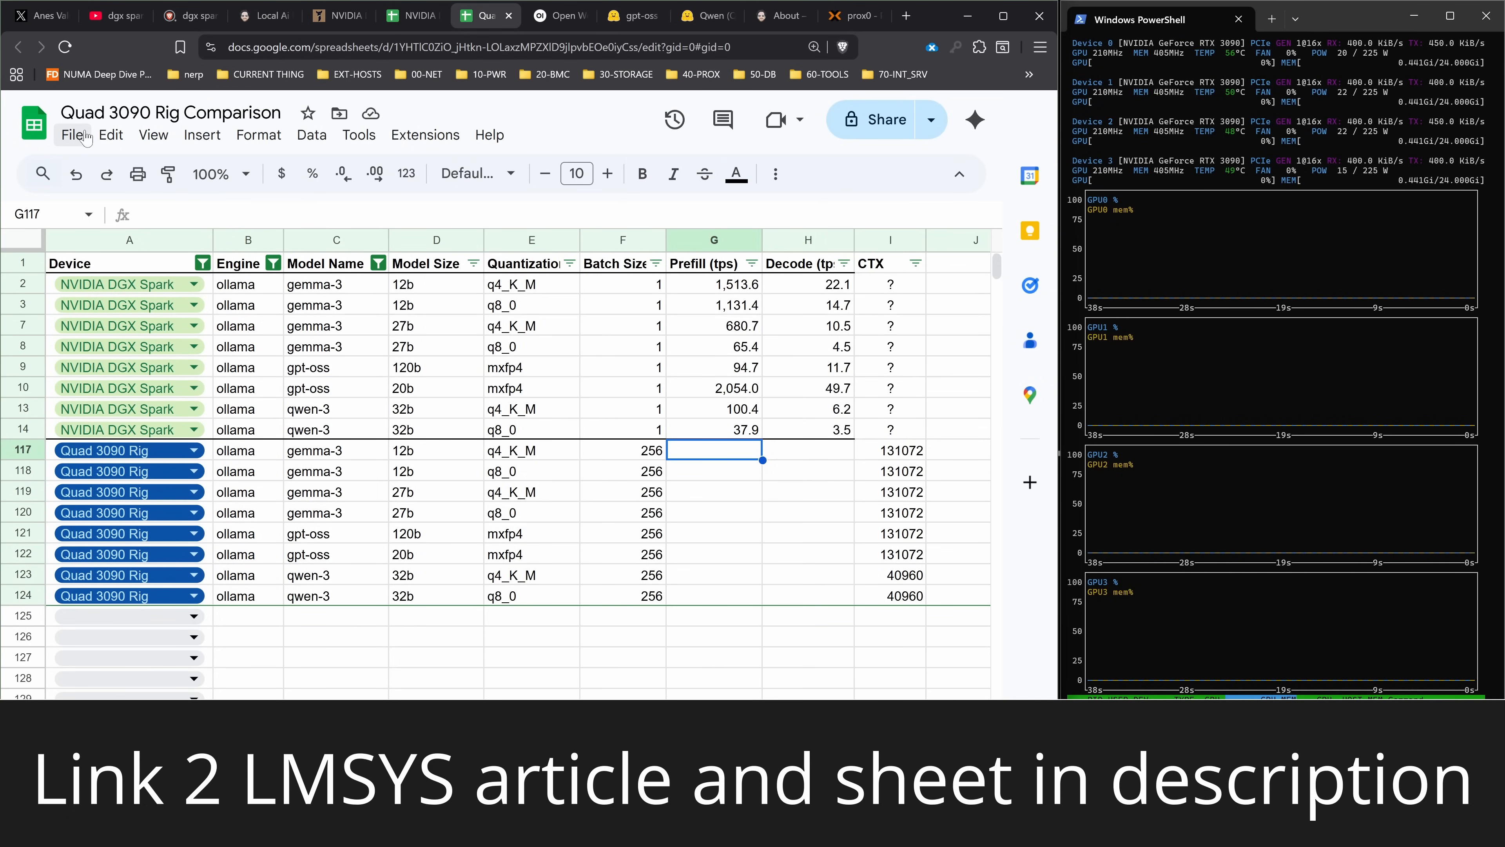
left_click(259, 16)
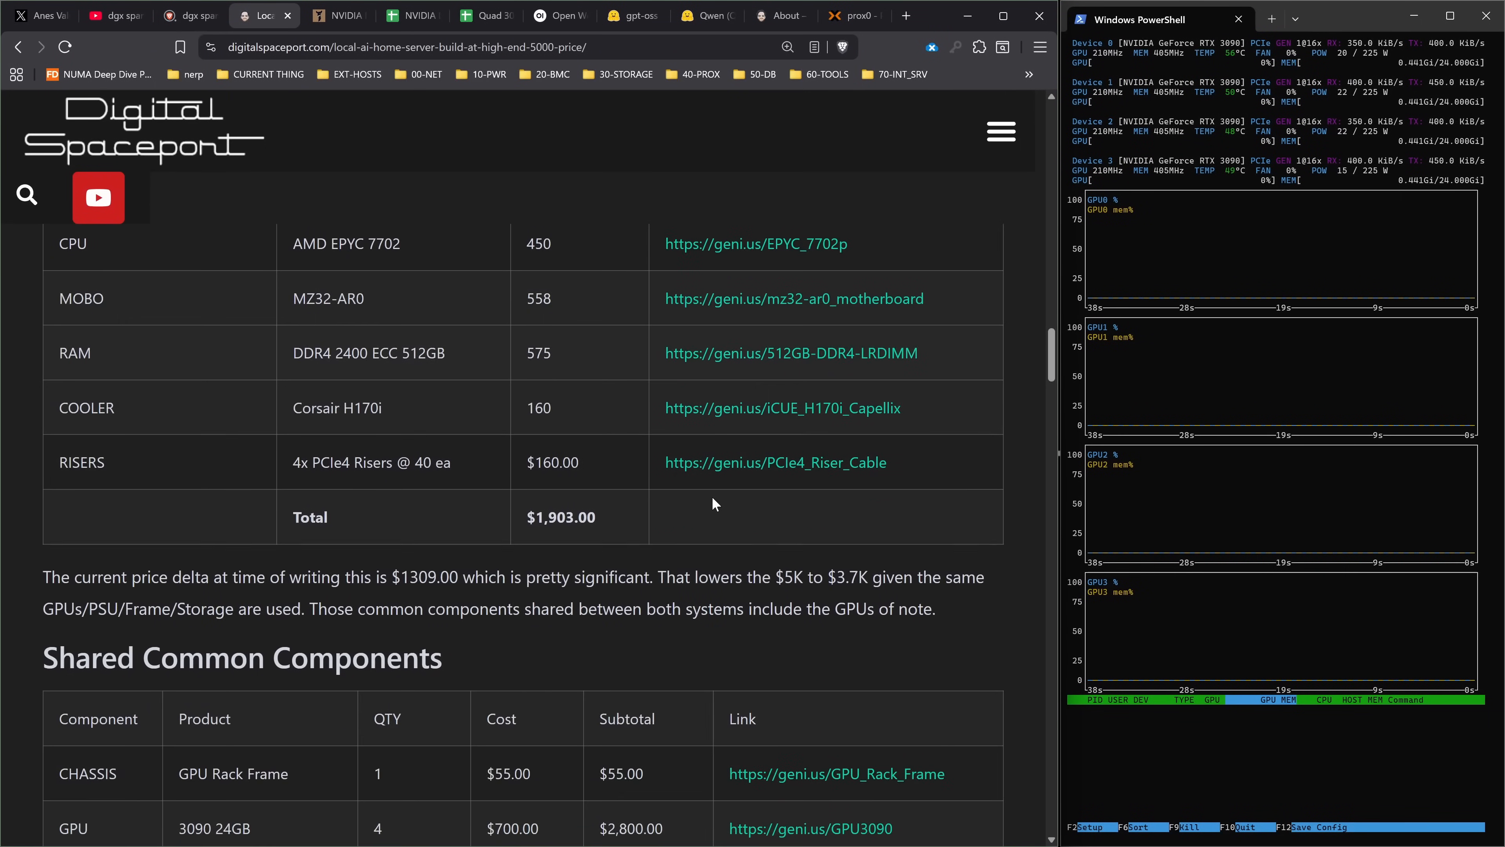
- Read the quad 3090 build's $3,827–$5,136 price range, then return to the comparison sheet
scroll("down", 3)
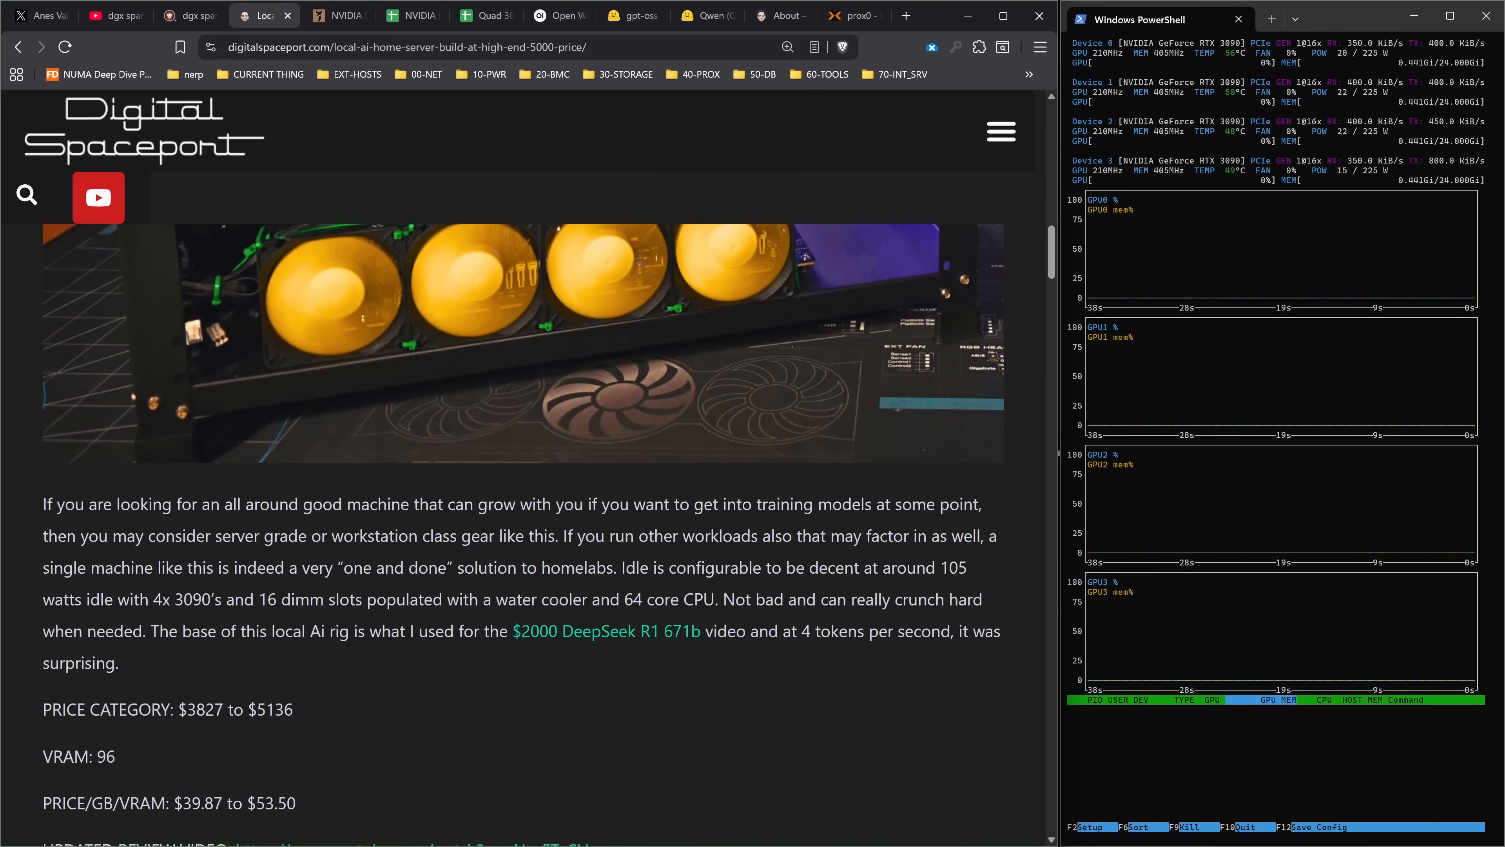
scroll("down", 3)
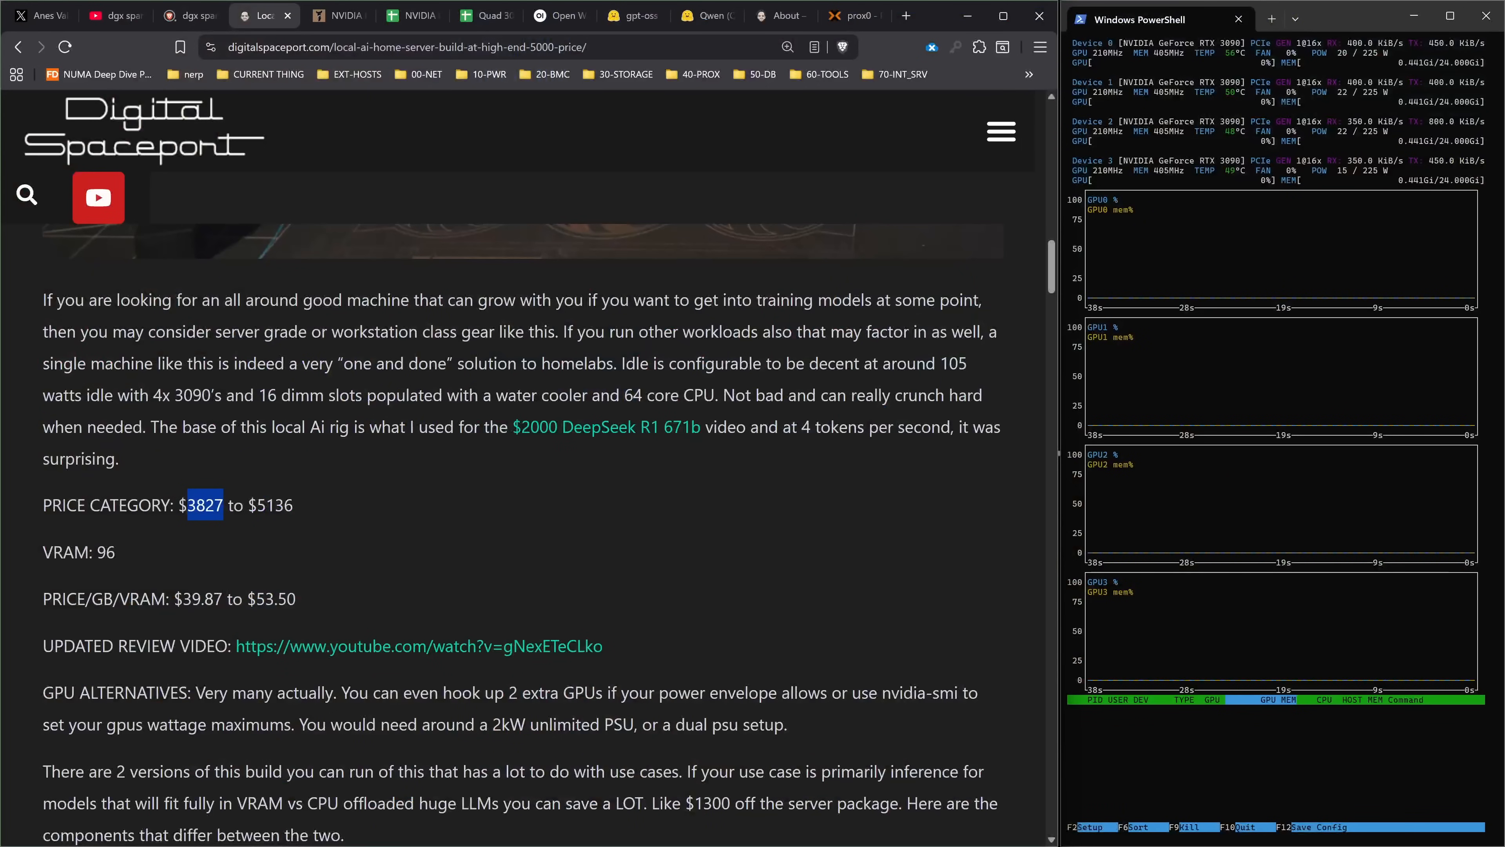
mouse_move(653, 525)
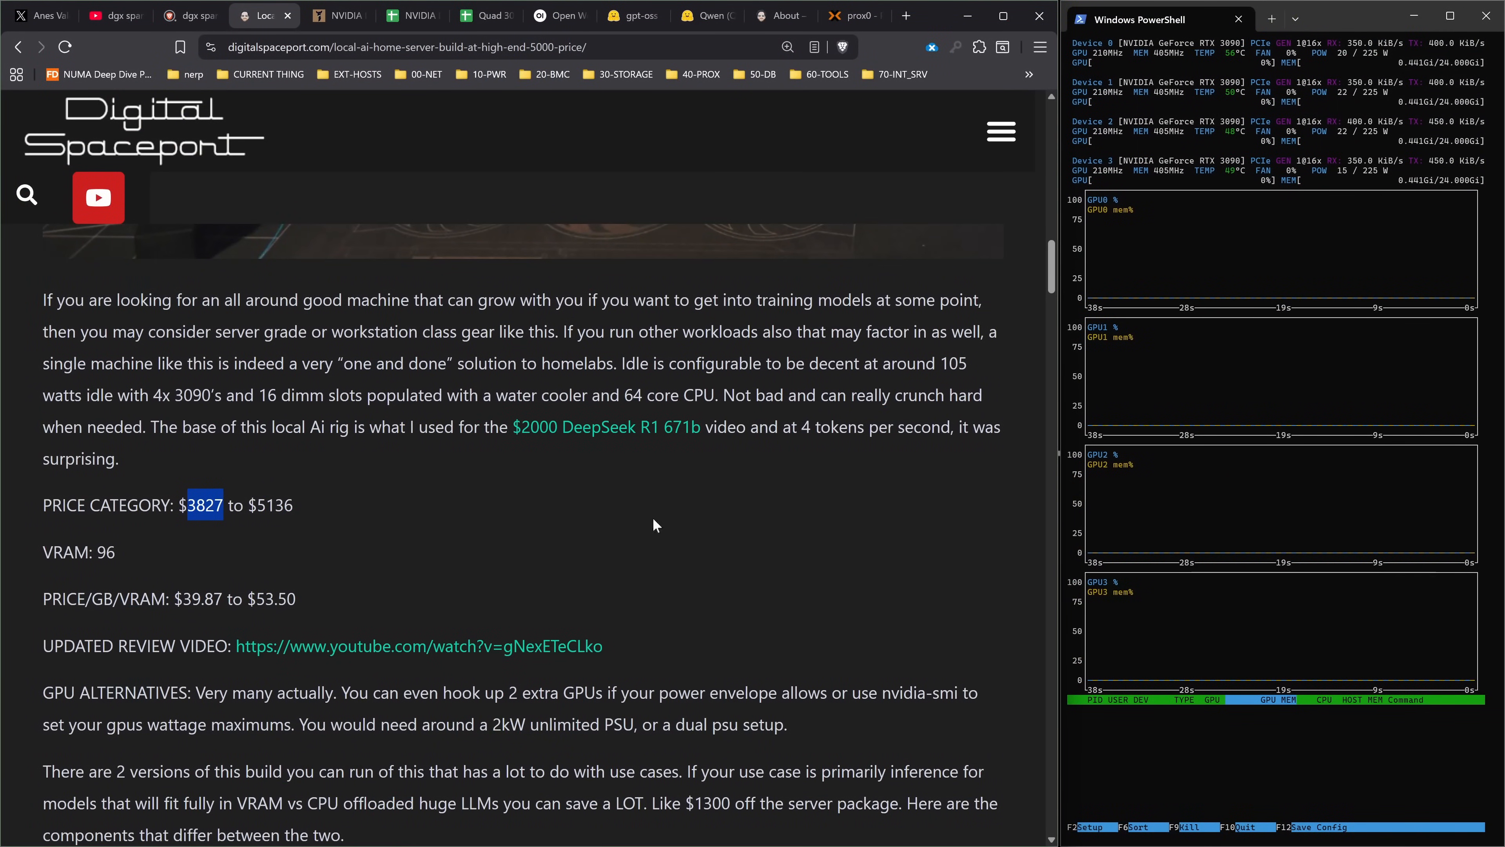
scroll("down", 3)
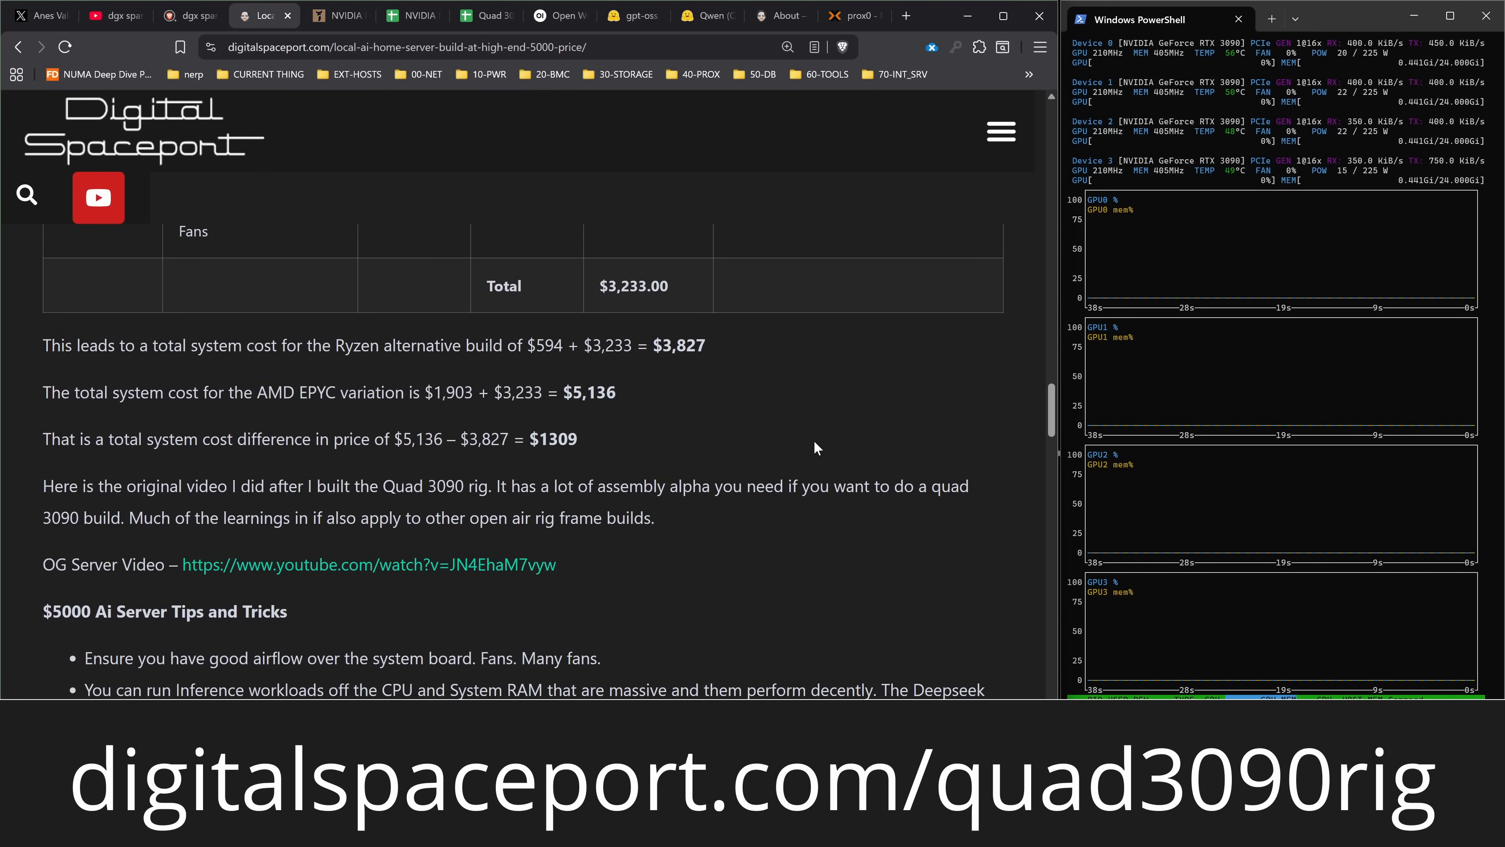
left_click(485, 16)
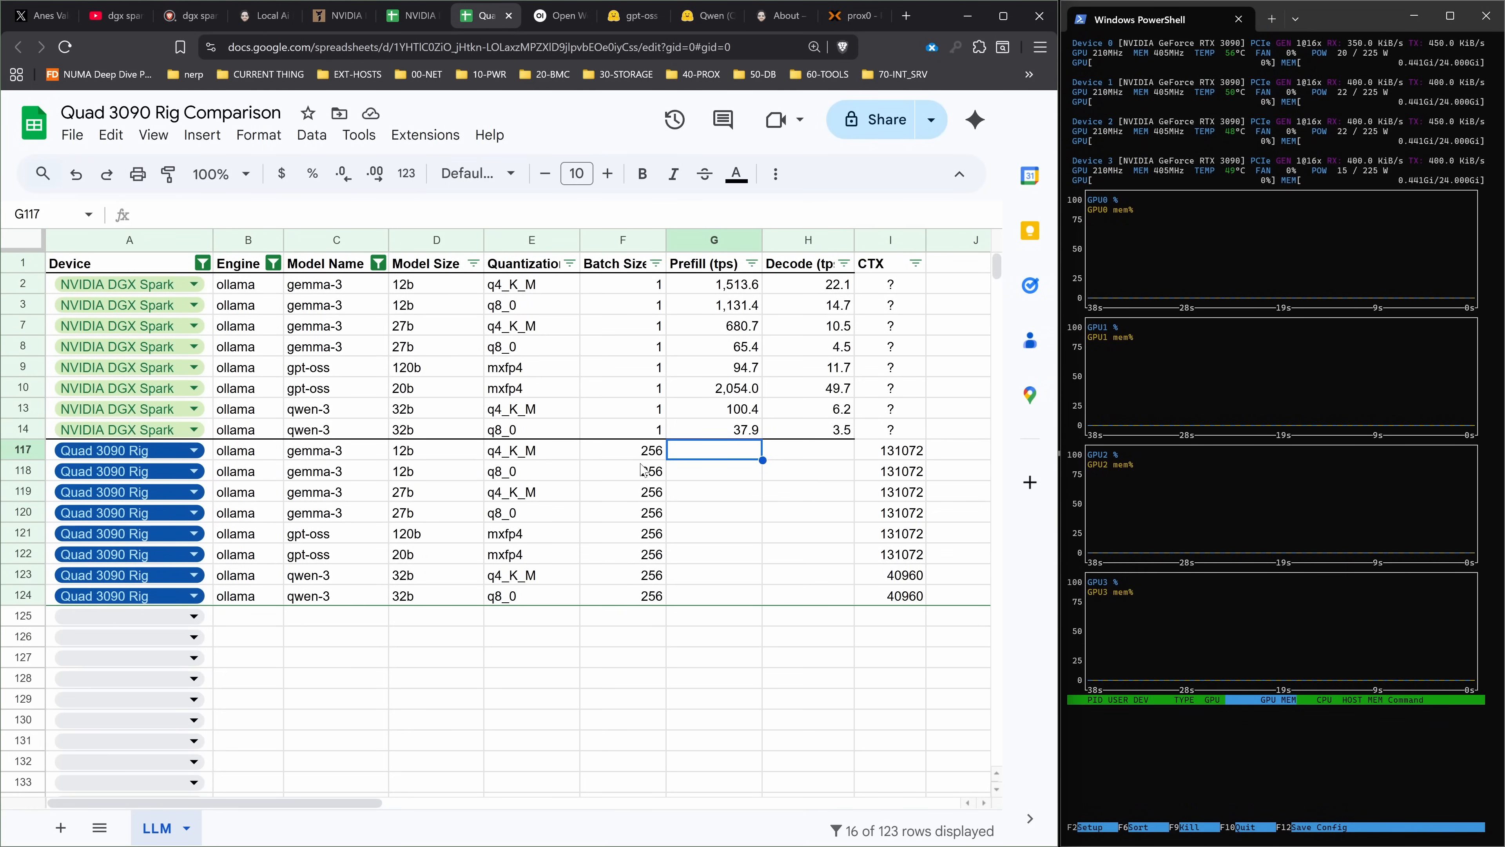
left_click(335, 450)
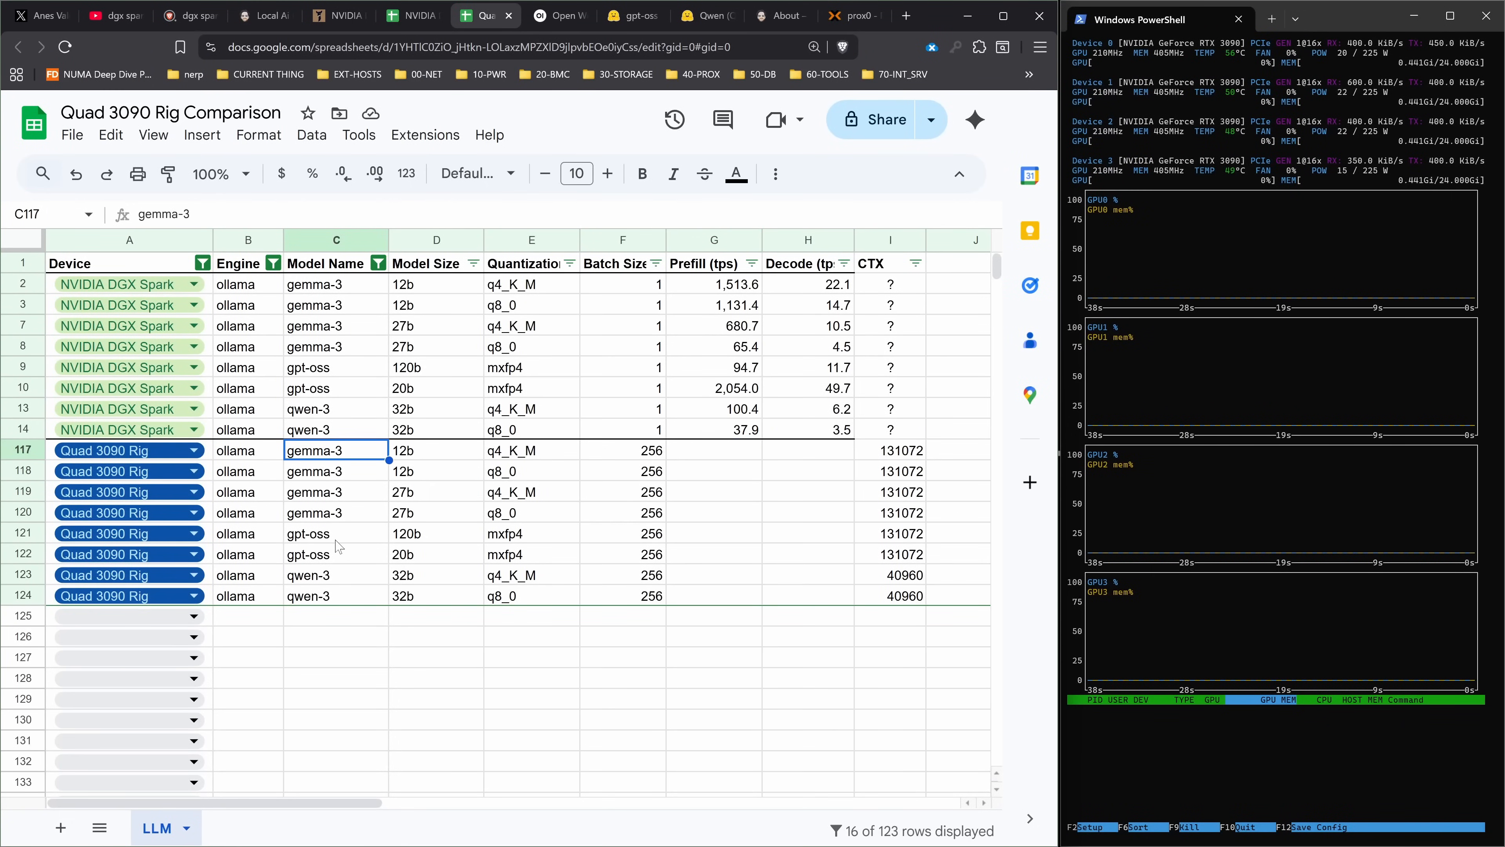
mouse_move(427, 461)
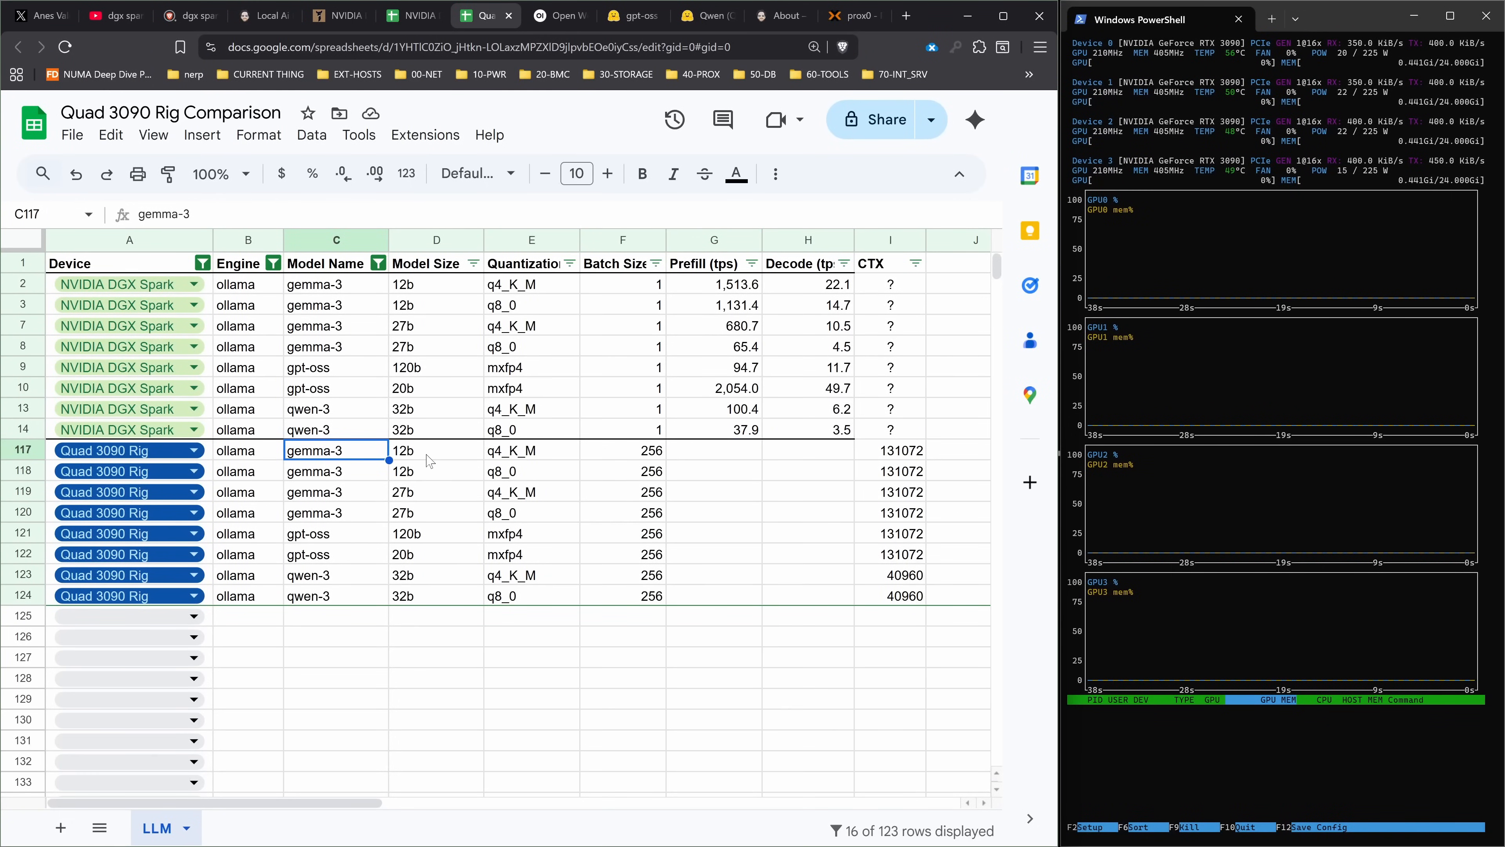
left_click(436, 491)
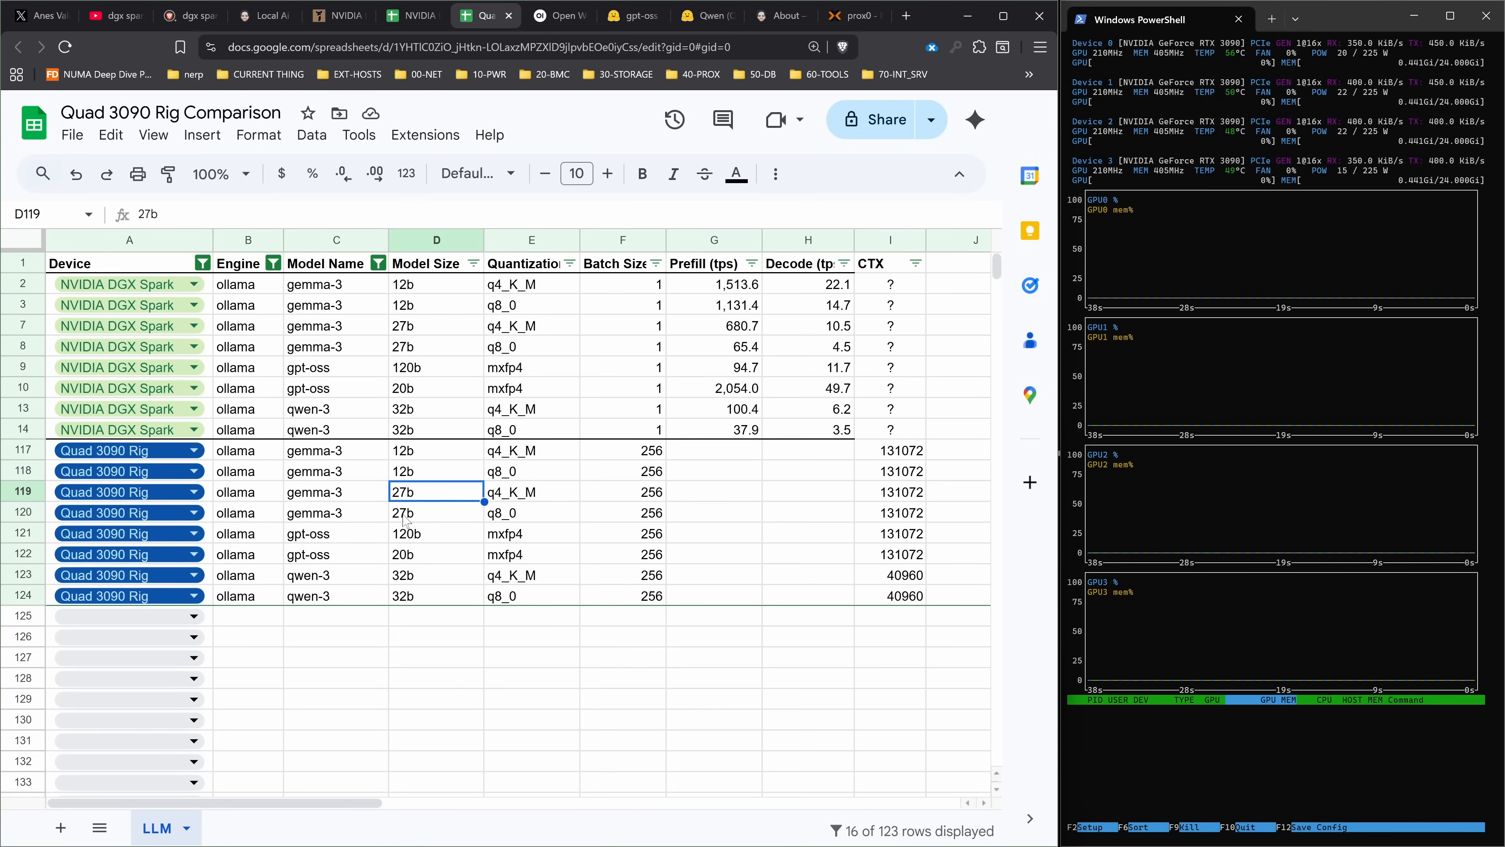
left_click(334, 533)
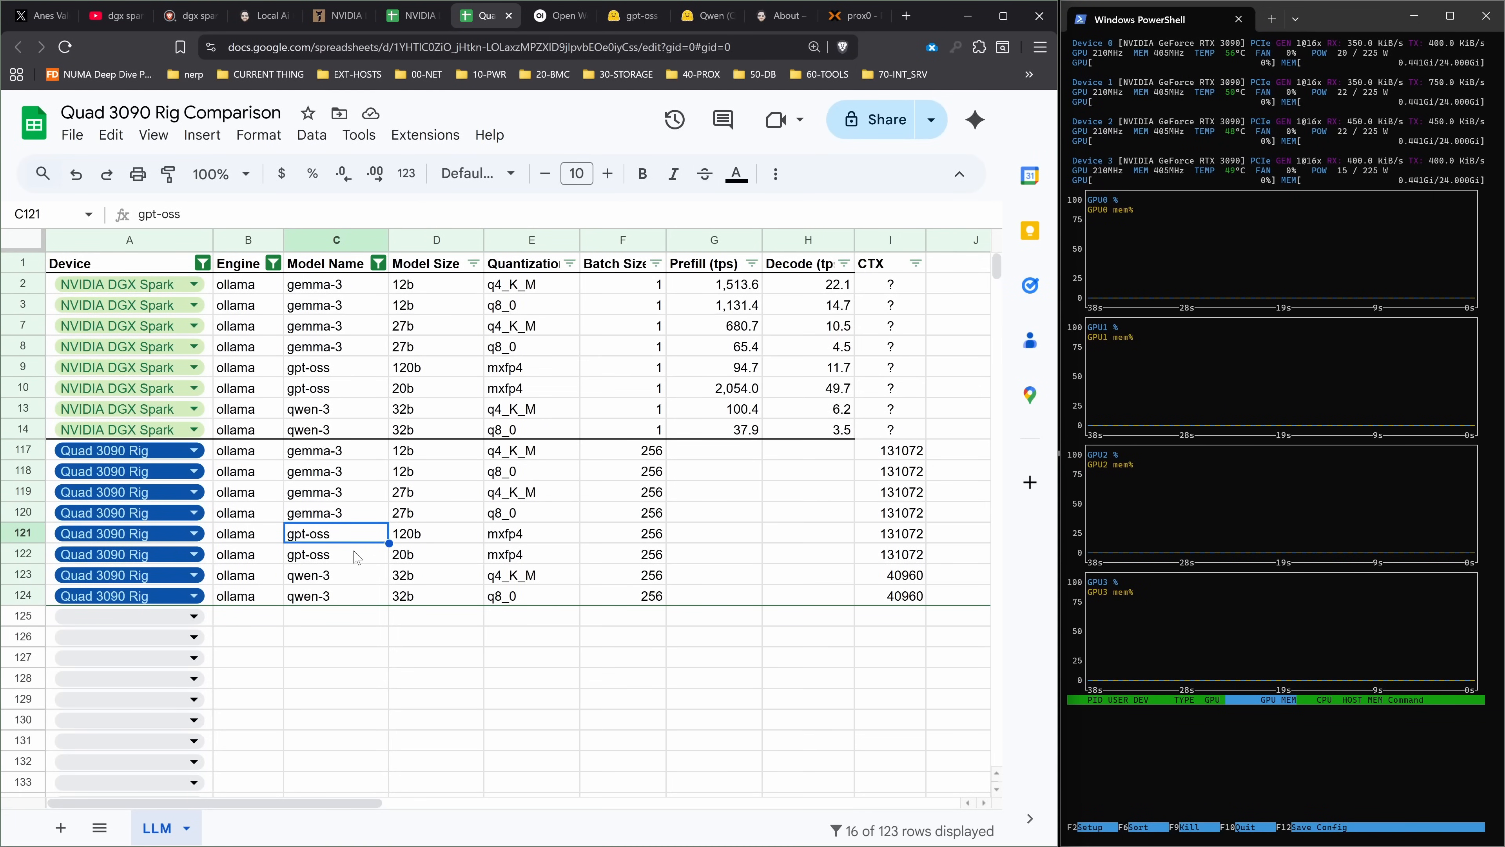
left_click(436, 554)
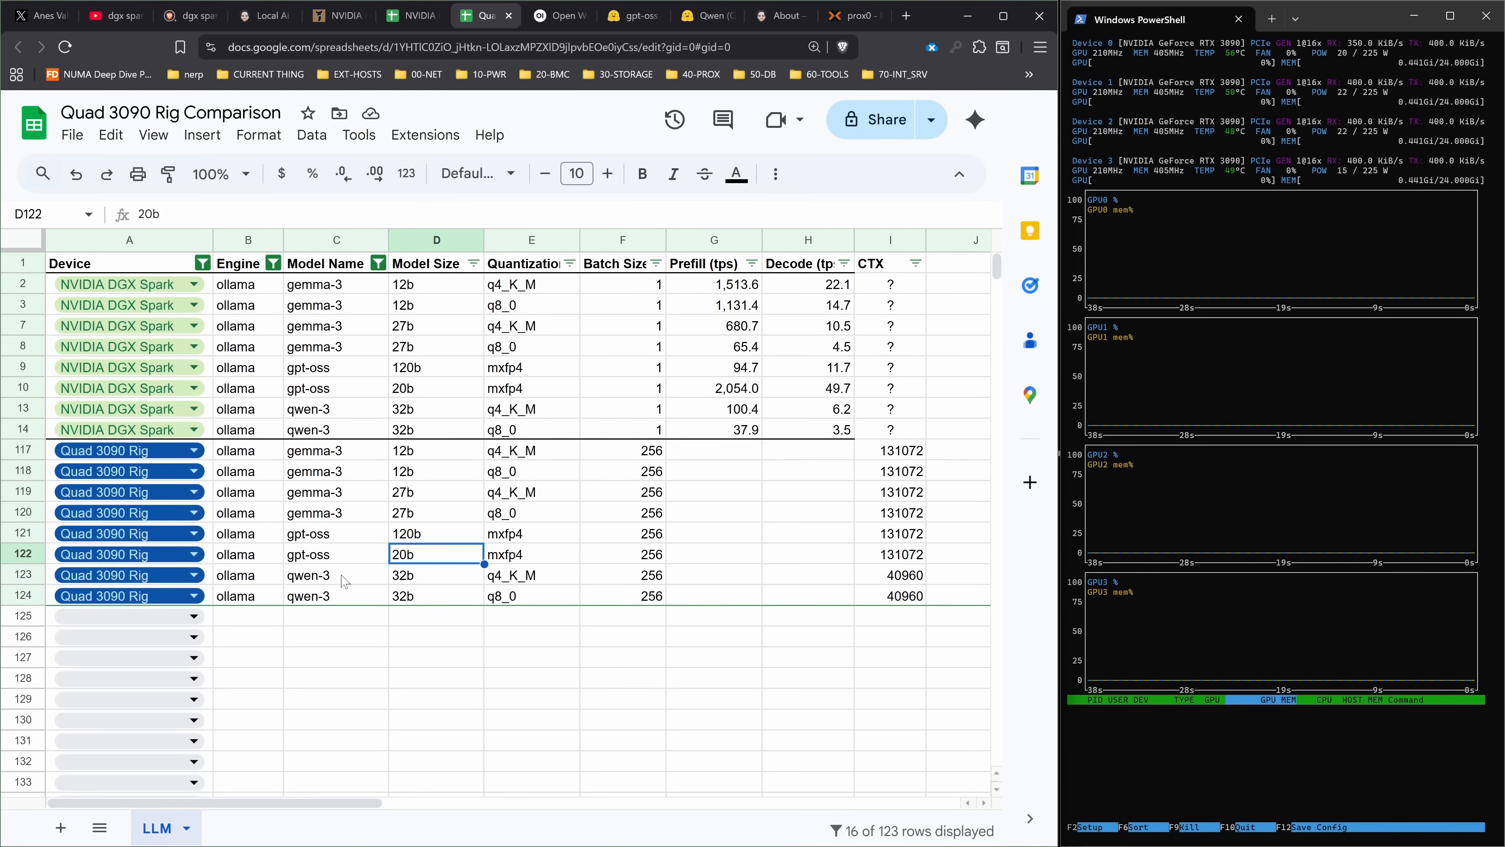
left_click(436, 574)
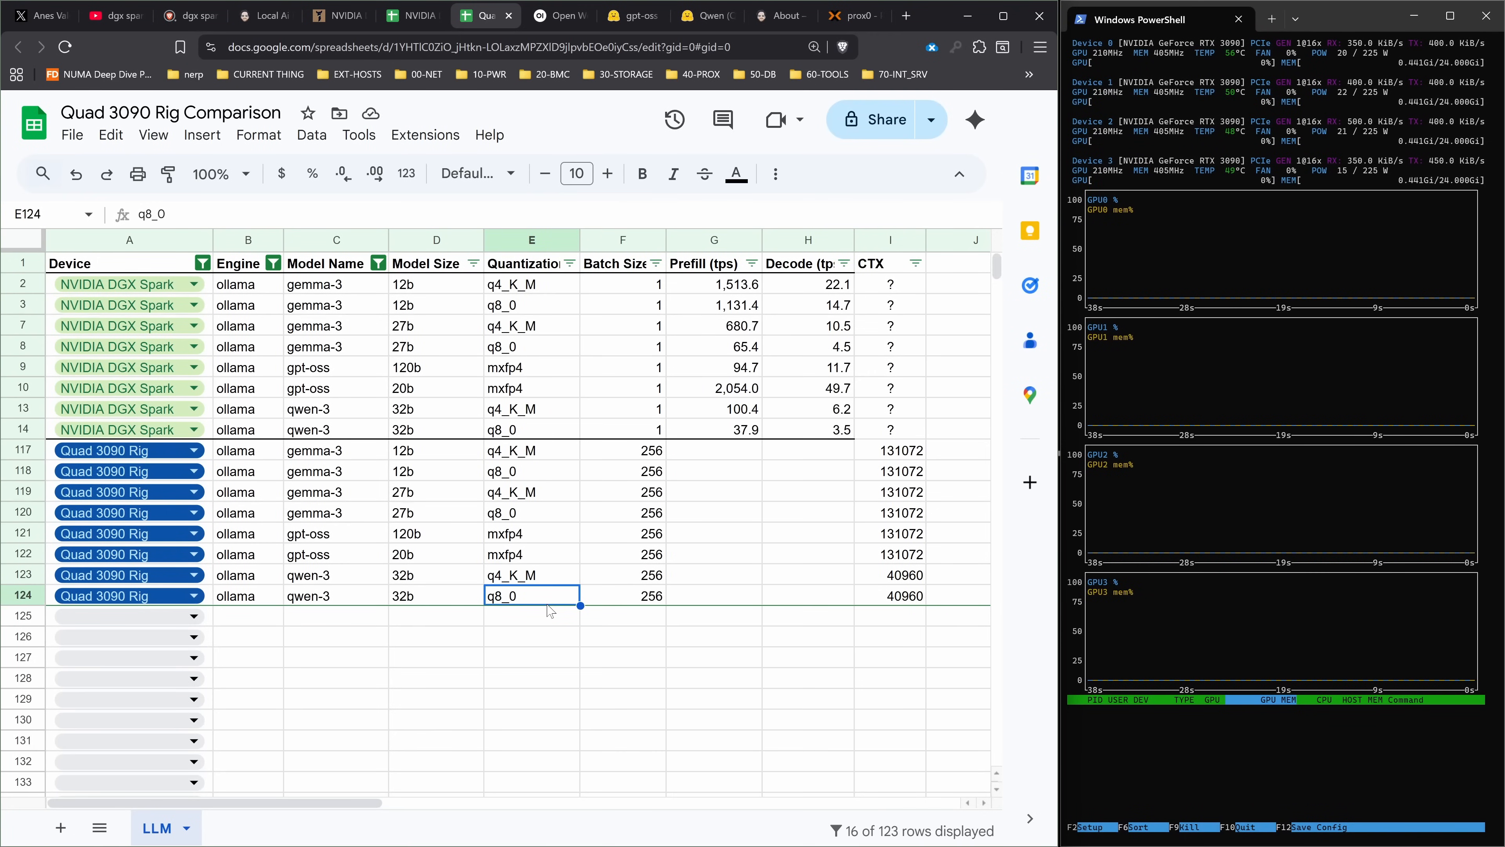
mouse_move(454, 453)
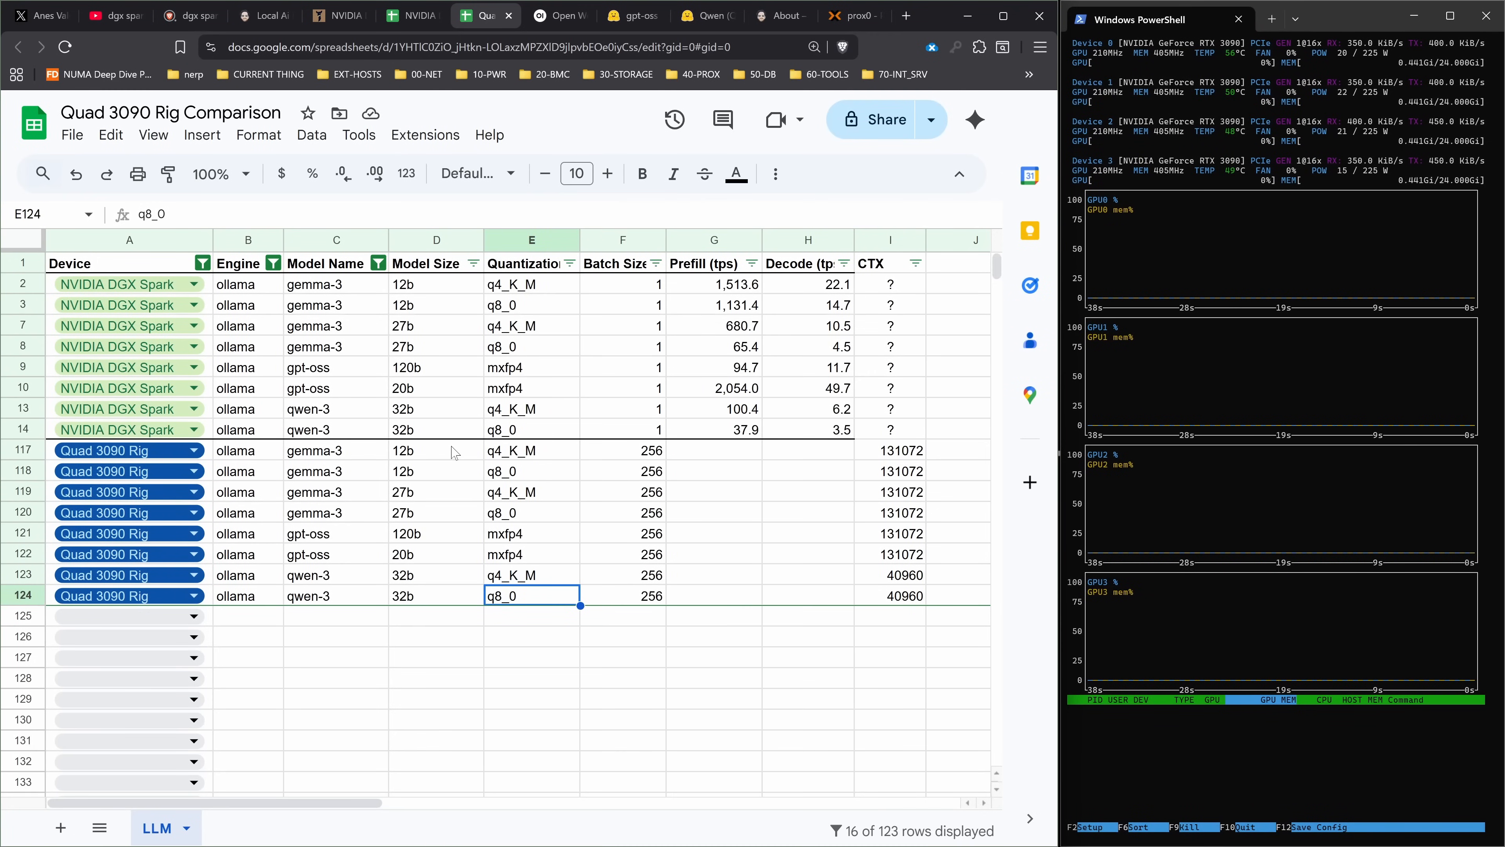
mouse_move(651, 398)
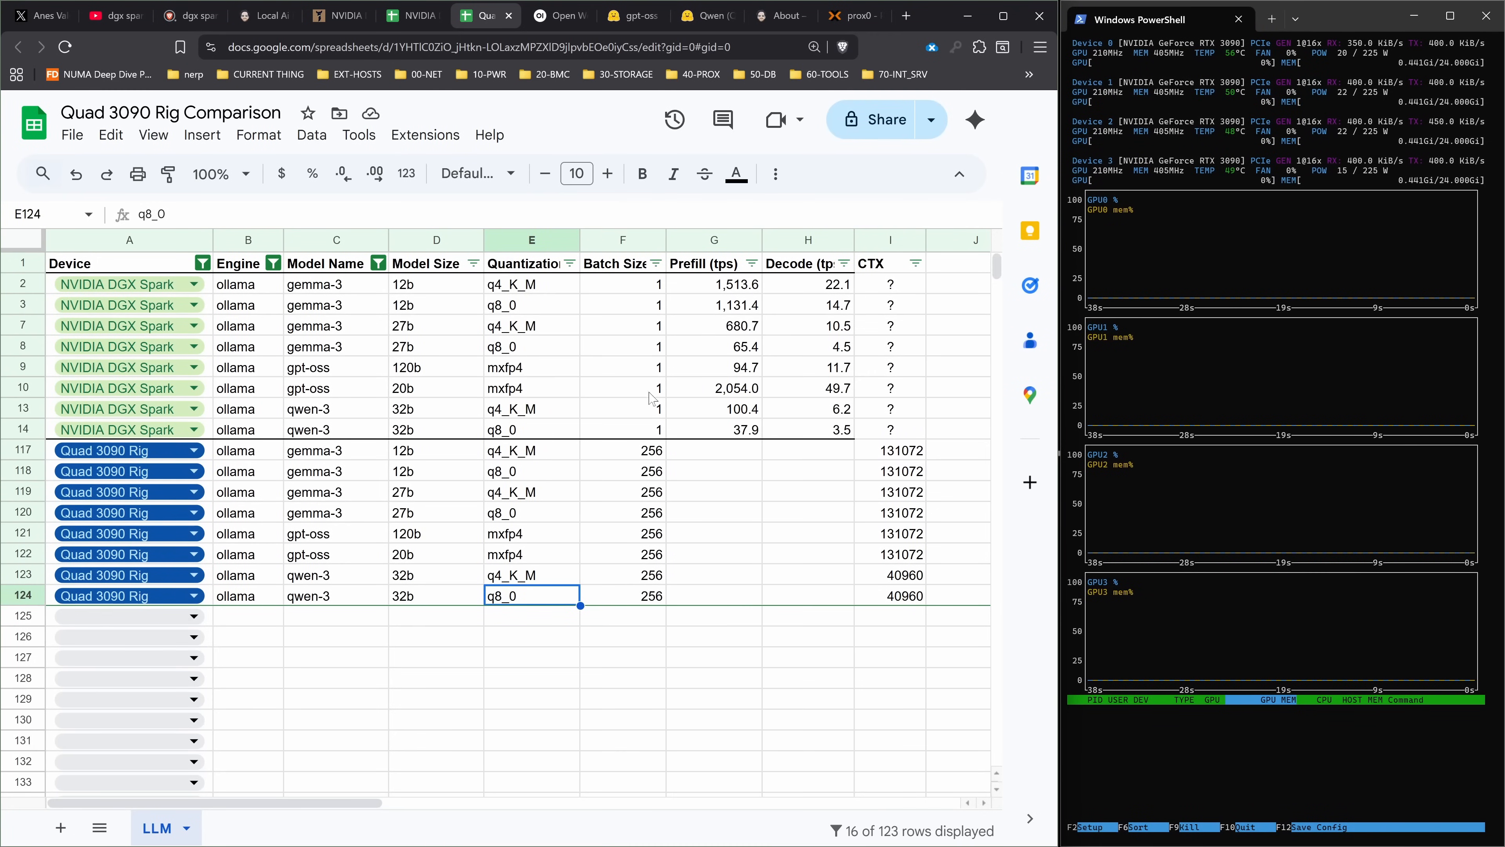
left_click(622, 449)
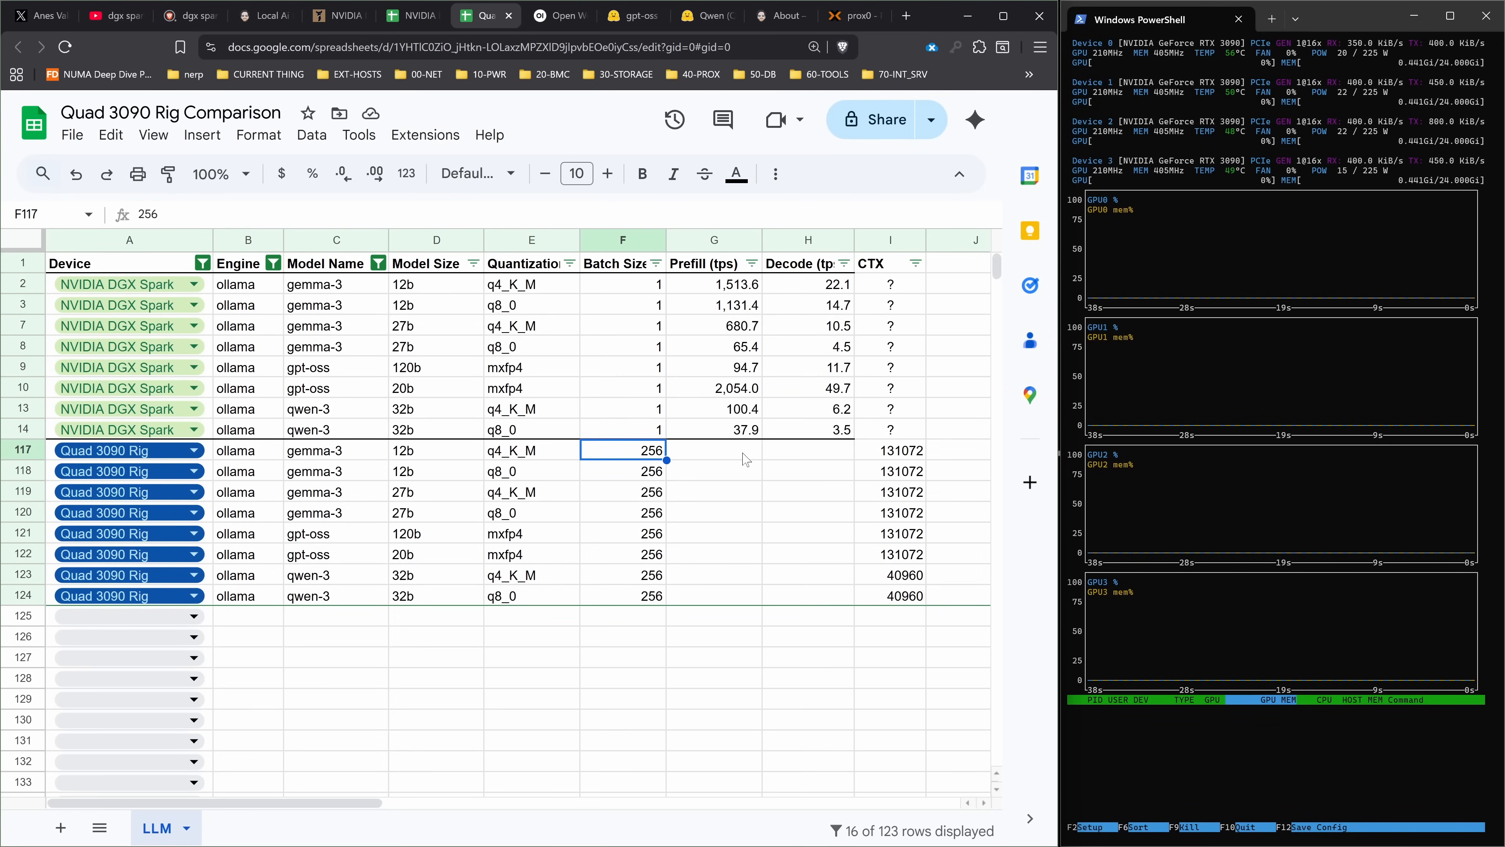
left_click(890, 449)
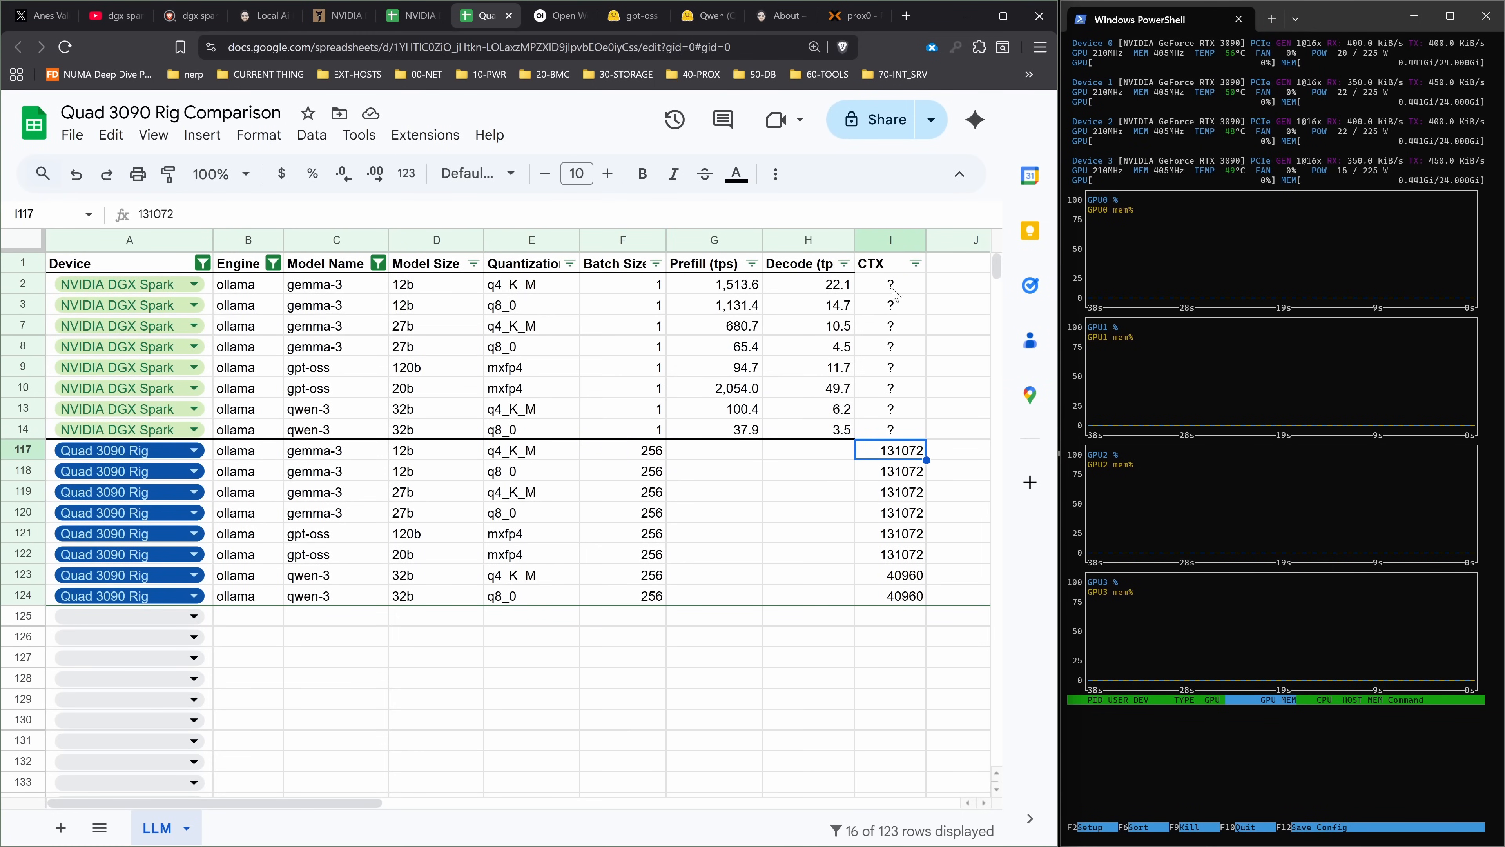
left_click(890, 283)
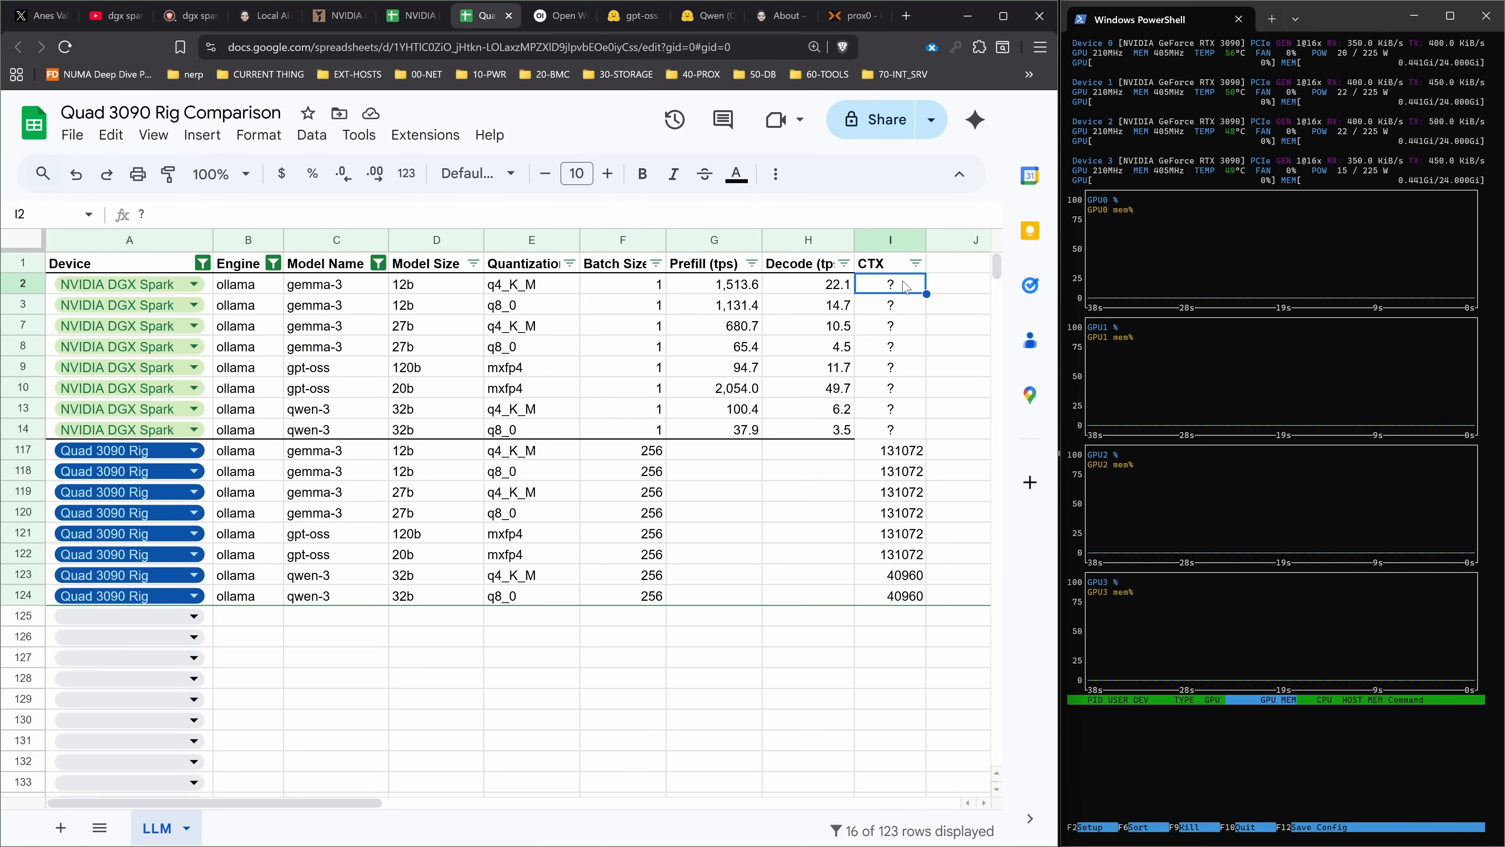
left_click(713, 450)
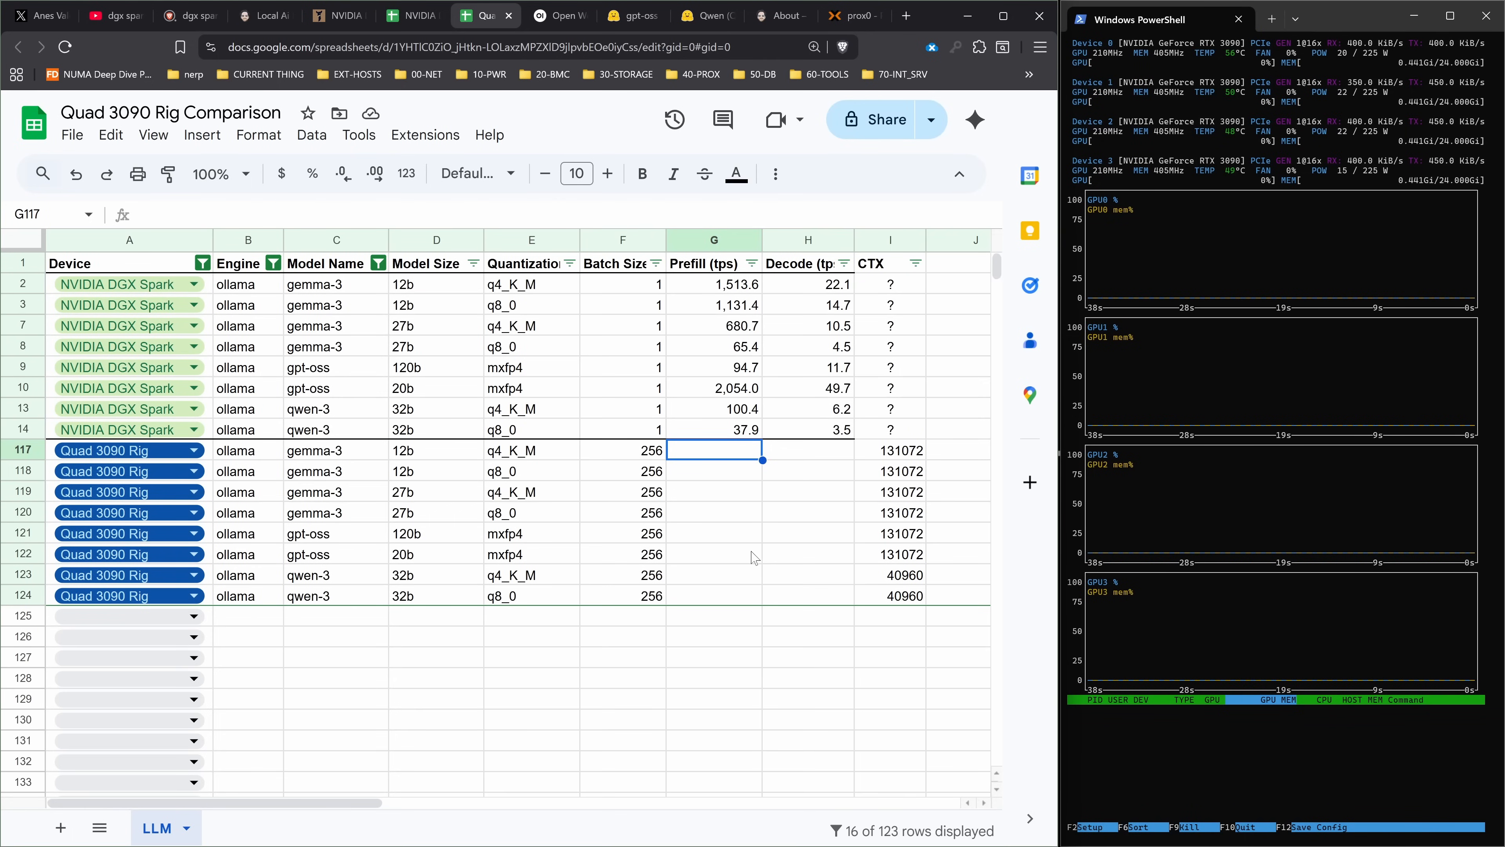
left_click(553, 16)
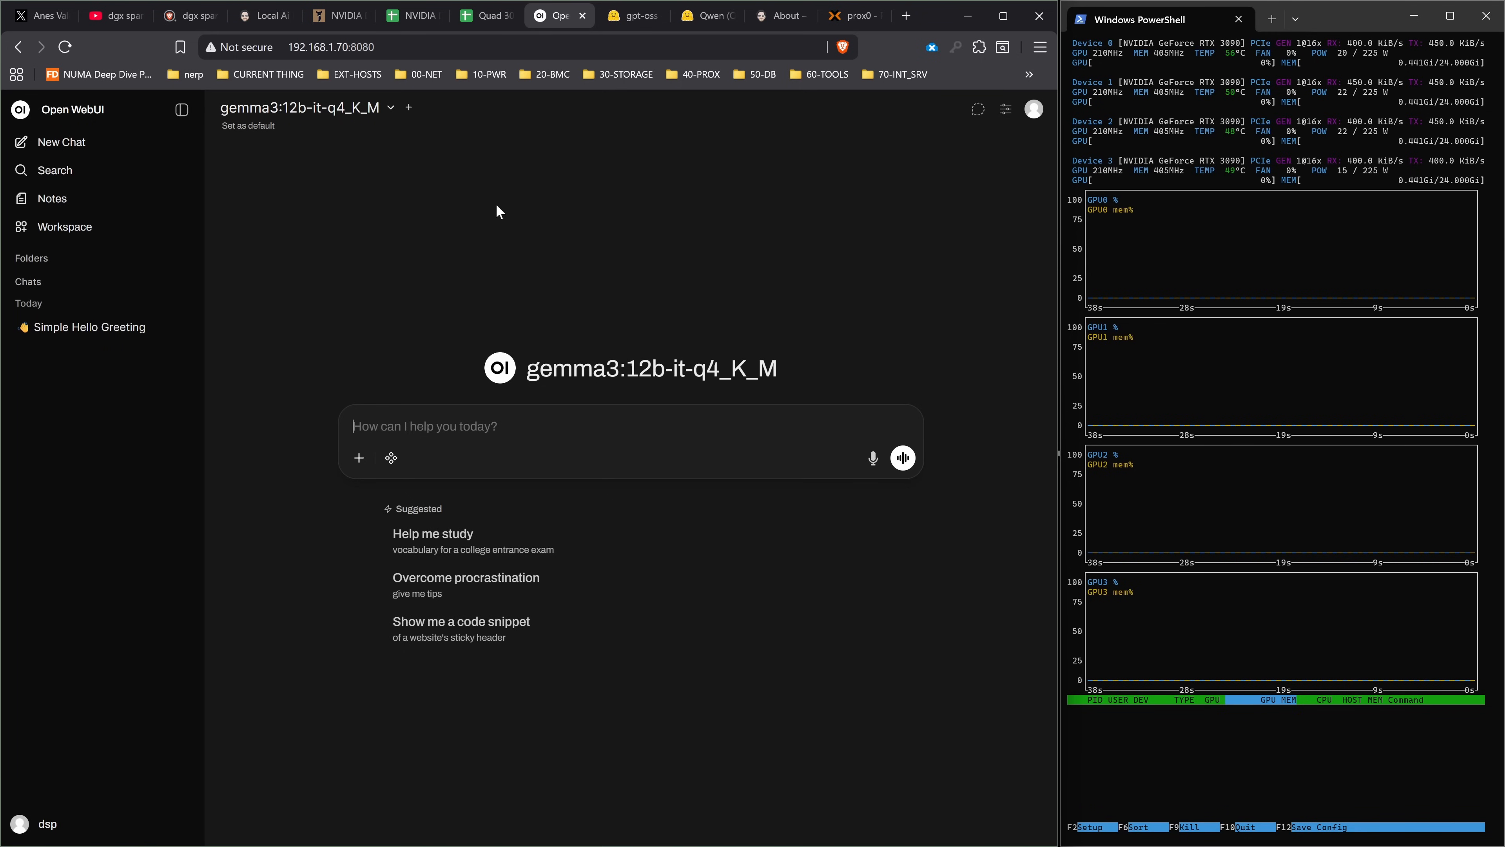
mouse_move(560, 449)
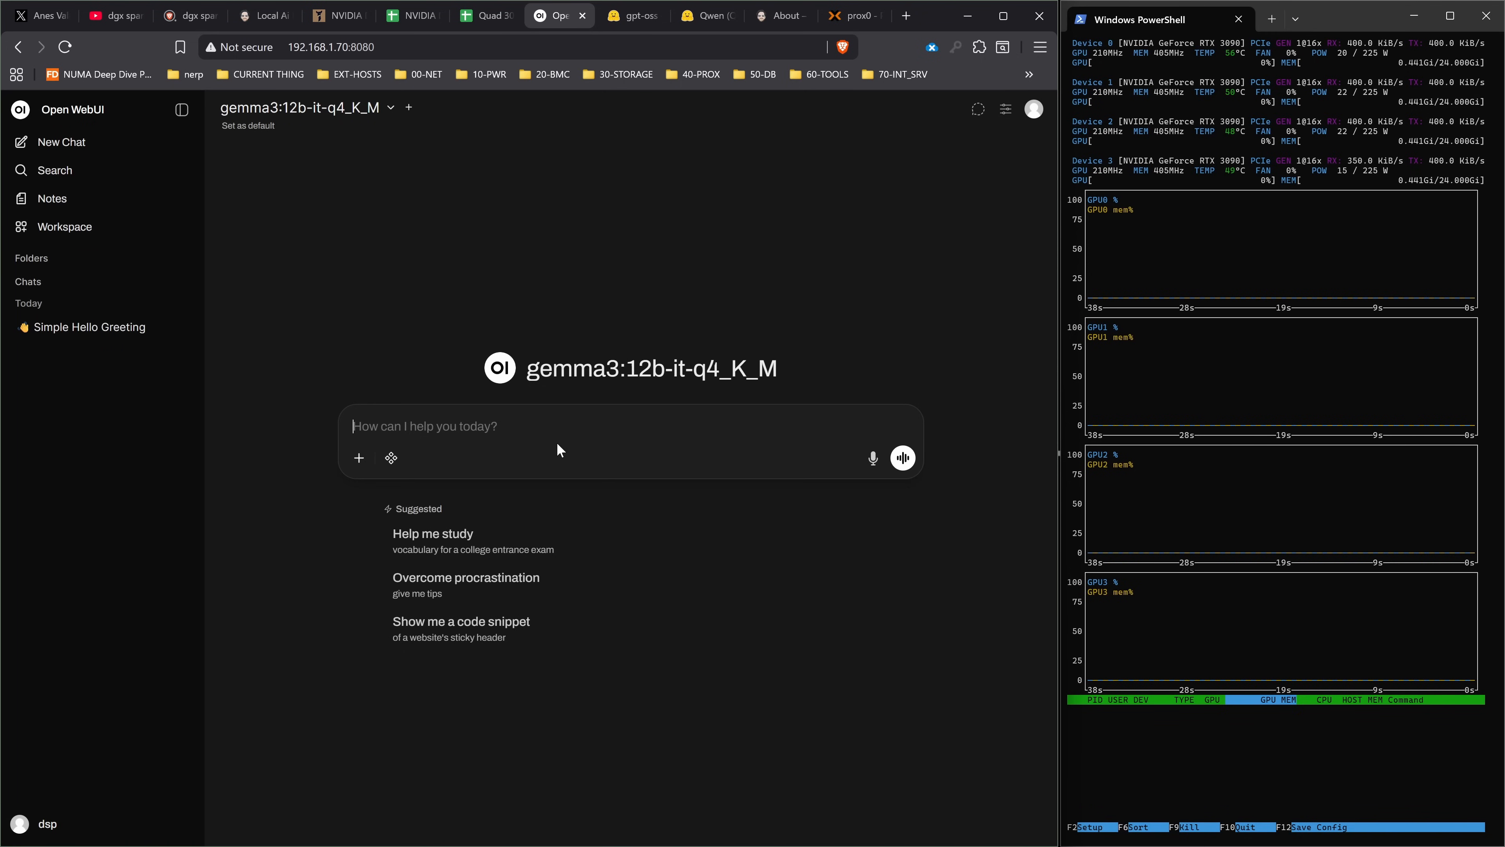
- Ask gemma3 12b q4_K_M for an ATP cycle explanation and follow it to the summary table
type("Write me around a good explanation about the ATP cycle for cellular biology at the intro college textbook level. You can use LaTeX if needed for formulas. Be comprehensive and hit on all important steps.")
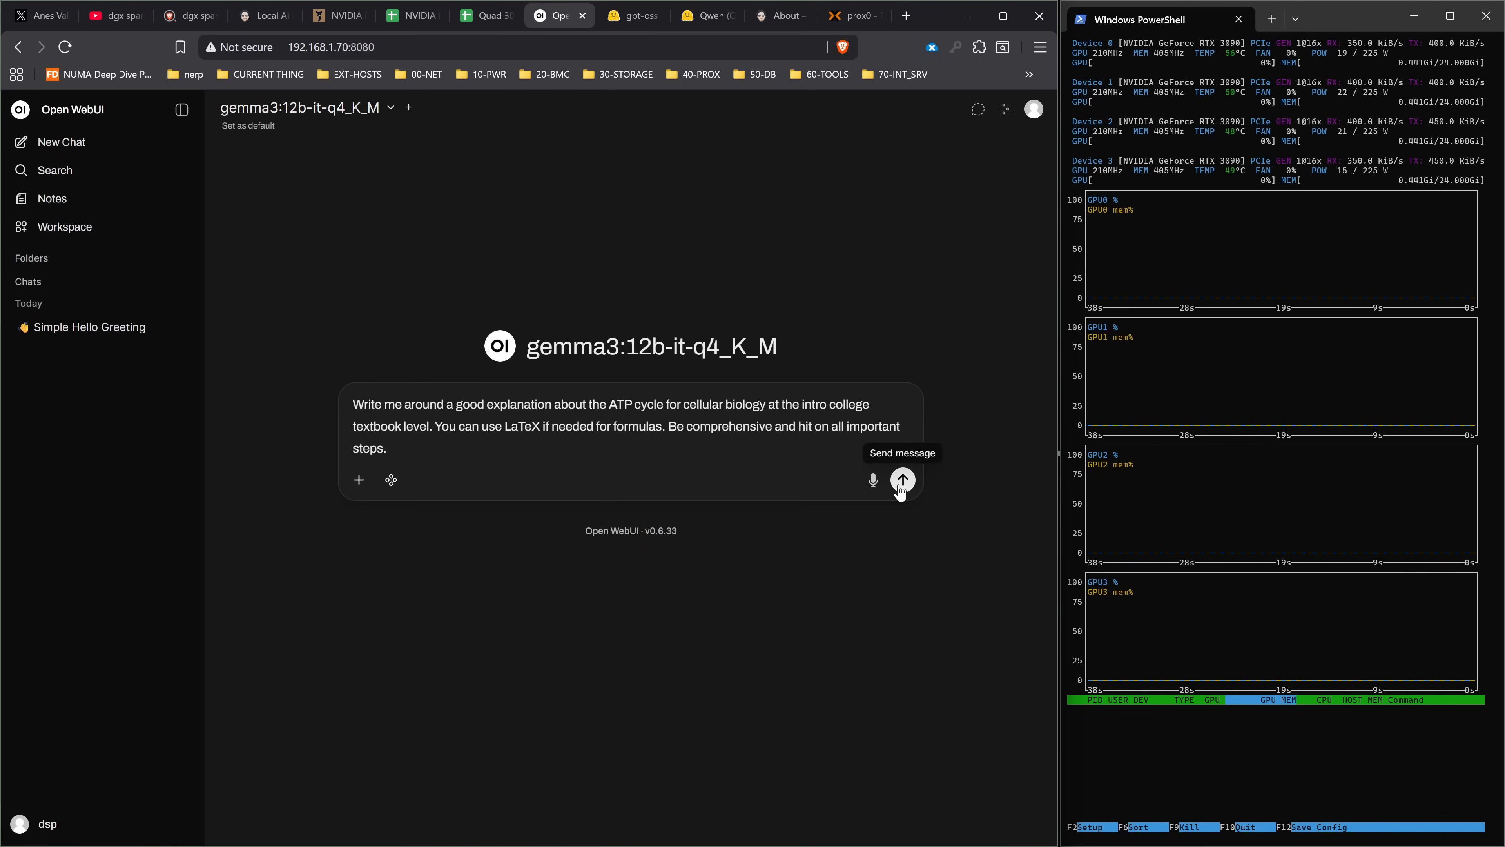
left_click(901, 479)
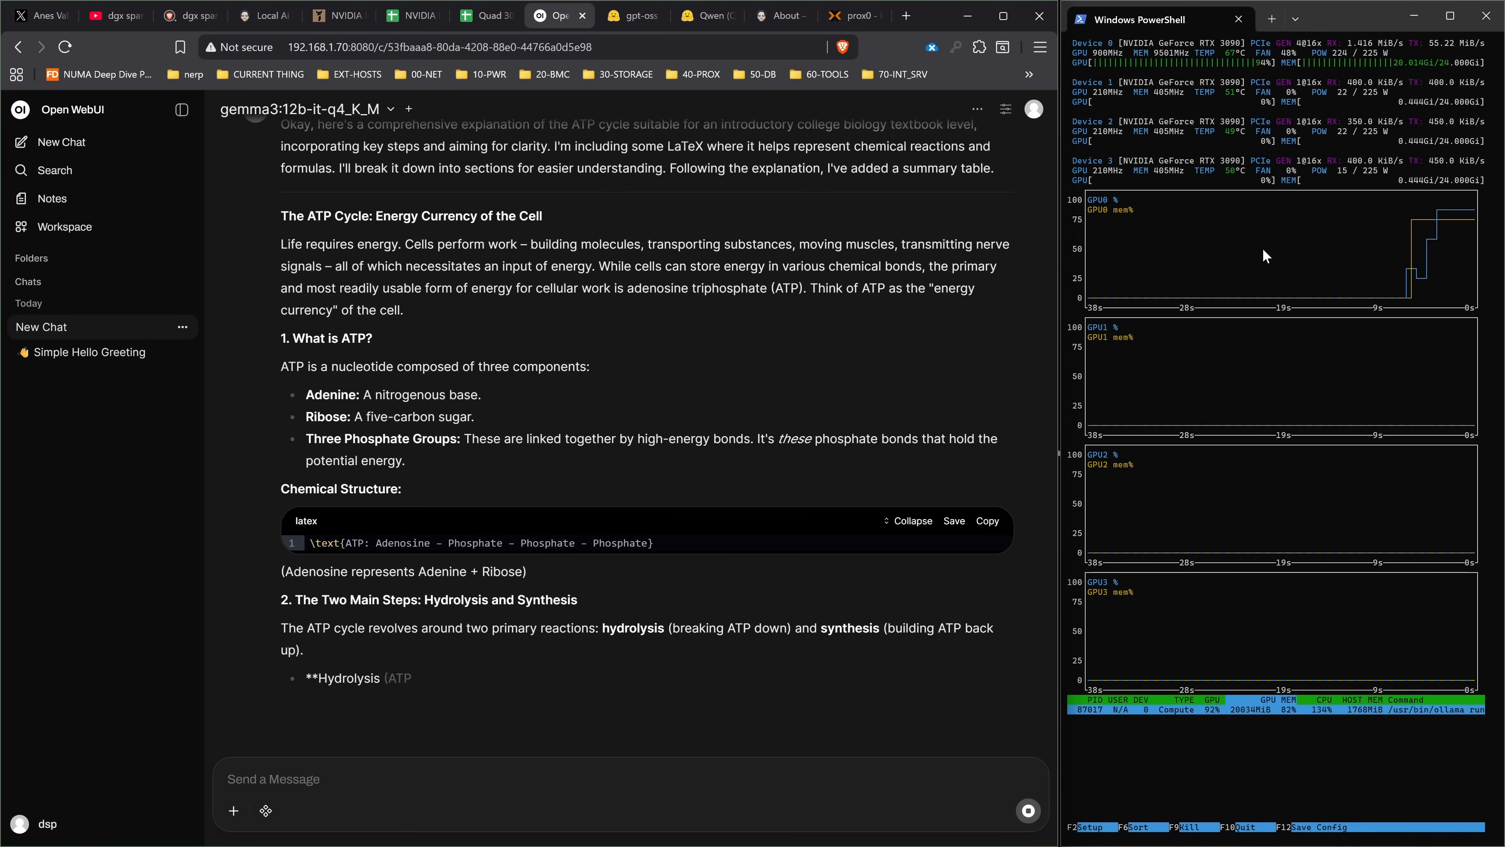
scroll("down", 3)
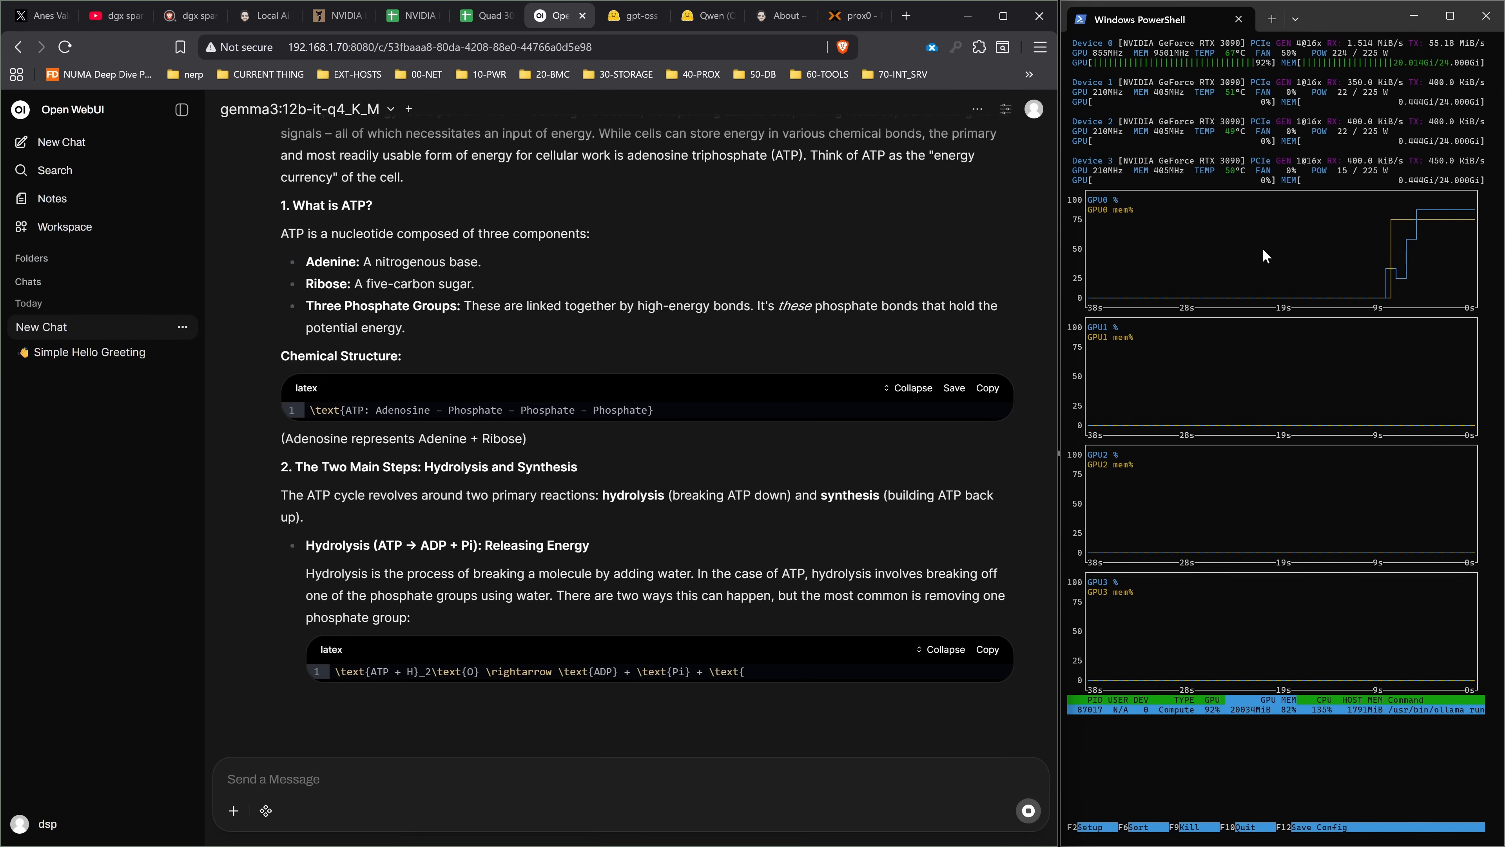
scroll("down", 3)
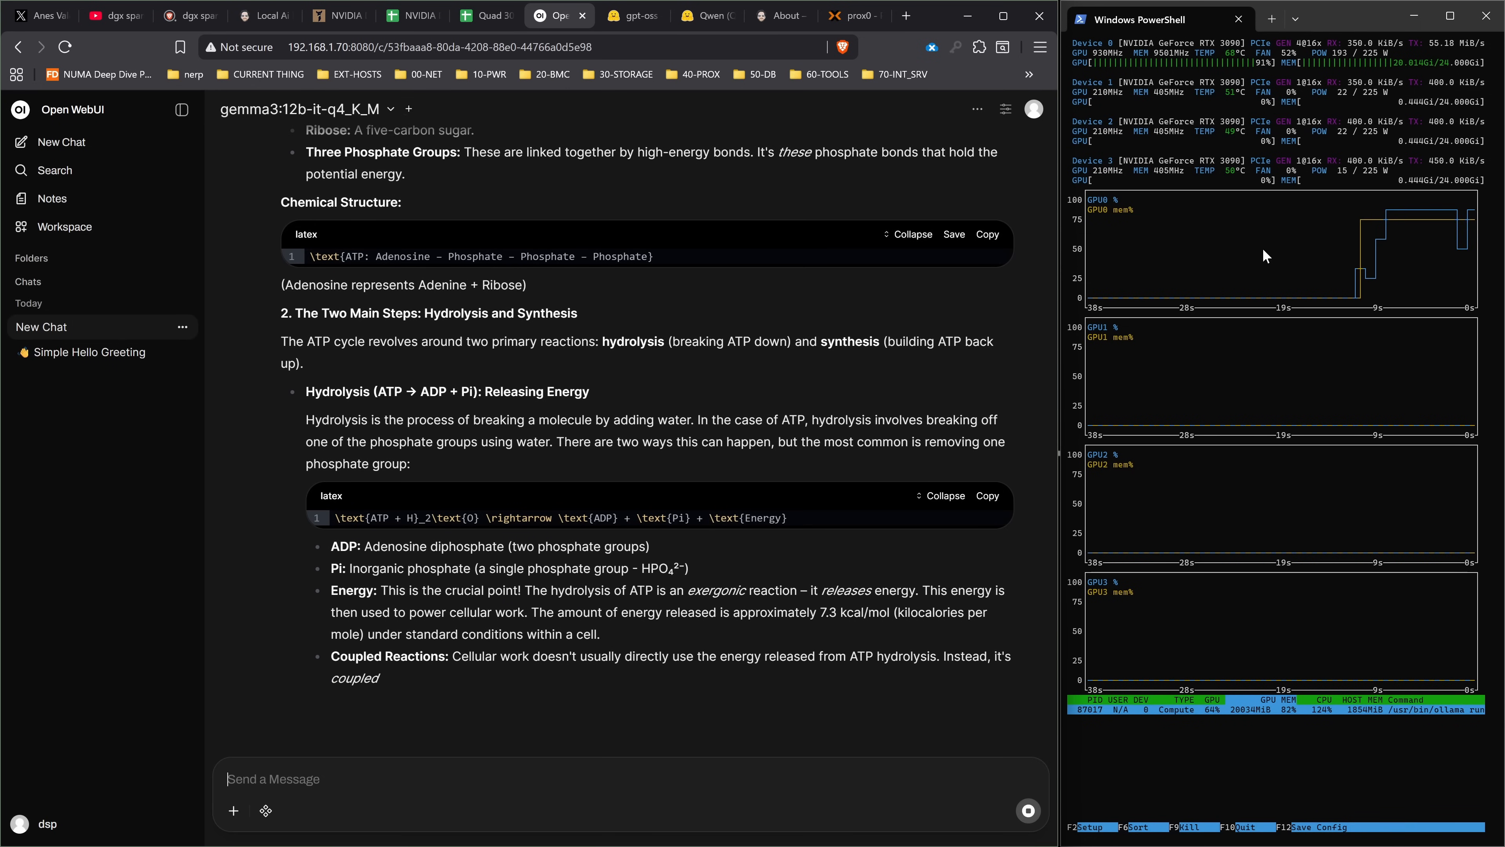
scroll("down", 3)
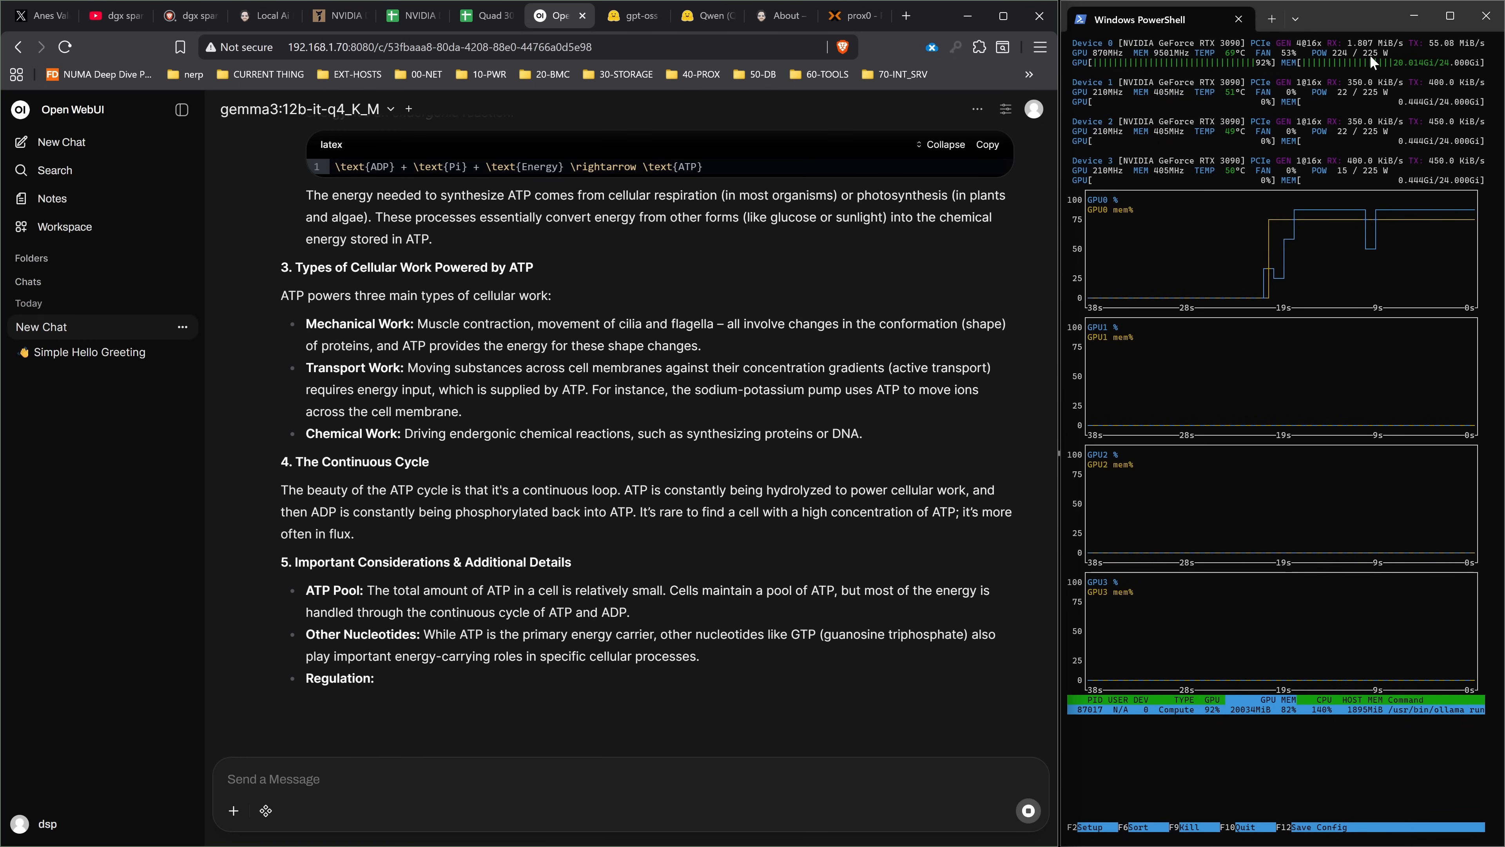
scroll("down", 3)
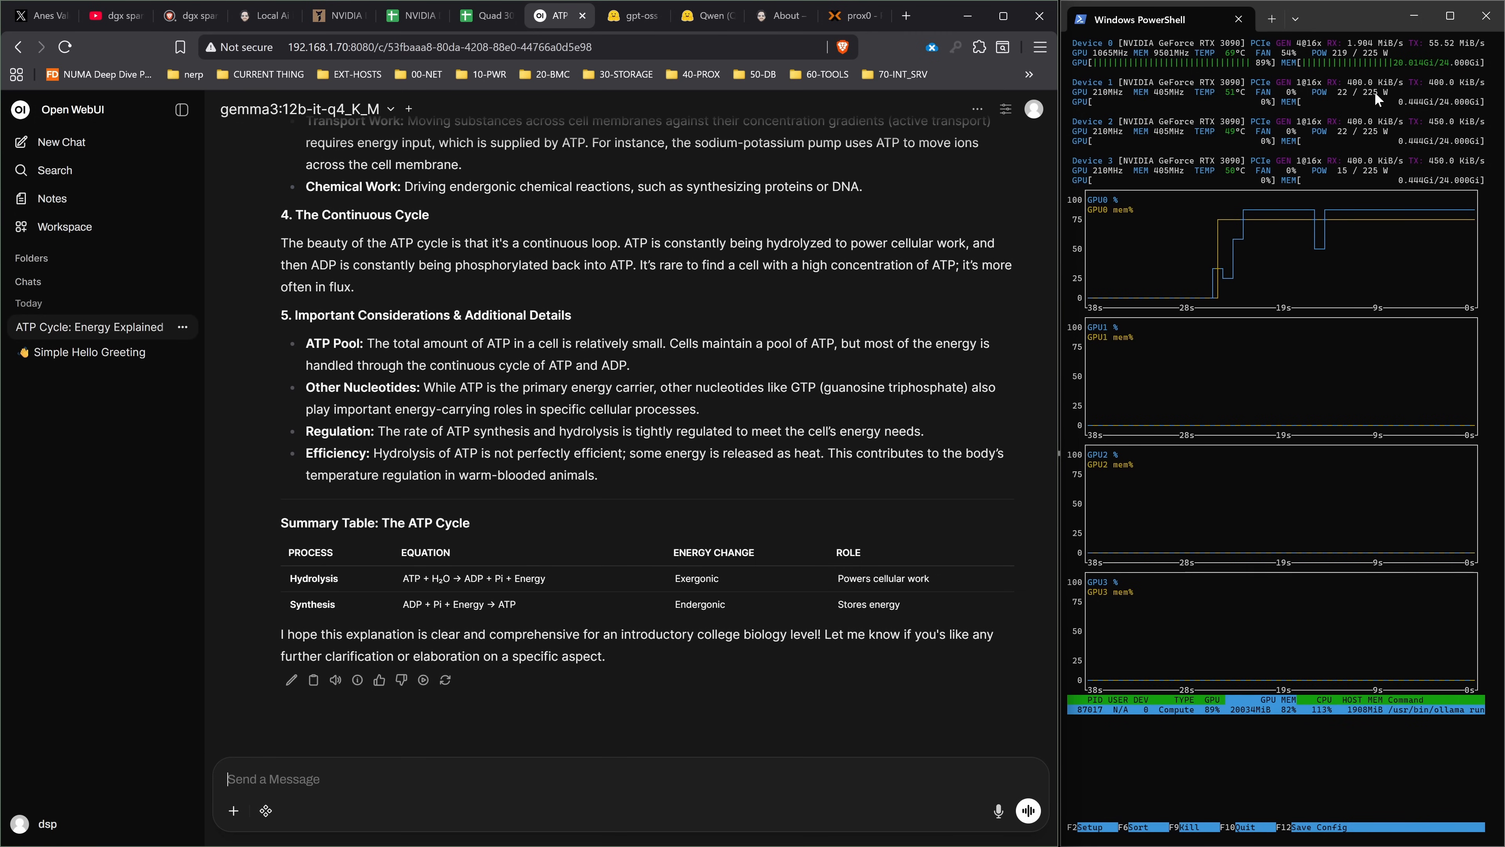
mouse_move(357, 680)
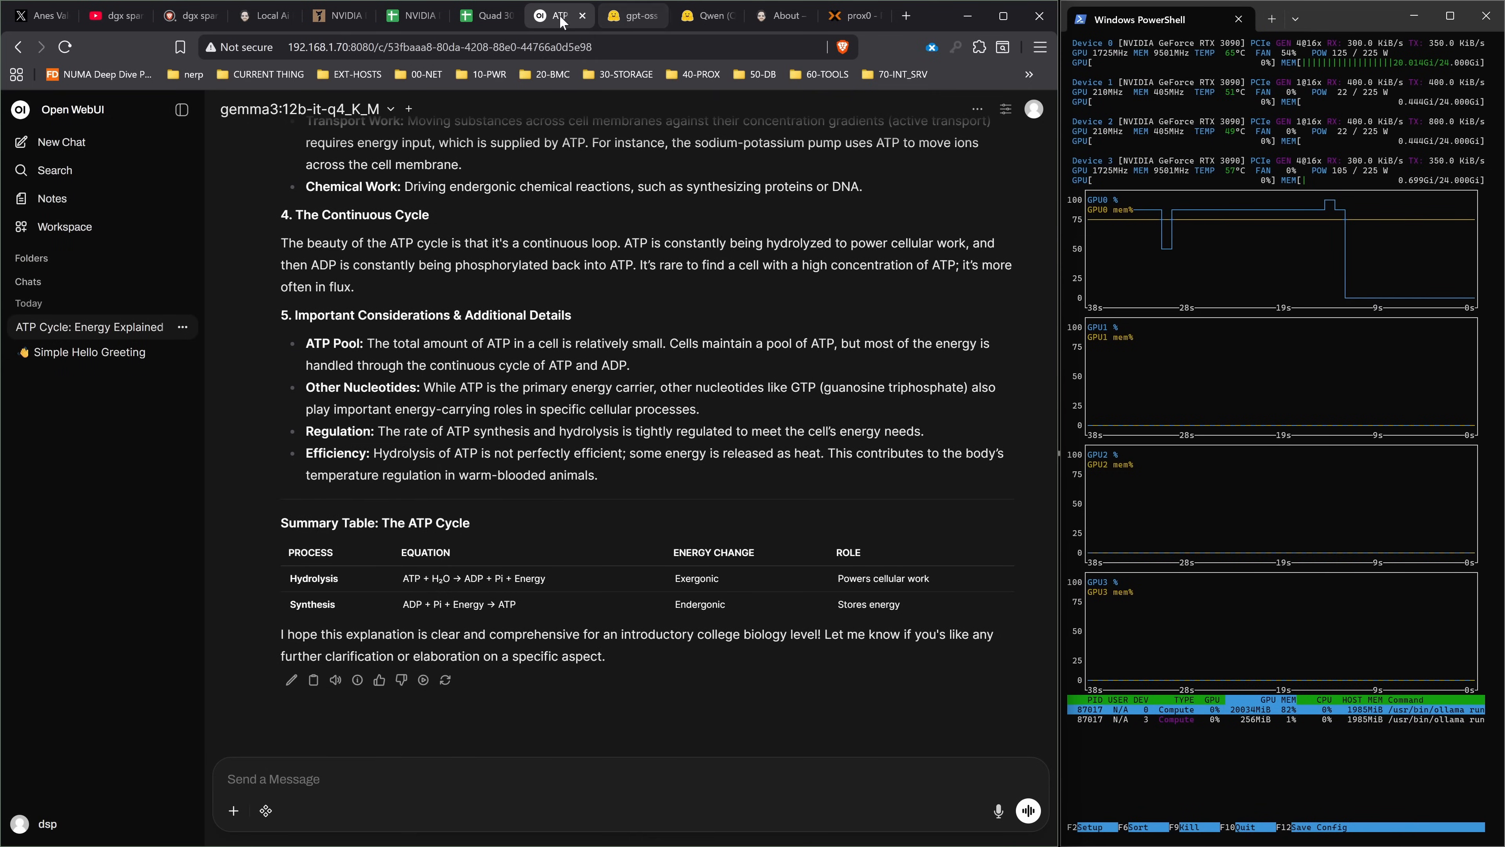
- Return to the comparison sheet and select the empty prefill cell of the gemma-3 12b q8_0 row
left_click(484, 16)
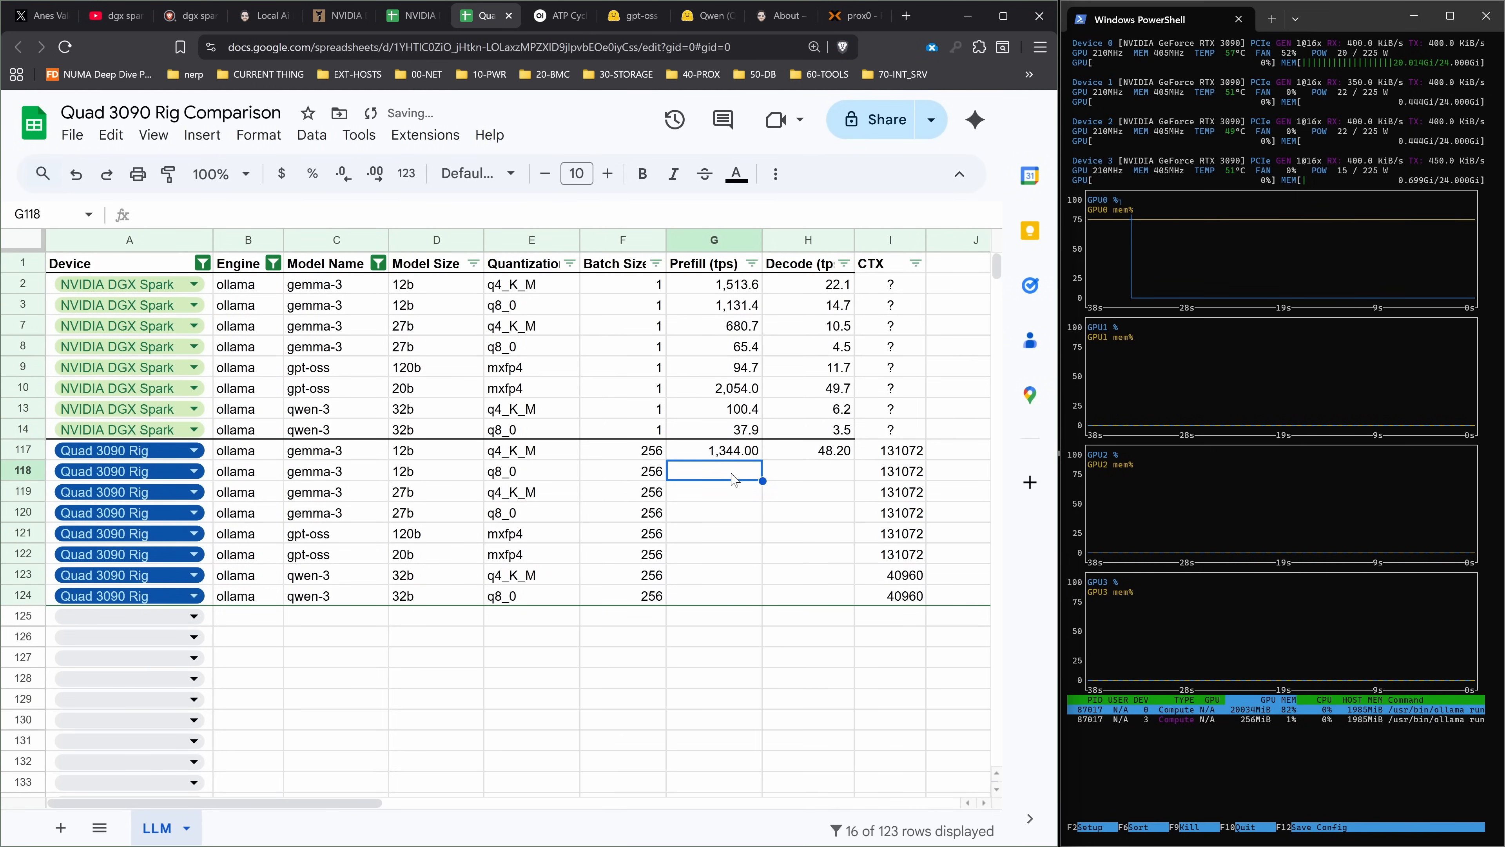
left_click(531, 470)
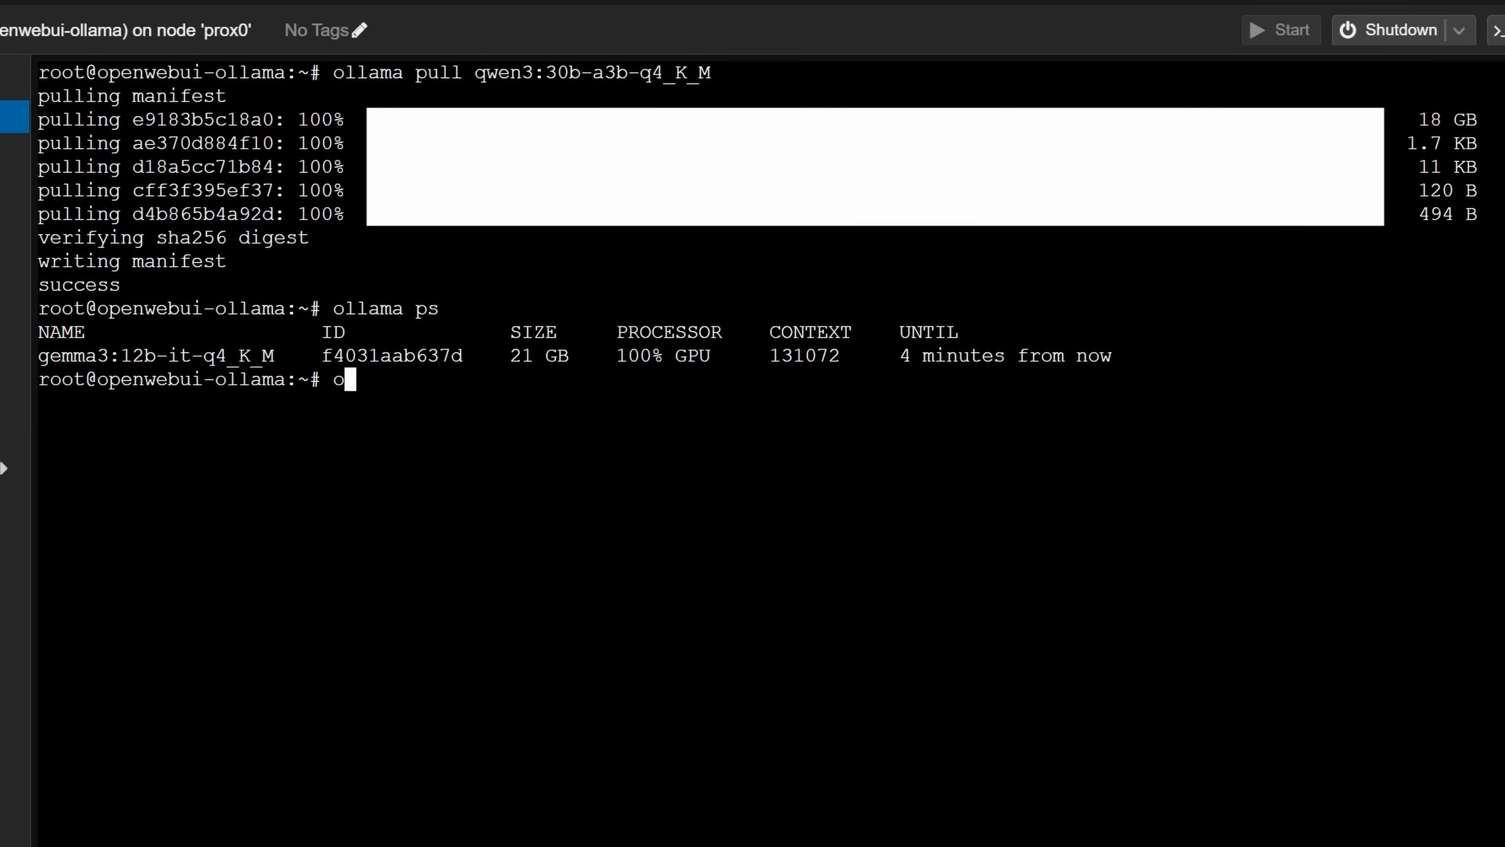
- Run ollama stop gemma3:12b-it-q4_K_M in the container console to free GPU memory
type("llama stop")
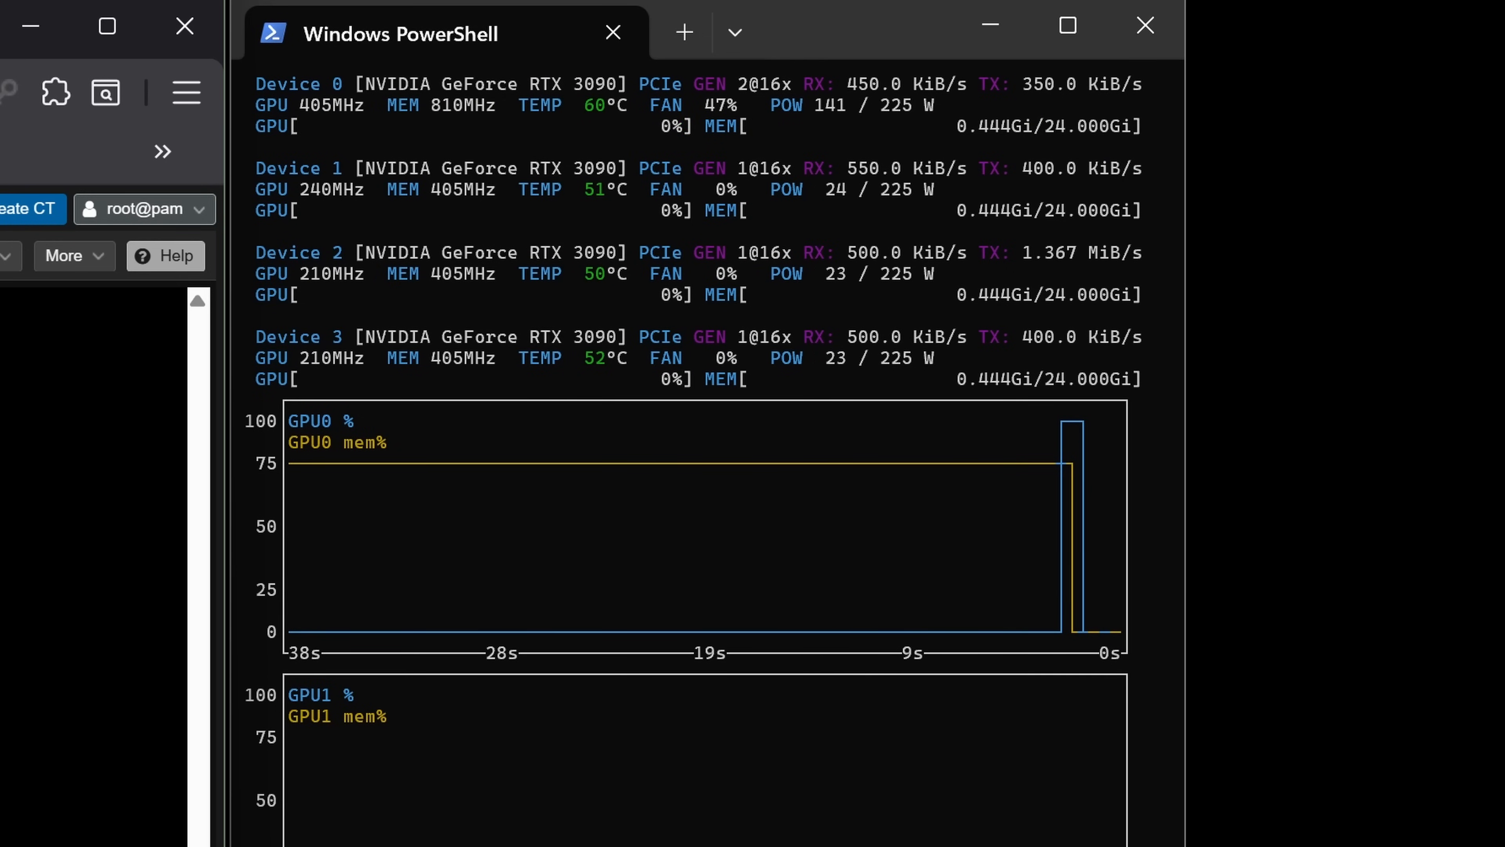
left_click(390, 108)
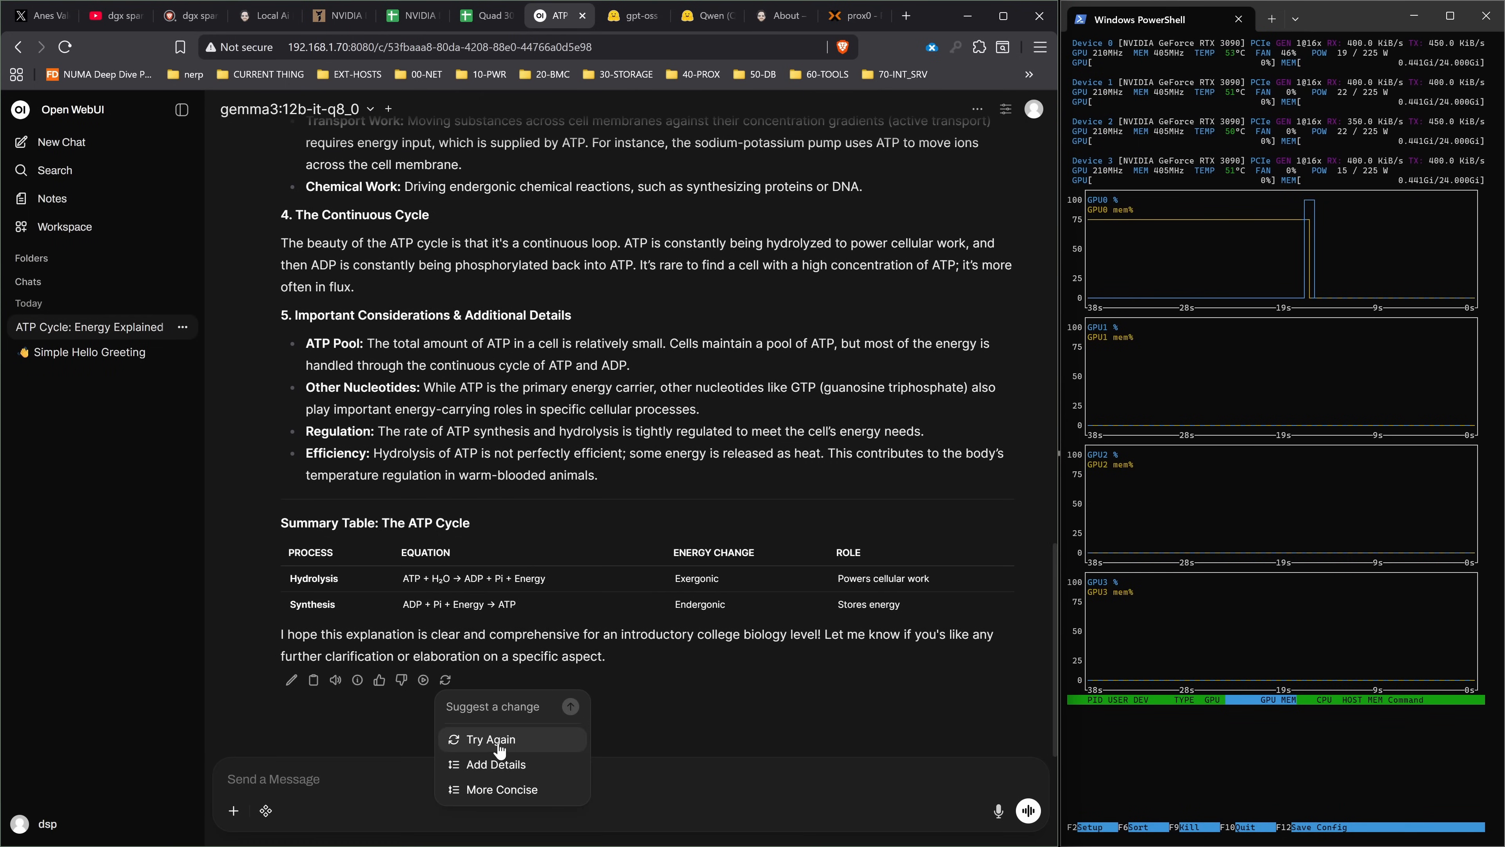
- Regenerate the ATP answer with gemma3 12b q8_0 and show its 51.6 response / 1326 prompt tps stats
left_click(490, 739)
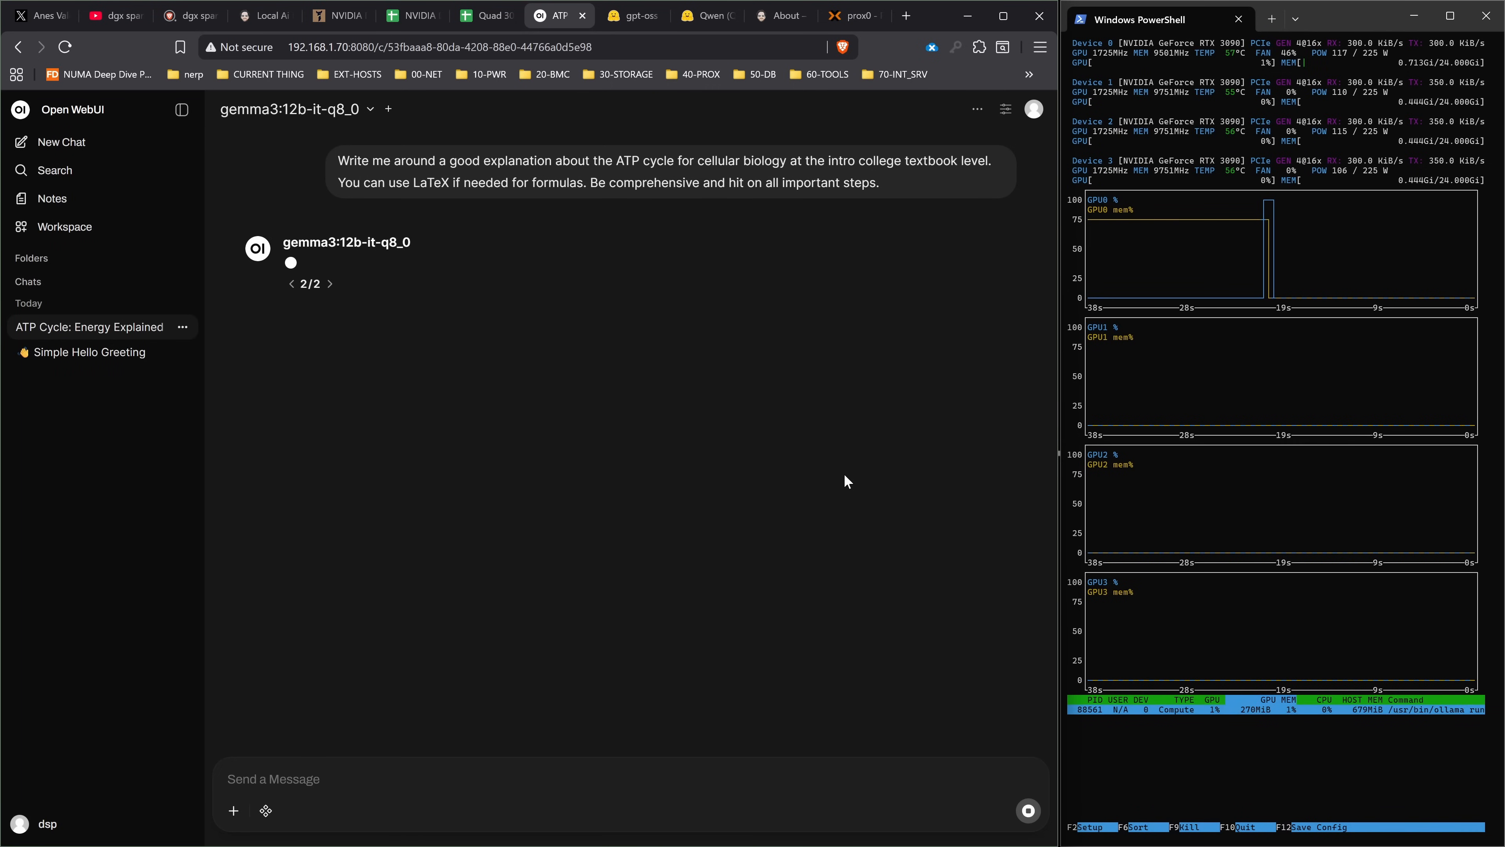
mouse_move(828, 436)
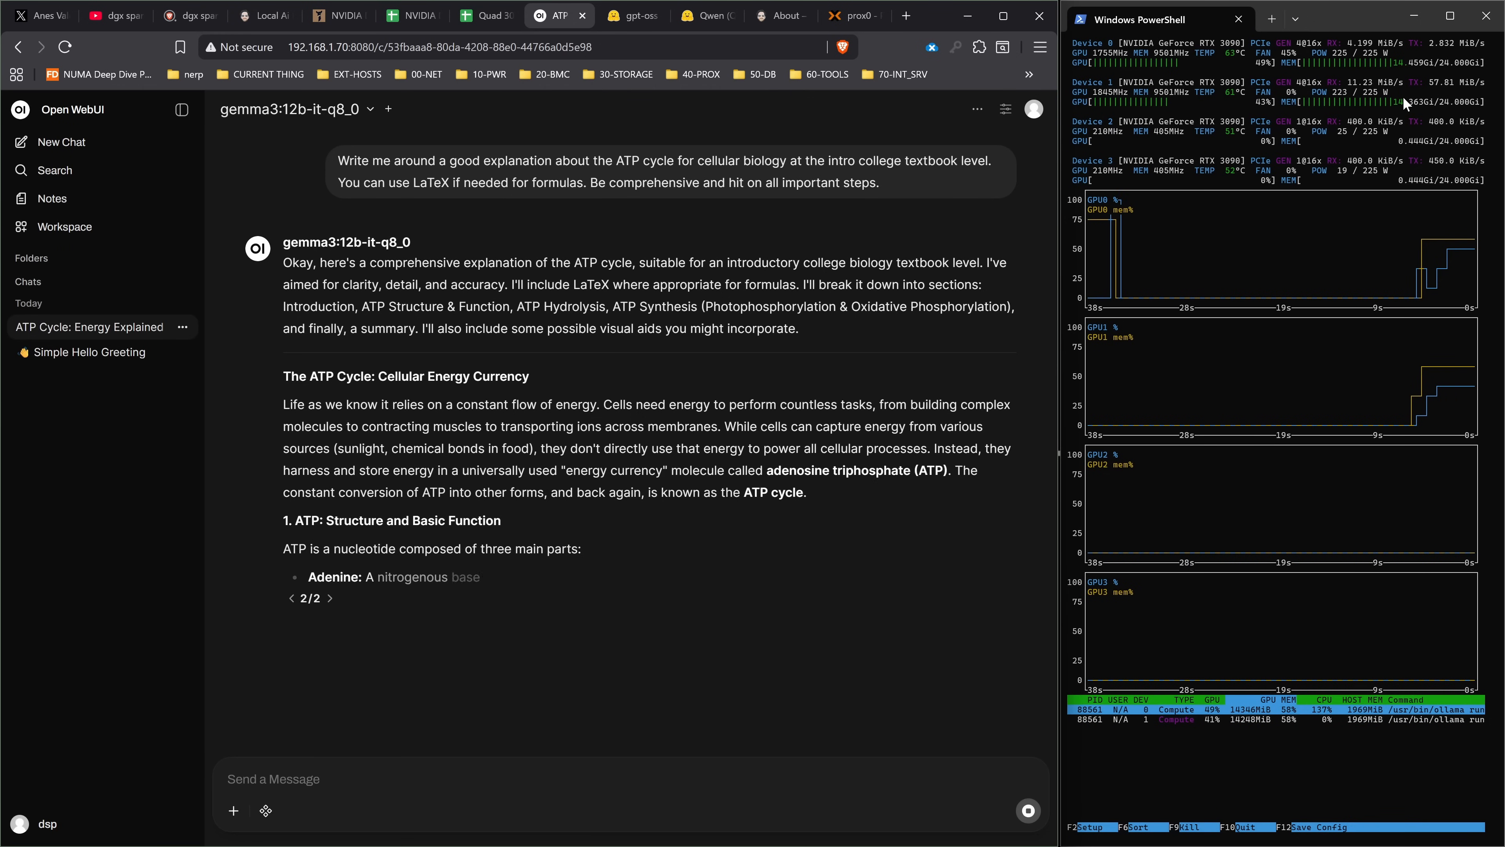
scroll("down", 3)
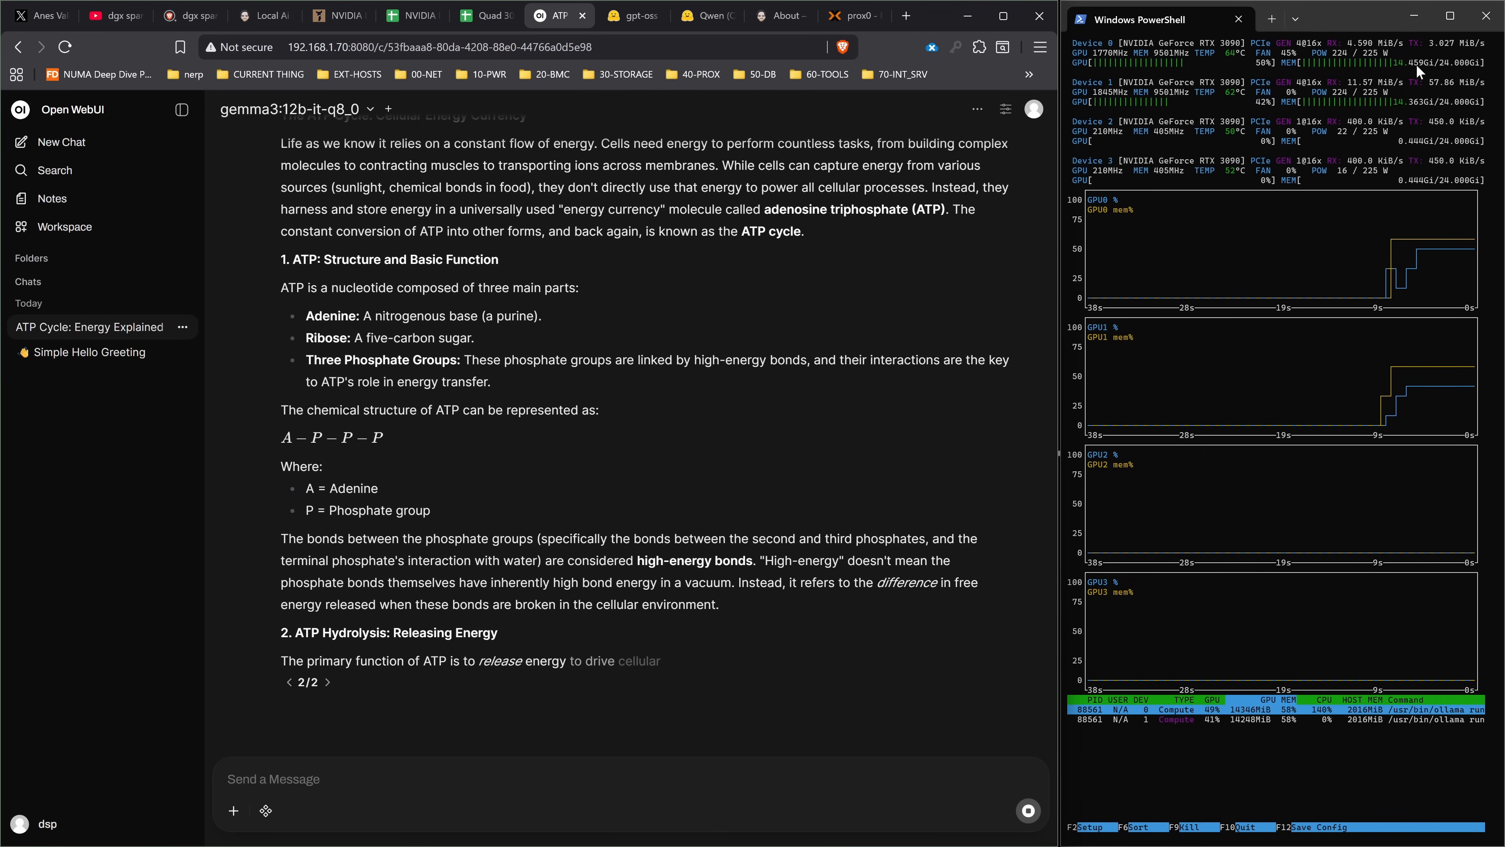
scroll("down", 3)
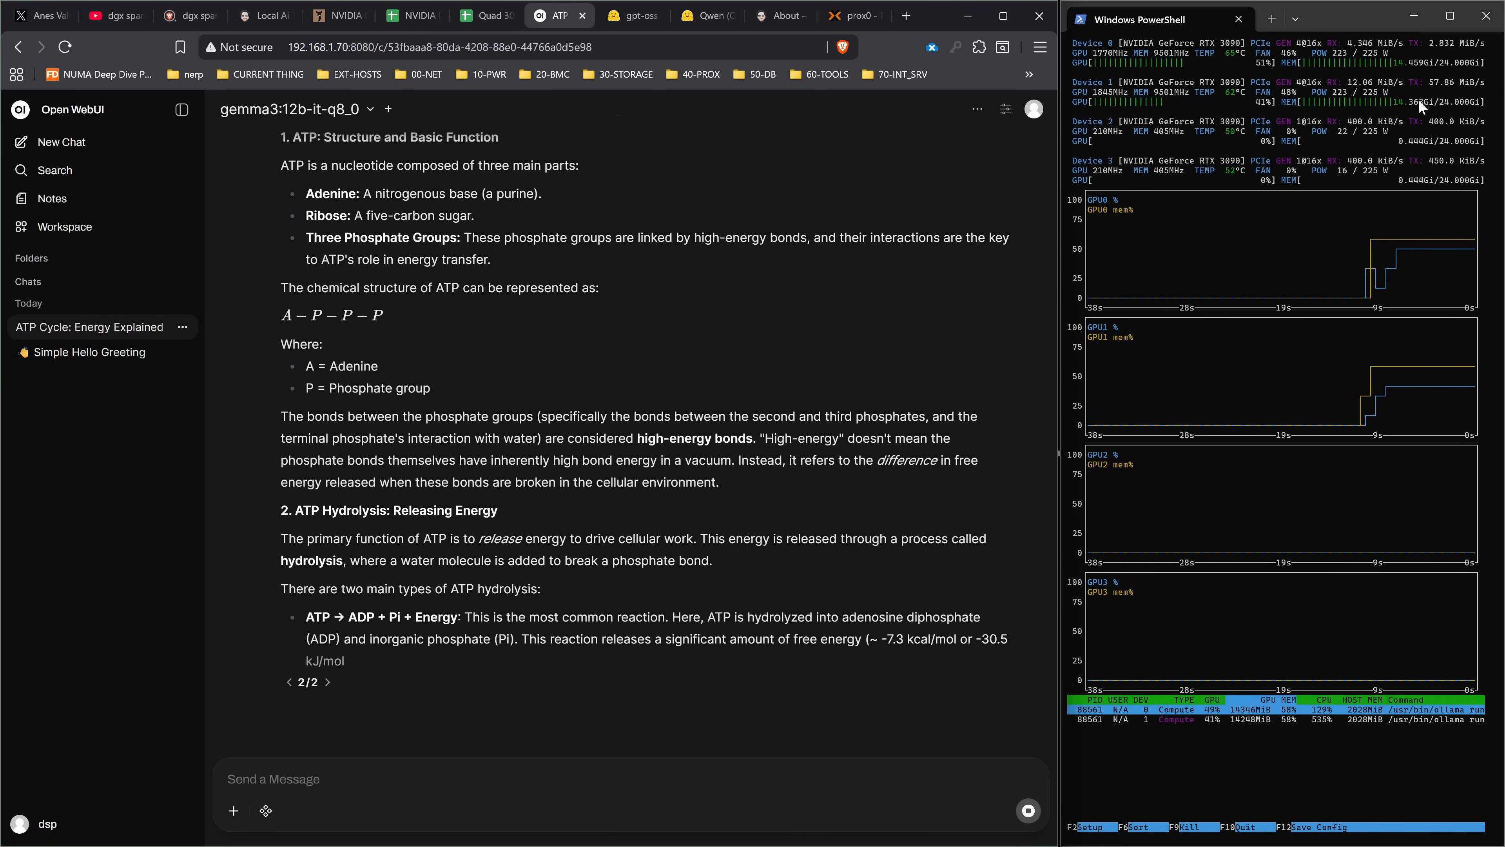
scroll("down", 3)
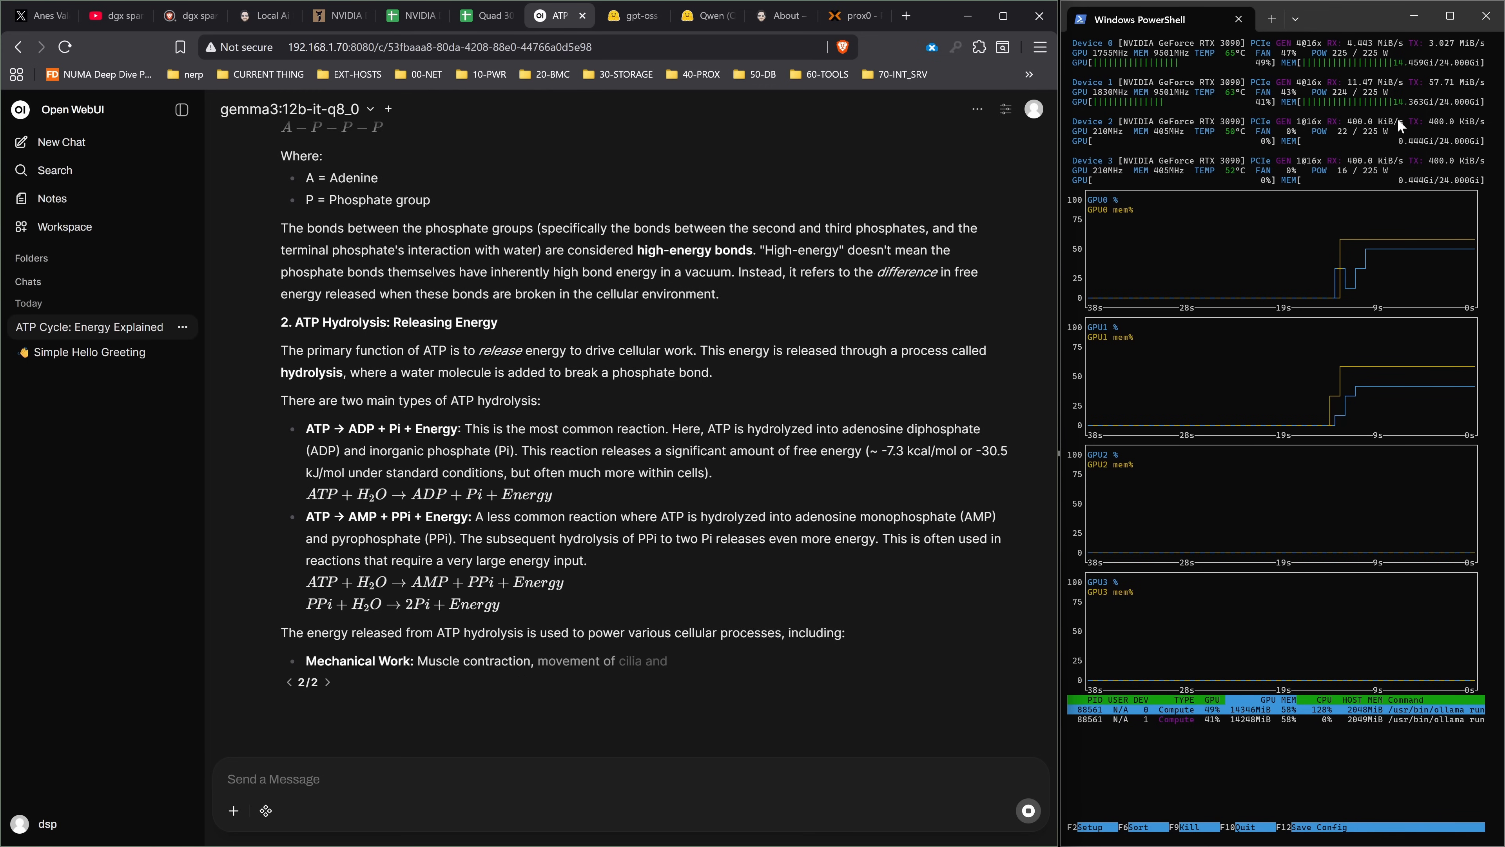
scroll("down", 3)
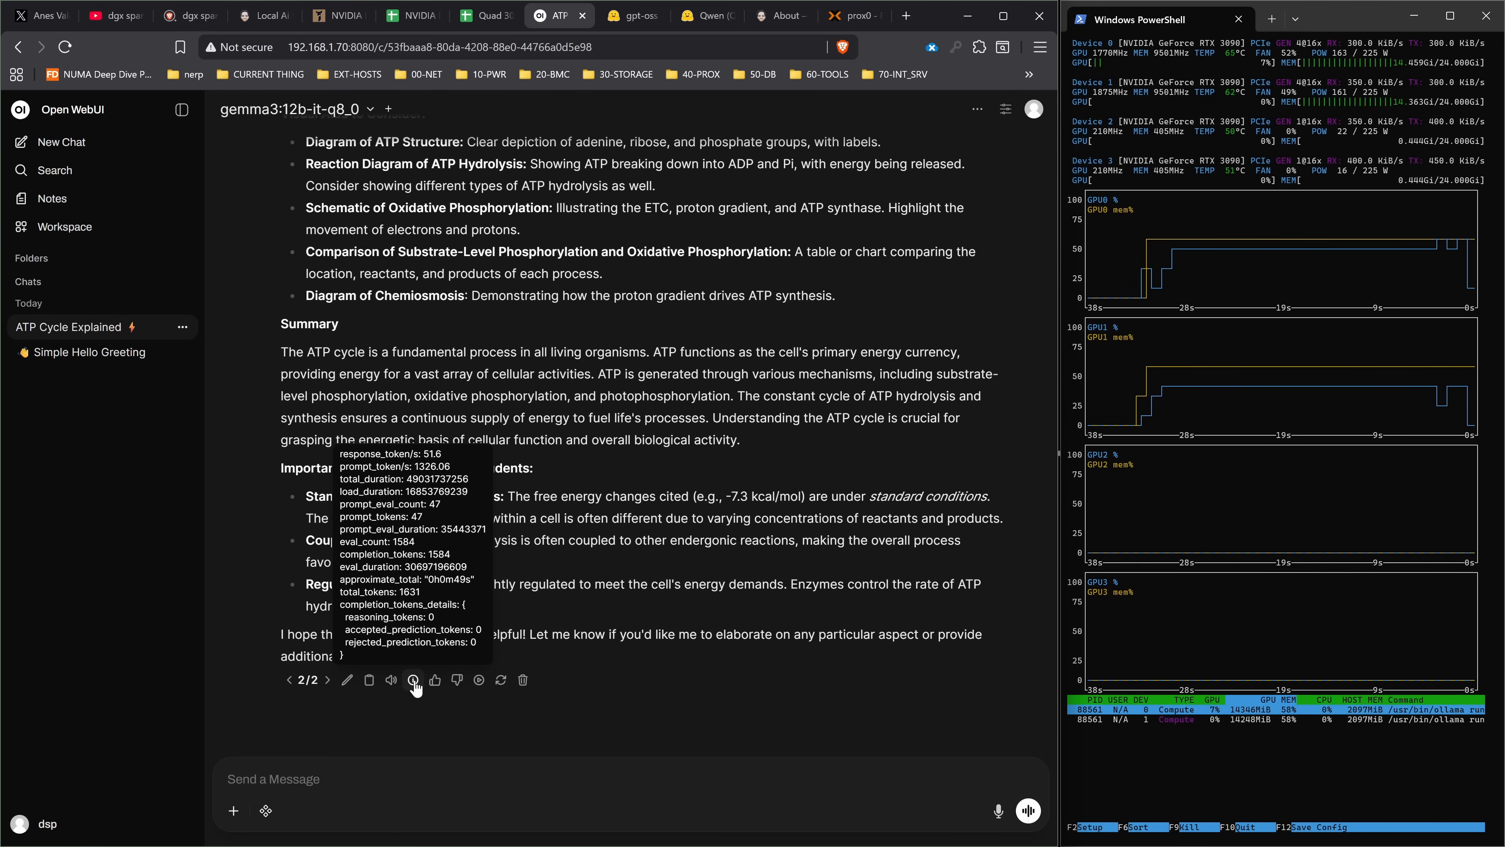
left_click(484, 16)
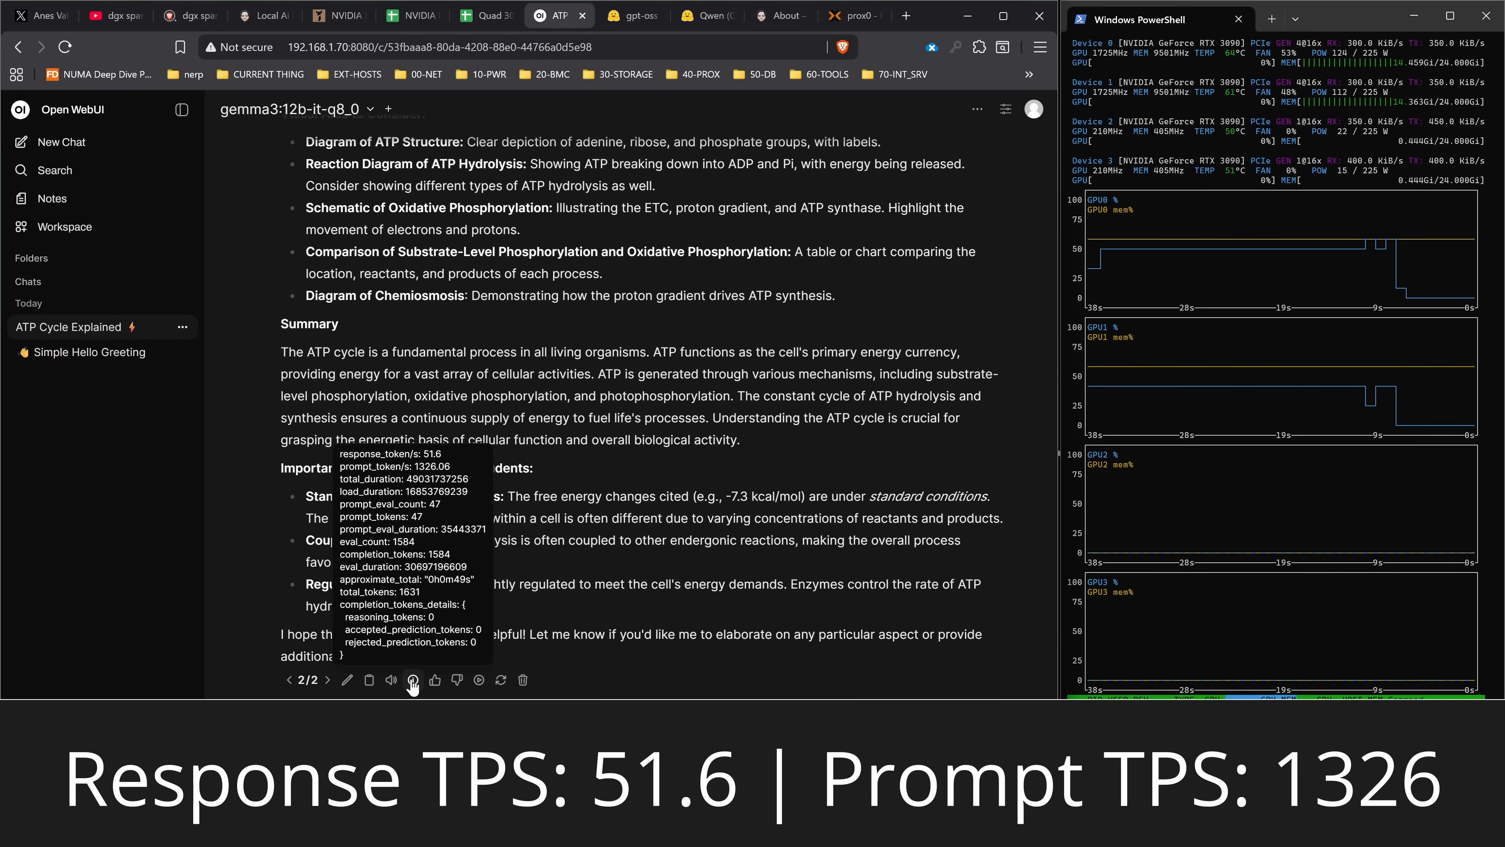
- Enter prefill 1,326.10 and decode 51.60 tps in the gemma-3 12b q8_0 row, cross-checking Open WebUI
left_click(485, 16)
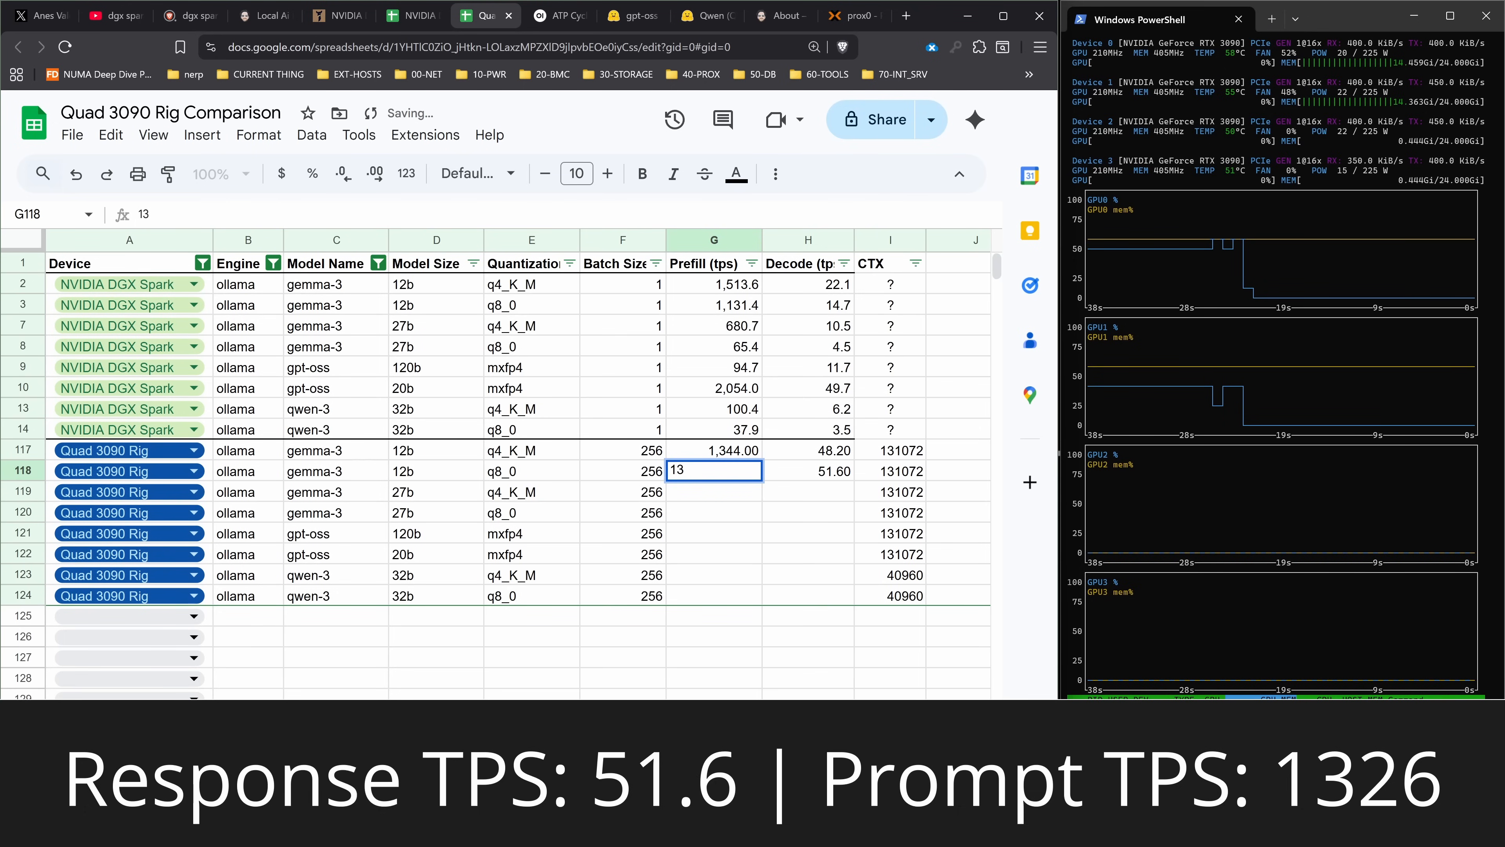
left_click(559, 15)
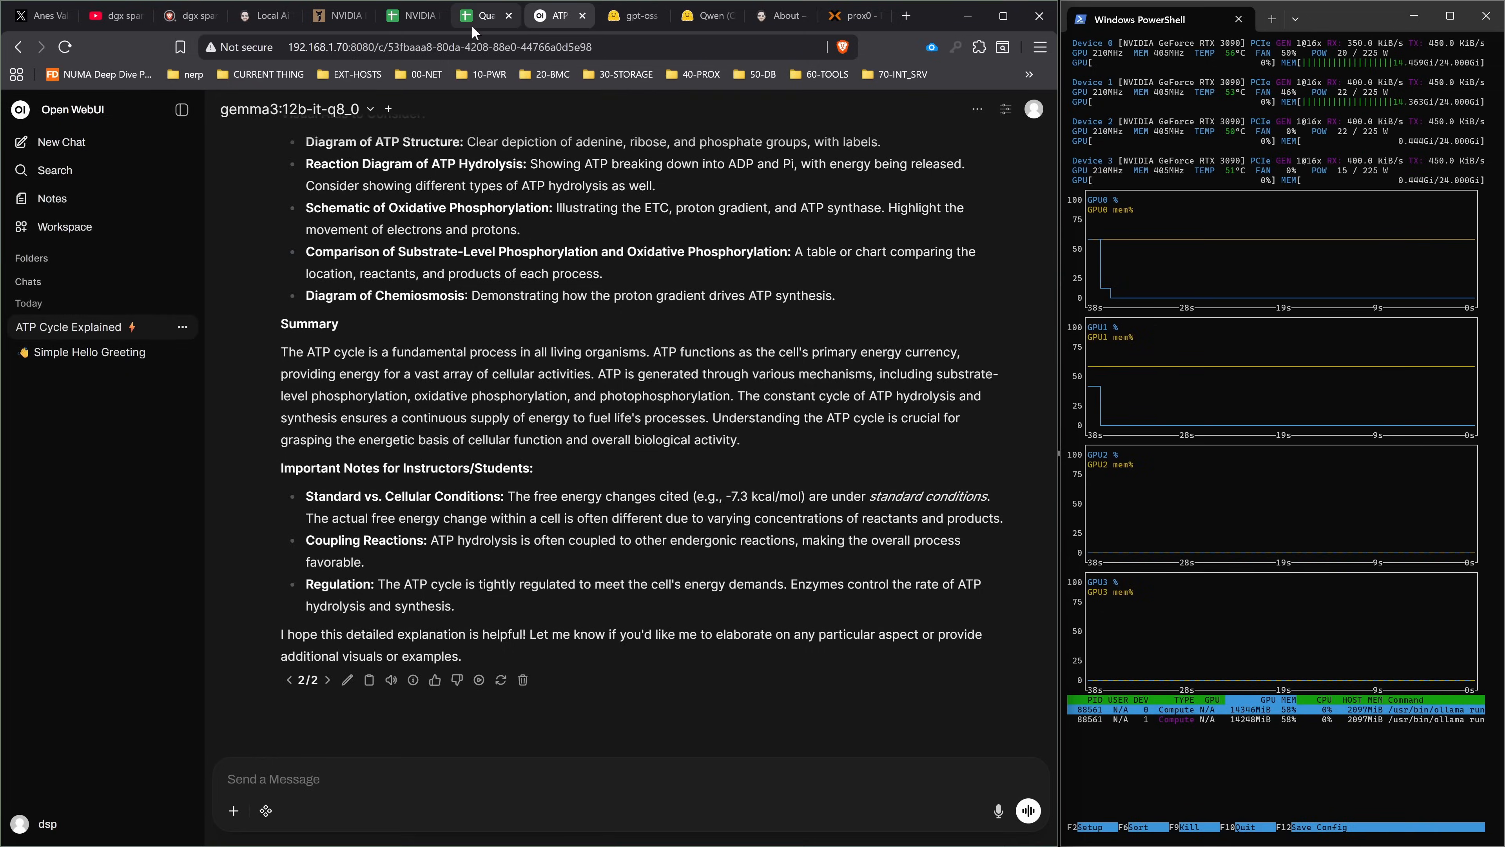
left_click(485, 16)
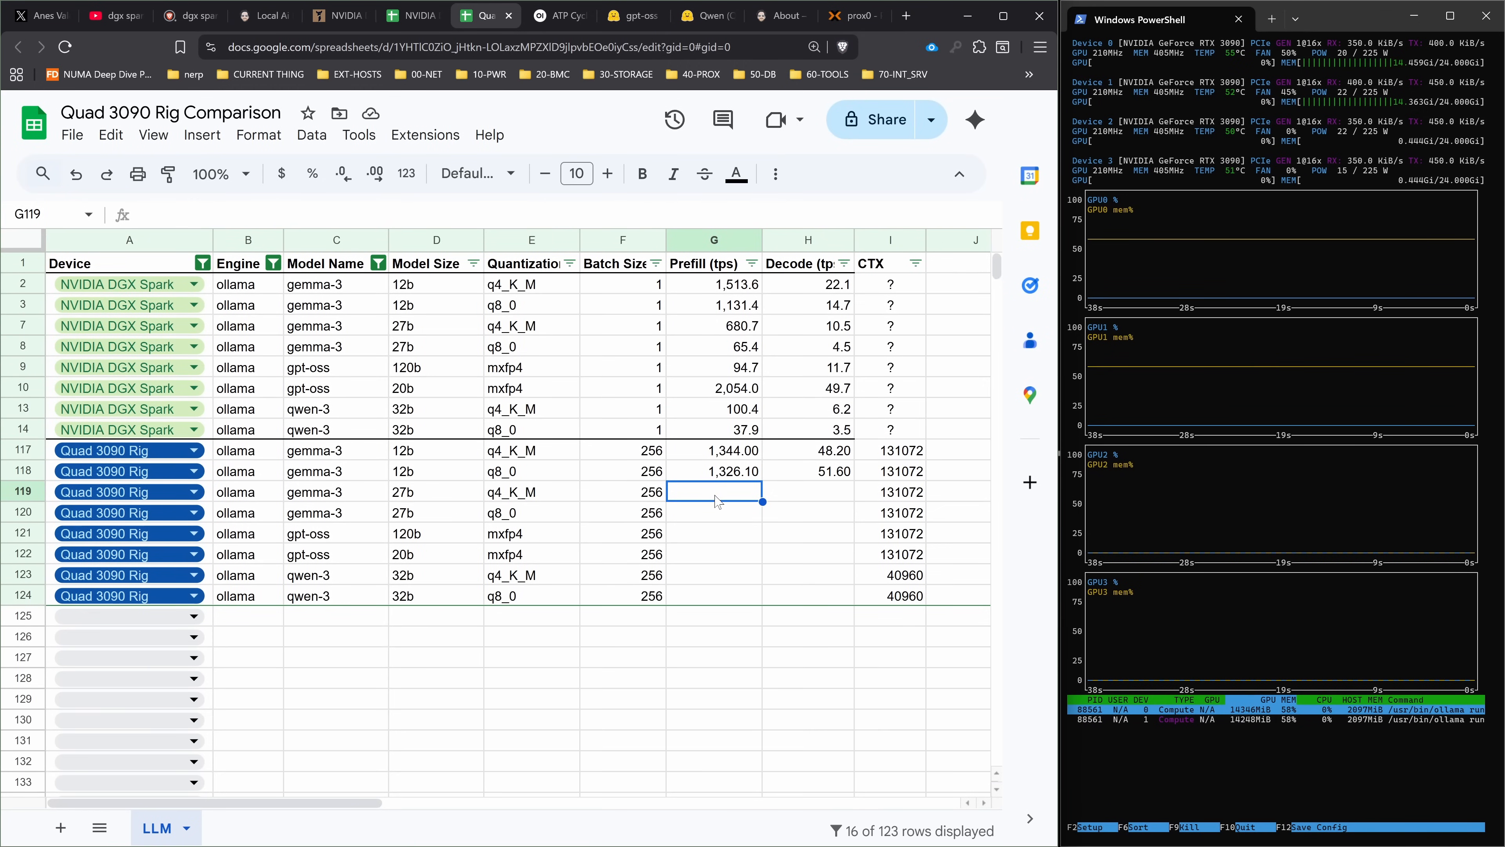
- Regenerate the ATP-cycle answer with gemma3 27b q4_K_M and follow it to completion
left_click(553, 16)
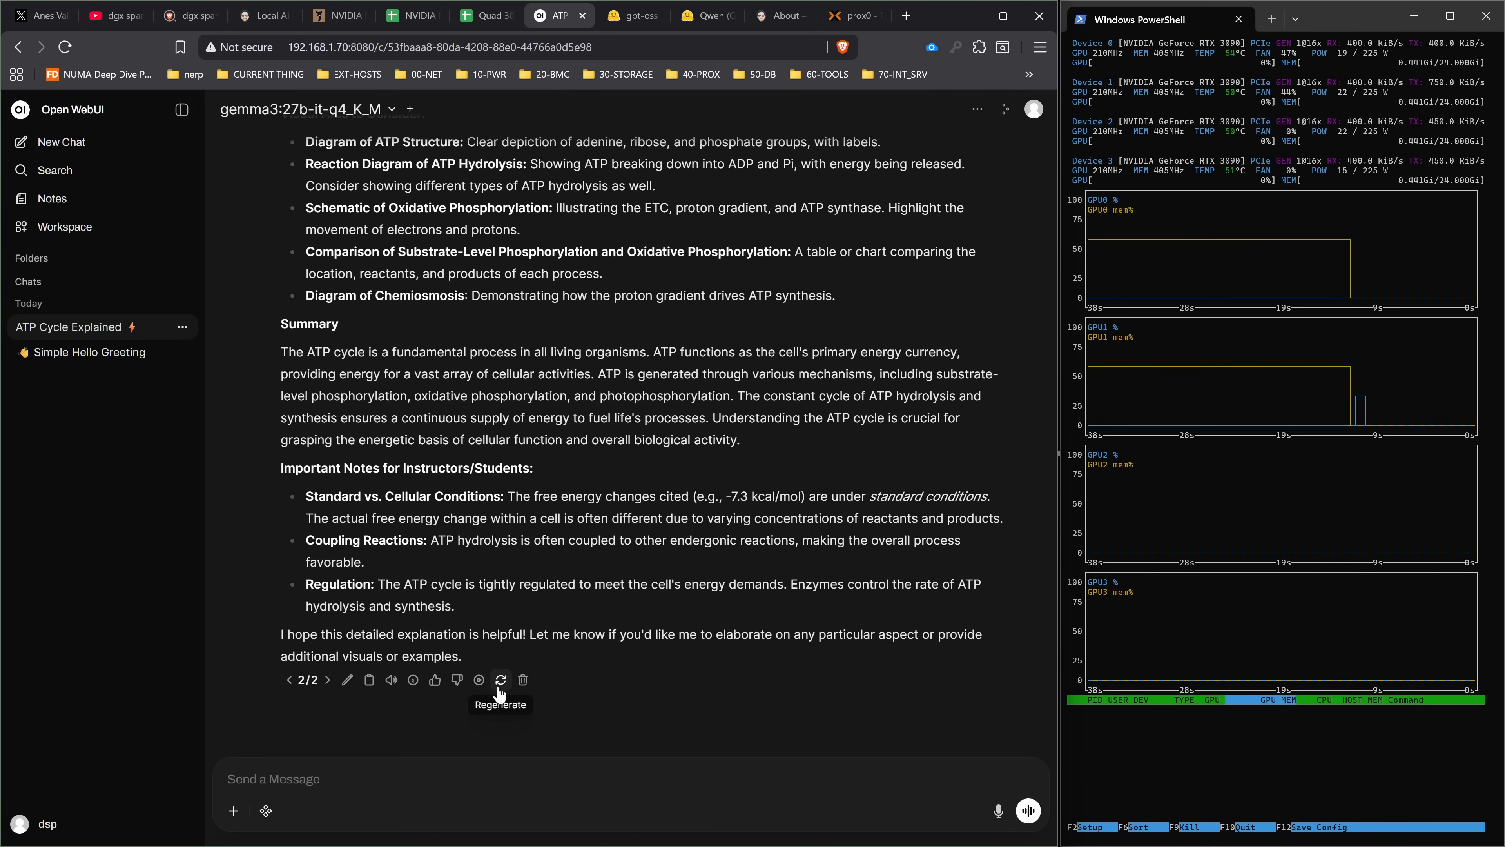
left_click(500, 680)
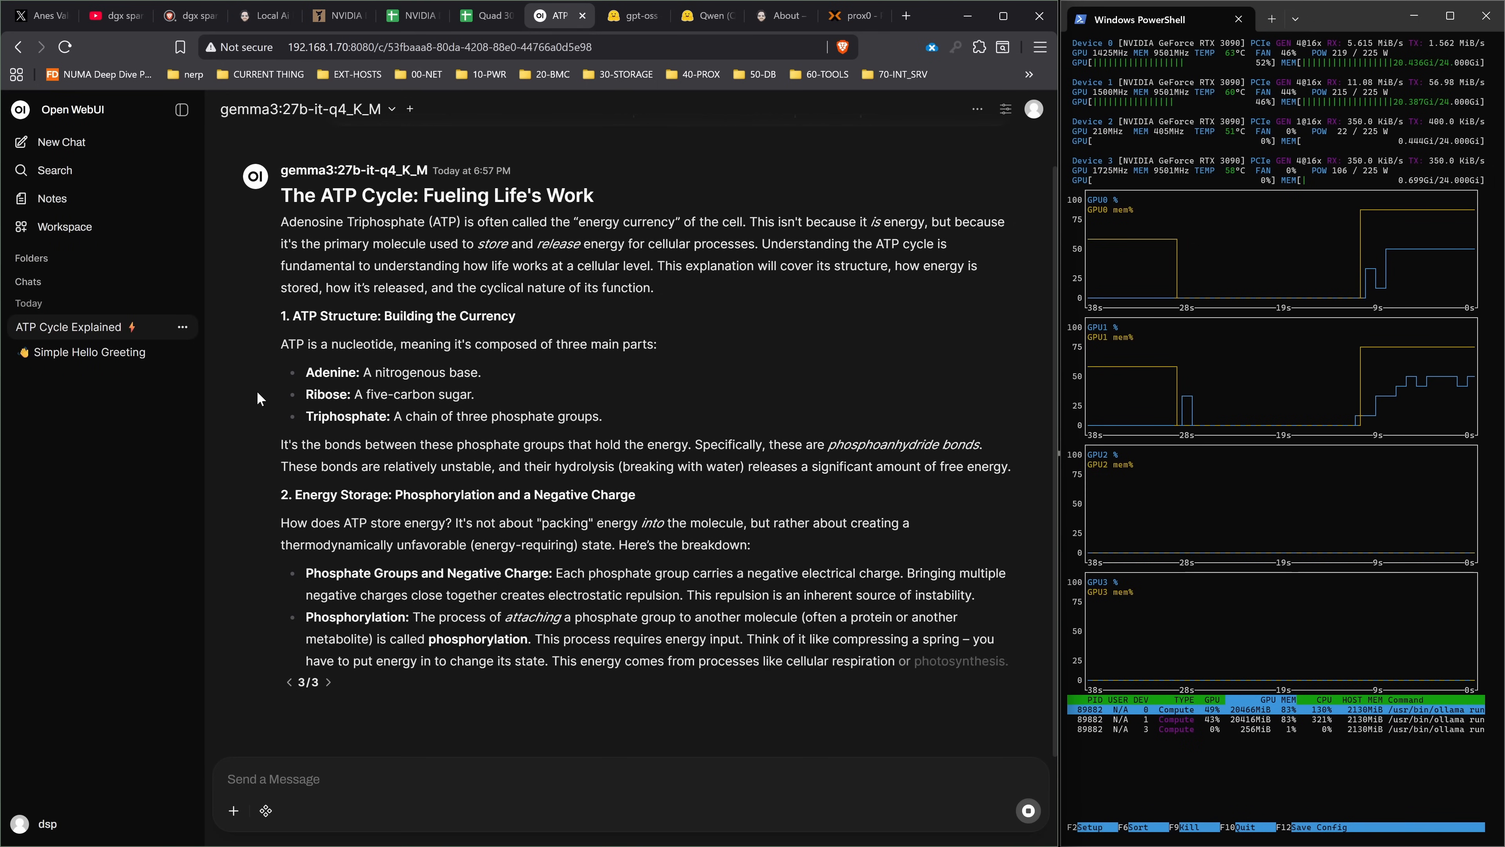
scroll("down", 3)
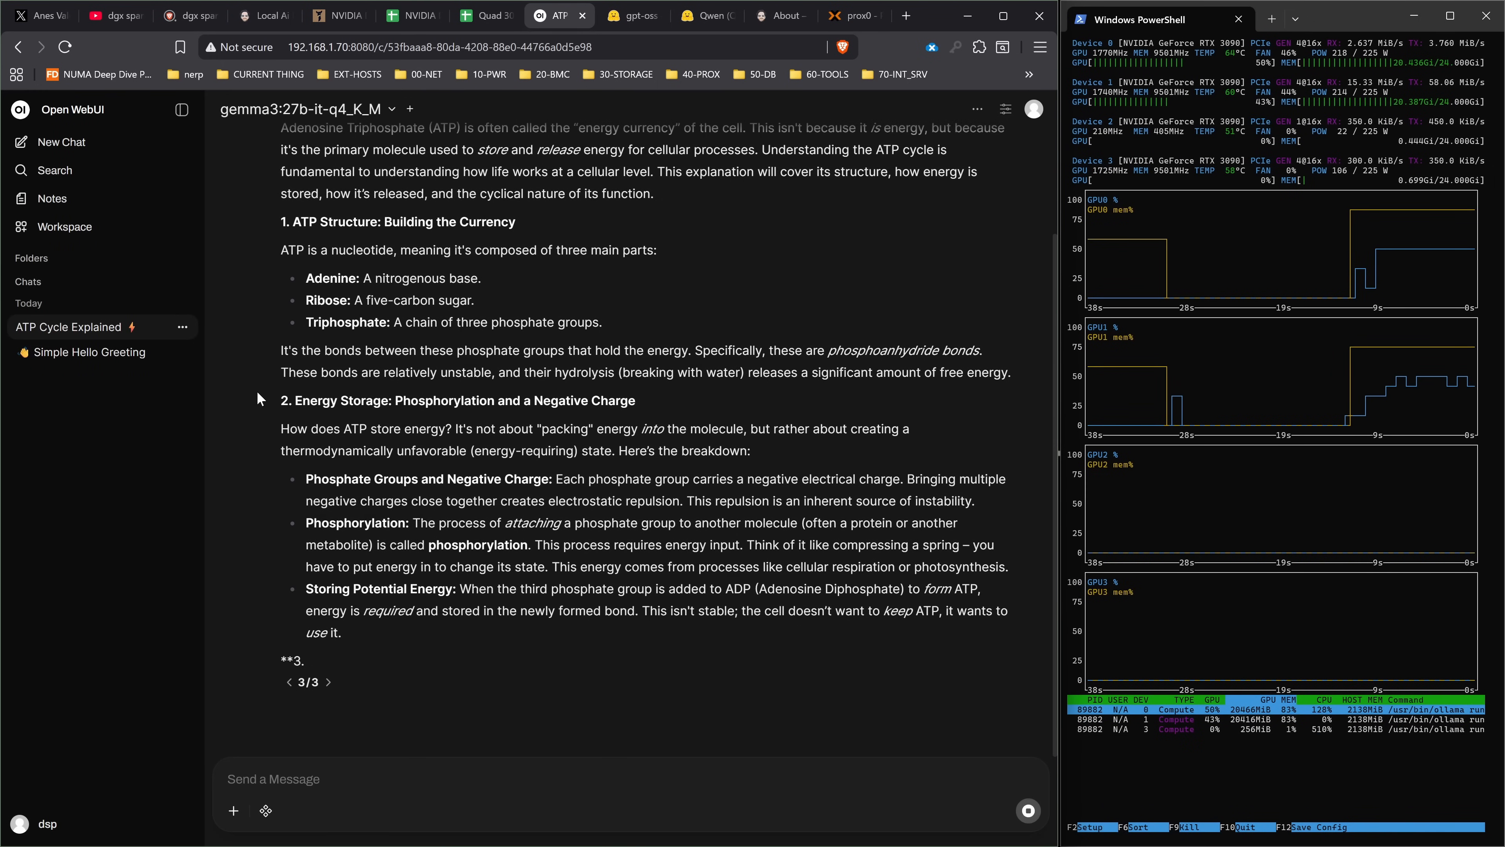
scroll("down", 3)
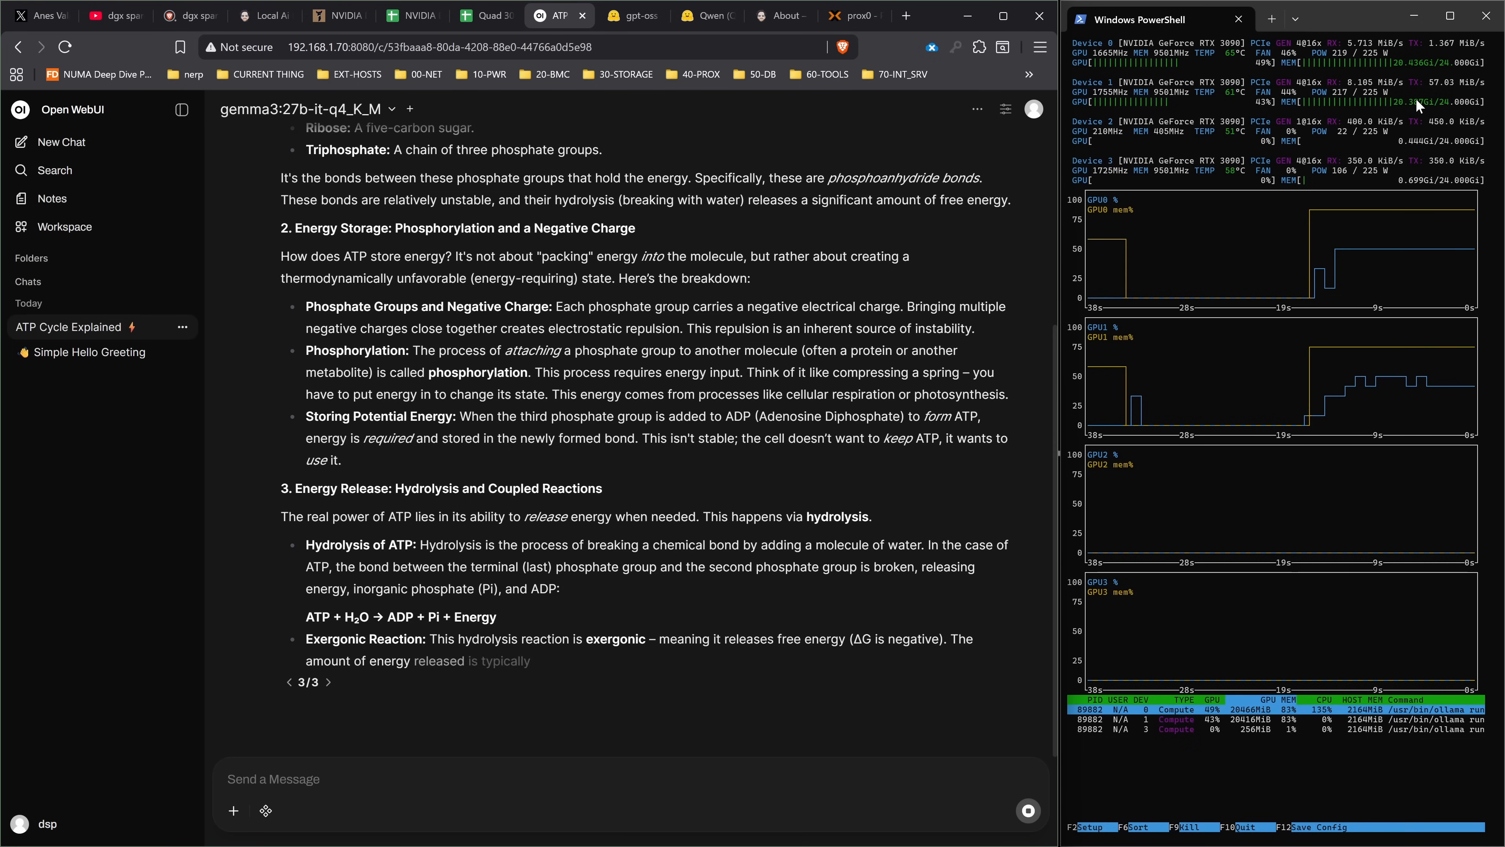
scroll("down", 3)
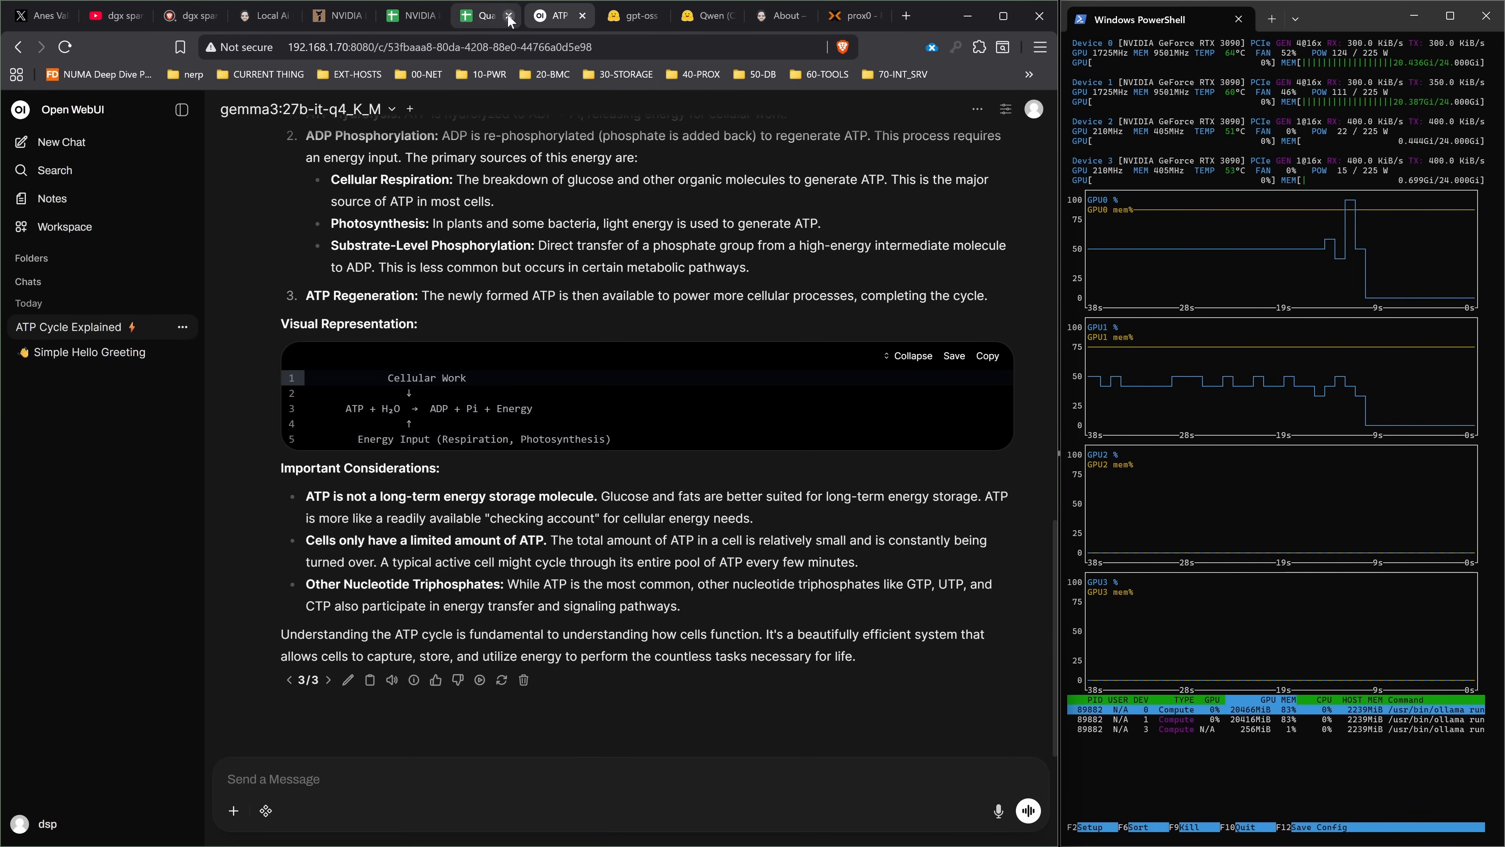
- Switch to the prox0 ollama container console to unload gemma3 27b q4_K_M
left_click(848, 15)
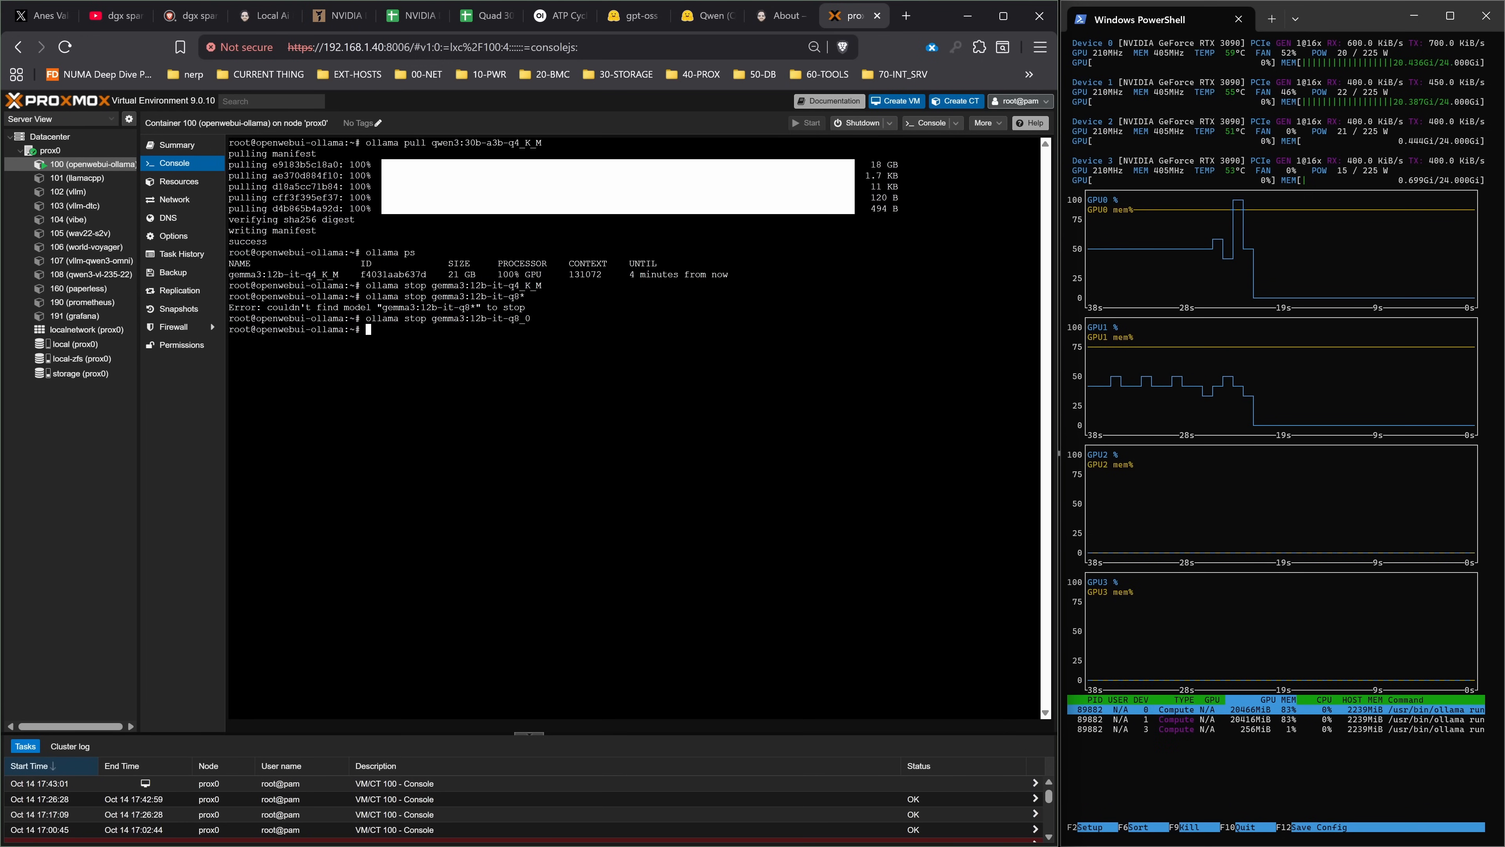
- Stop gemma3 27b q4_K_M, review the q8_0 ATP run, and enter 687.1 prefill in its sheet row
type("ollama stop gemma3:27b-it-q4_K_M")
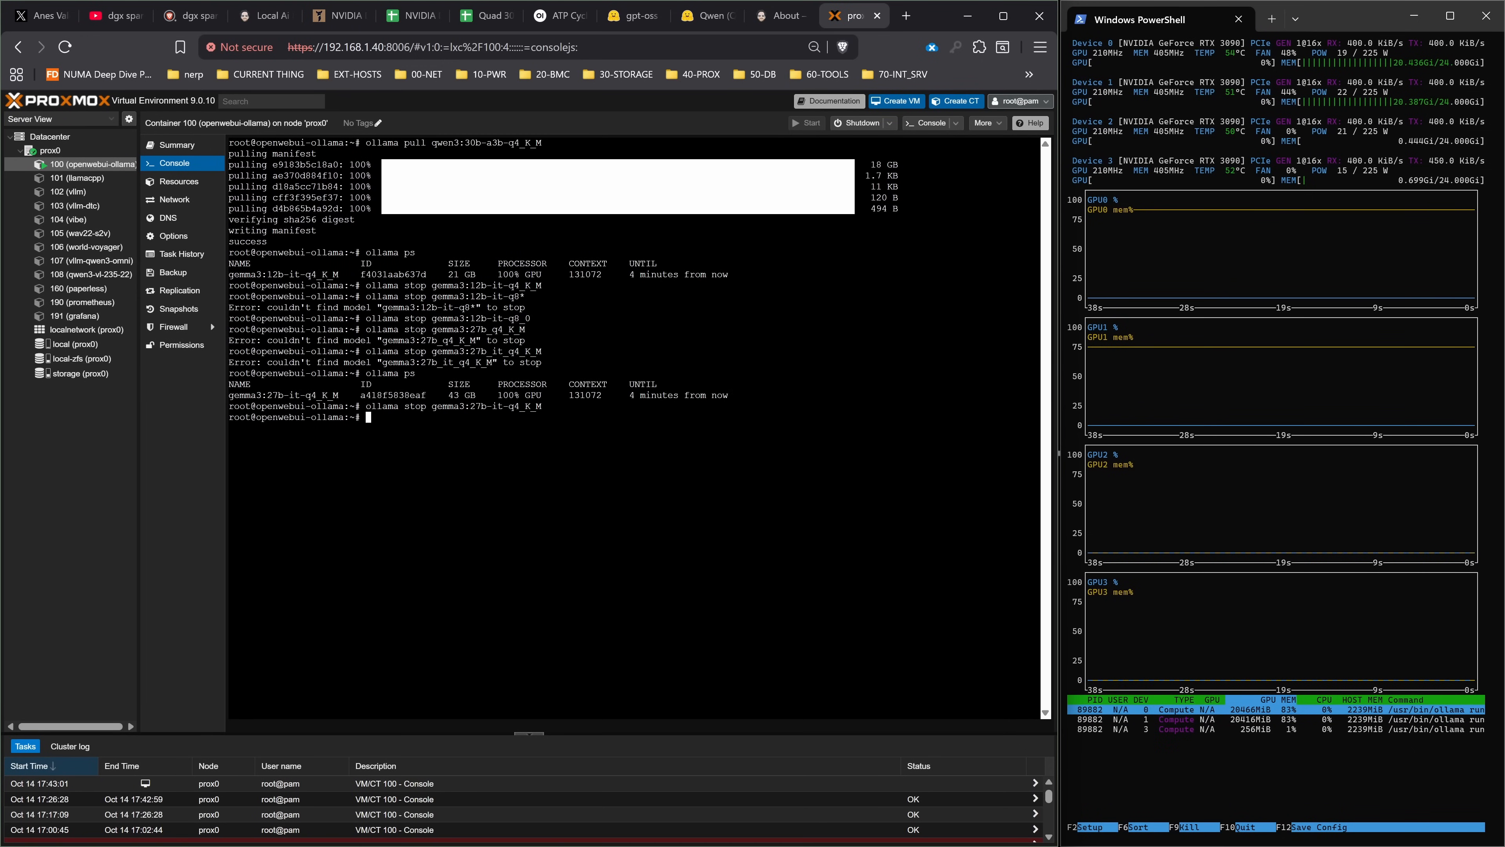
left_click(551, 16)
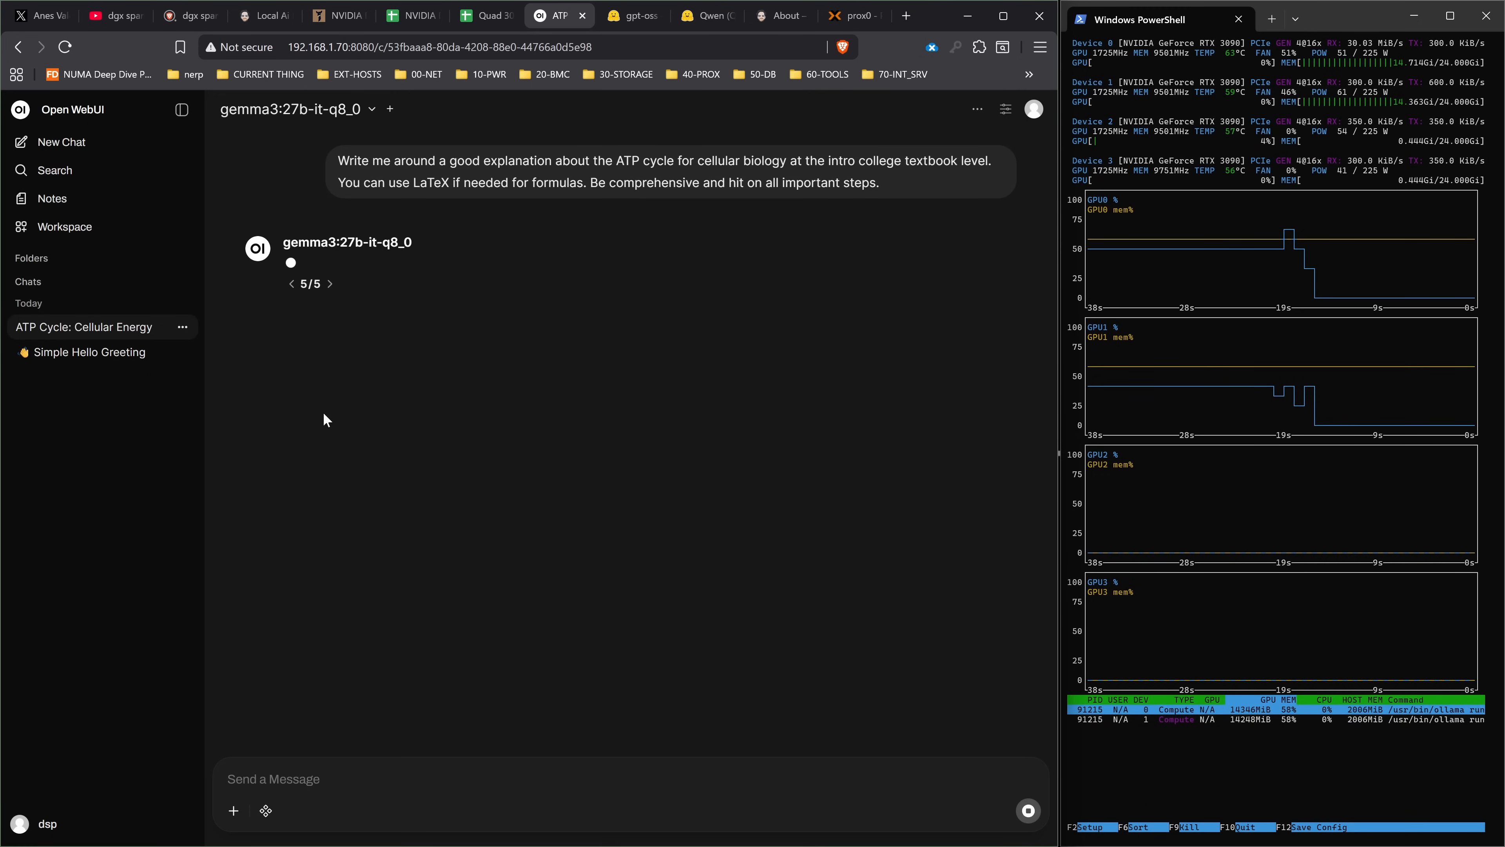
mouse_move(237, 391)
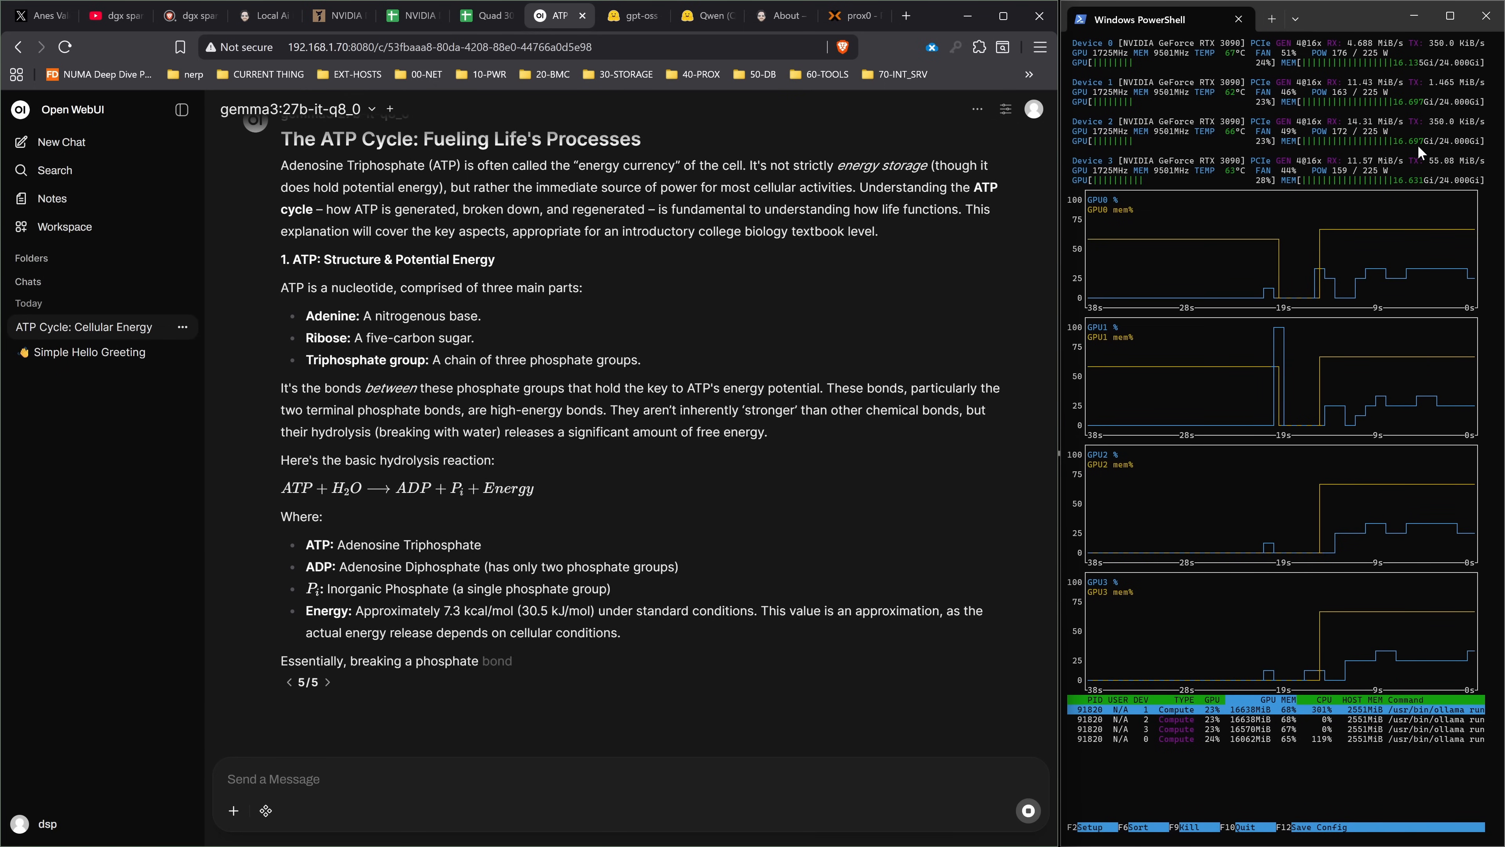
scroll("down", 3)
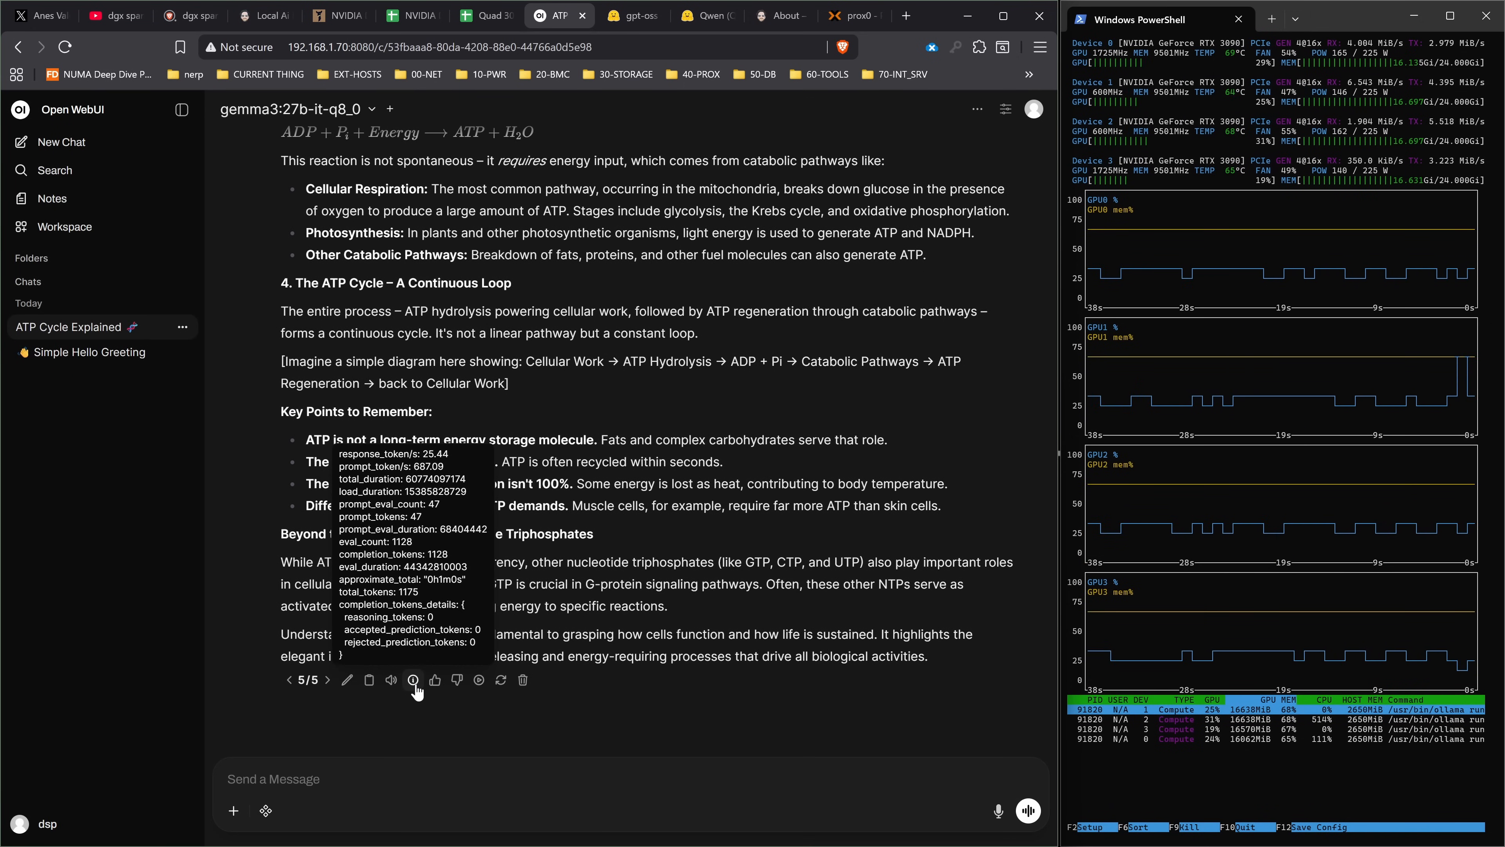
left_click(483, 16)
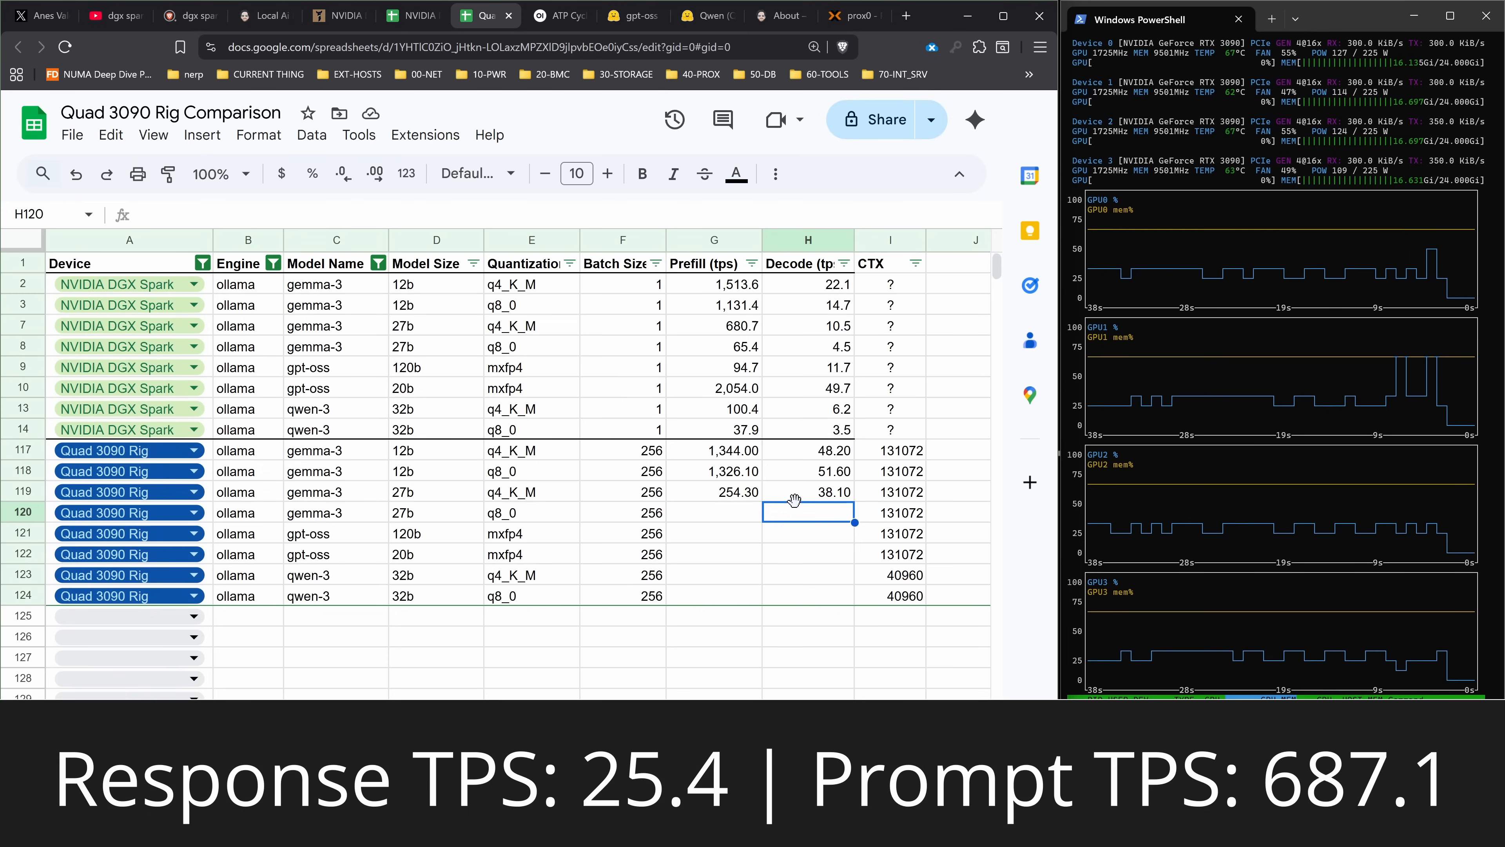
type("687.10")
type("25.4")
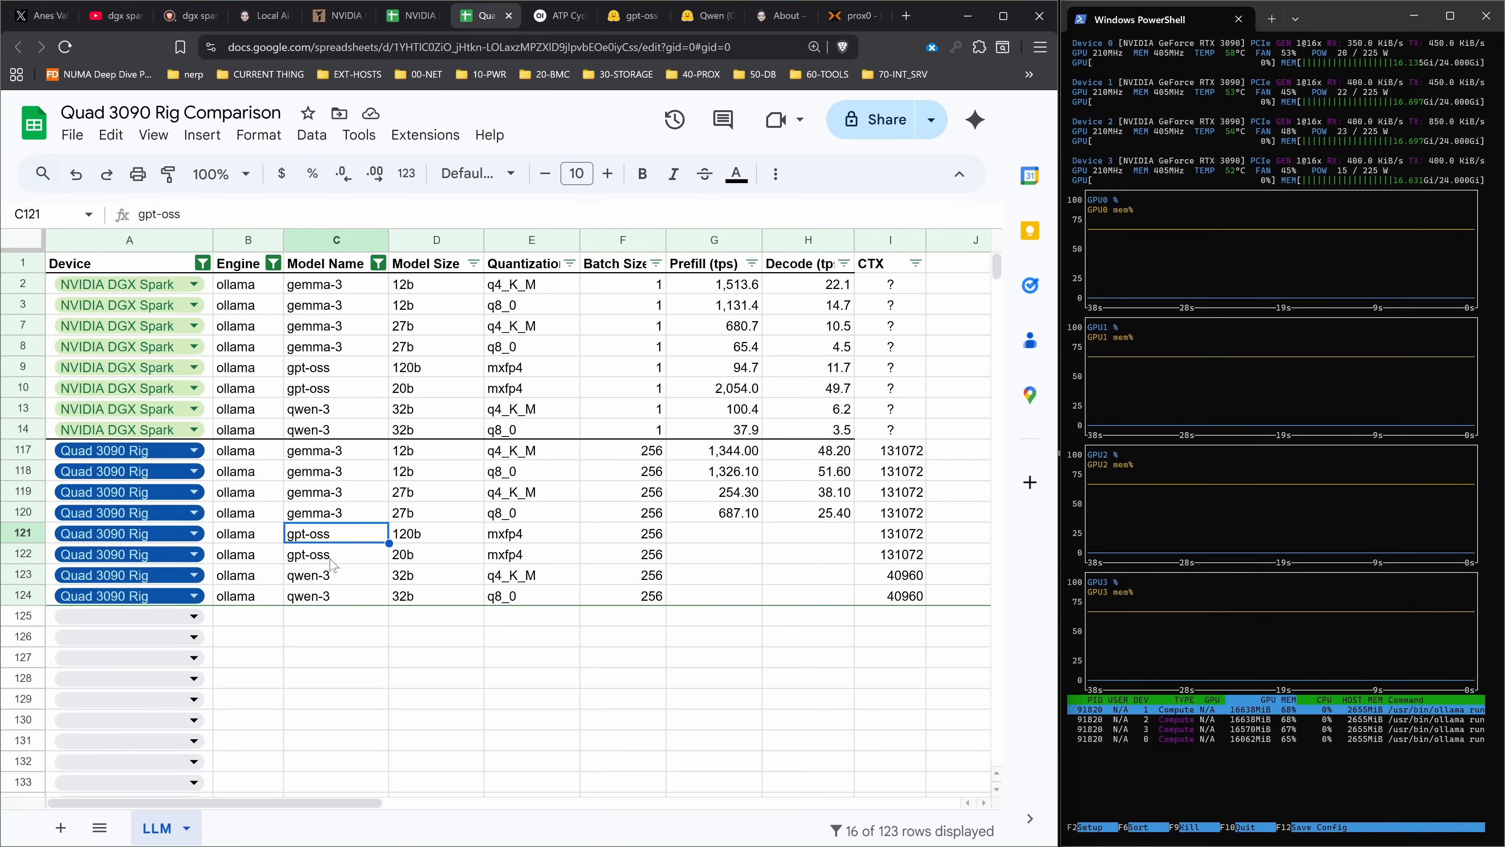
- Read gpt-oss 120b's full ATP cycle essay down to its quick reference summary and bottom line
left_click(335, 554)
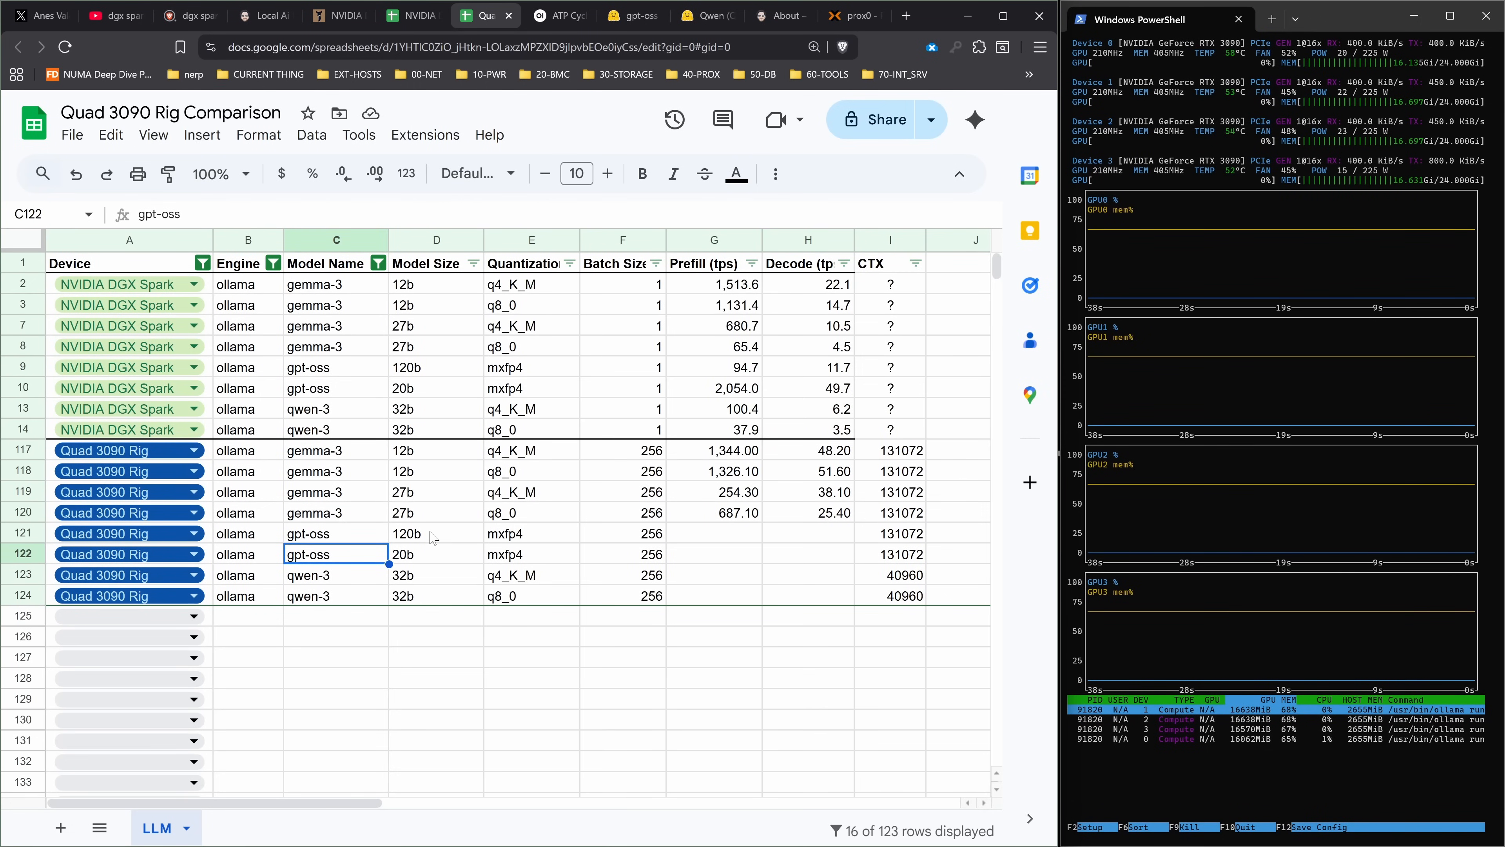
left_click(552, 15)
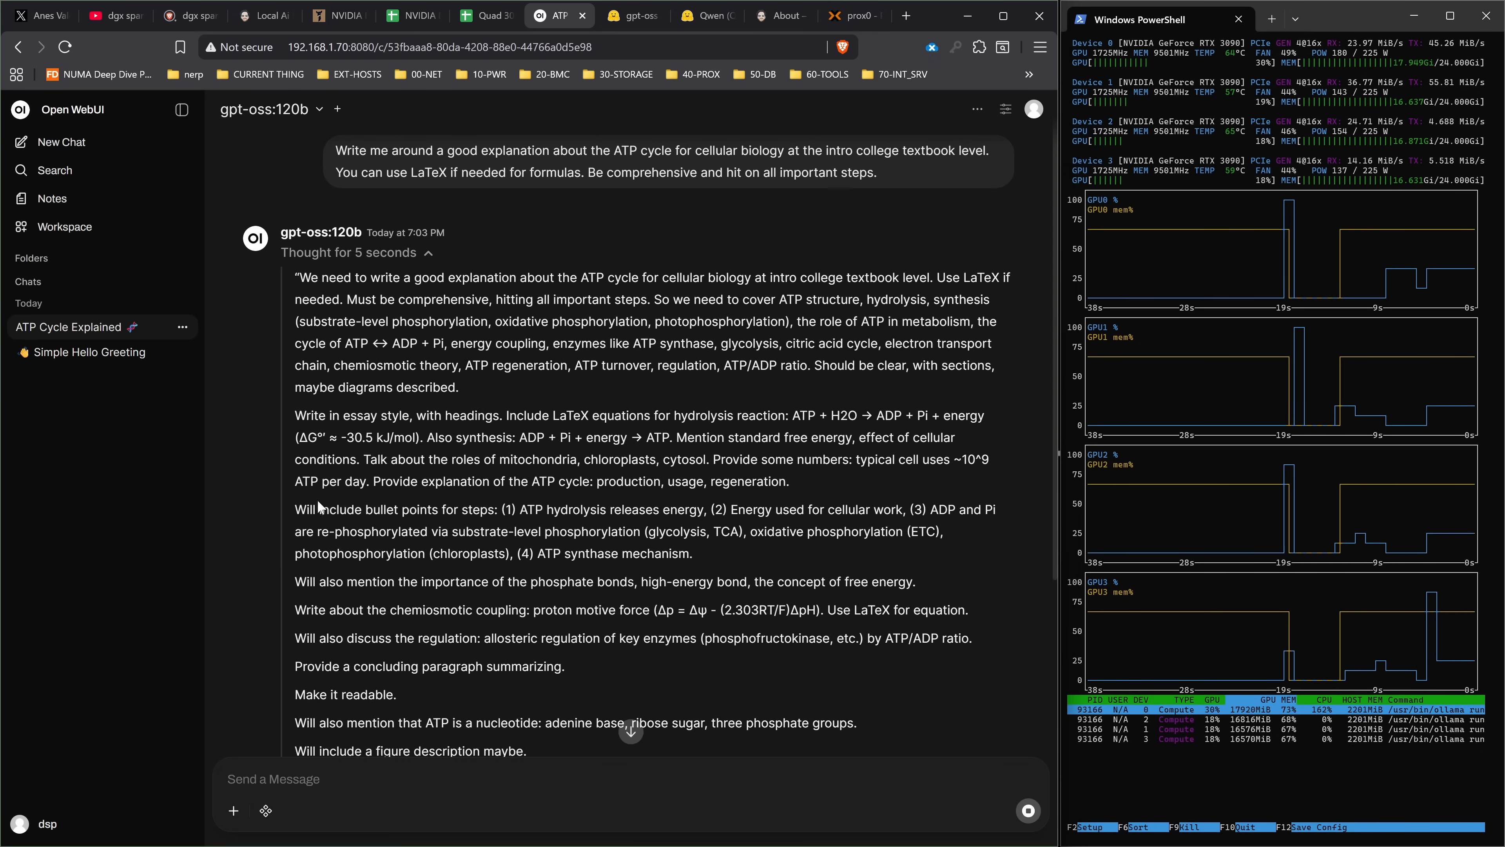
scroll("down", 3)
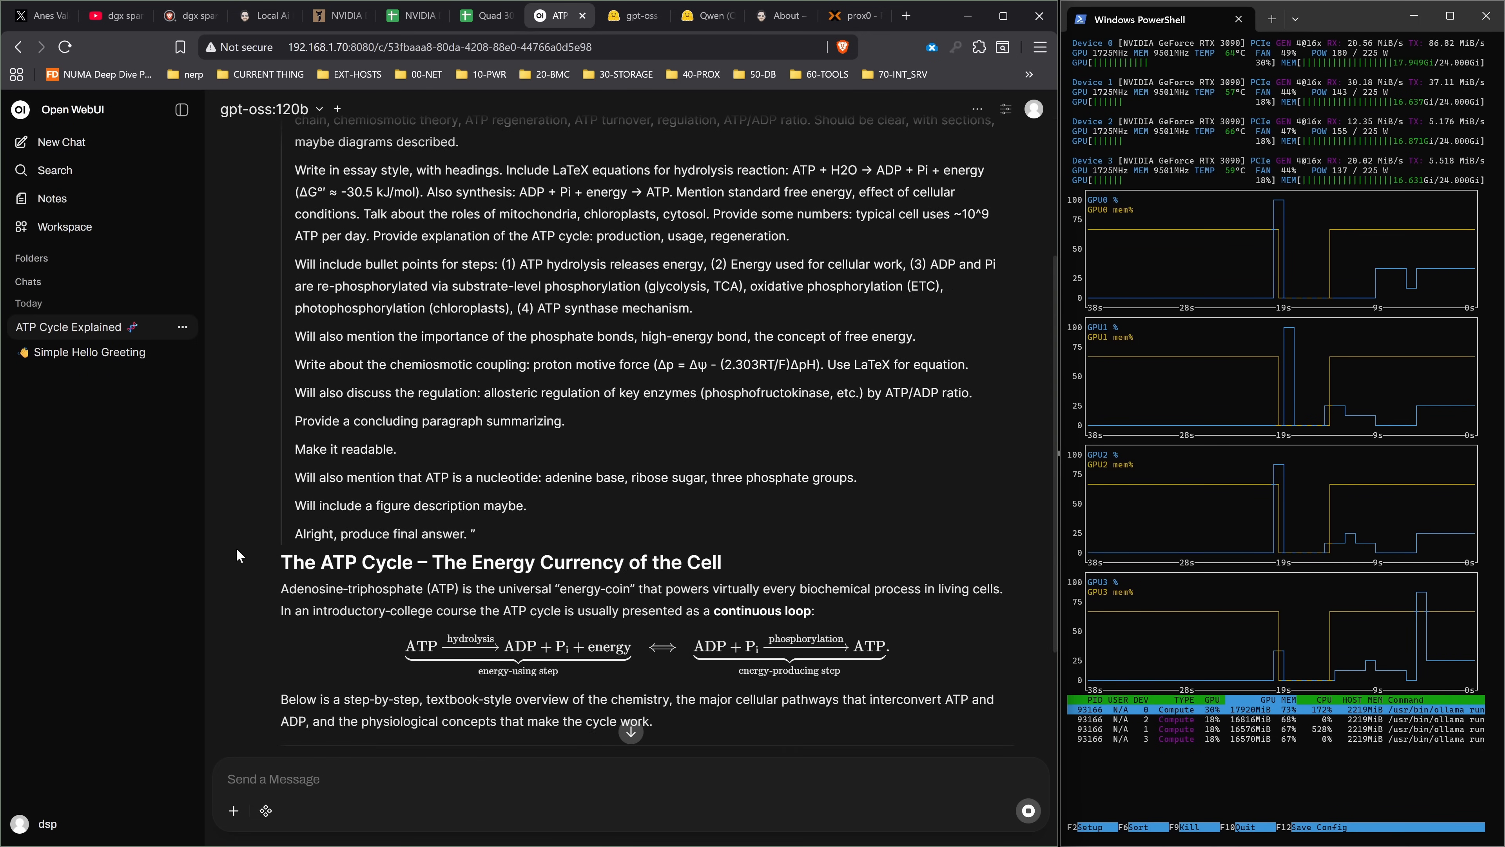
scroll("down", 3)
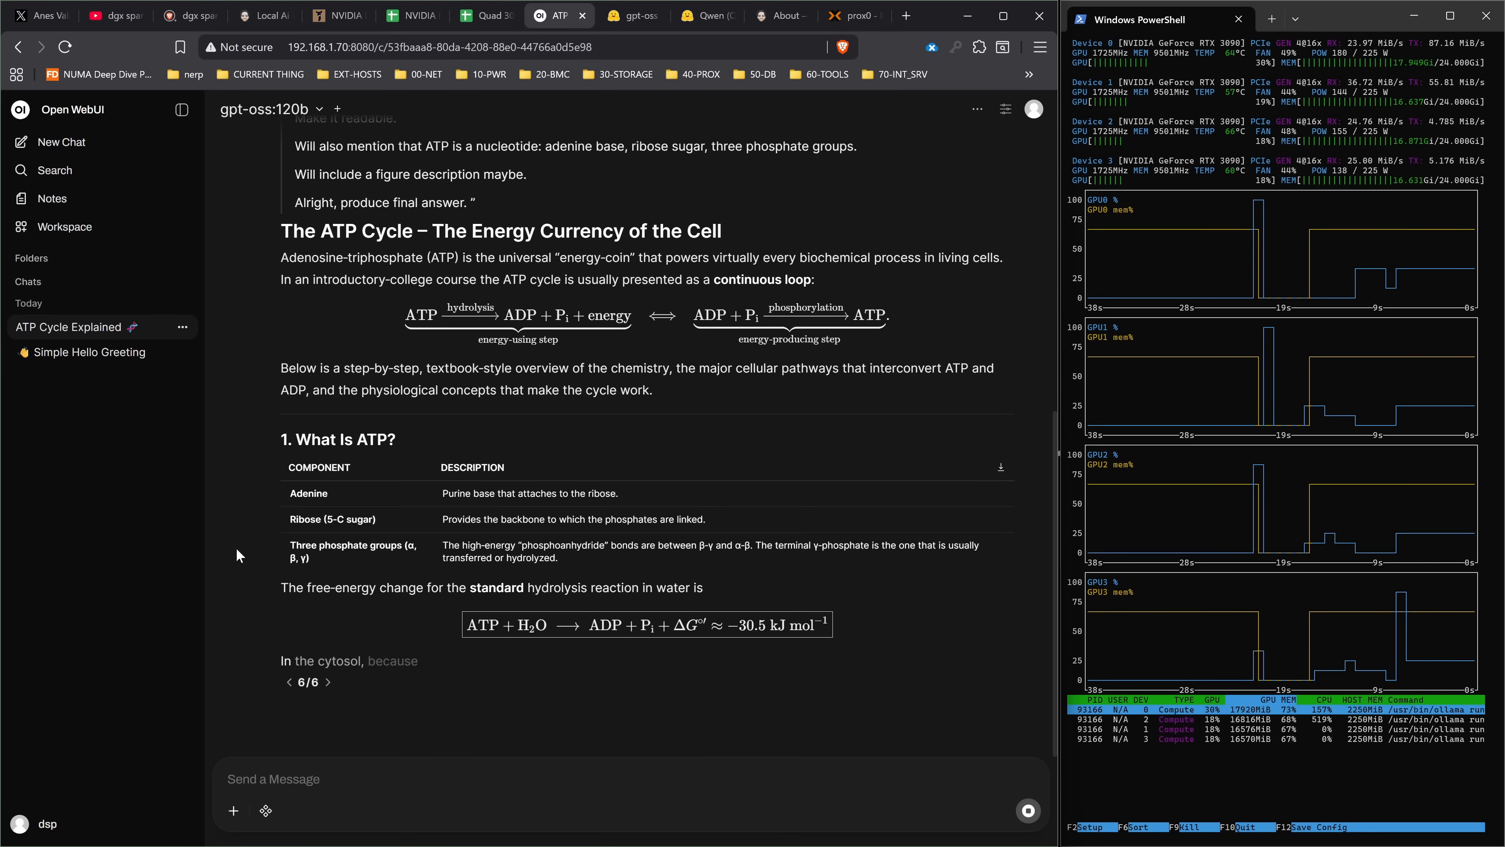
scroll("down", 3)
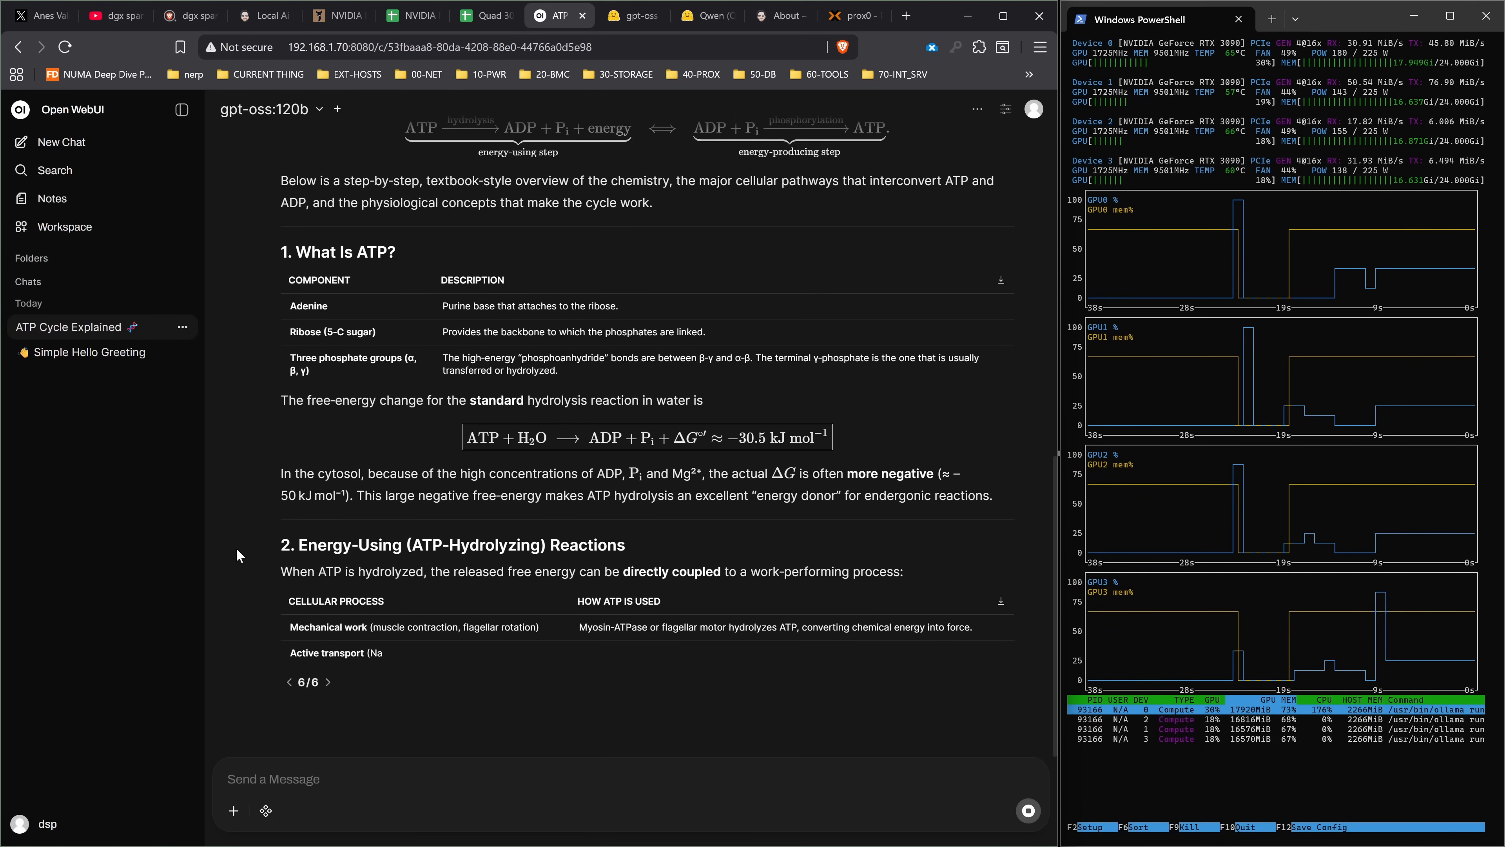
scroll("down", 3)
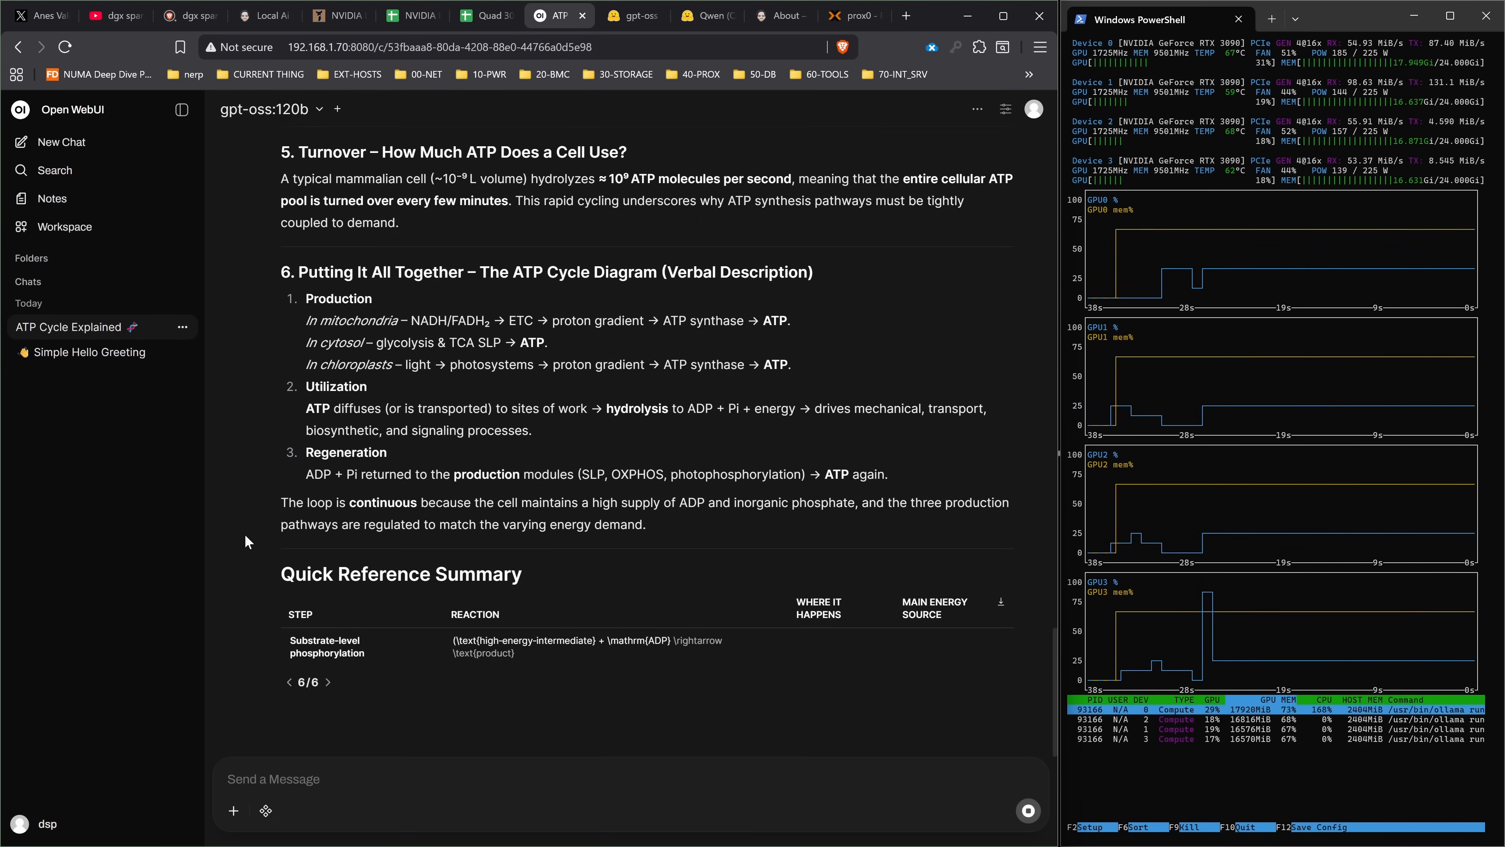
scroll("down", 3)
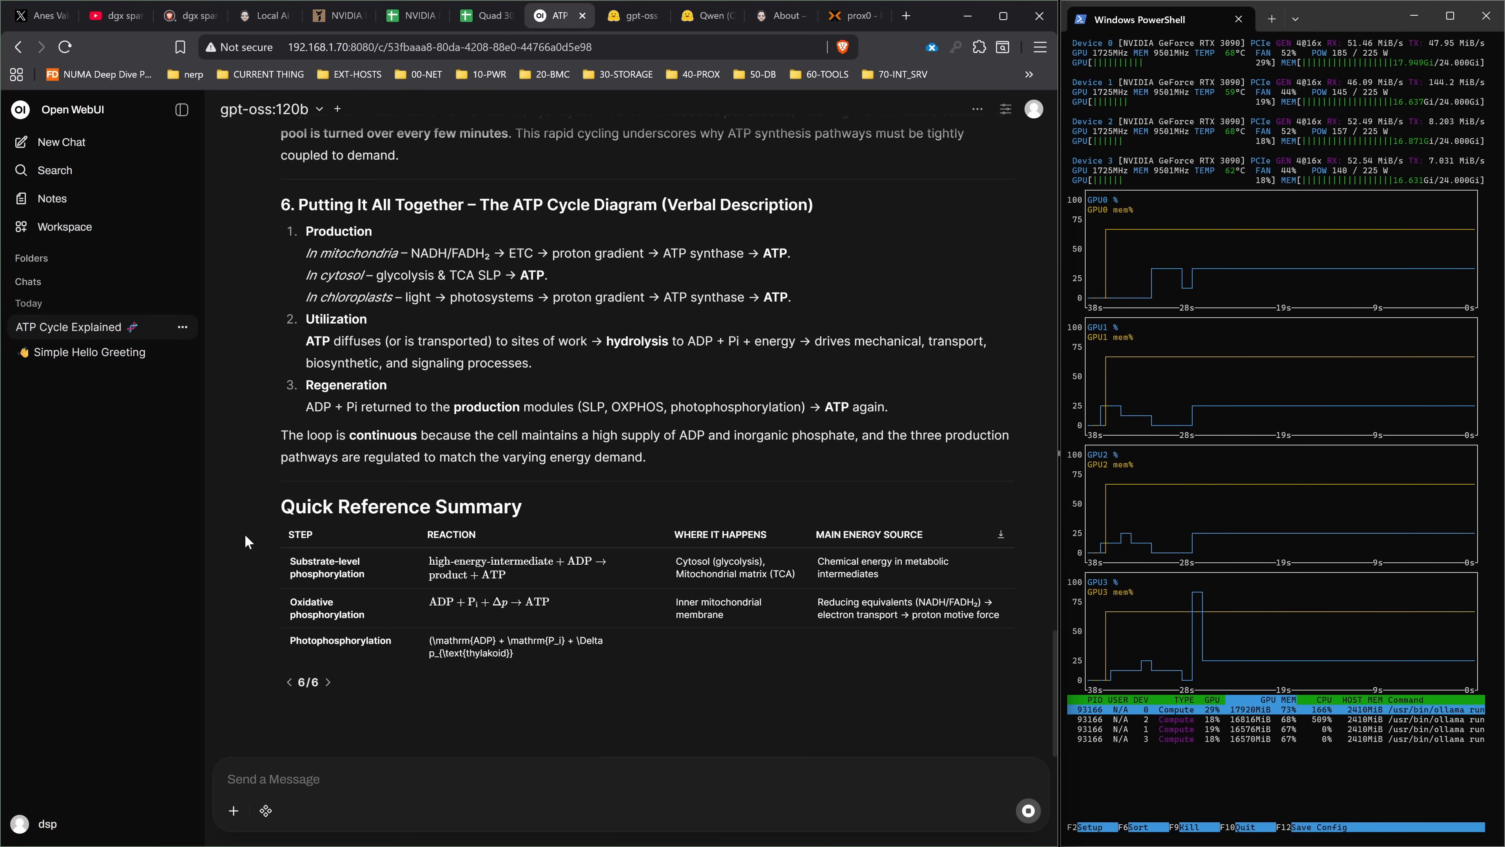
scroll("down", 3)
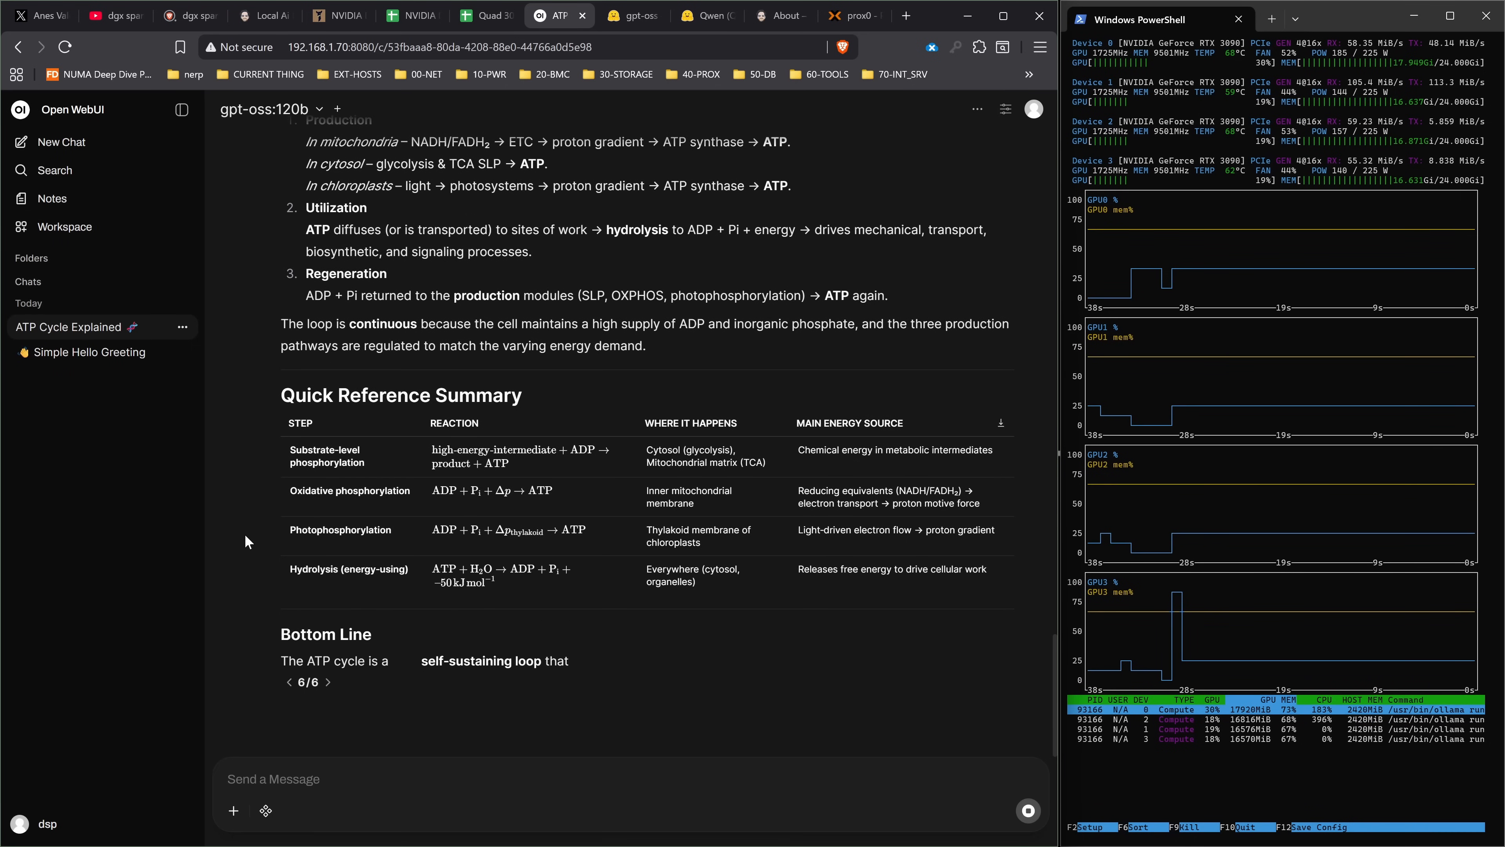
scroll("down", 3)
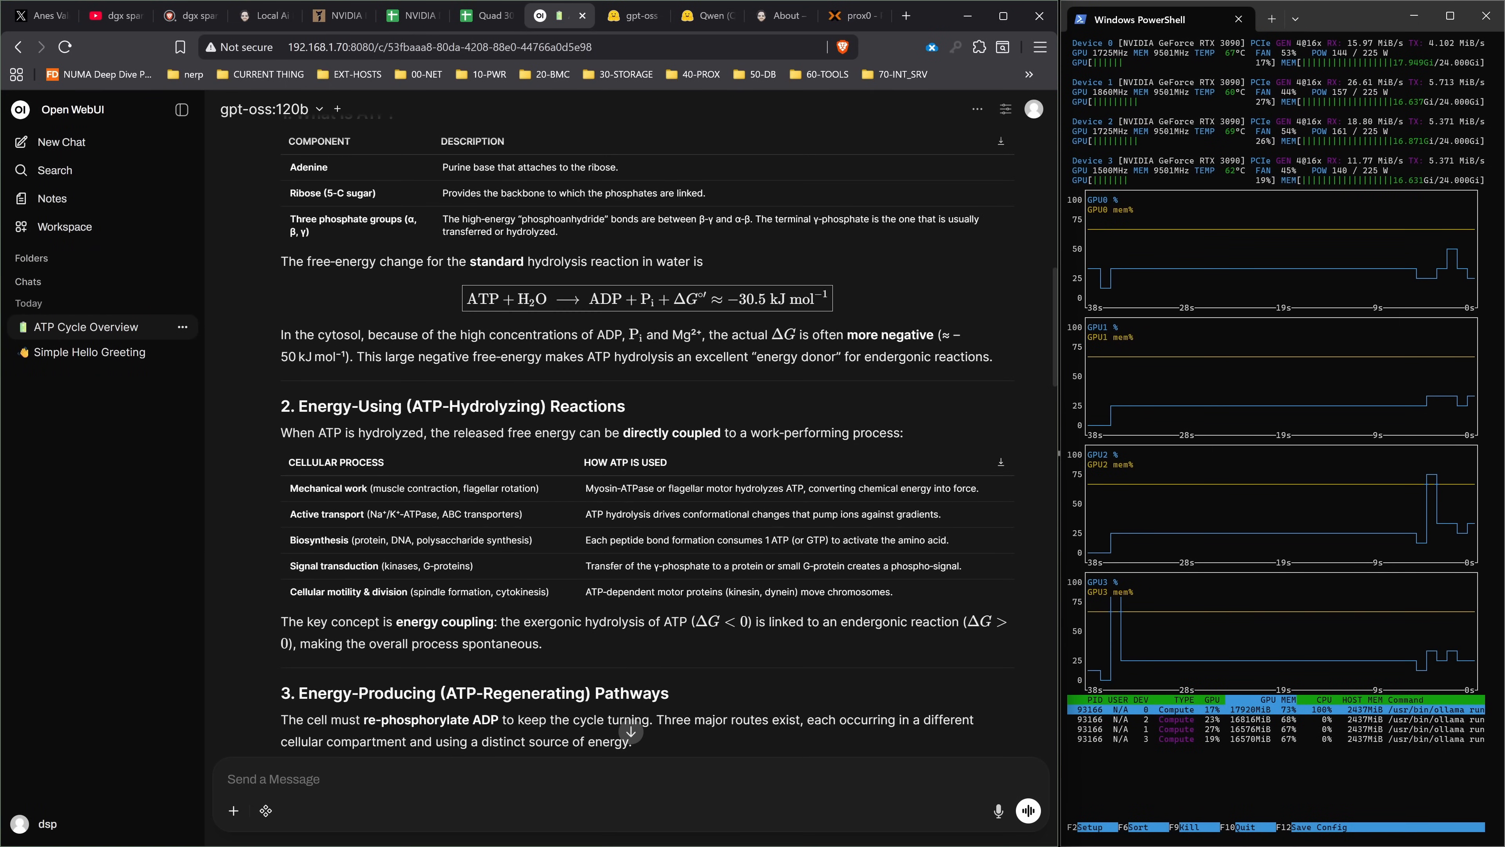
scroll("down", 3)
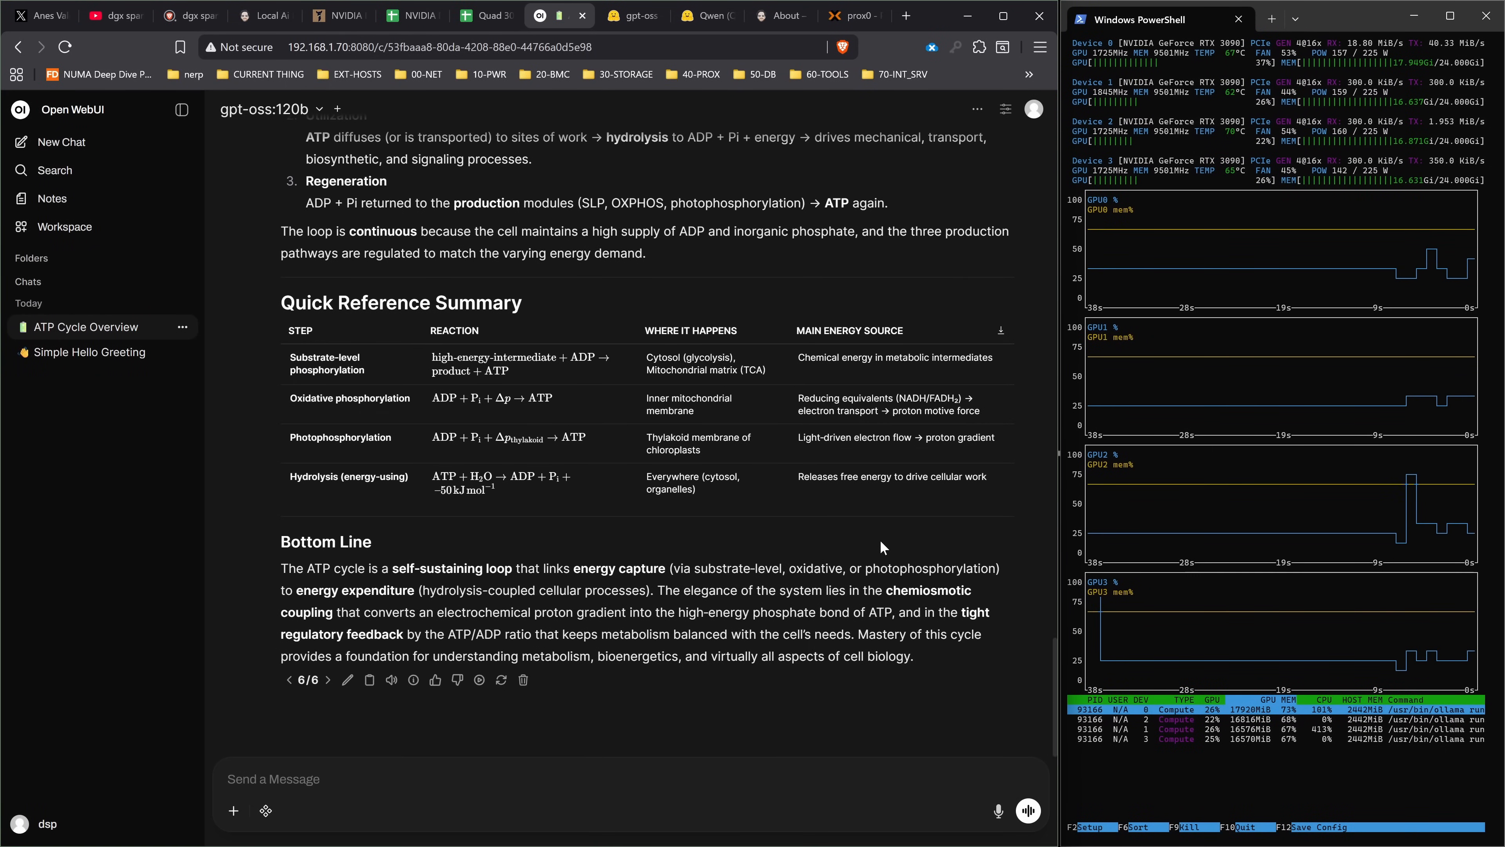
mouse_move(414, 680)
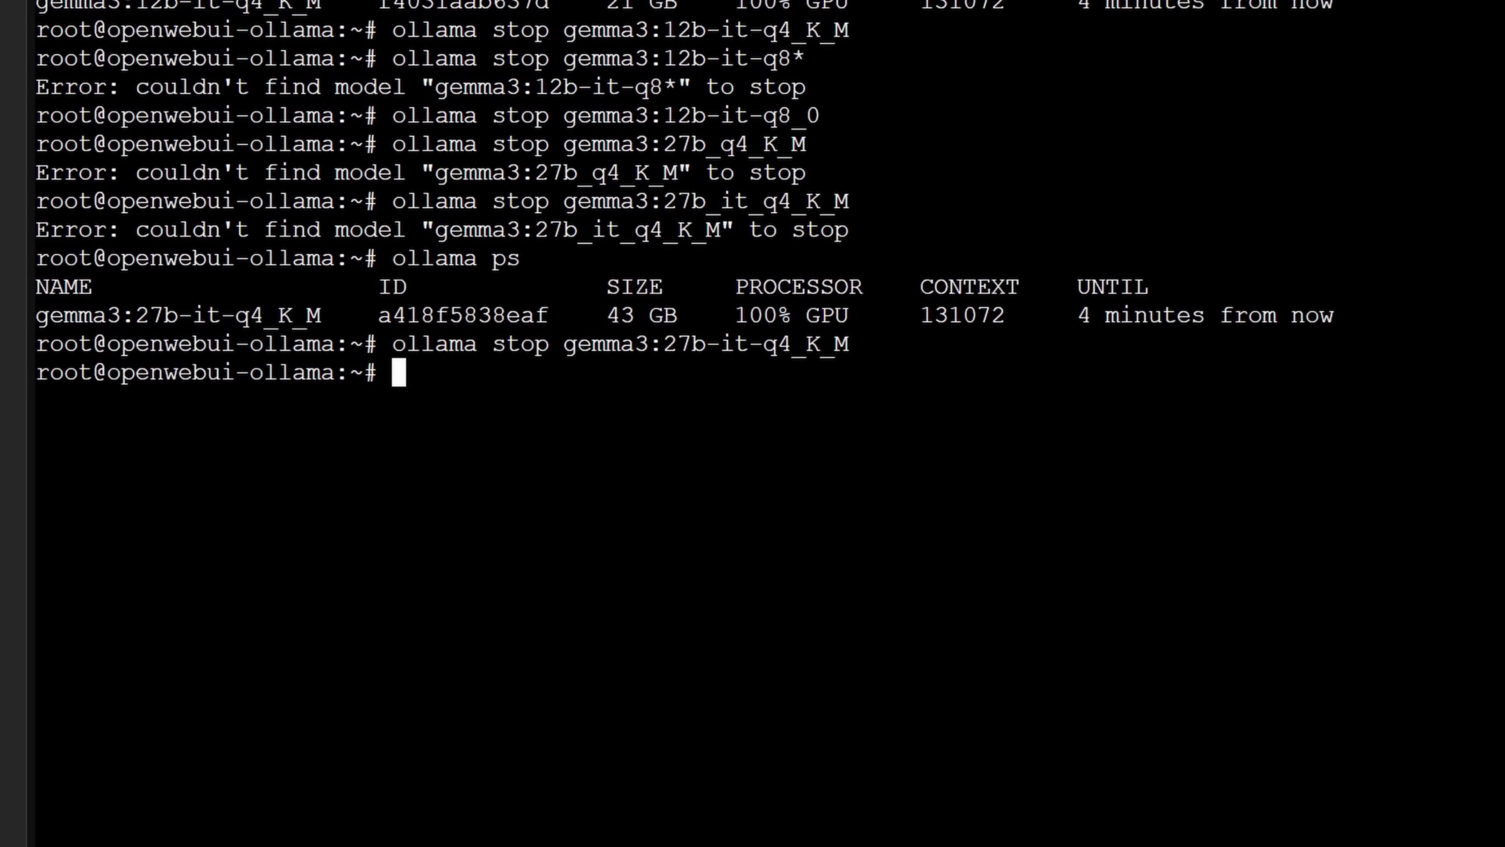
- Run ollama ps to list gpt-oss:120b as the loaded 70 GB model fully on GPU
type("ollama ps")
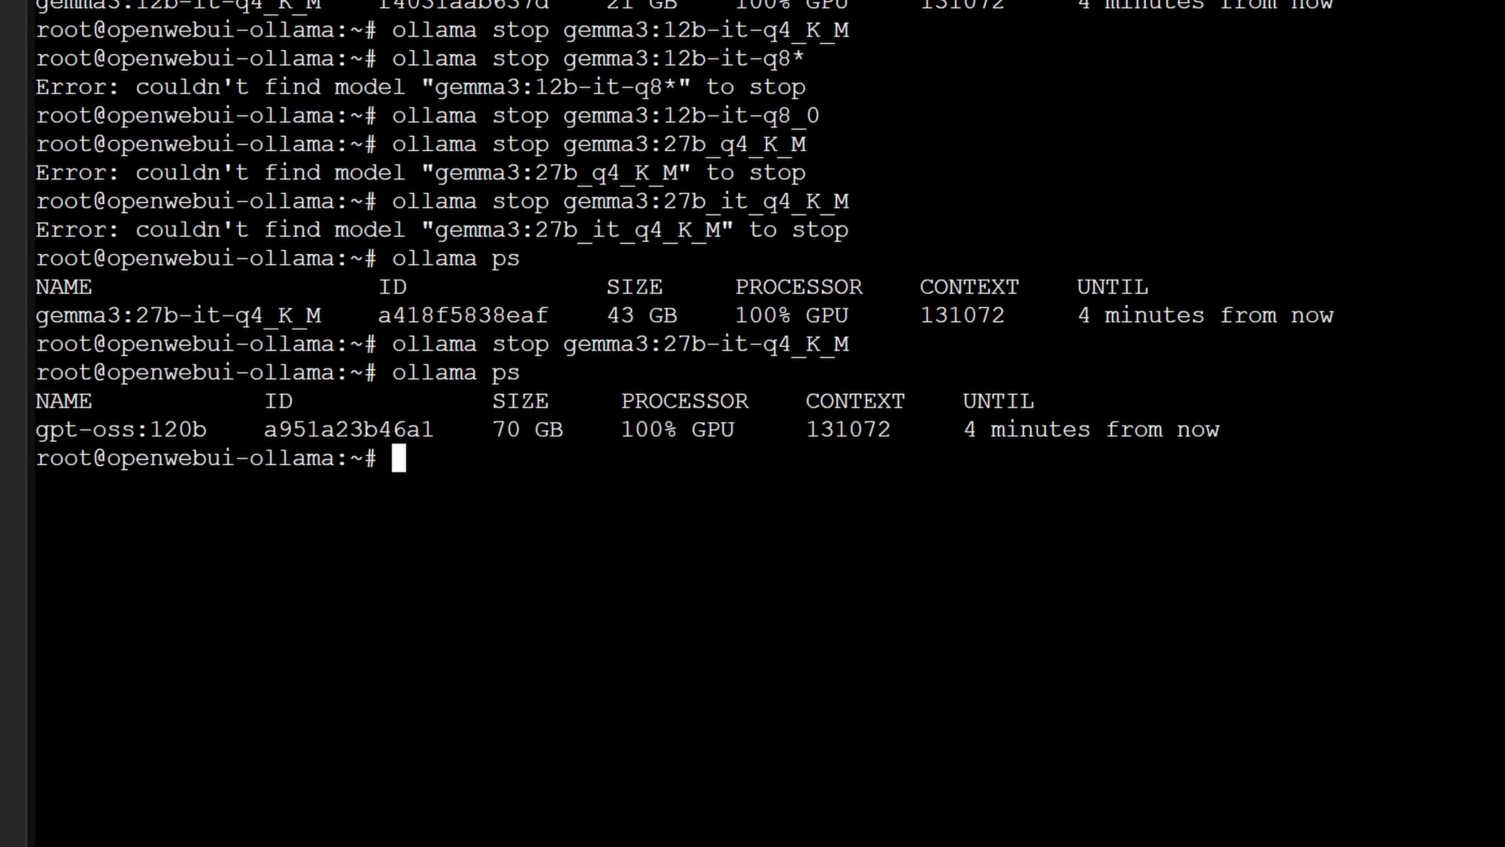
double_click(847, 429)
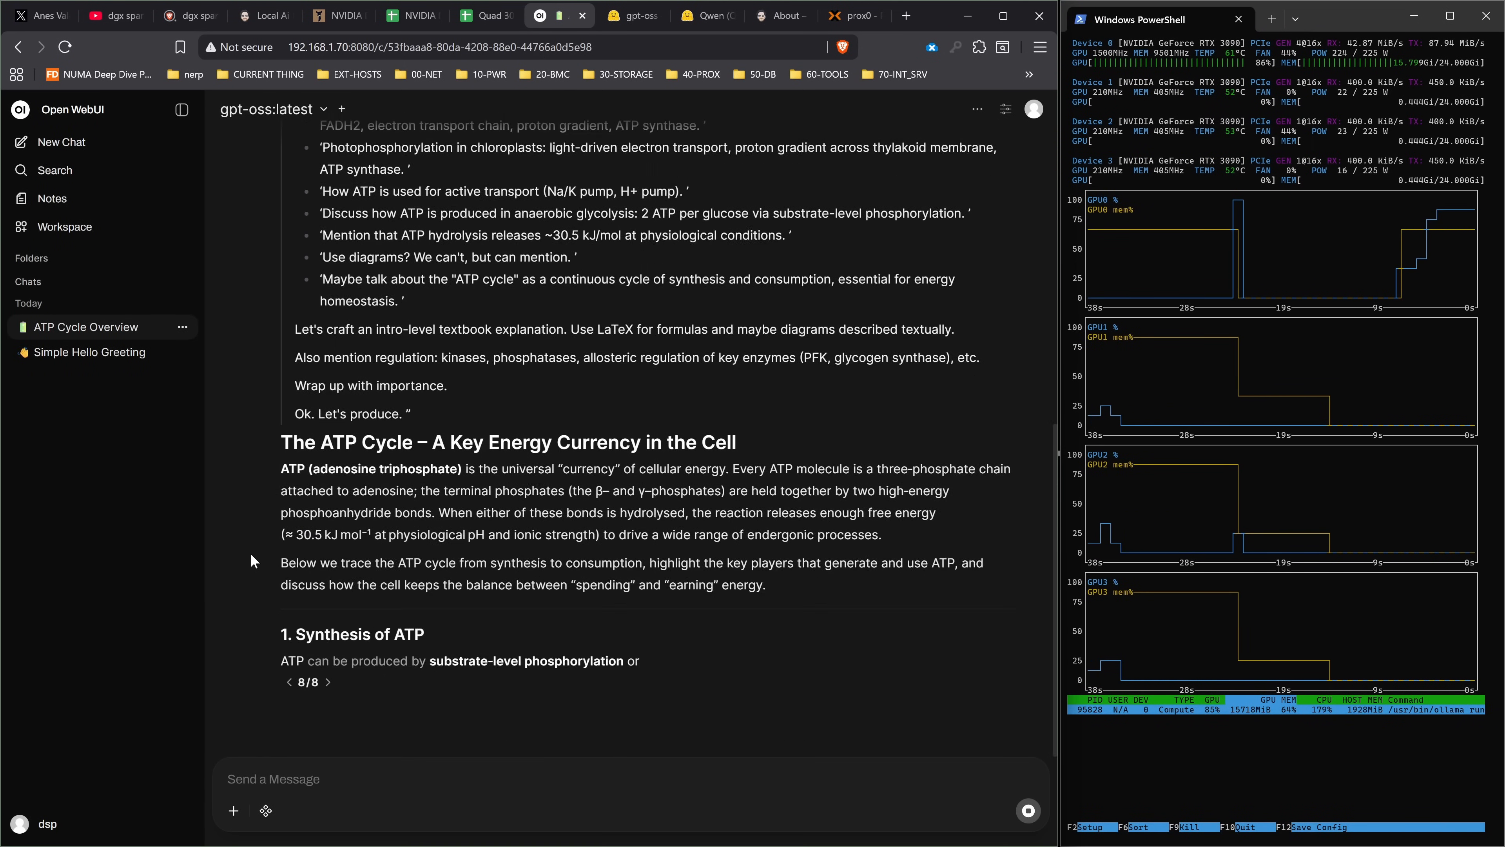
- Scroll through gpt-oss:latest's ATP essay to its summary table and closing loop
scroll("down", 3)
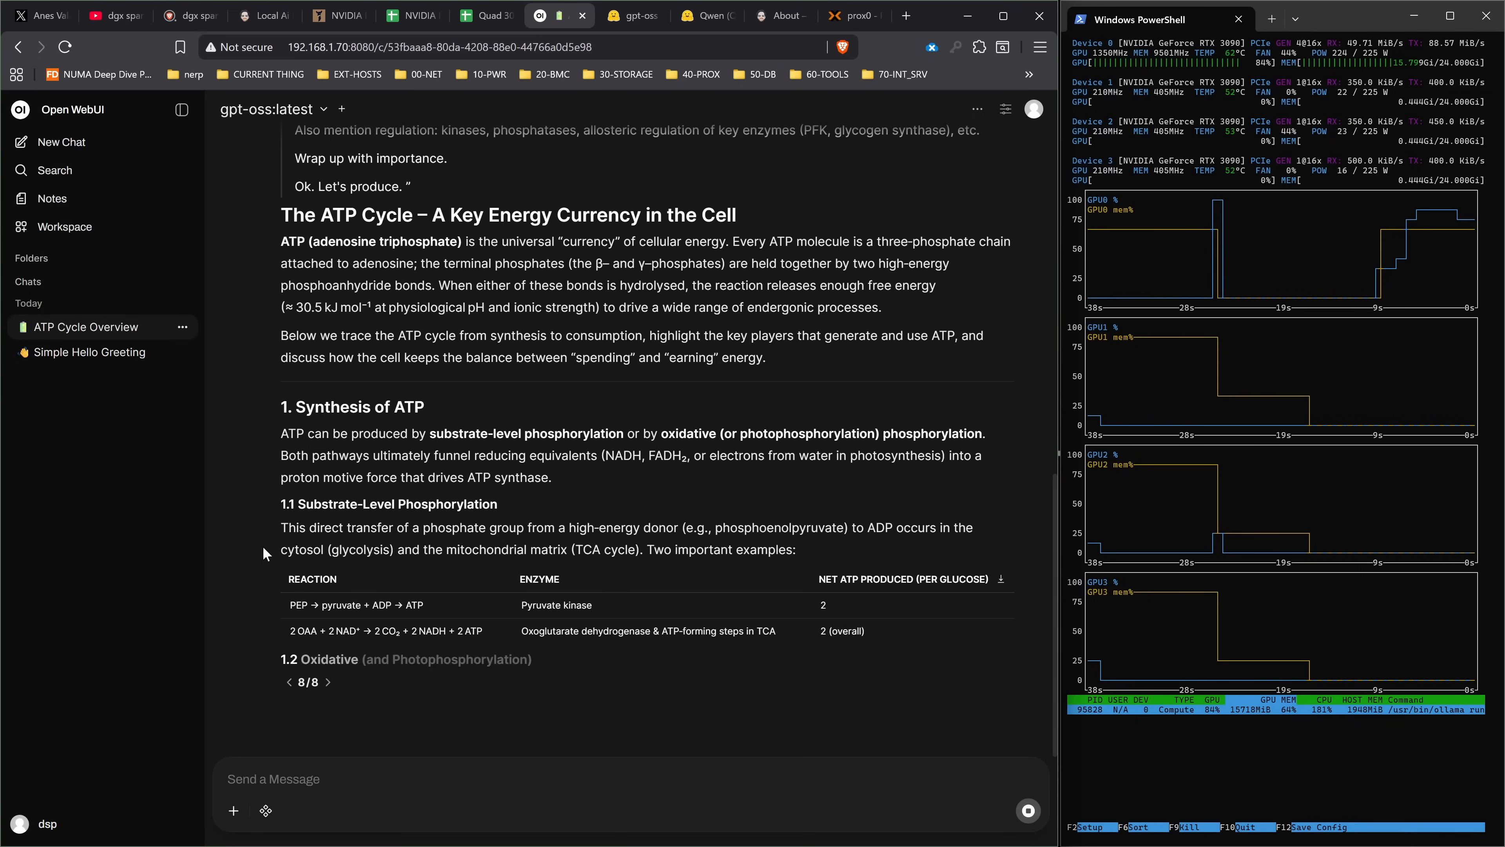
scroll("down", 3)
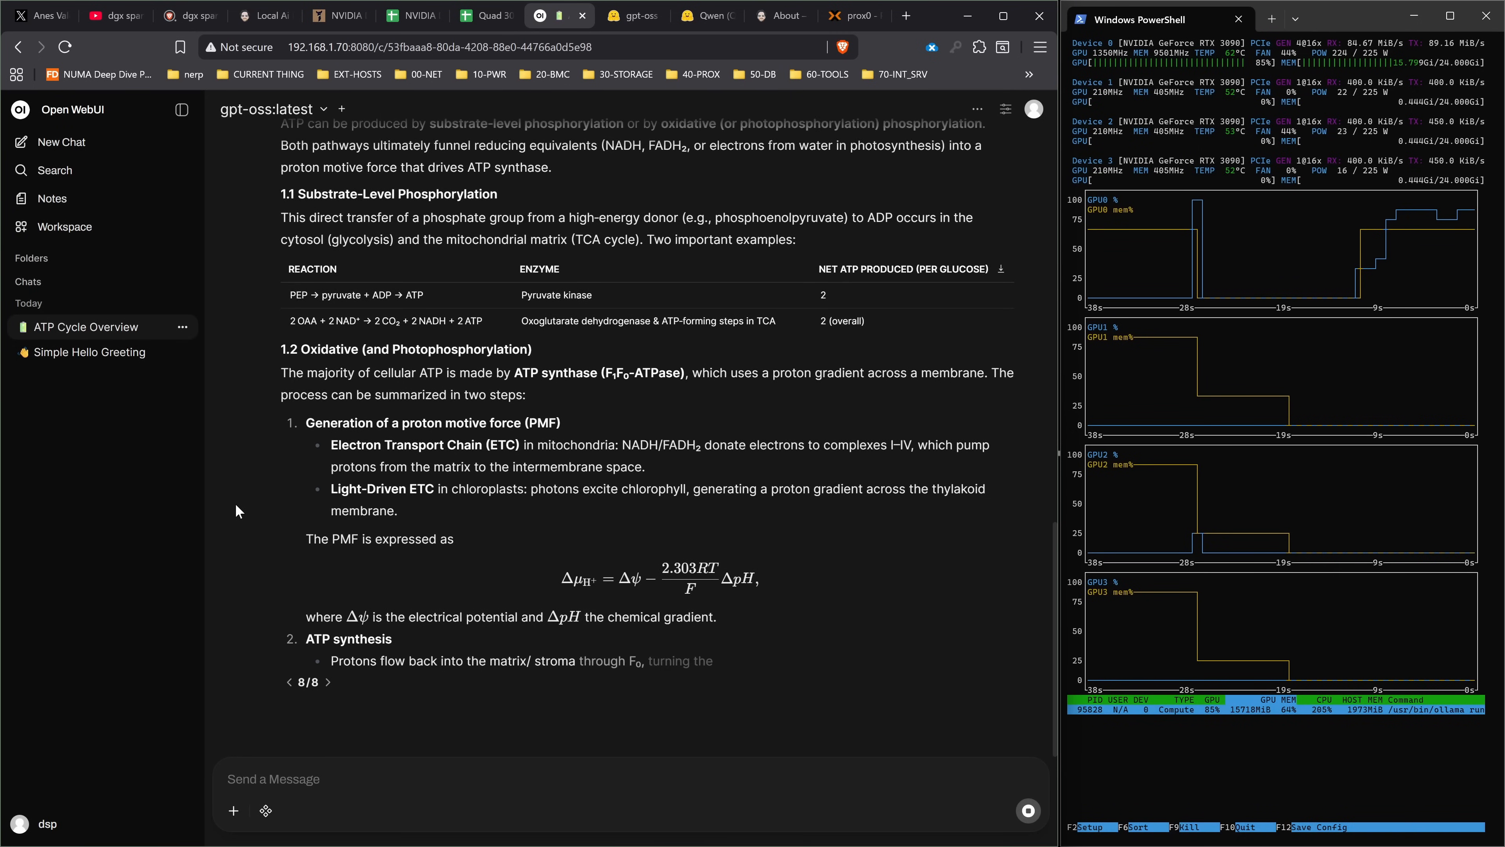
scroll("down", 3)
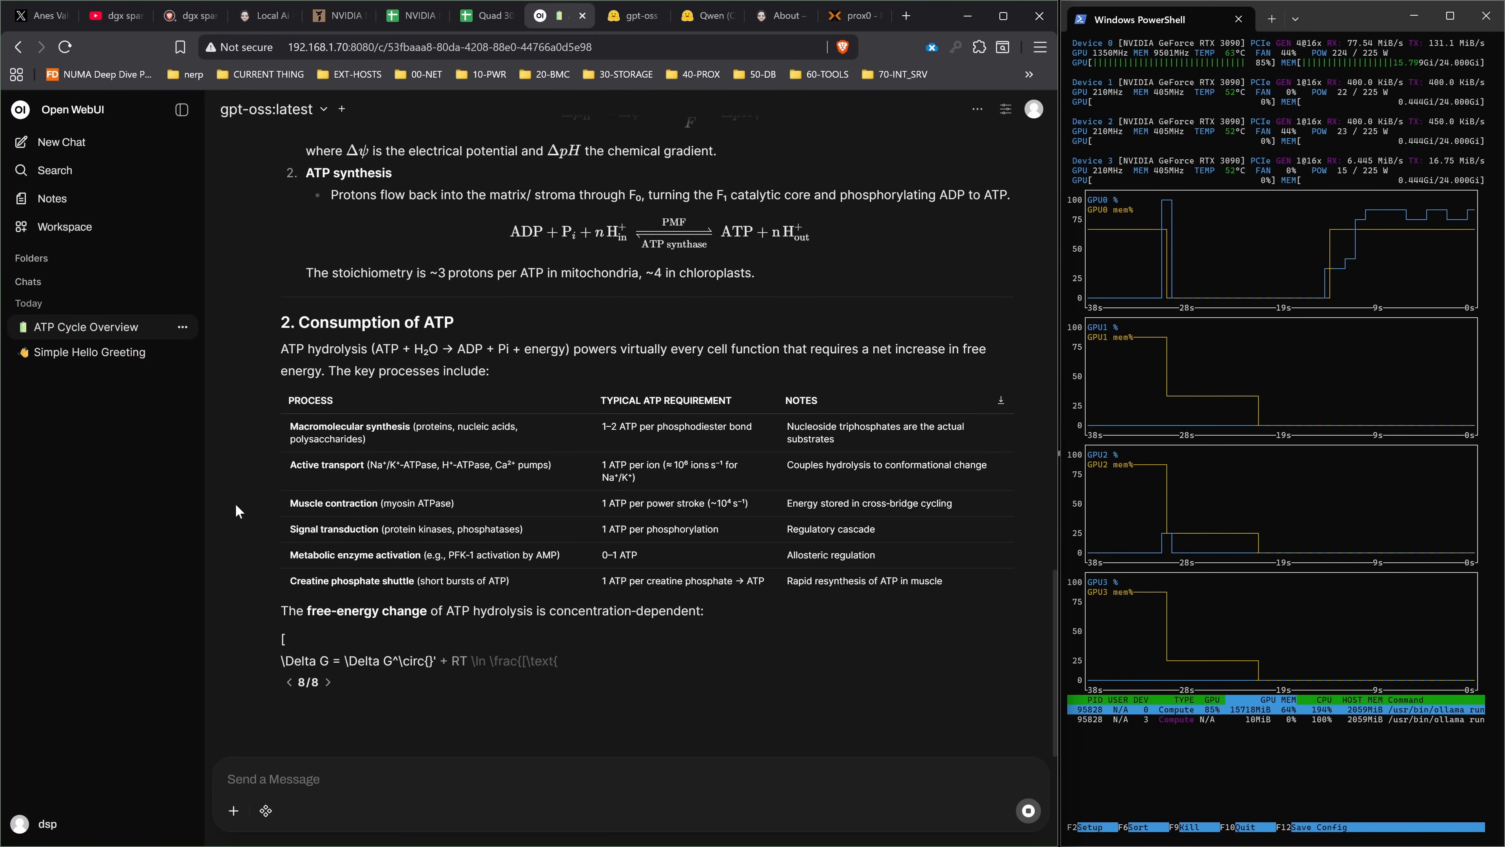
scroll("down", 3)
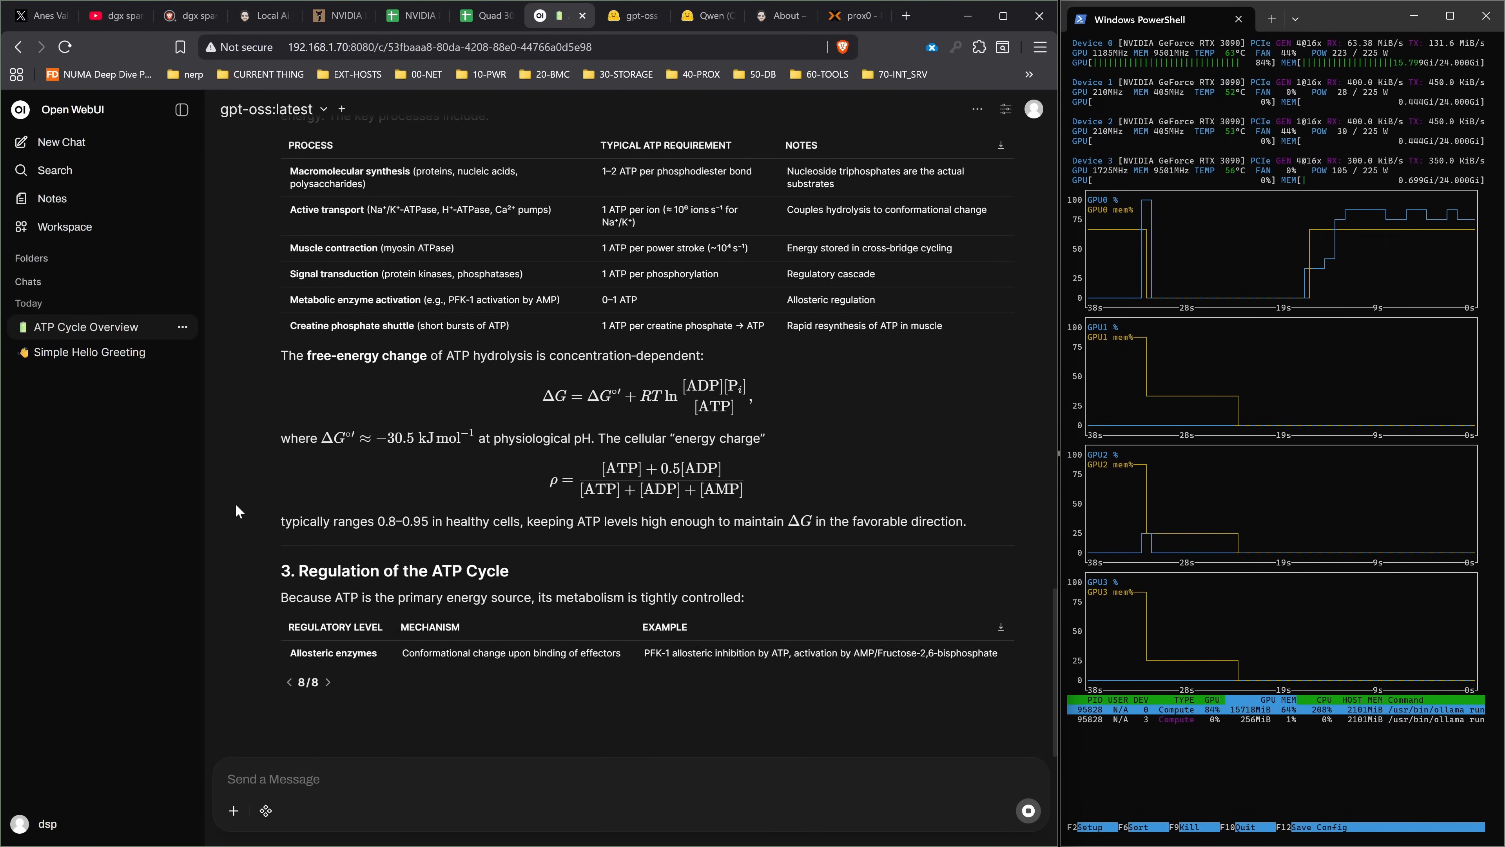
scroll("down", 3)
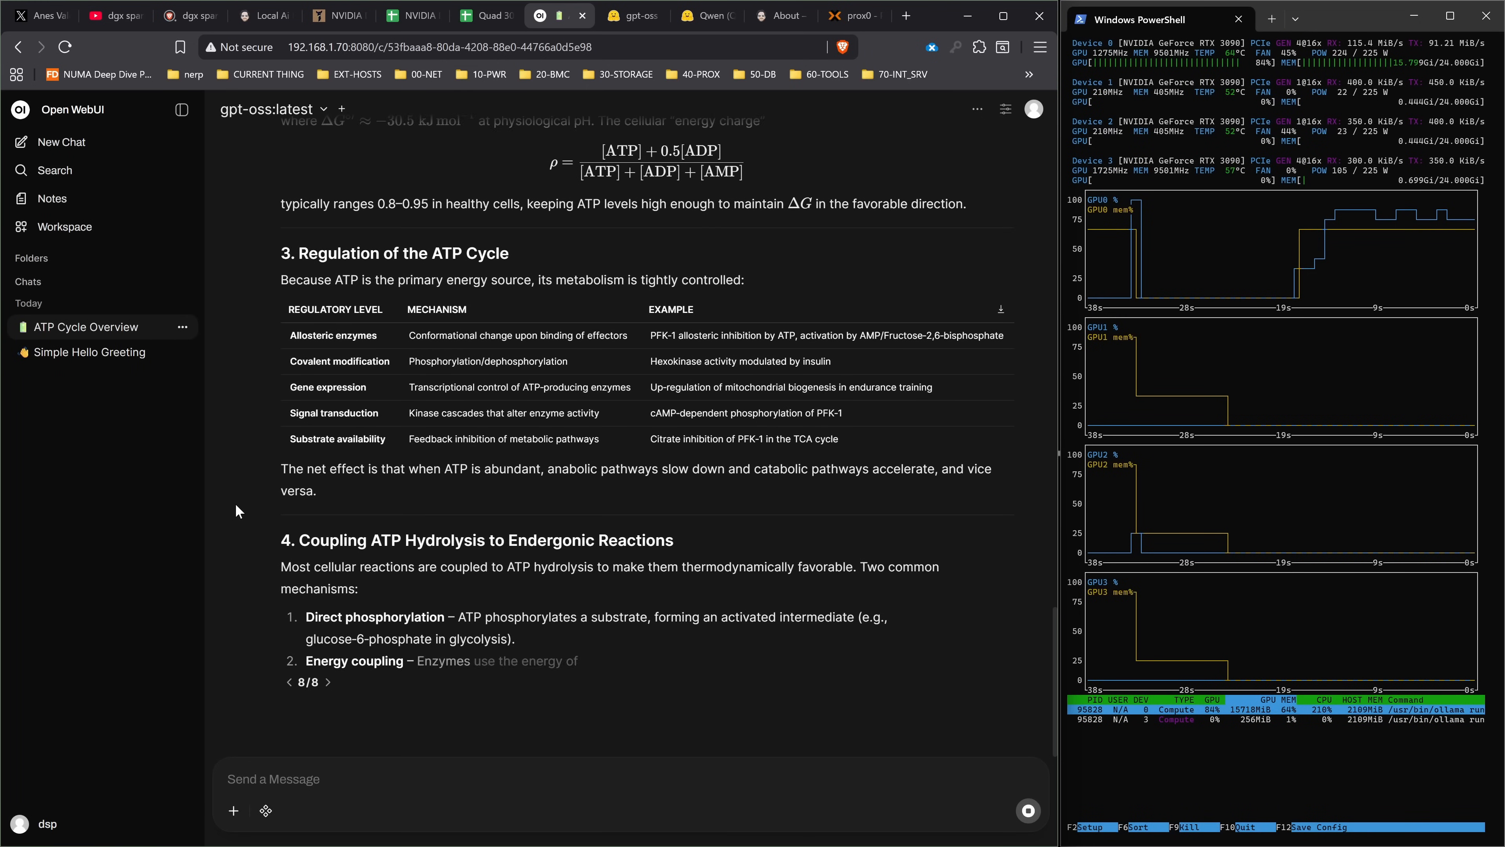
scroll("down", 3)
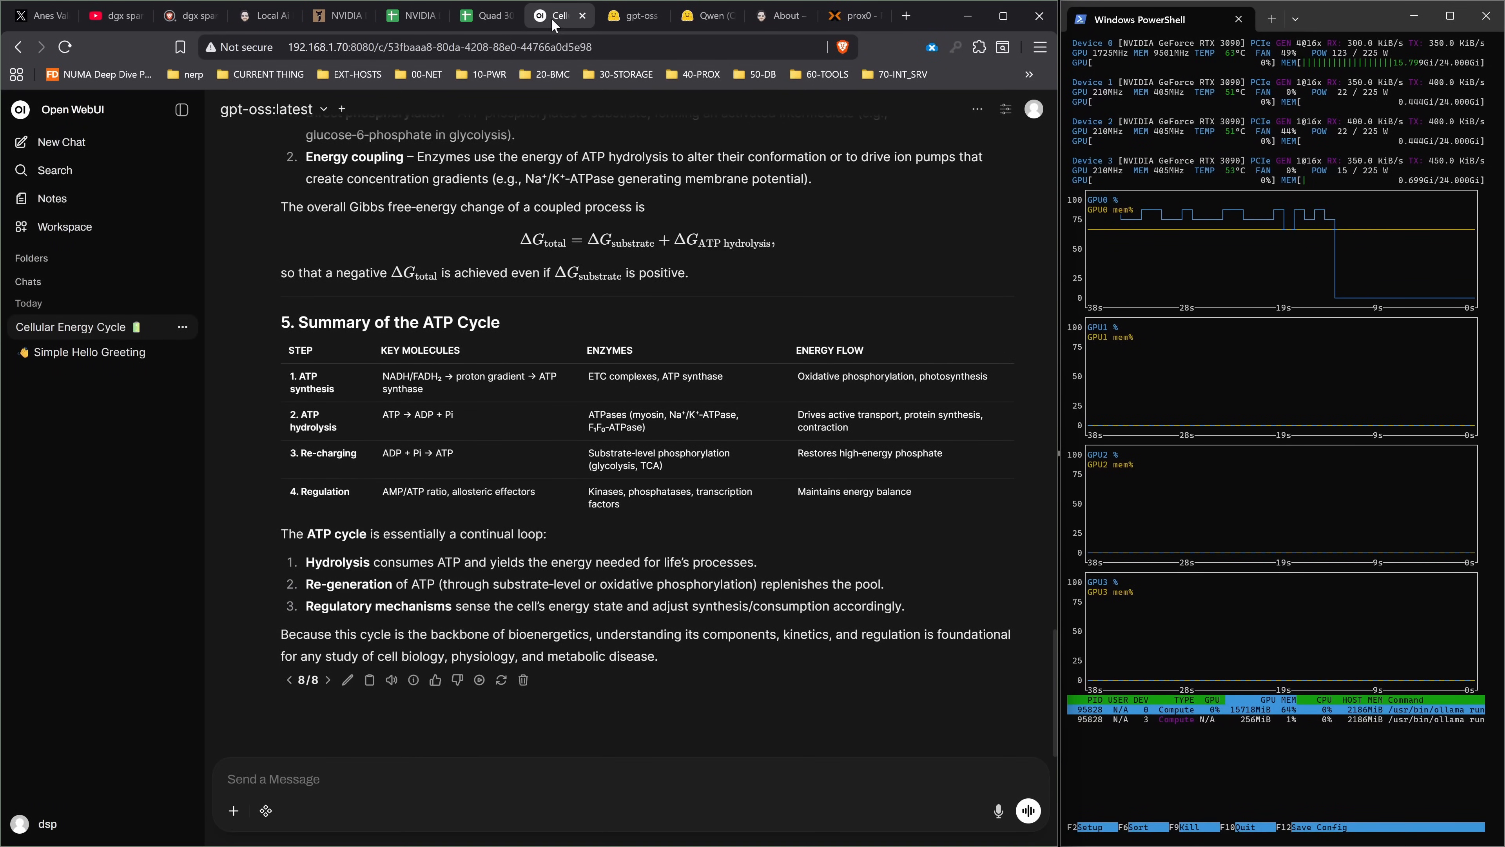
- Enter the gpt-oss row's 1,073 prefill and 124 decode tps, check qwen-3 32b context, return to the chat
left_click(485, 15)
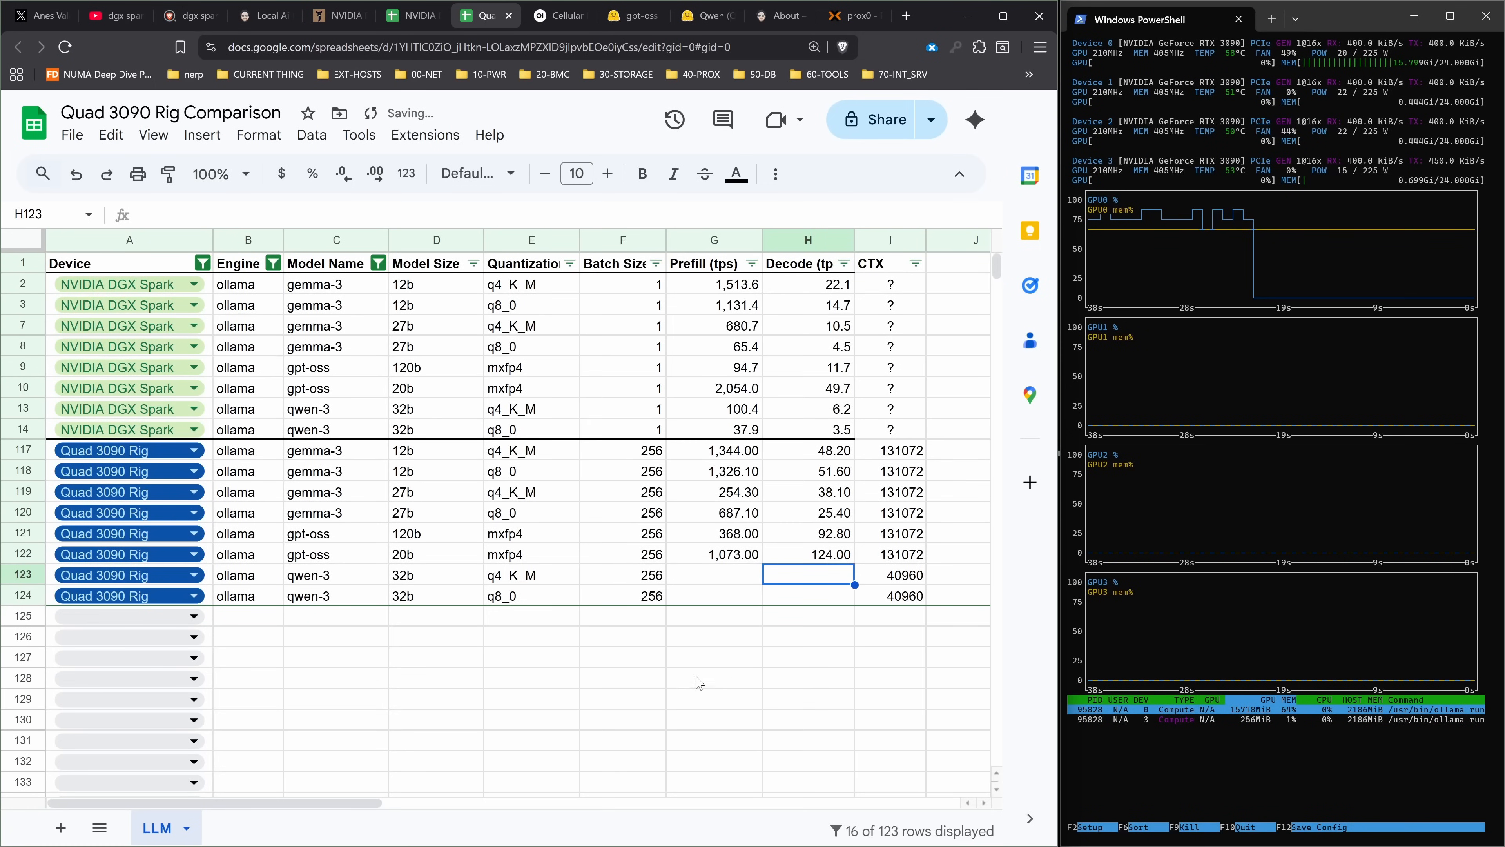
left_click(531, 575)
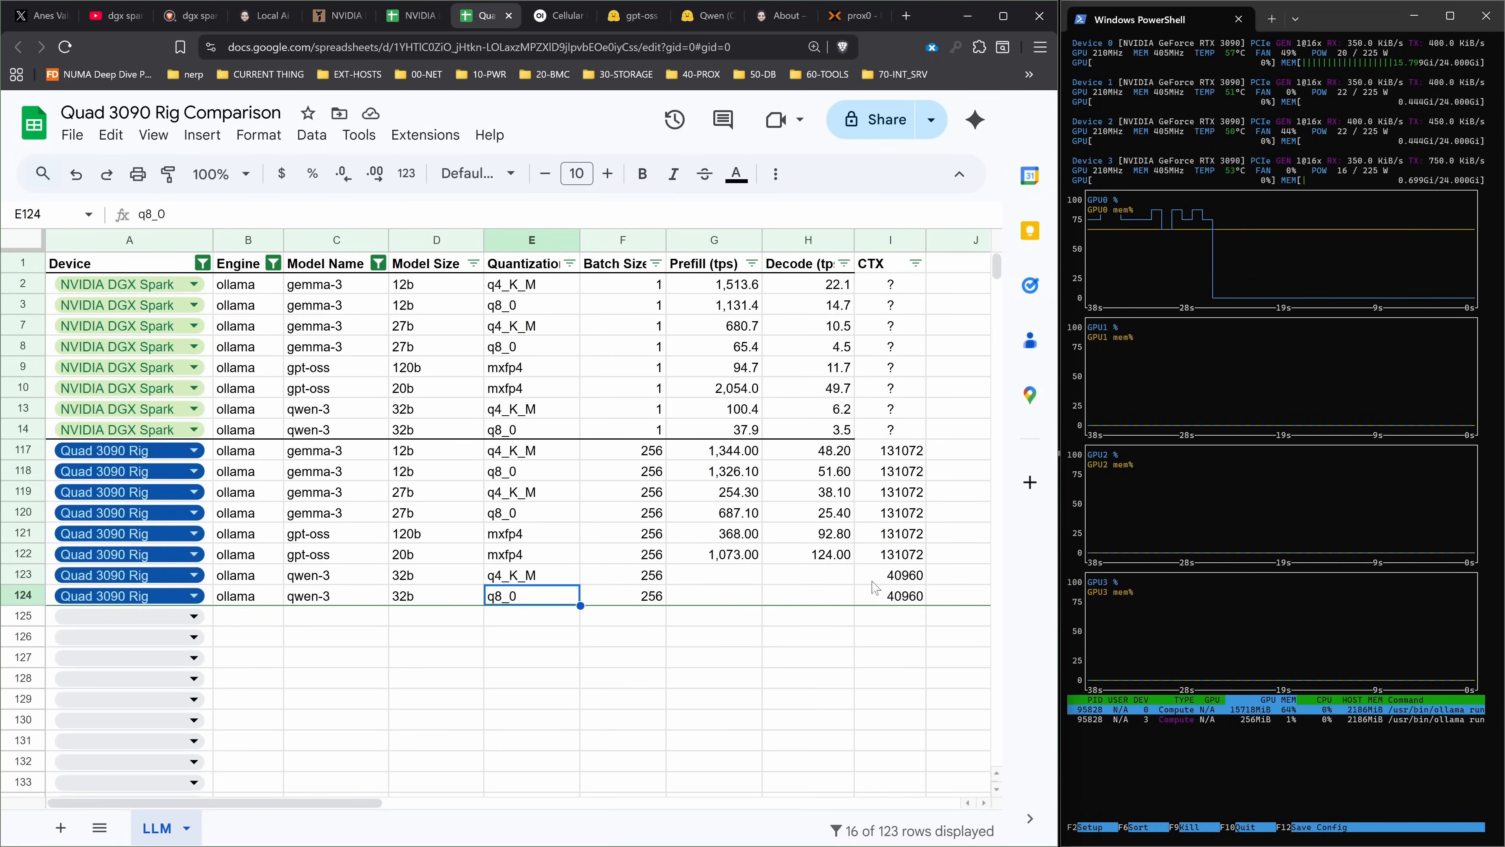
left_click(901, 574)
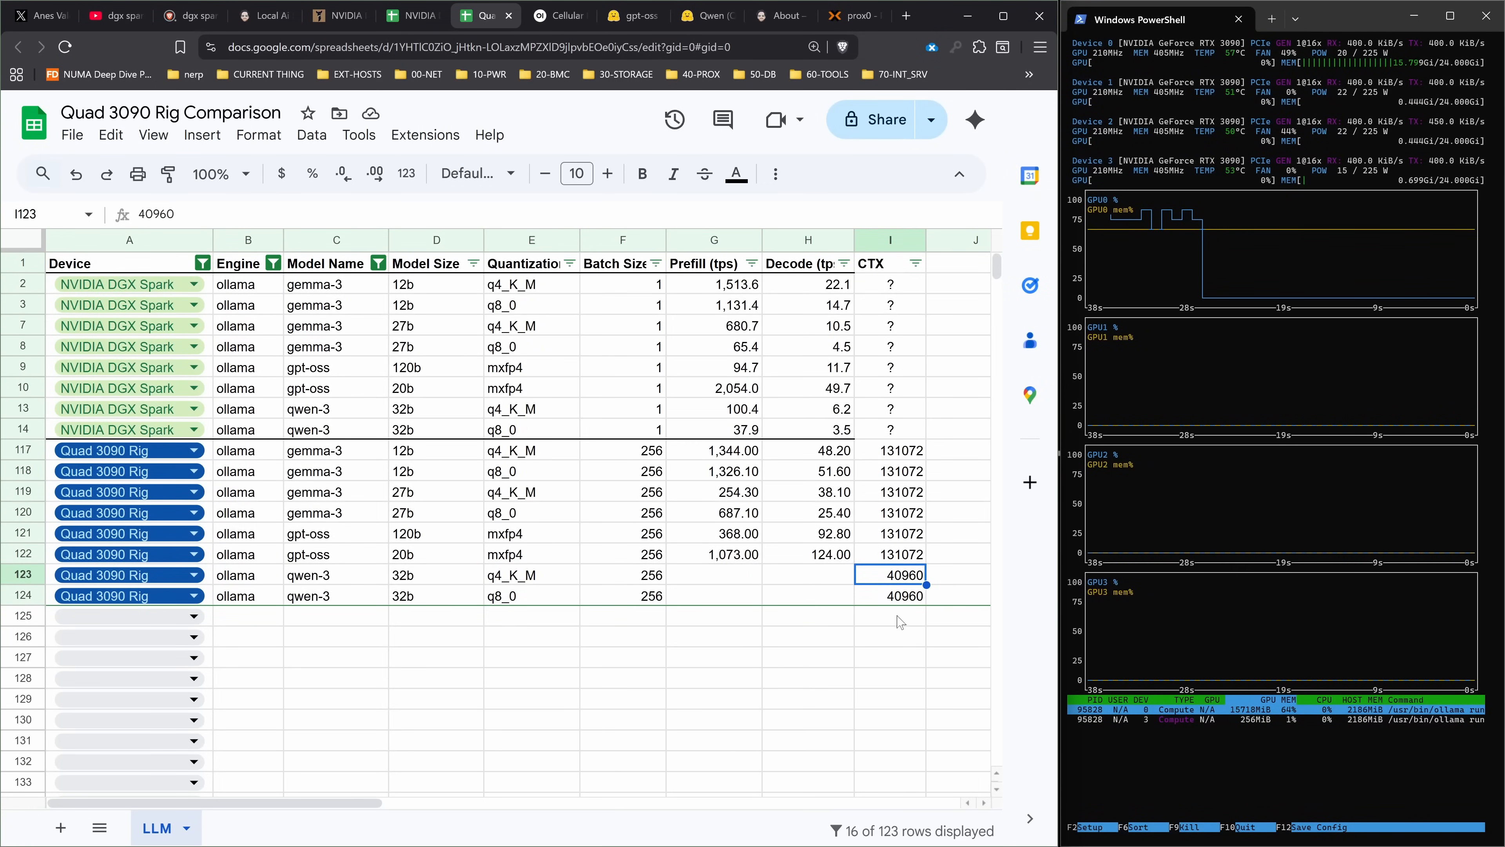
left_click(558, 16)
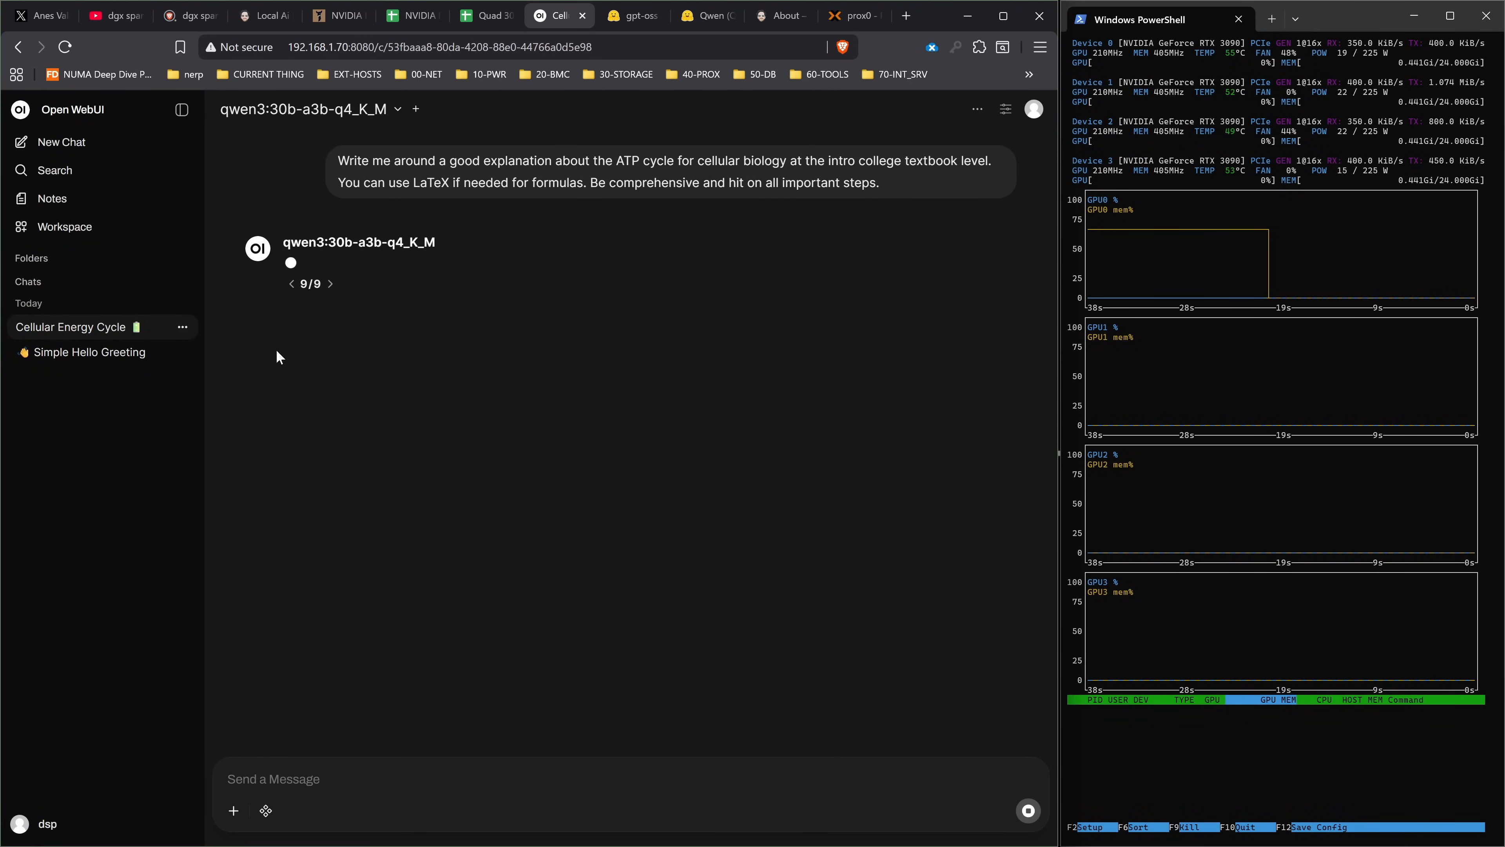
mouse_move(278, 336)
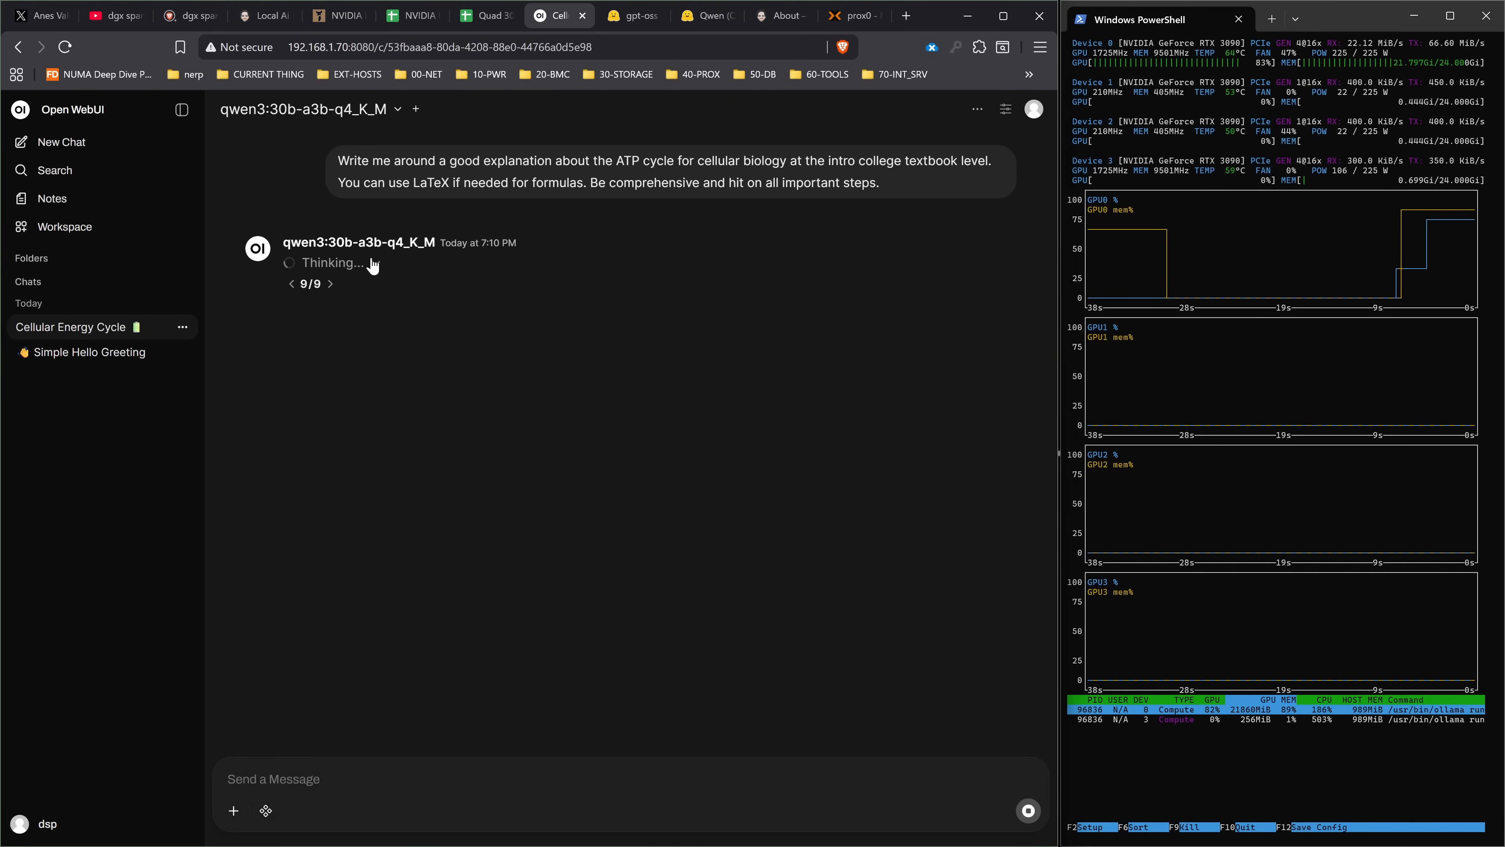
- Read through qwen3 30b-a3b q4_K_M's completed ATP cycle answer
scroll("down", 3)
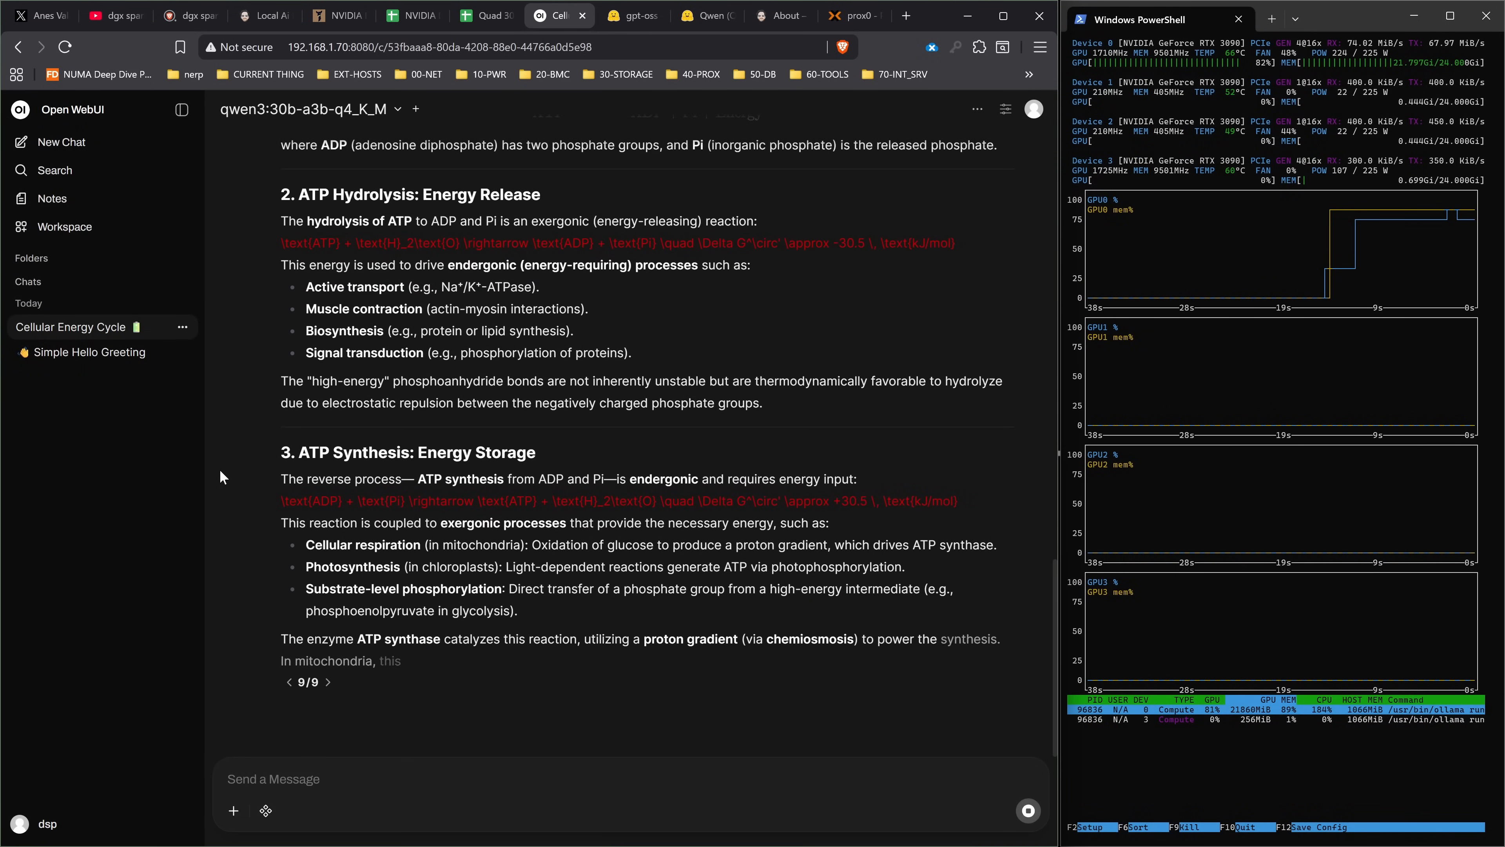
scroll("down", 3)
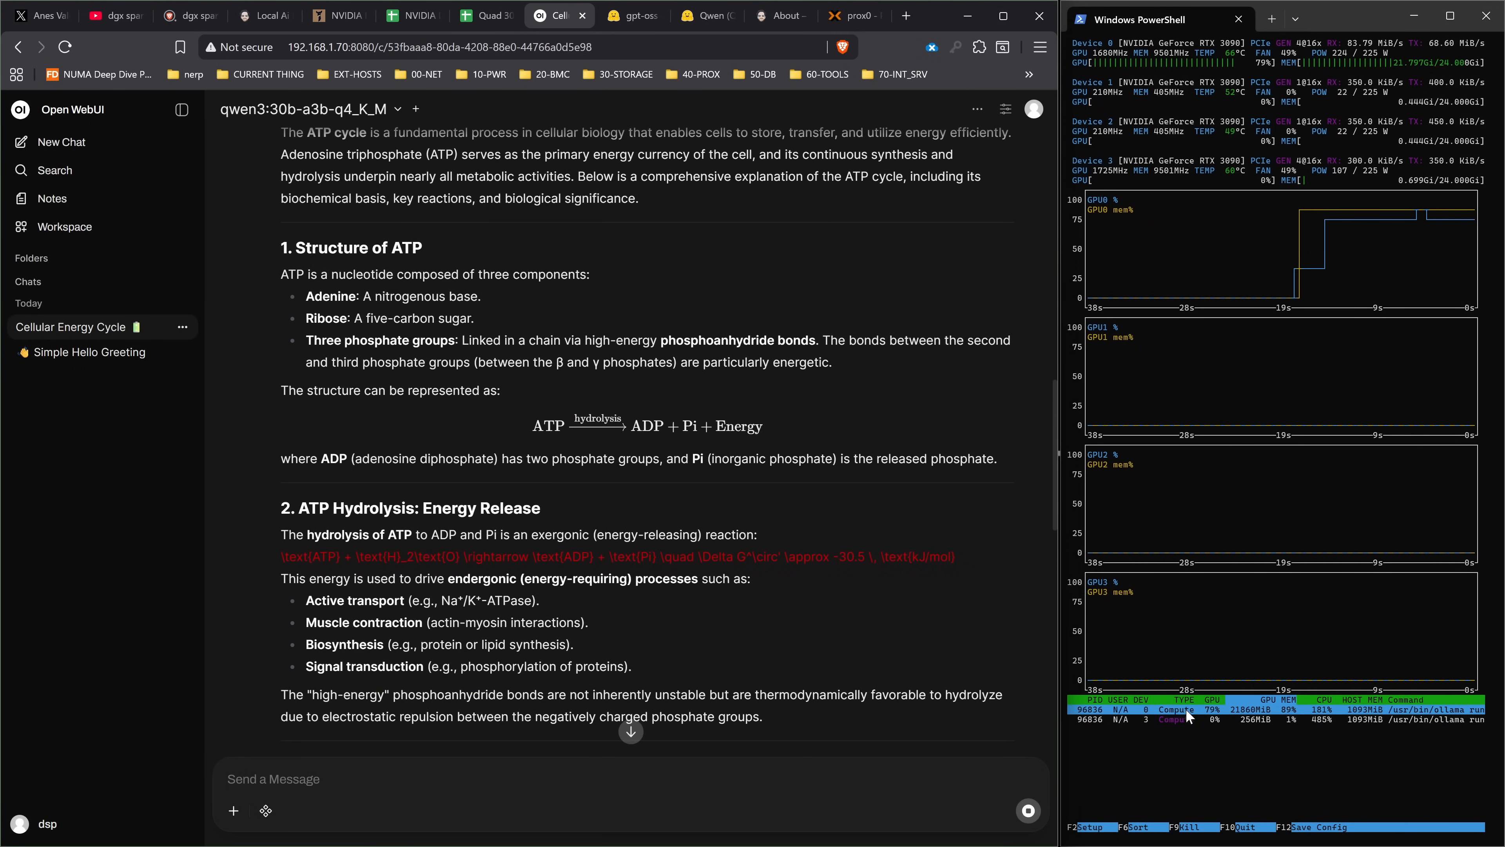
scroll("down", 3)
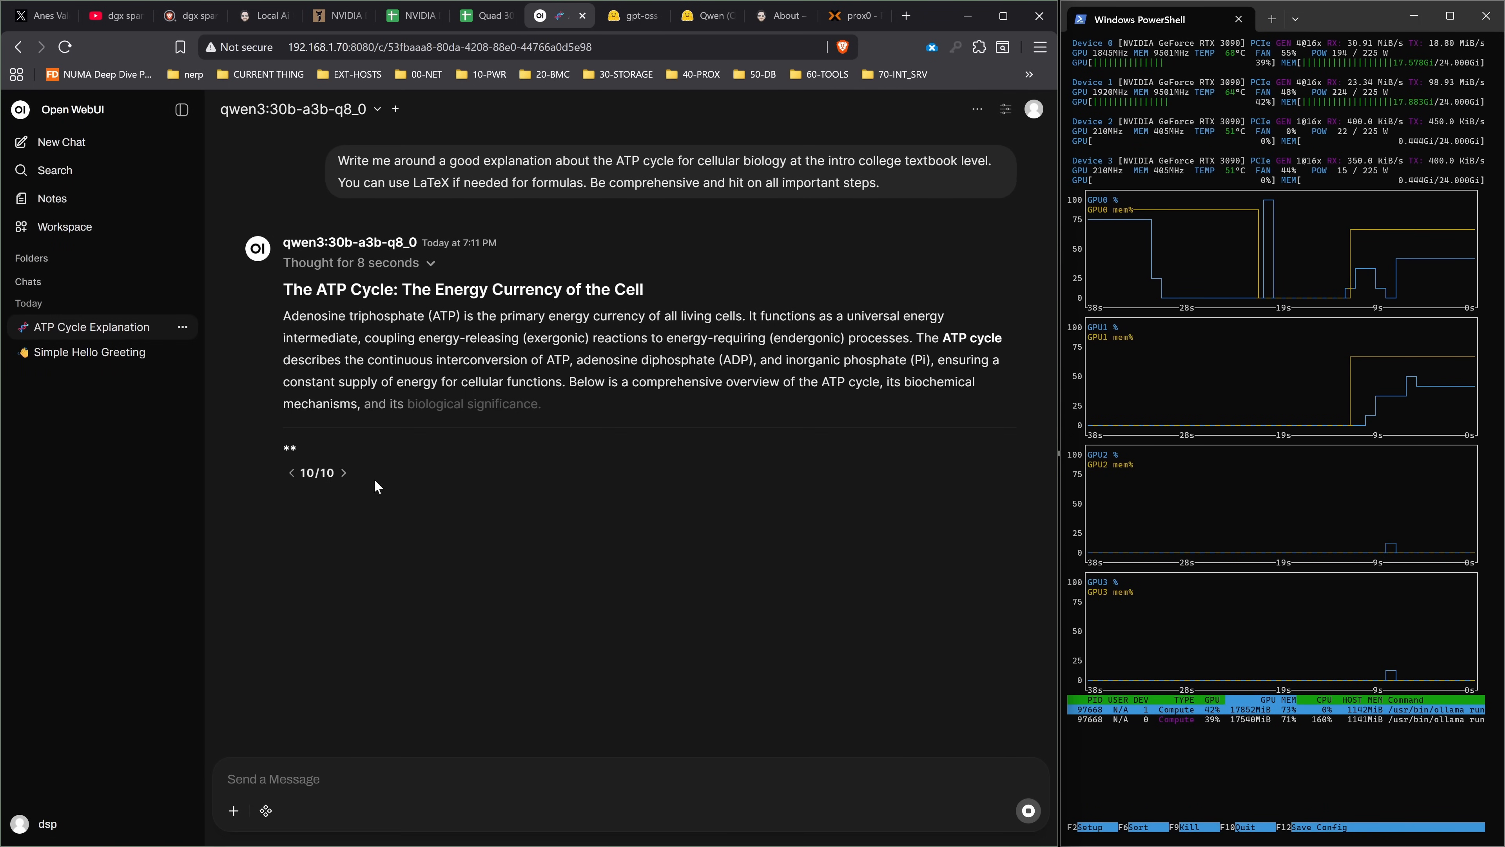
scroll("down", 3)
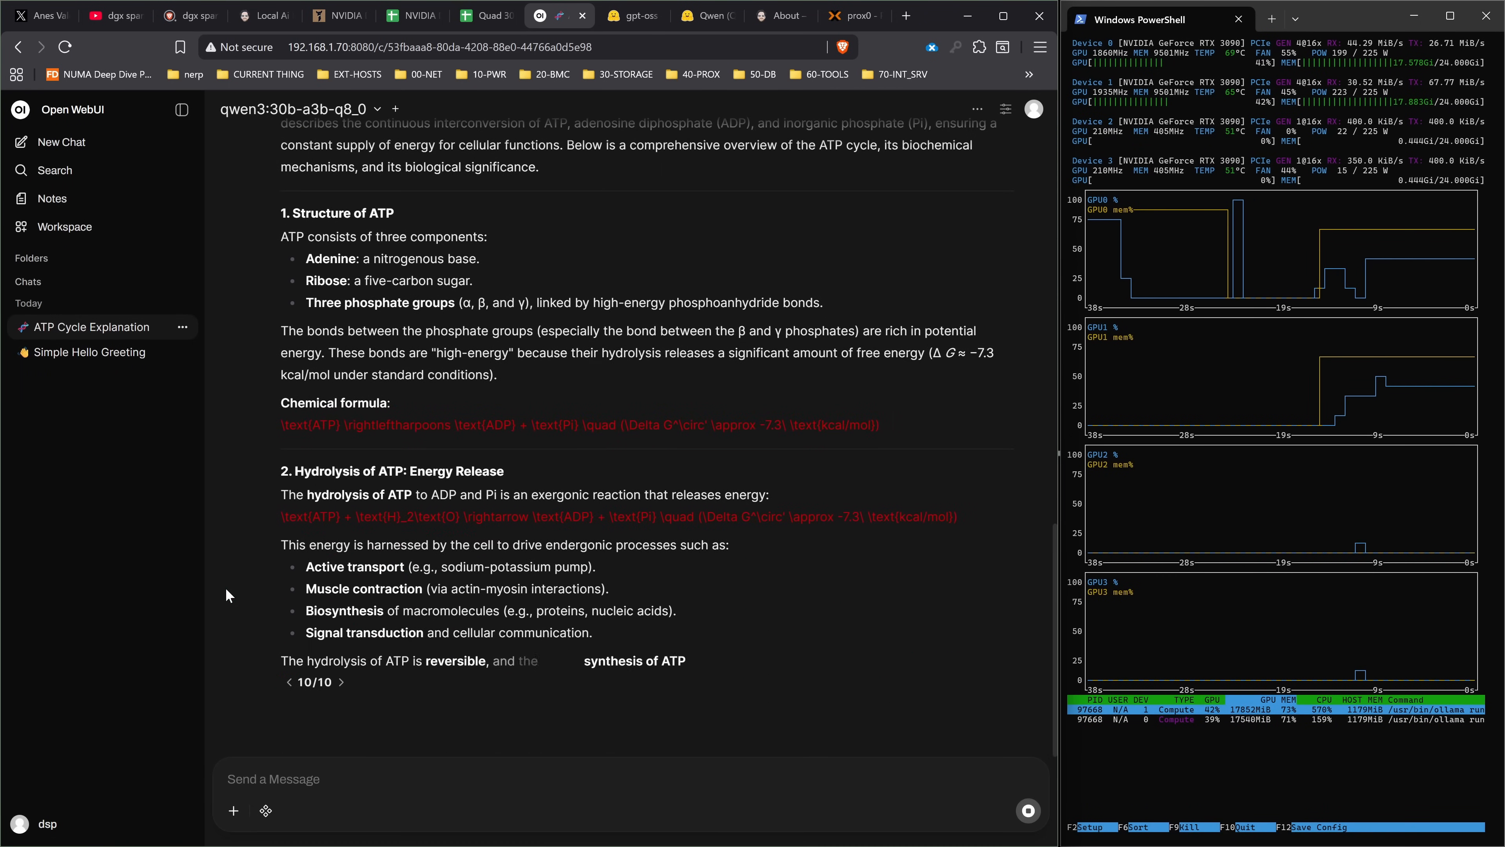
scroll("down", 3)
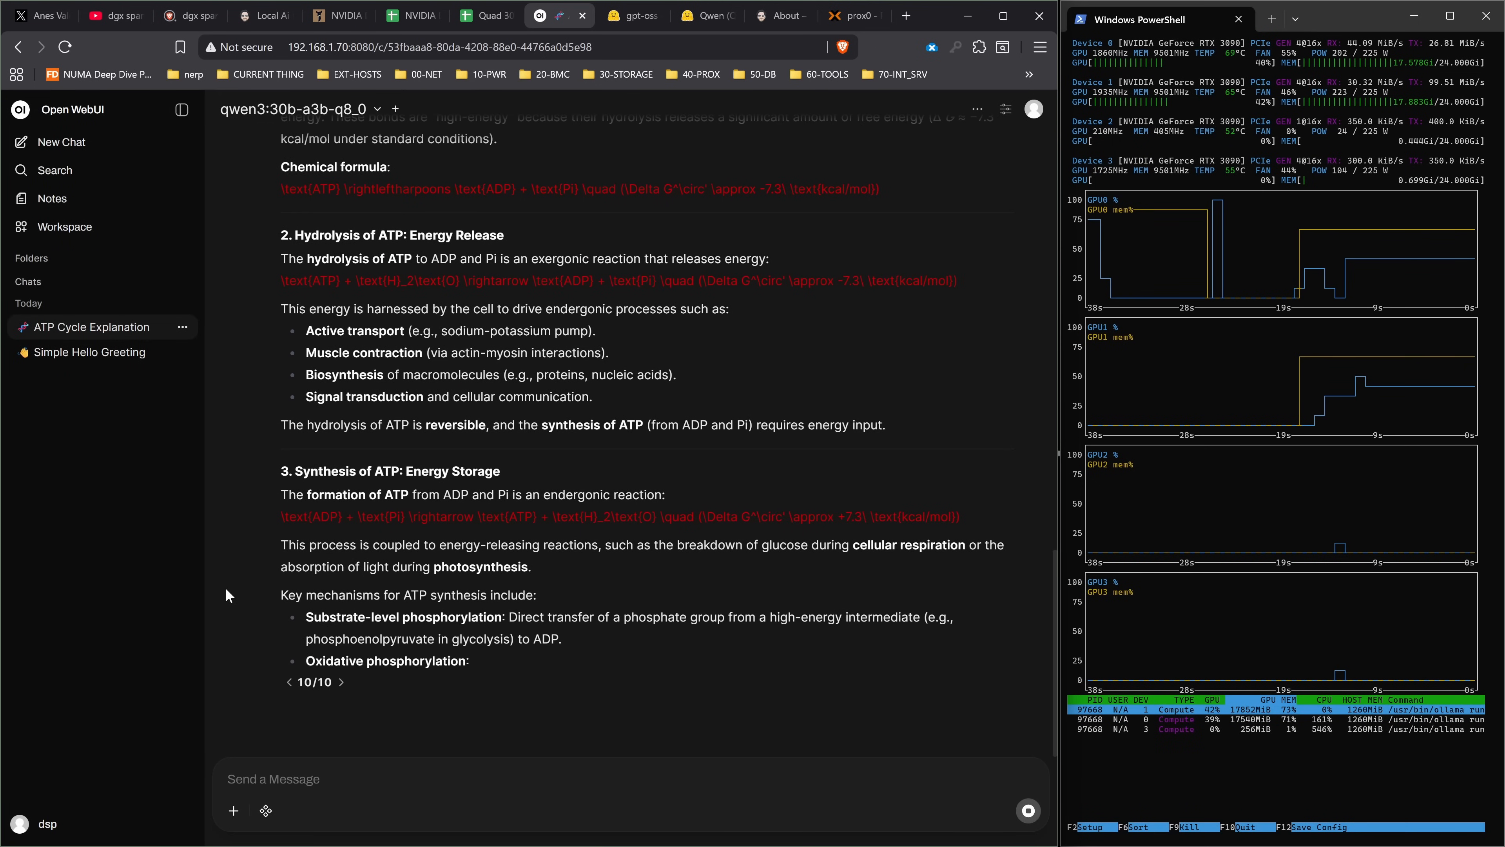
scroll("down", 3)
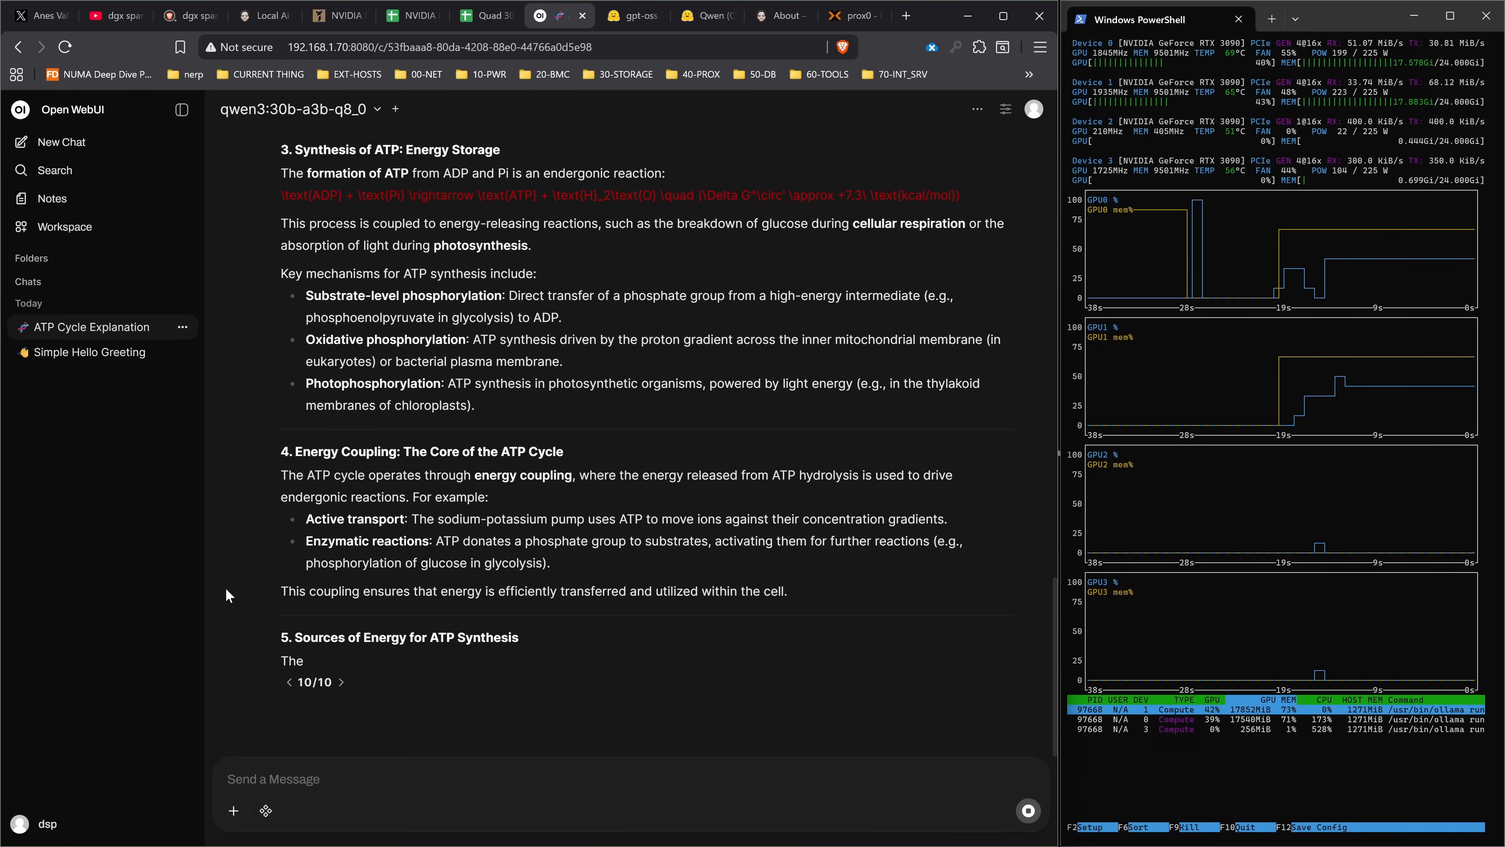
scroll("down", 3)
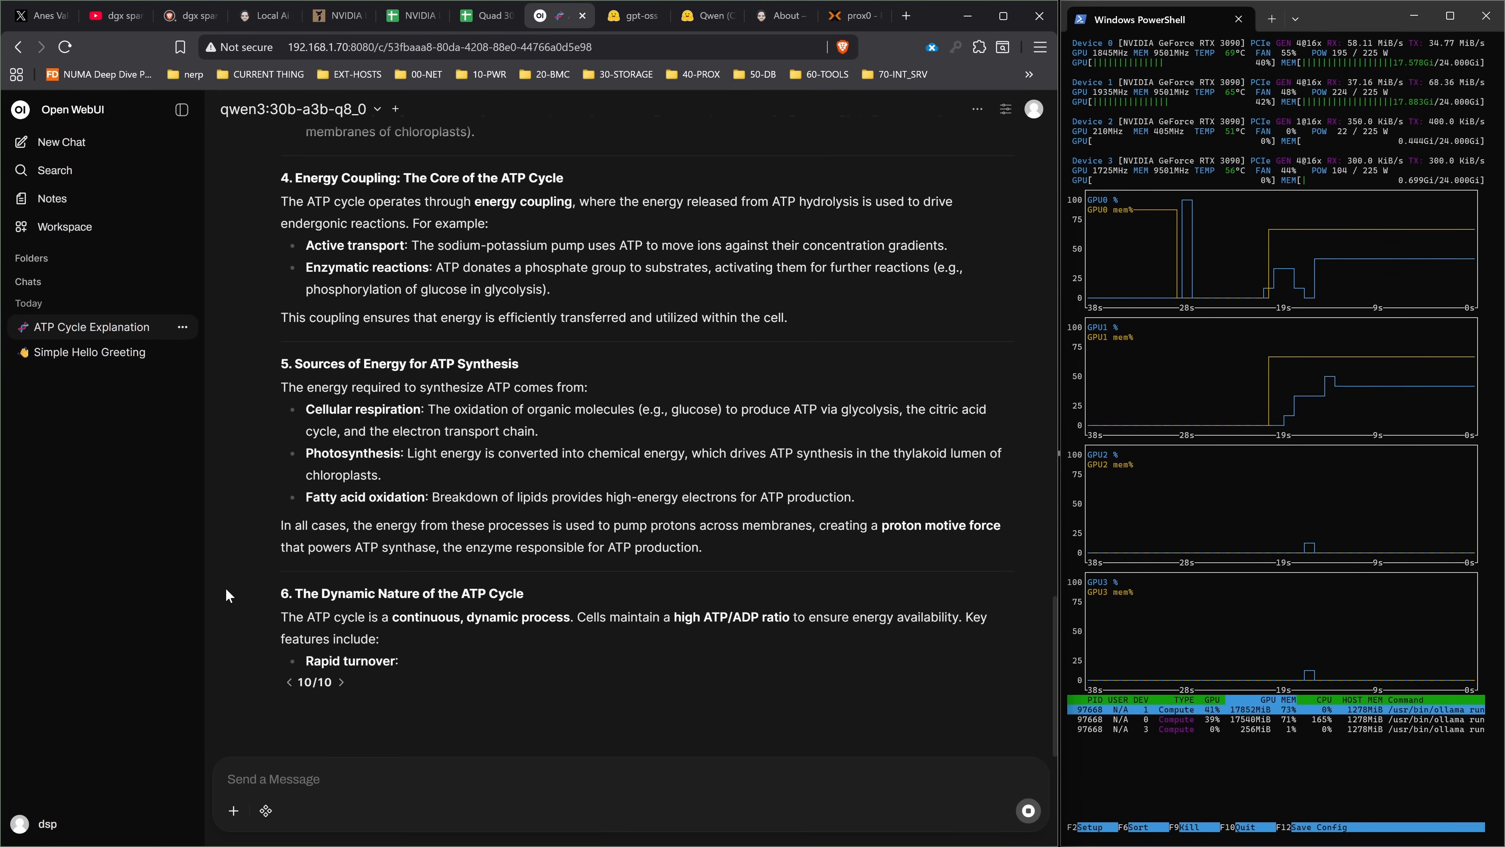
scroll("down", 3)
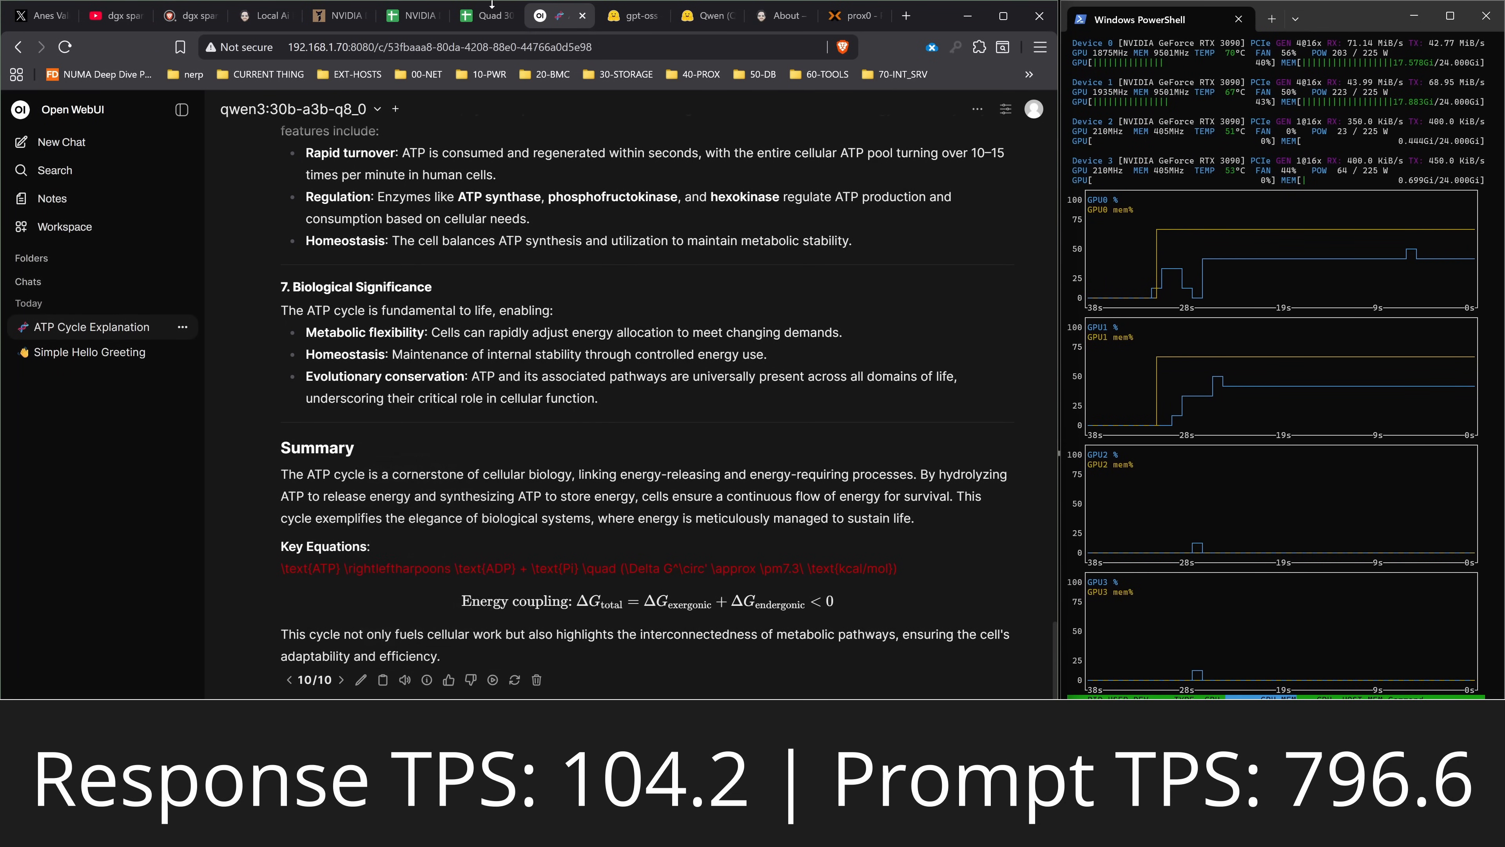
- Fill the qwen-3 32b q8_0 Quad 3090 row with decode 104 and prefill 796
left_click(485, 16)
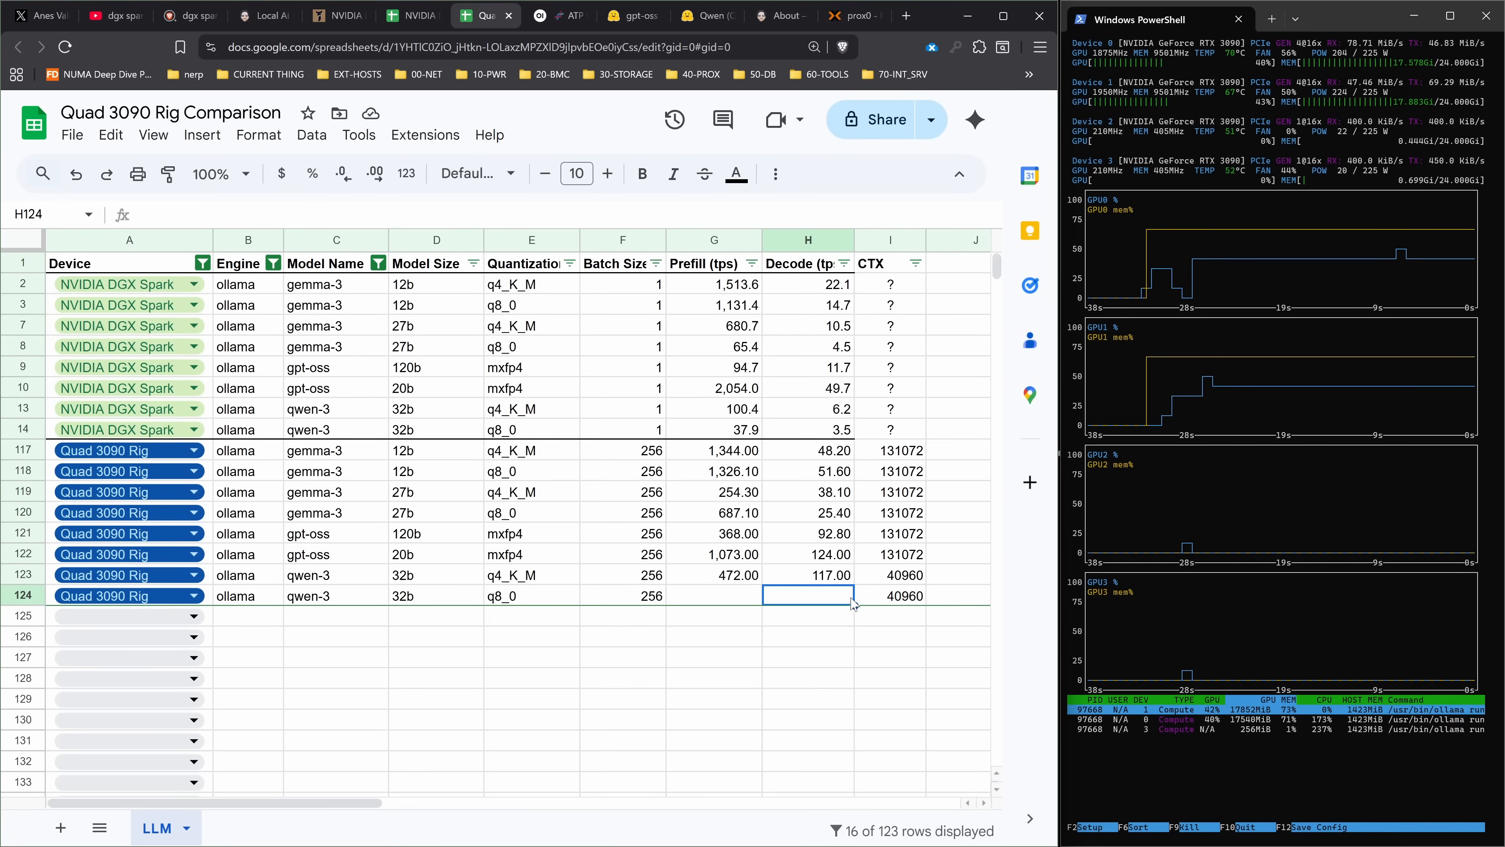
type("104")
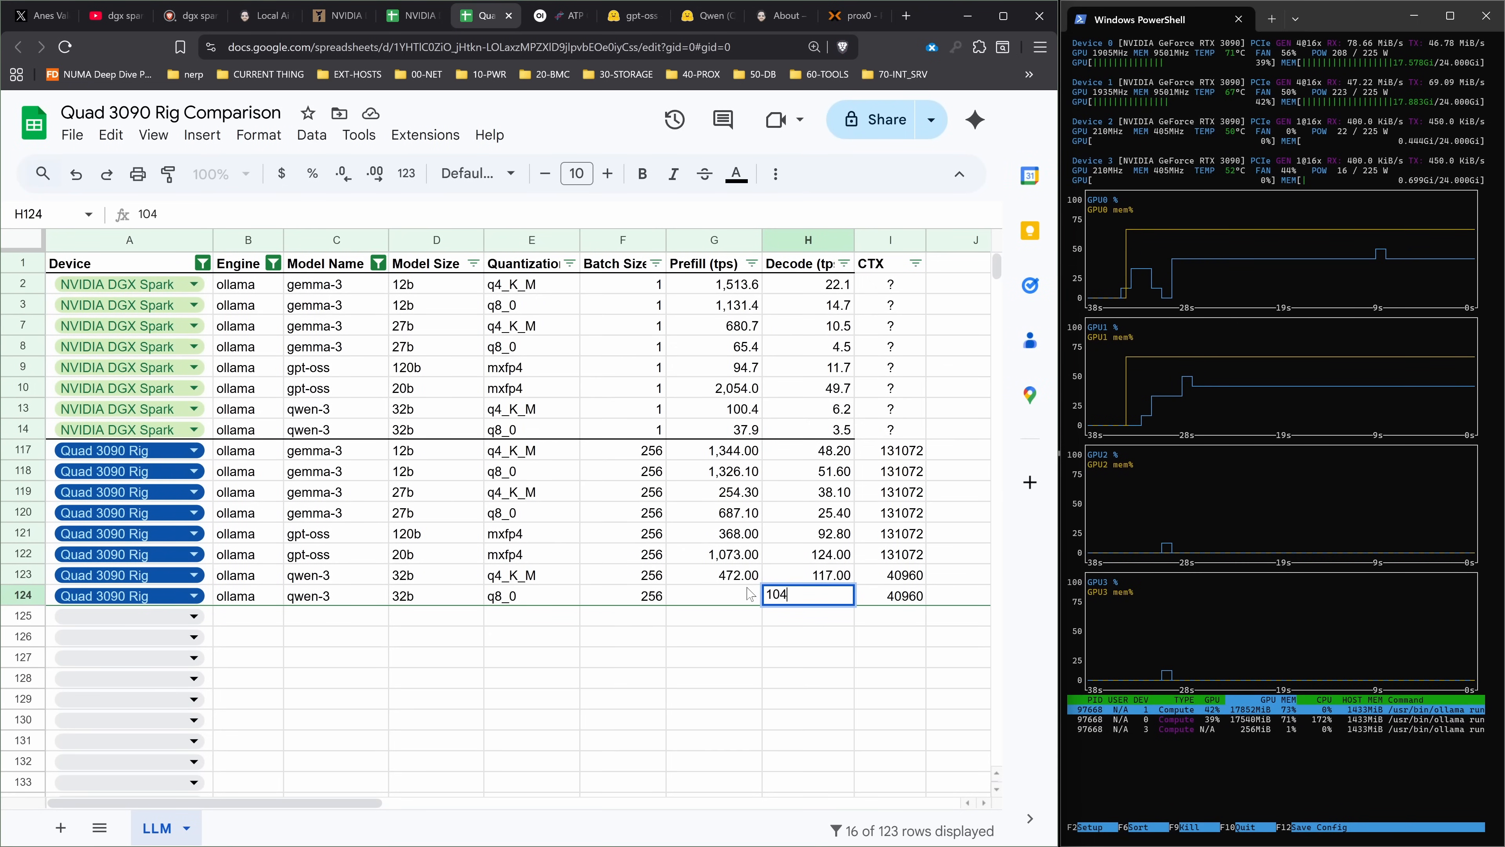
type("796.00")
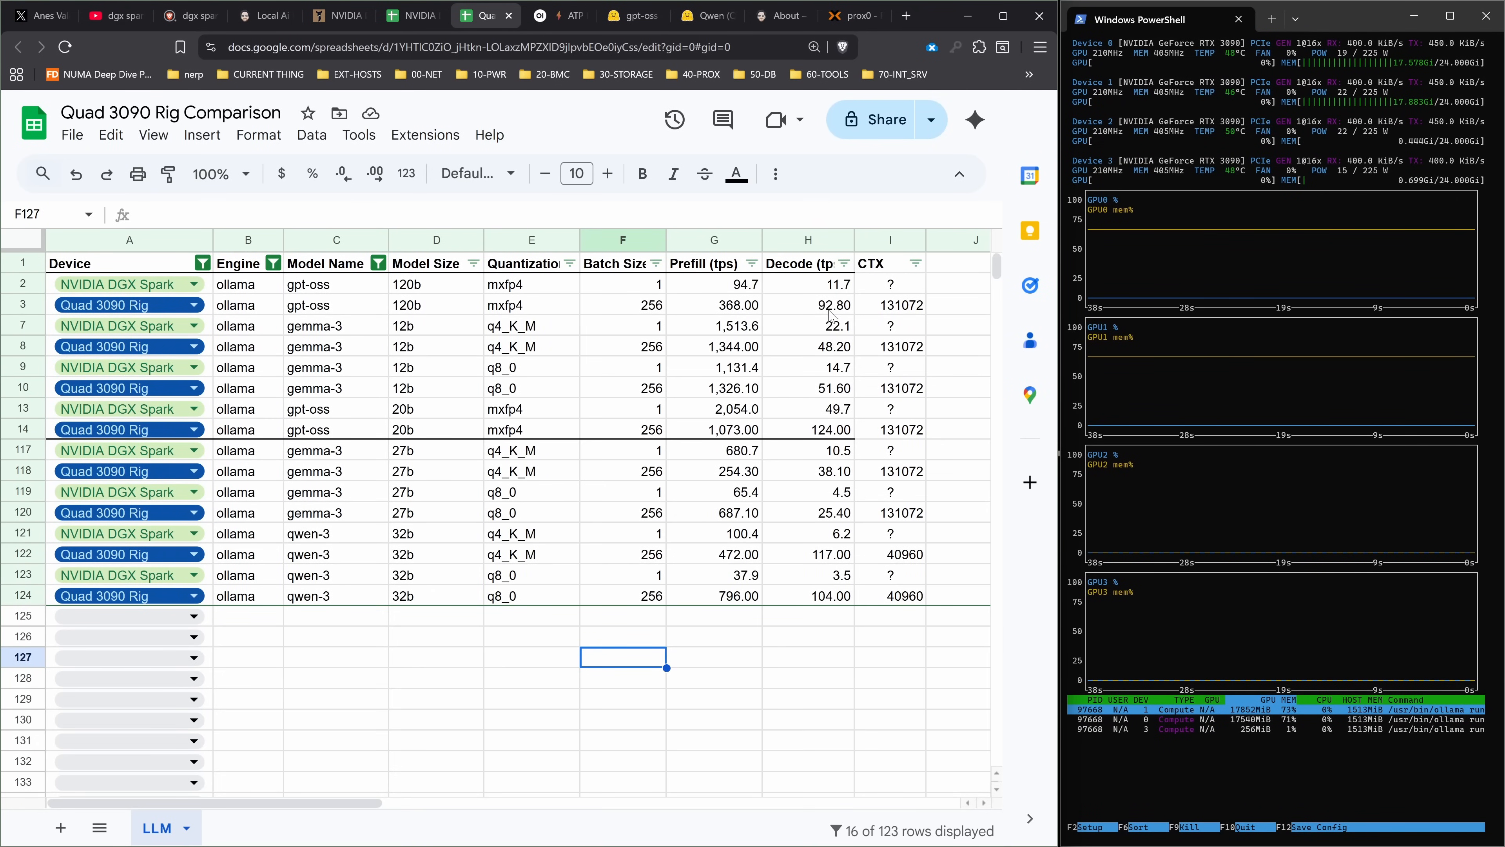
left_click(808, 346)
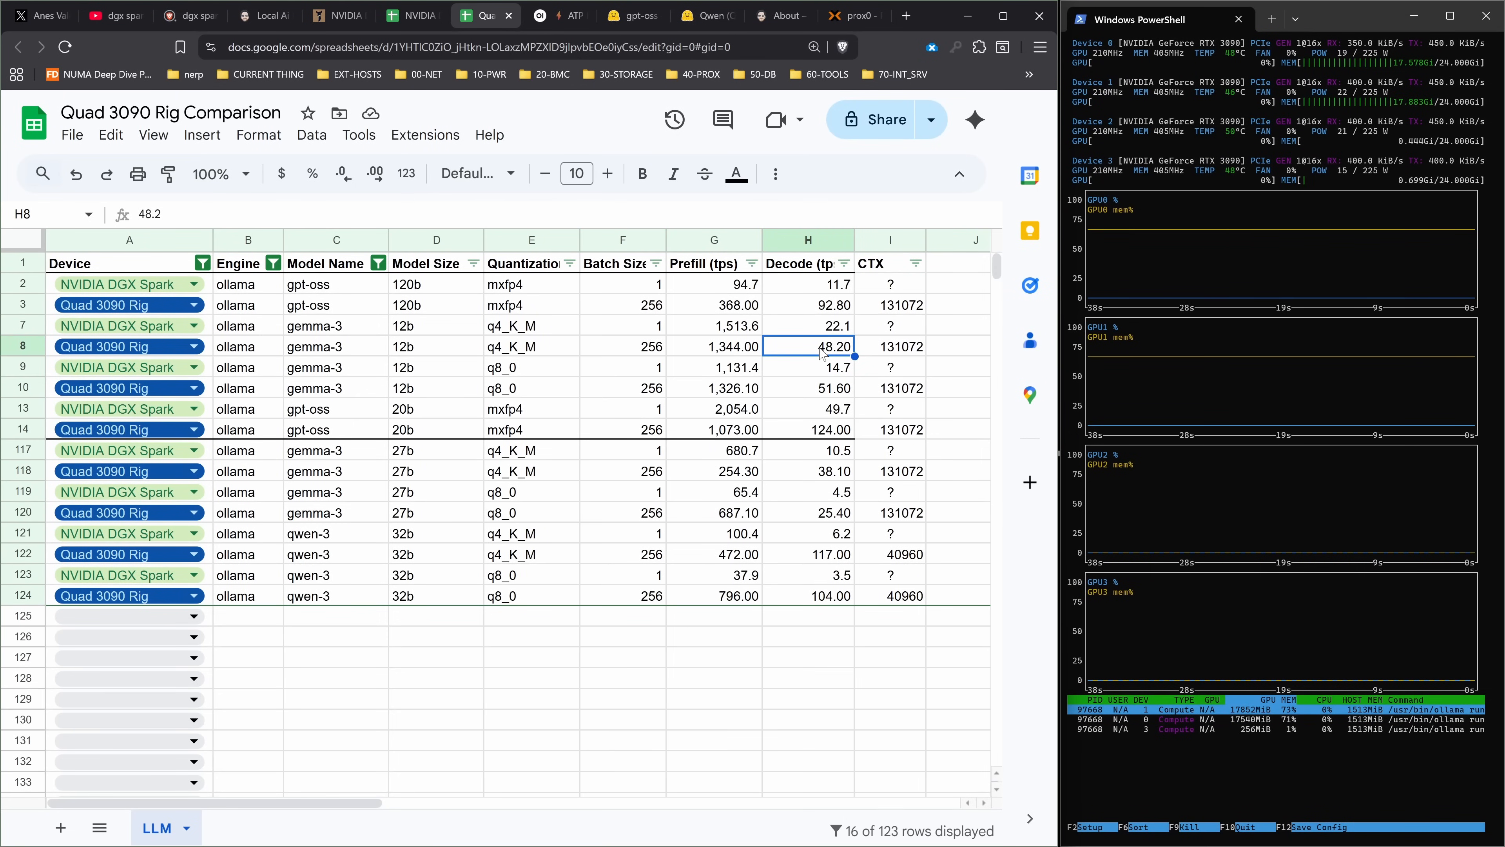
mouse_move(798, 354)
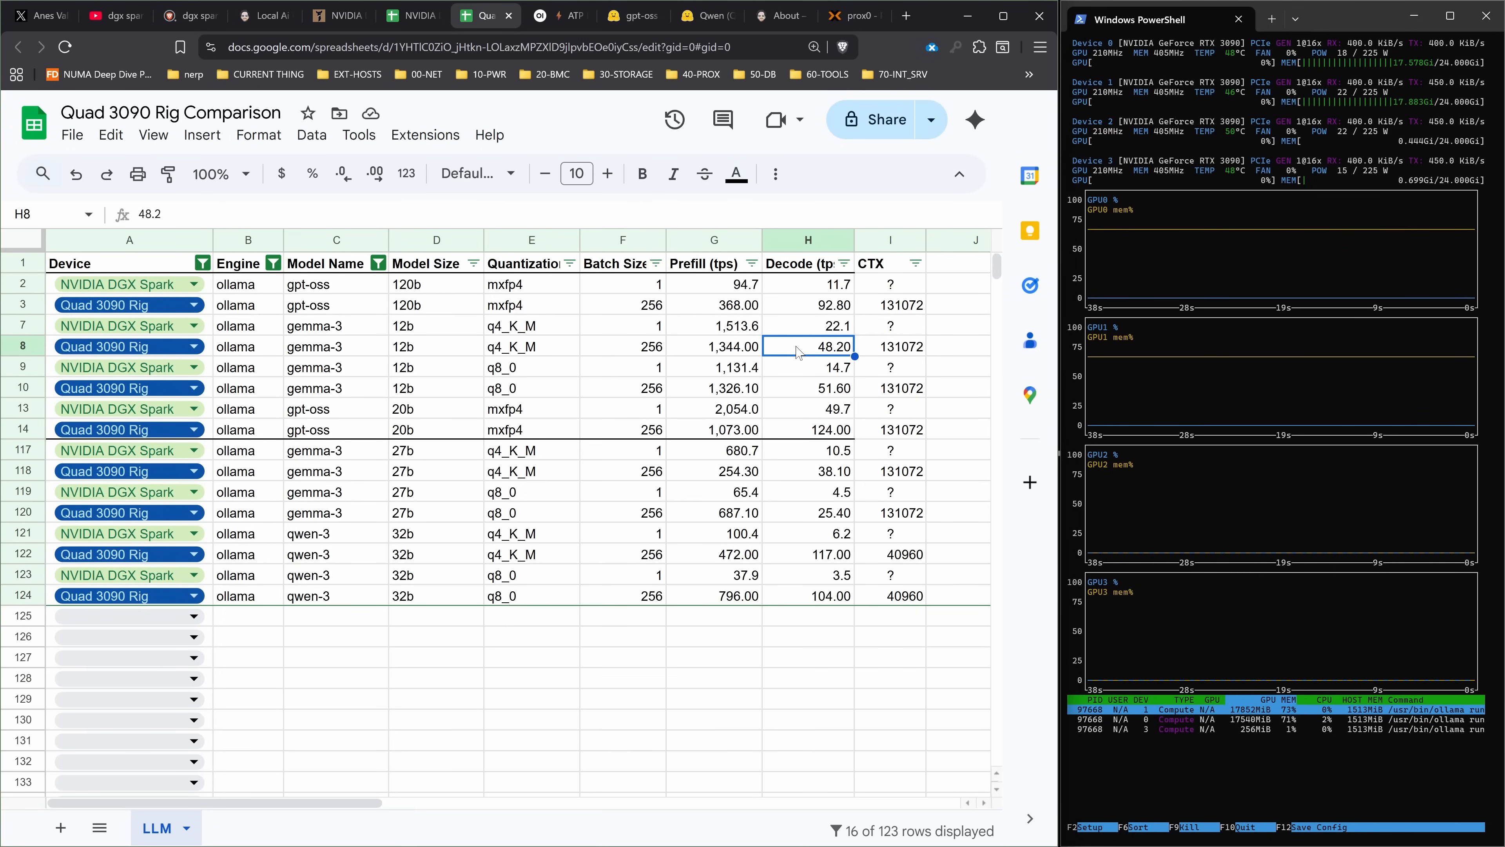
mouse_move(705, 349)
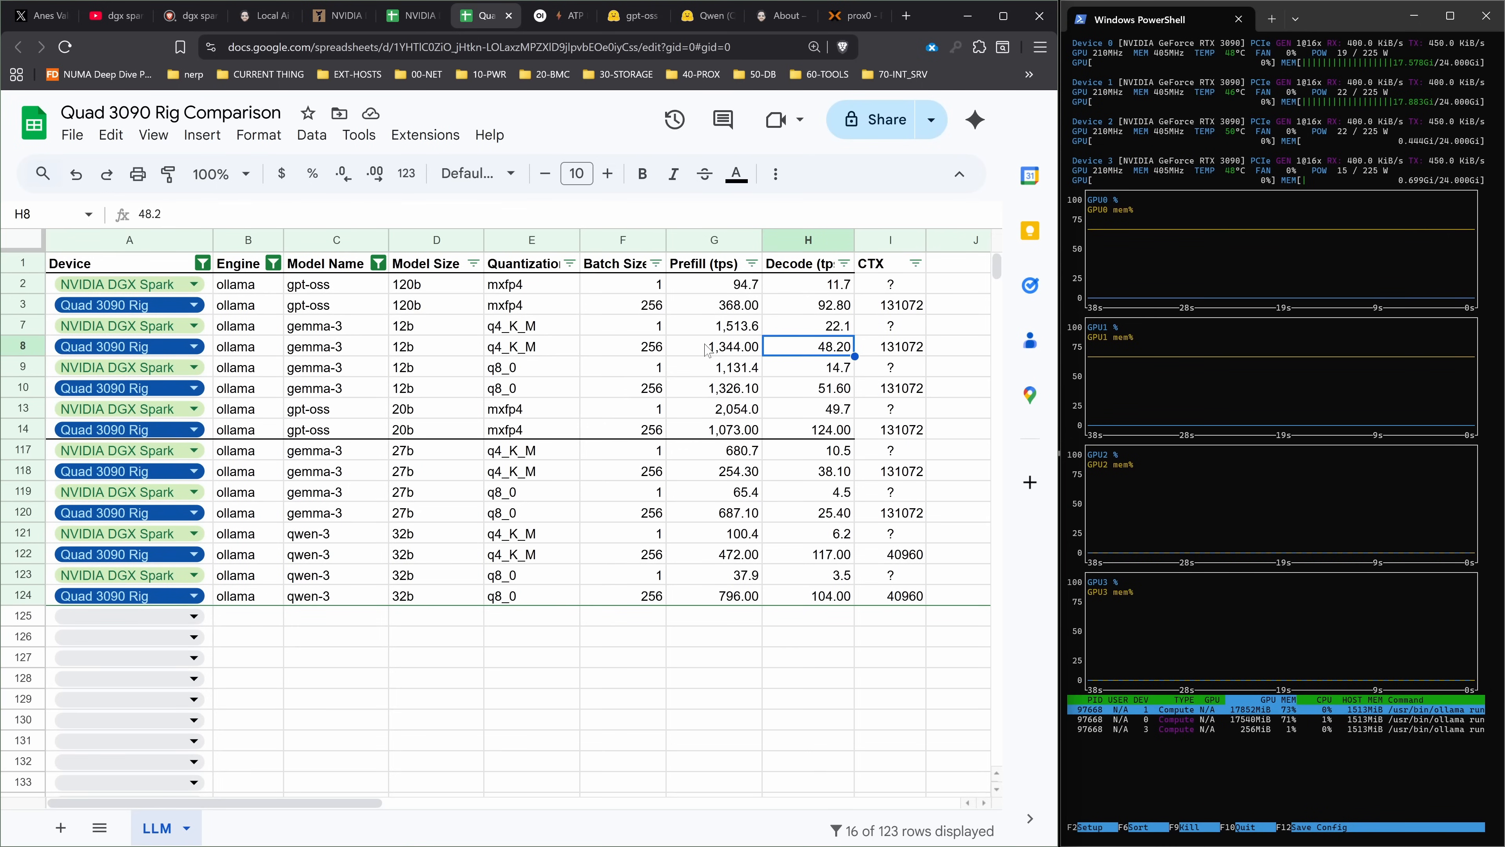
mouse_move(748, 336)
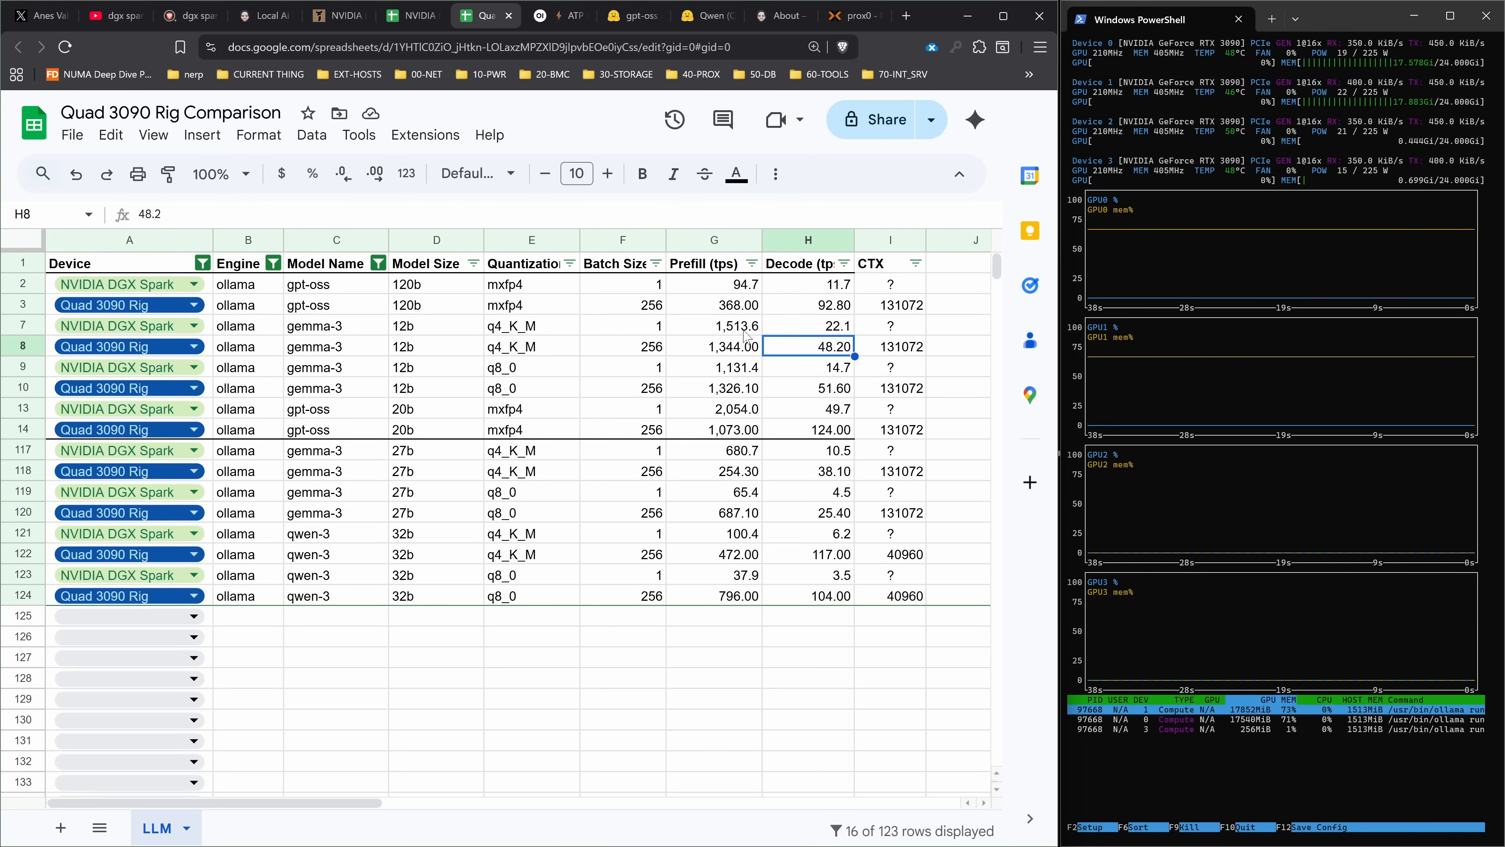
mouse_move(838, 388)
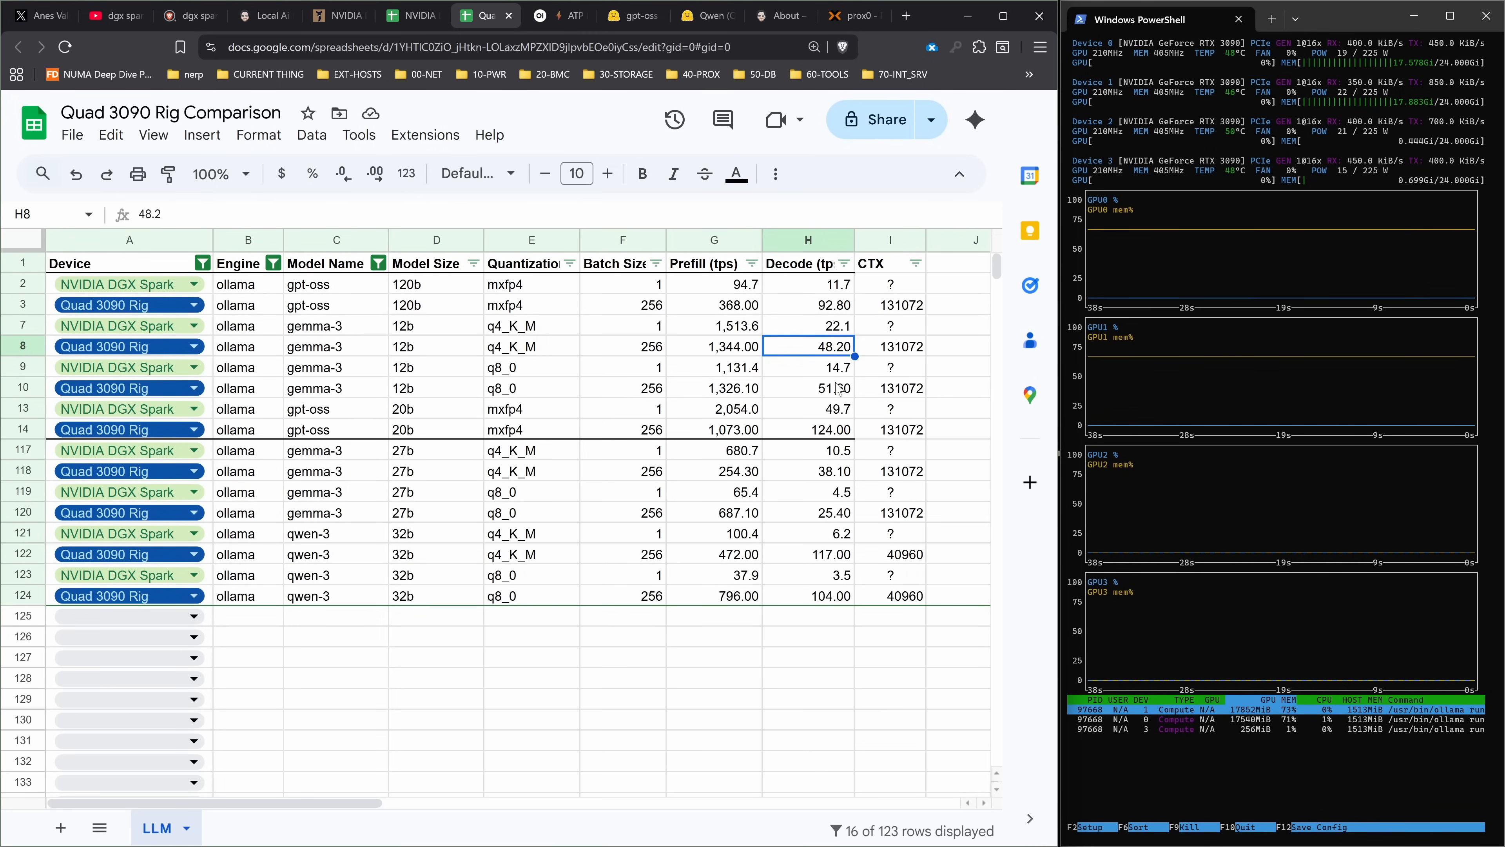
mouse_move(798, 395)
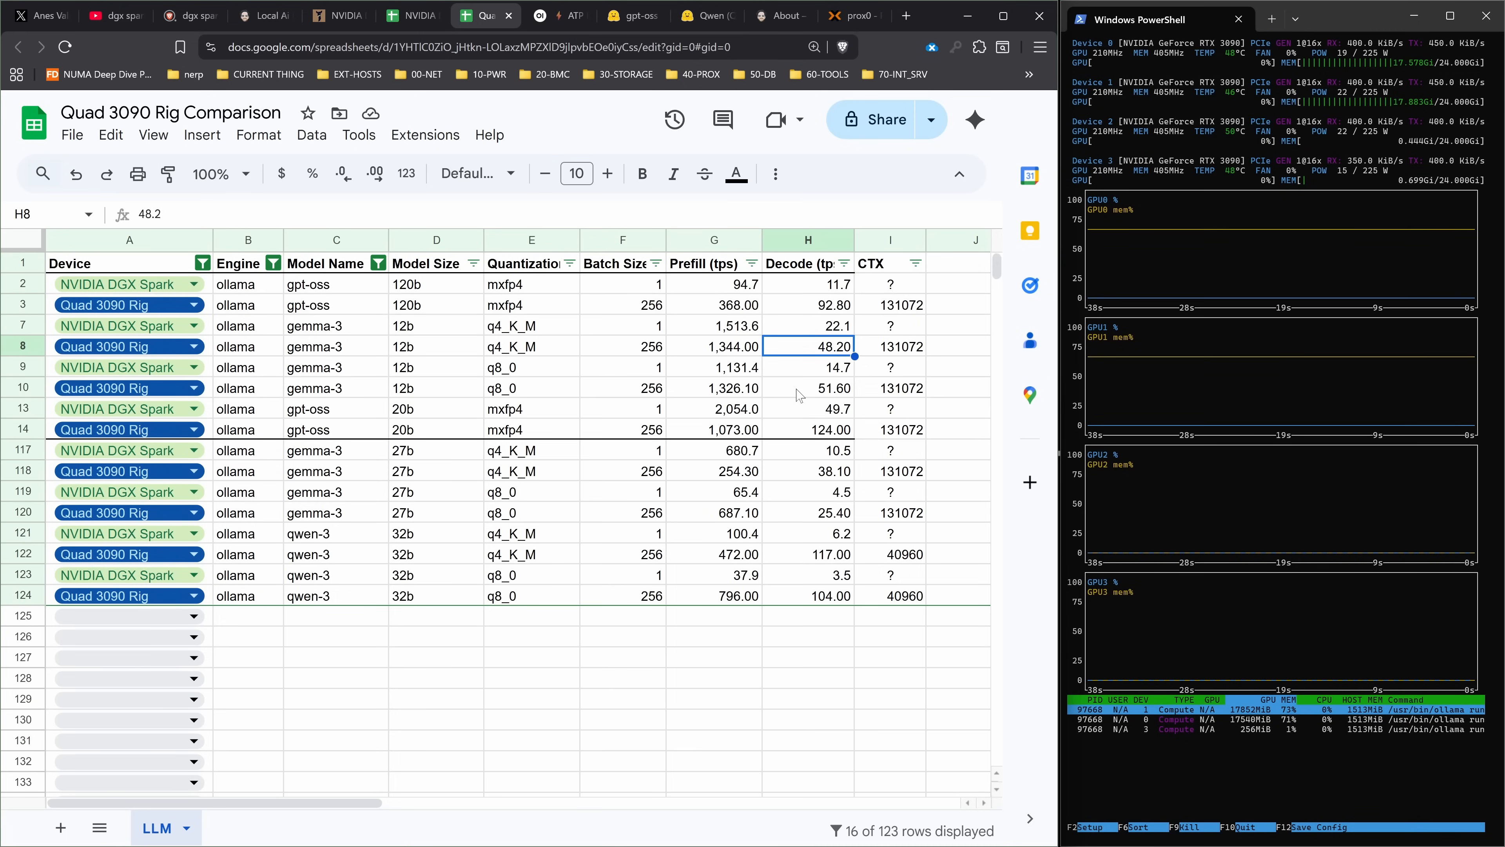
left_click(808, 388)
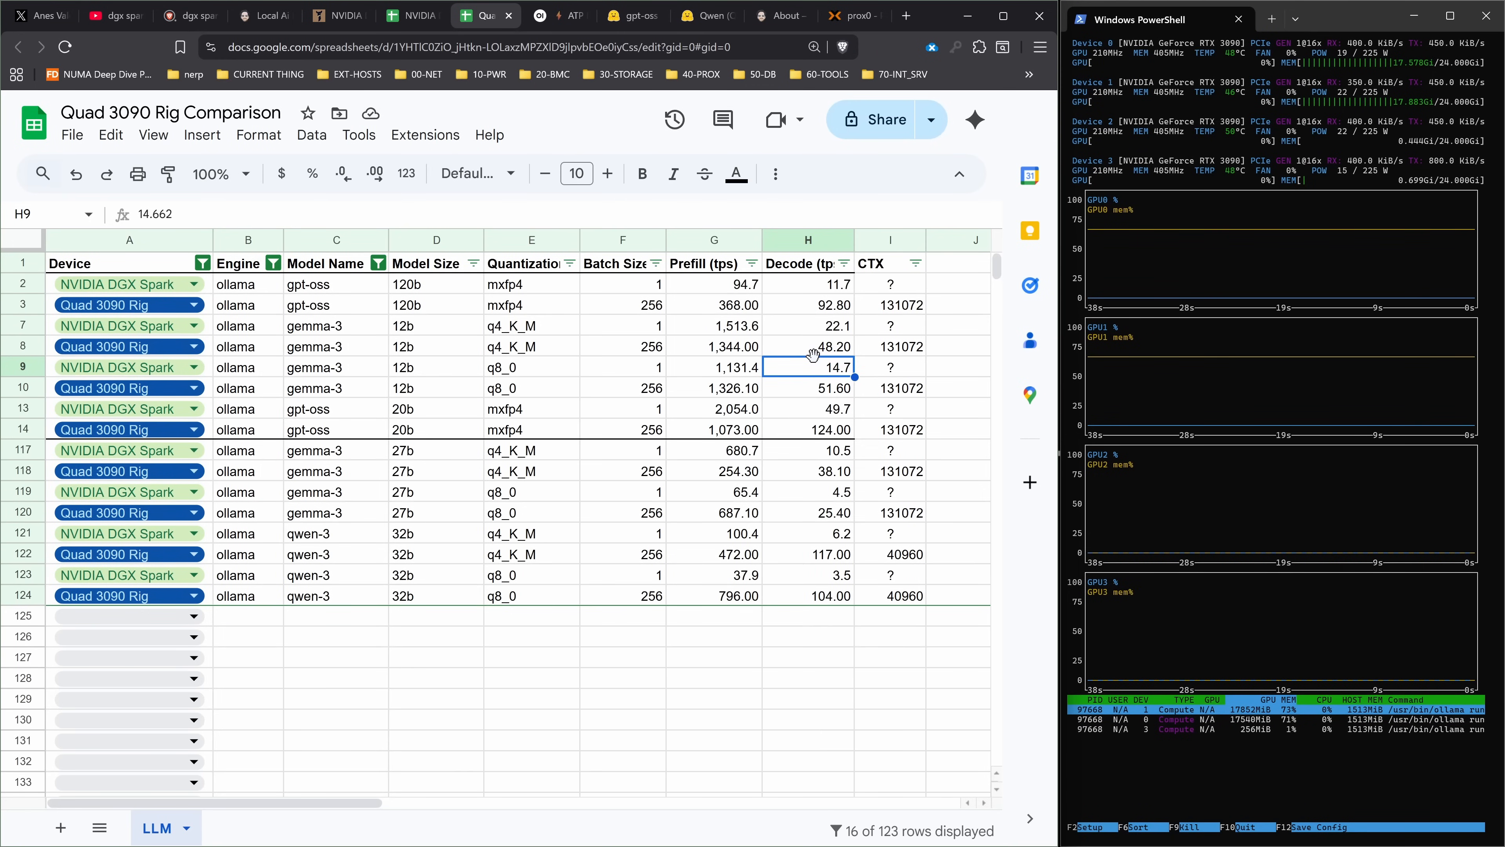
left_click(808, 388)
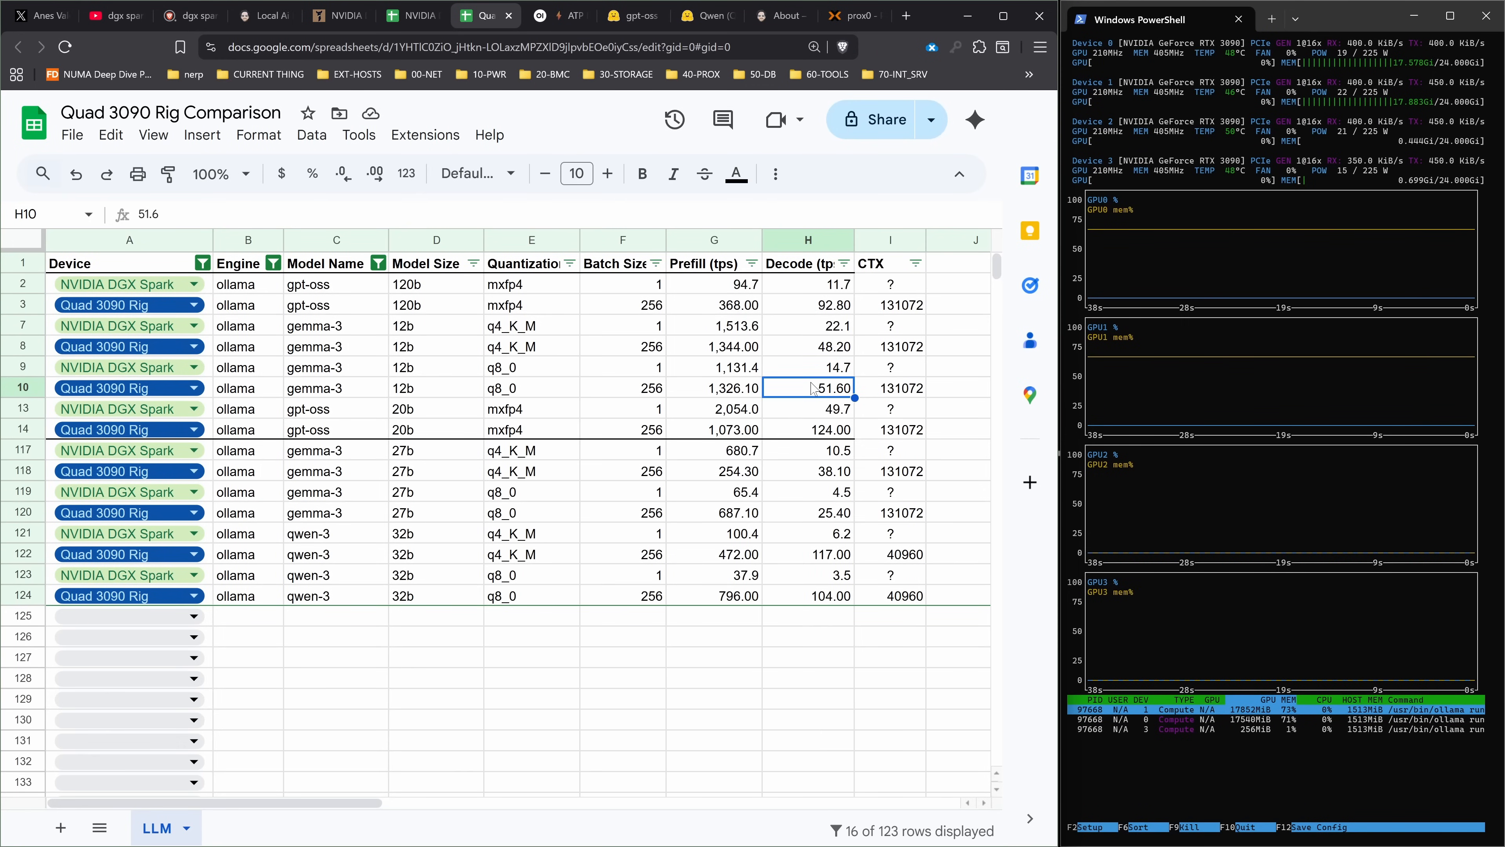
left_click(714, 388)
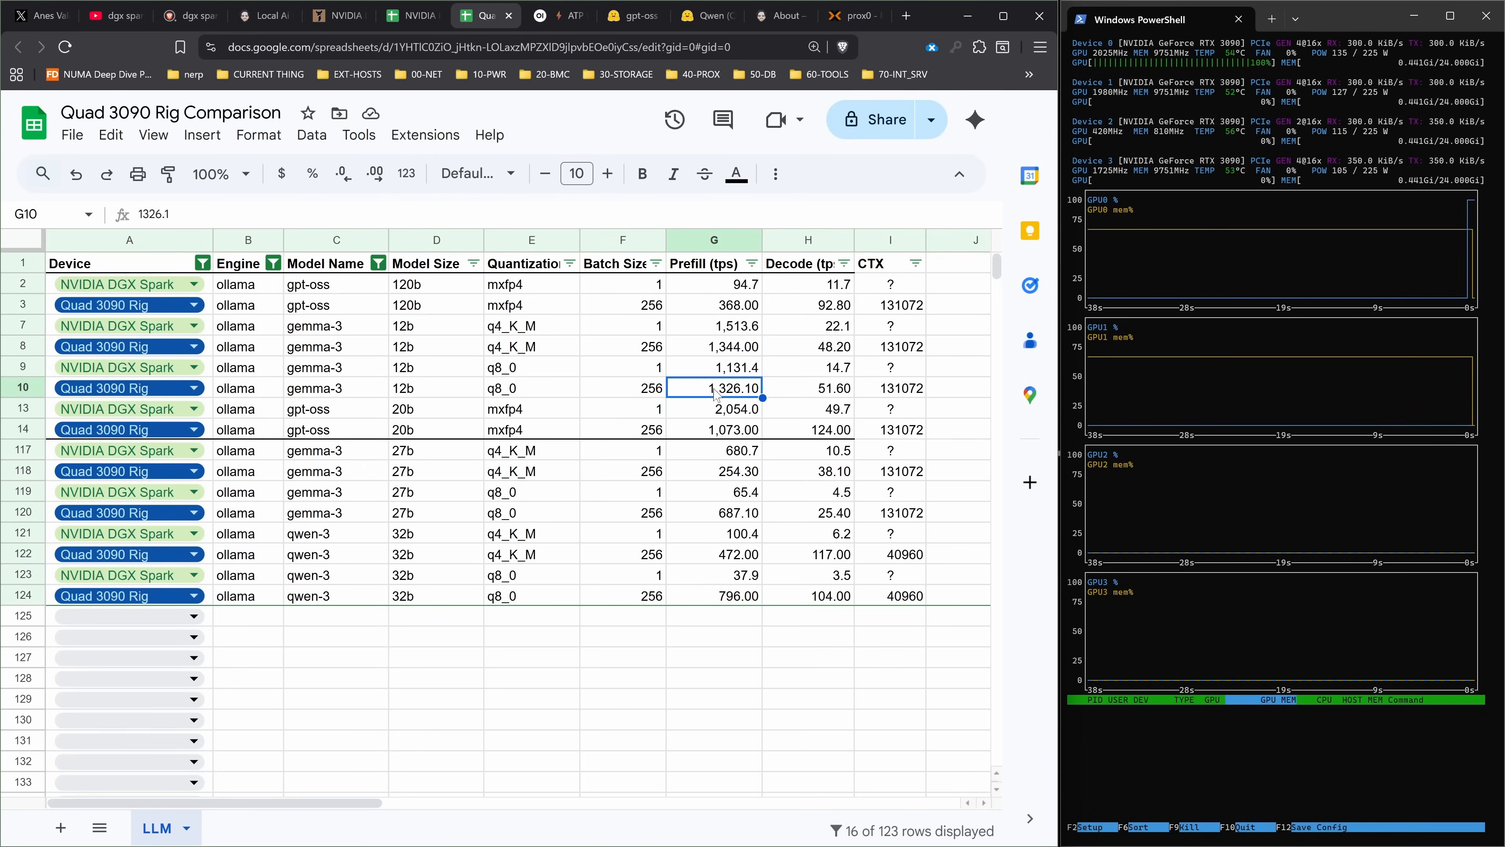
left_click(713, 367)
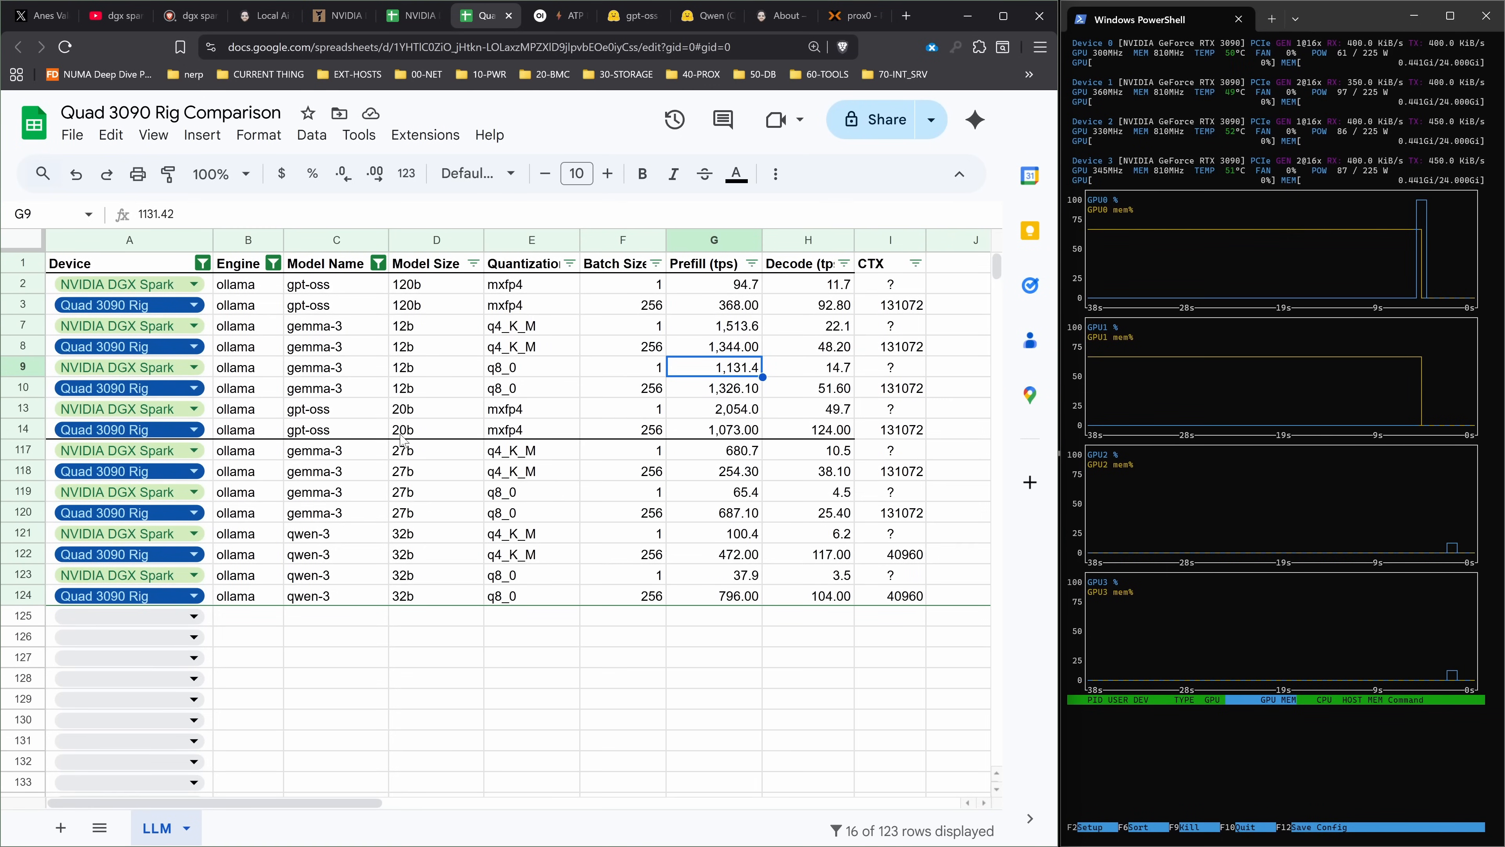
left_click(437, 429)
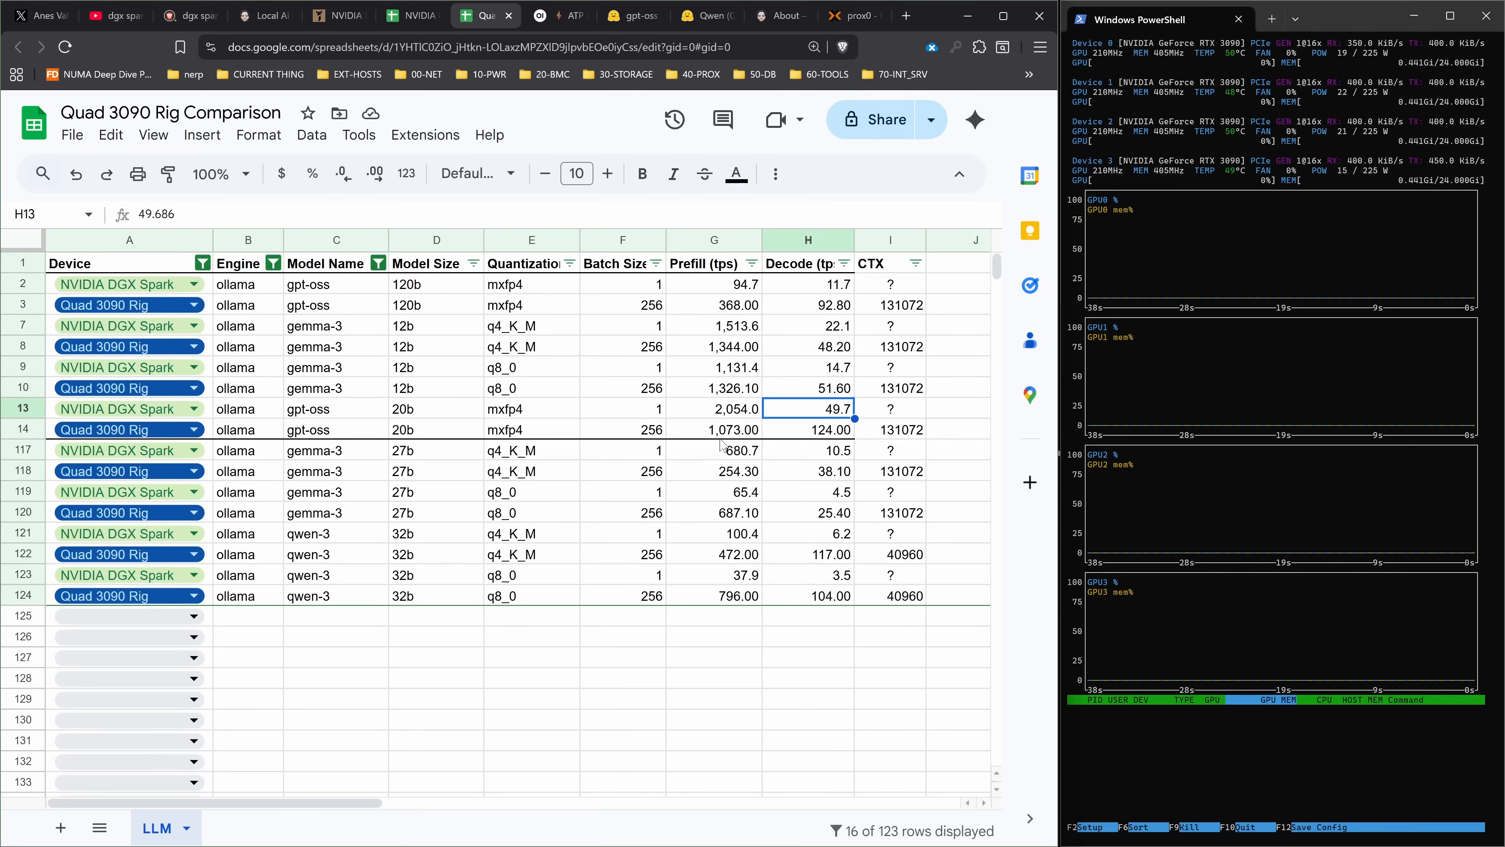
left_click(713, 429)
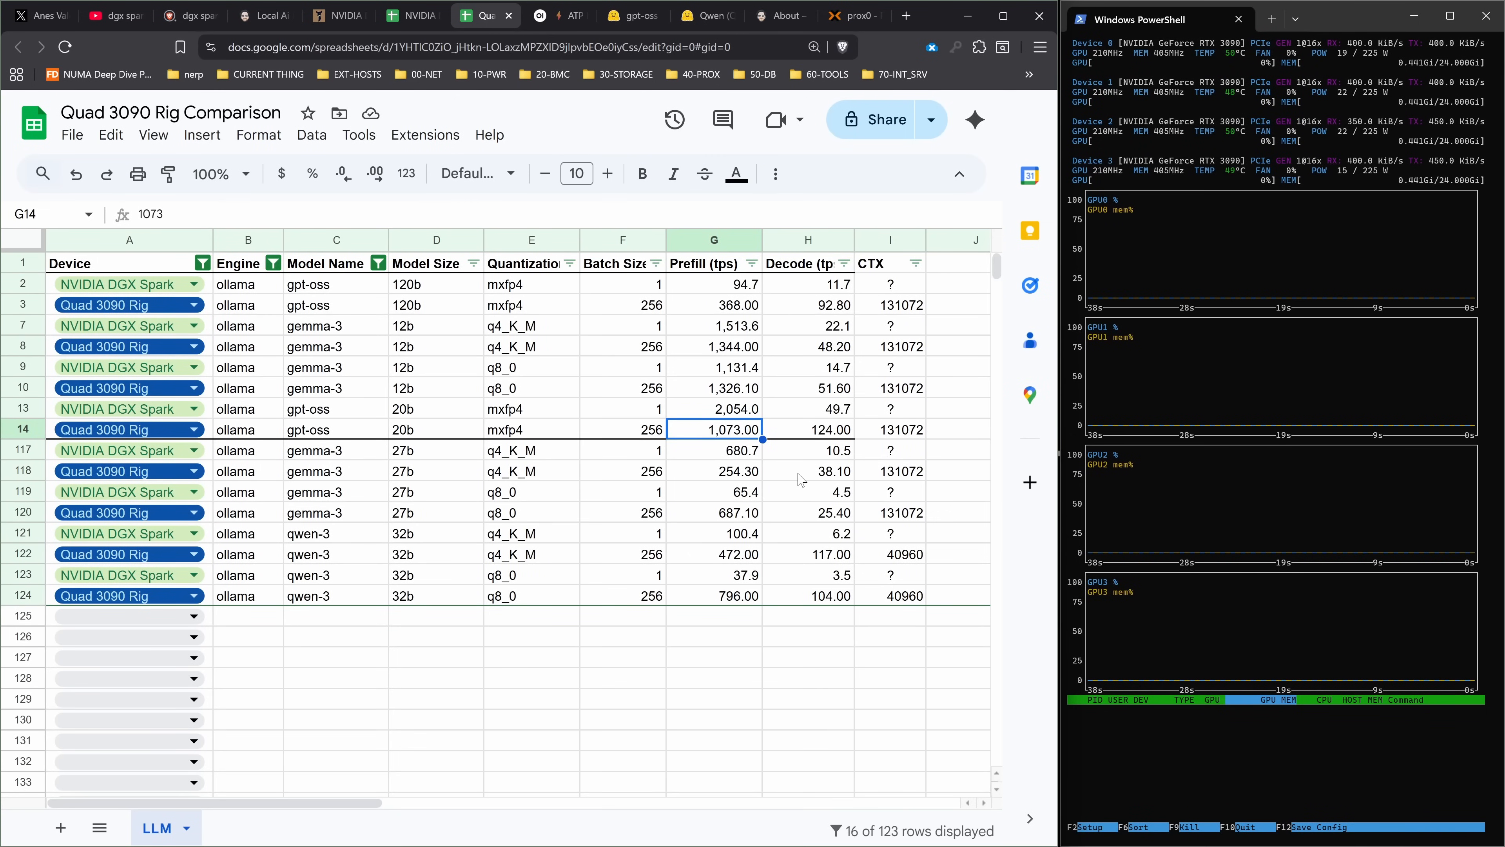
left_click(808, 470)
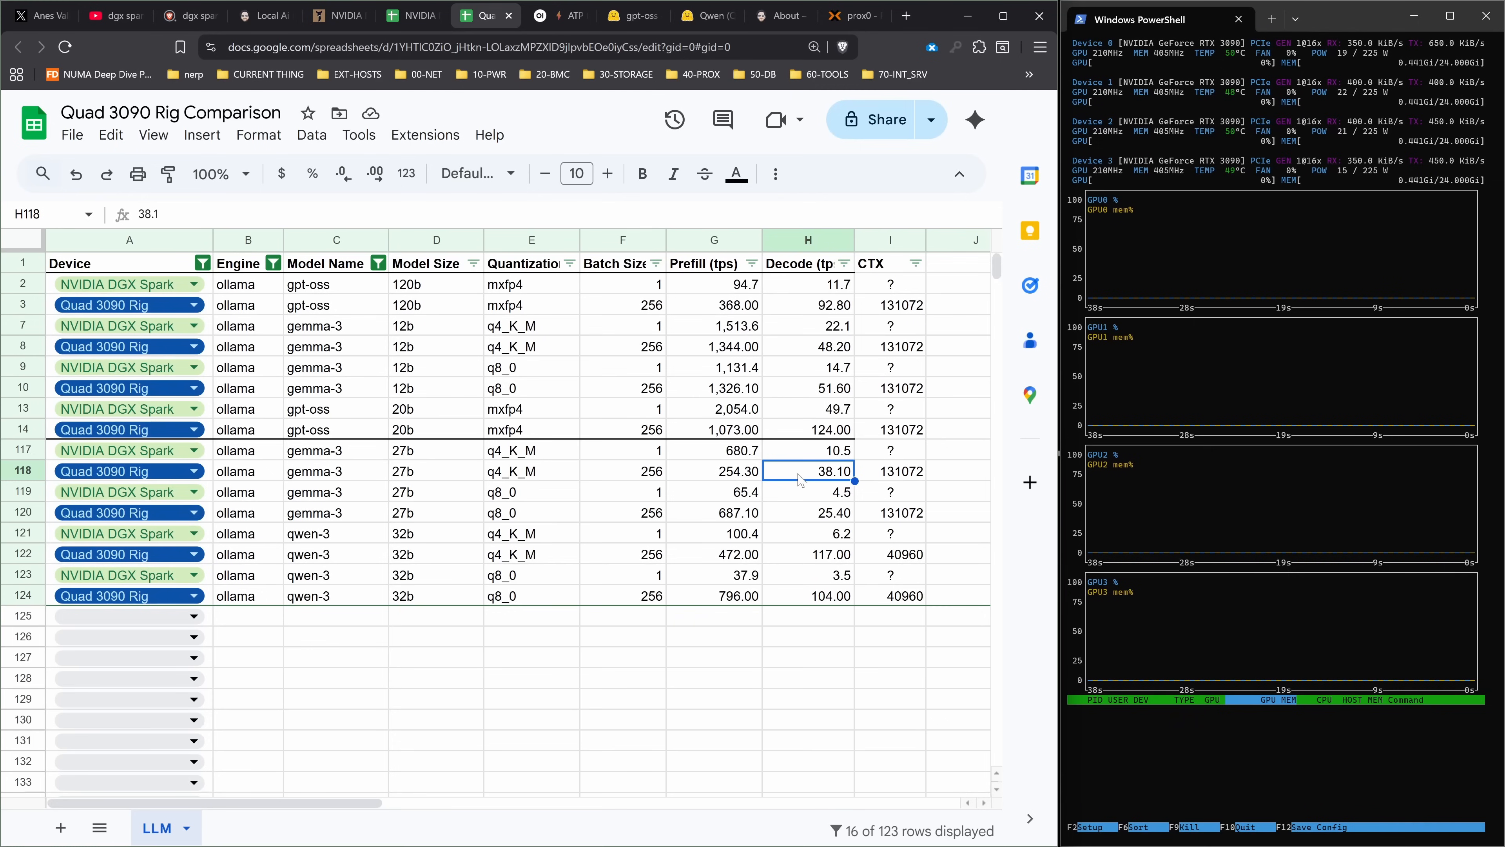
left_click(808, 512)
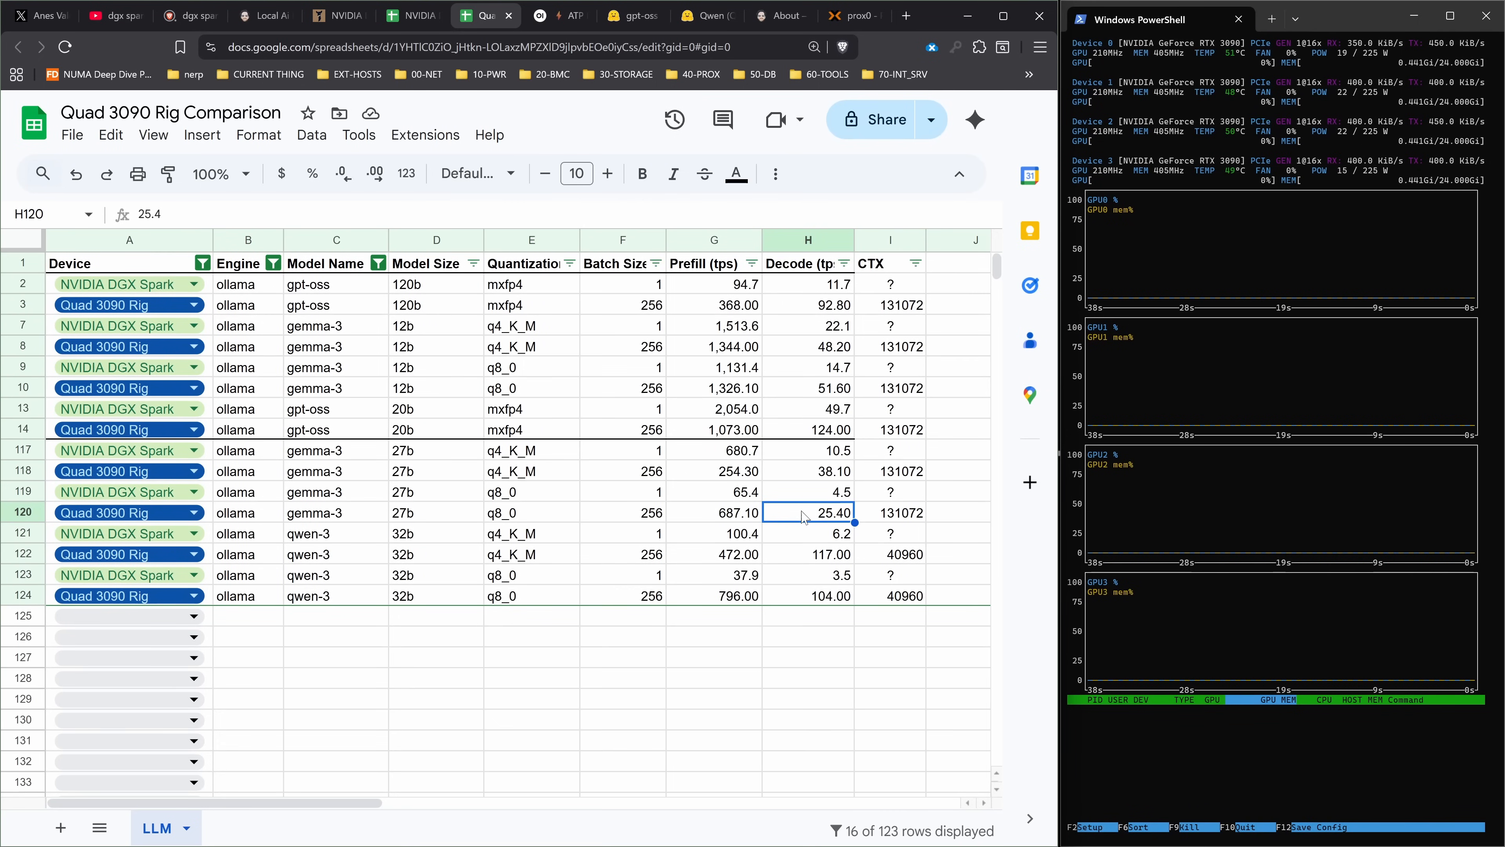
left_click(808, 533)
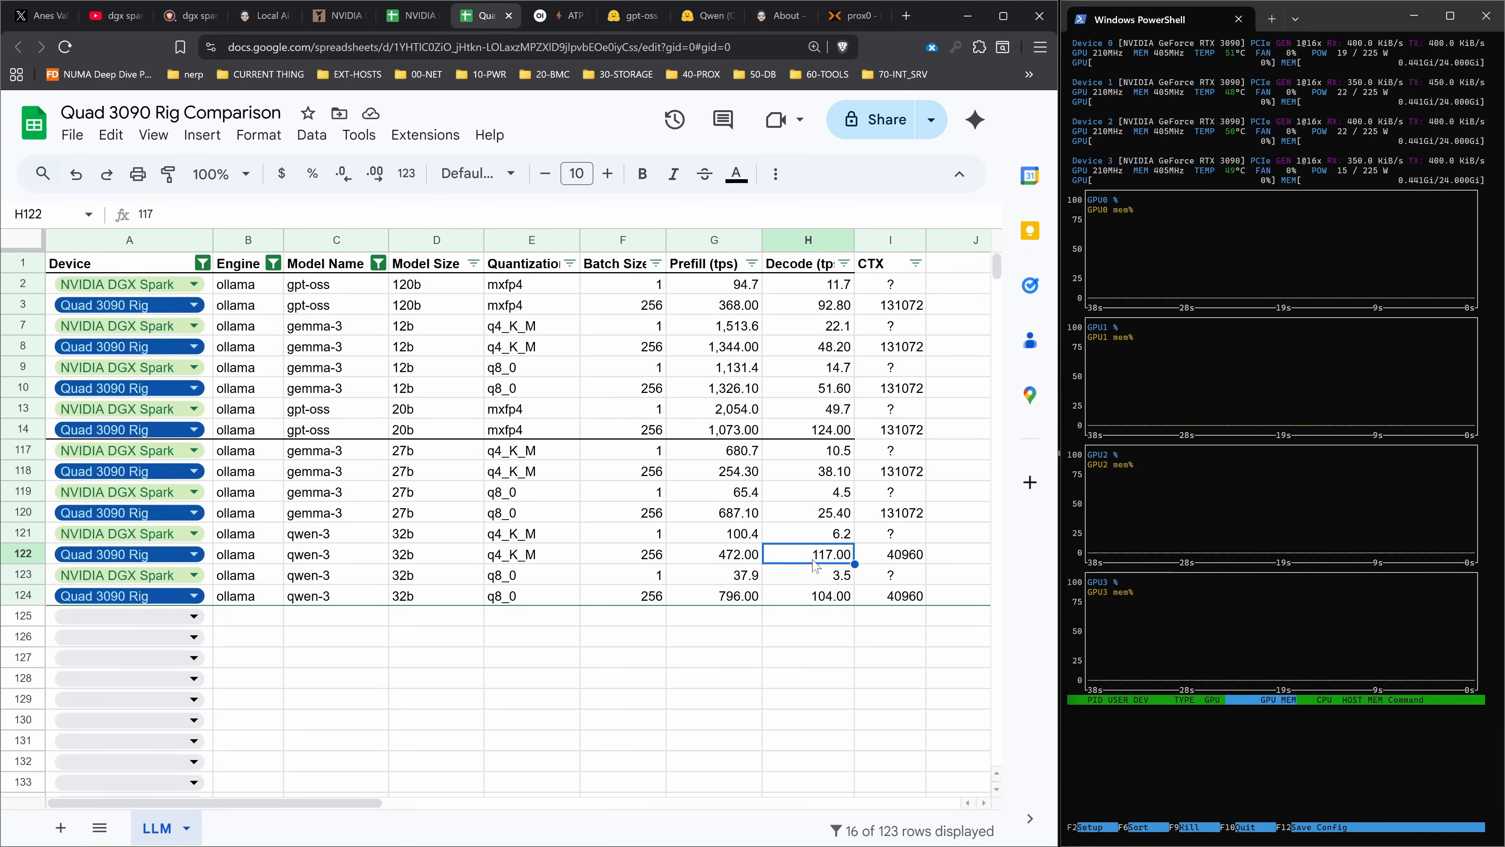
mouse_move(723, 548)
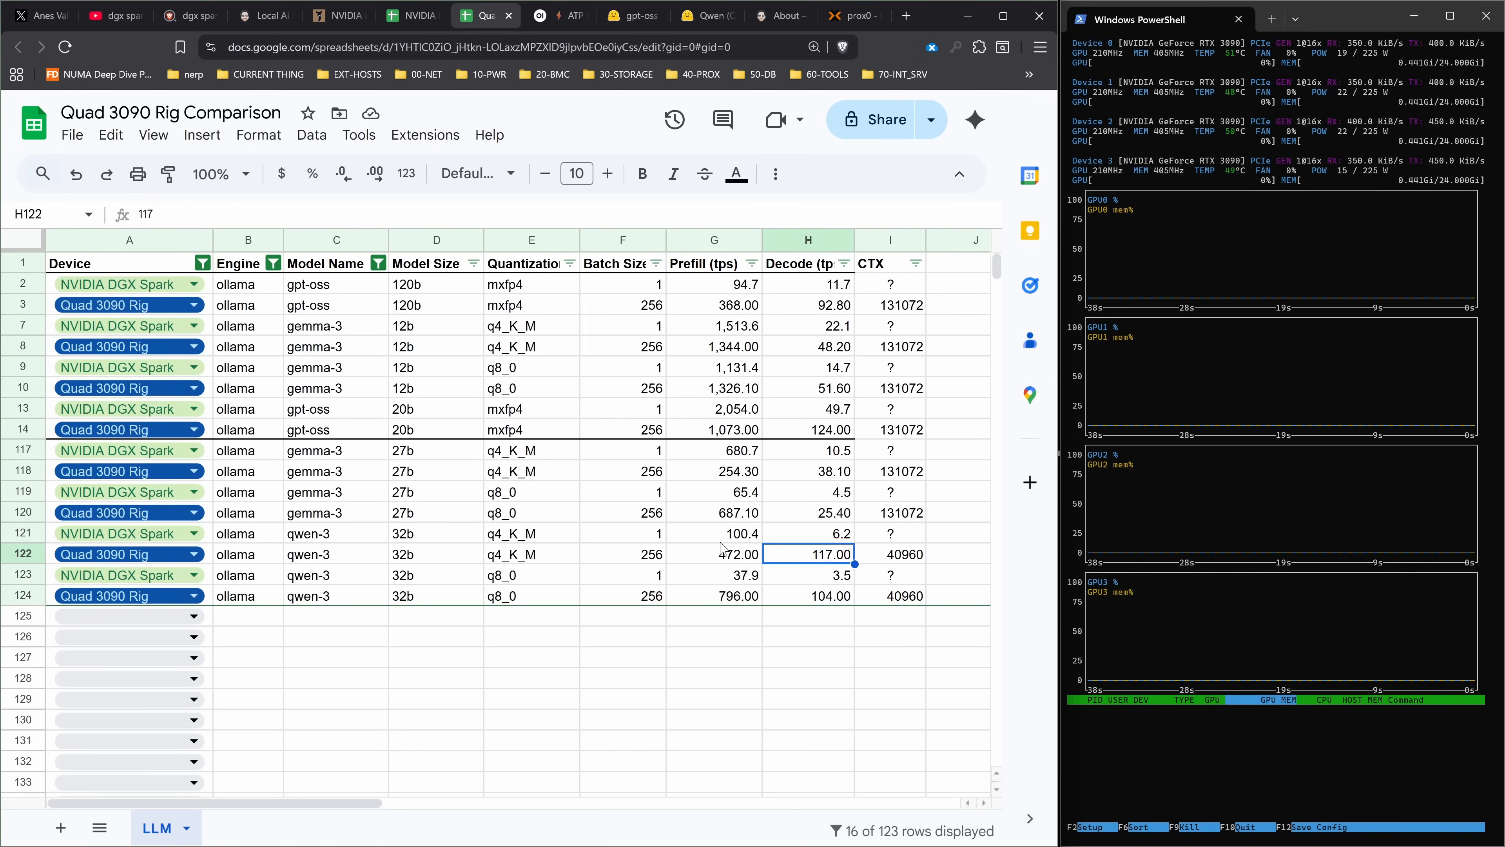
left_click(714, 554)
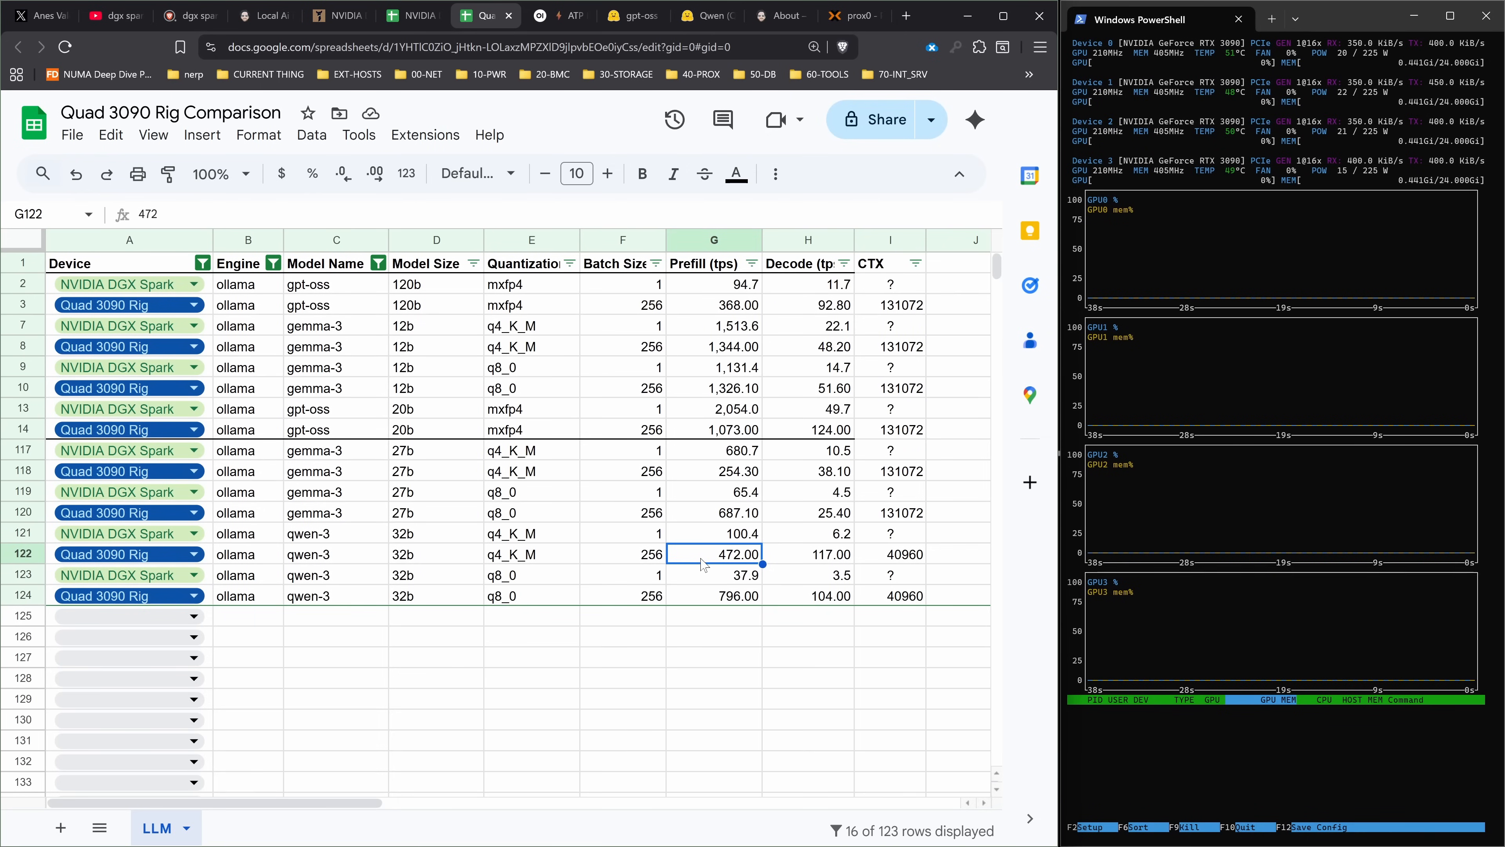
left_click(807, 595)
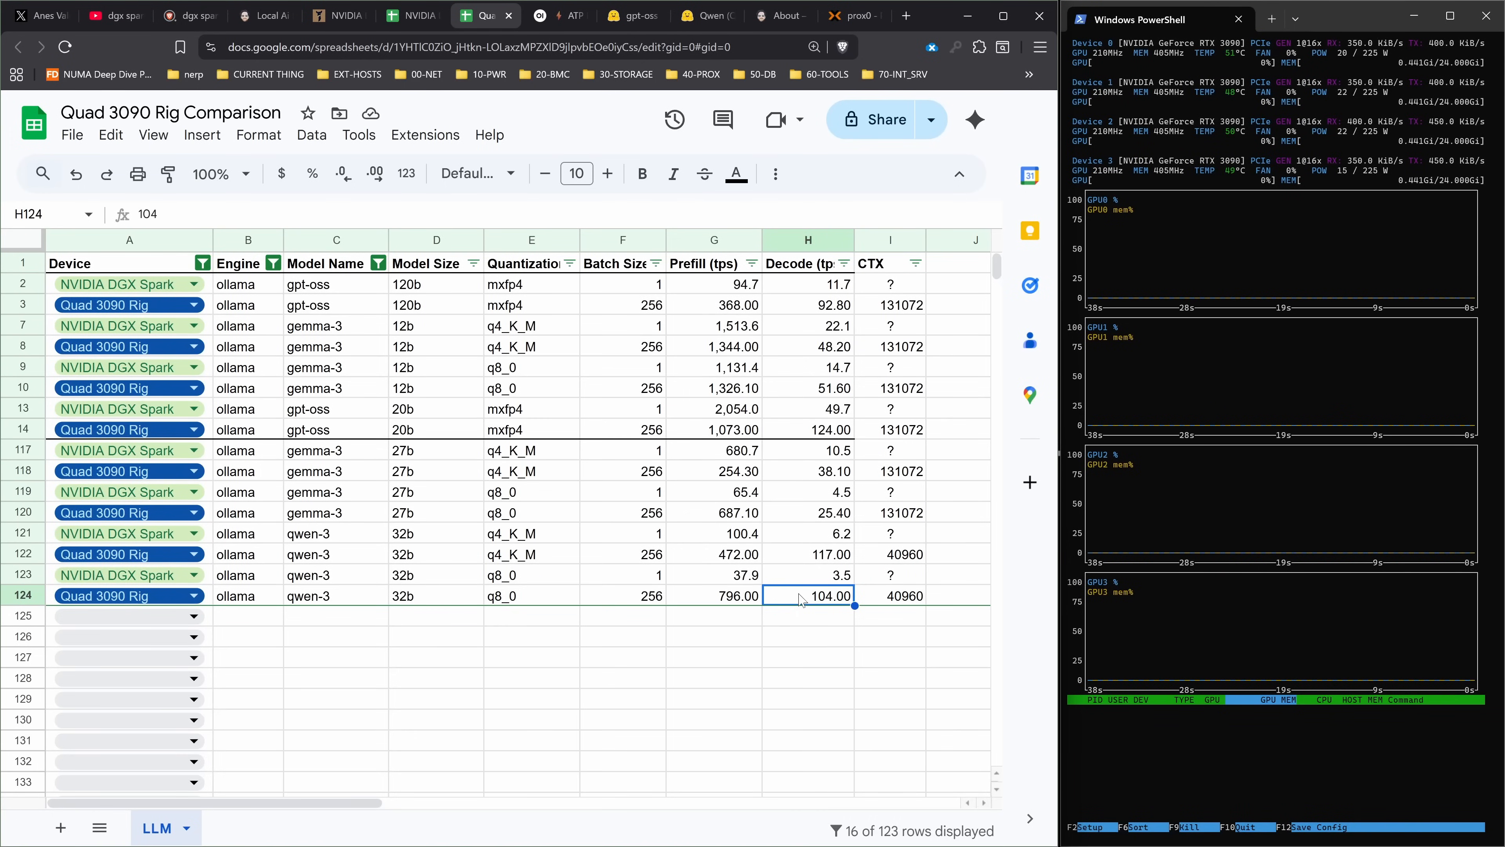
- Move from the Hugging Face gpt-oss page to the Digital Spaceport about page's sponsorship note
left_click(631, 15)
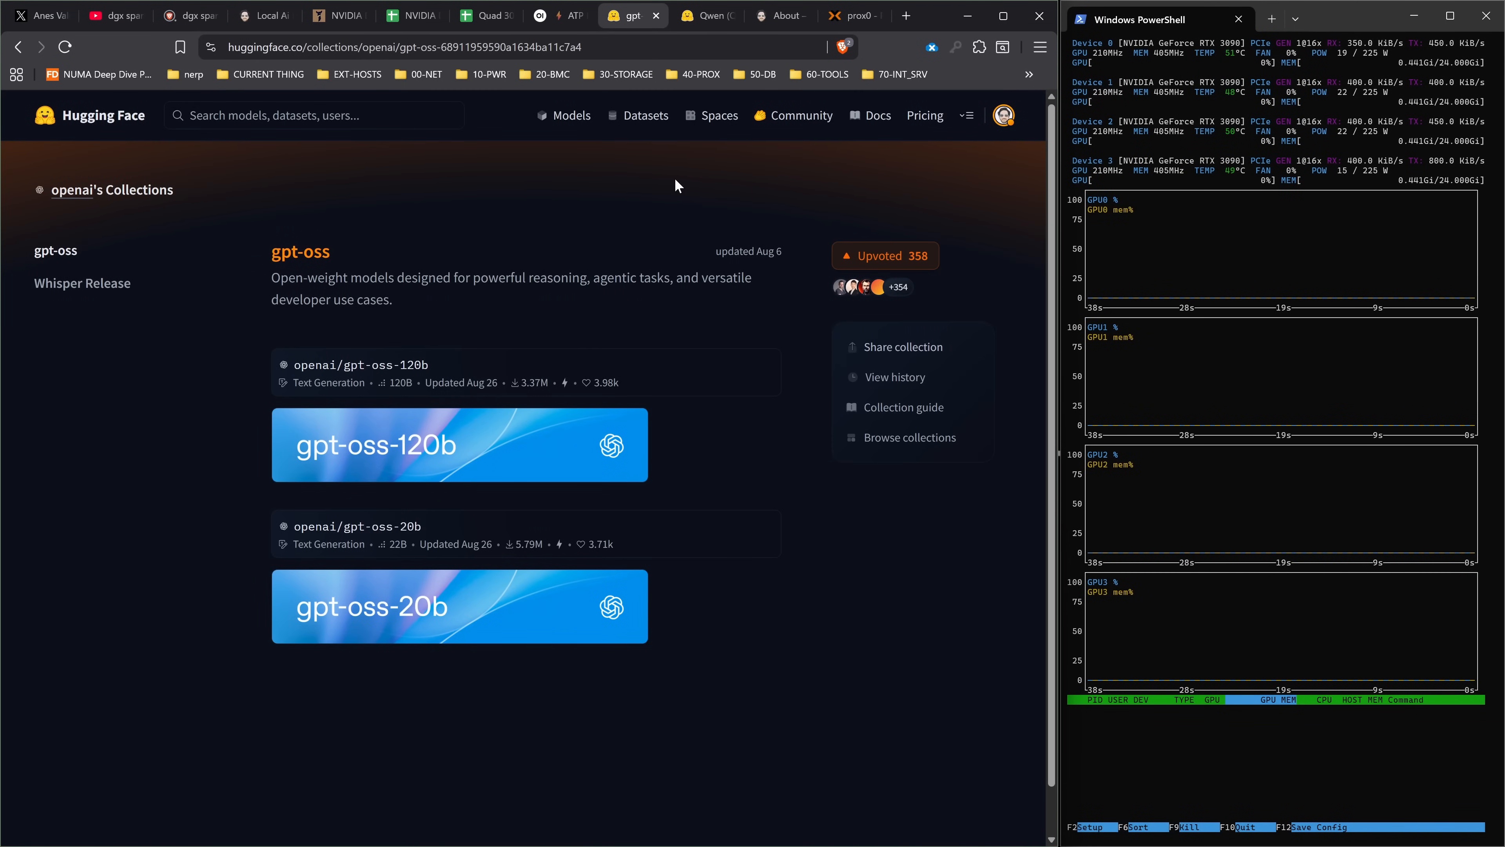
left_click(773, 16)
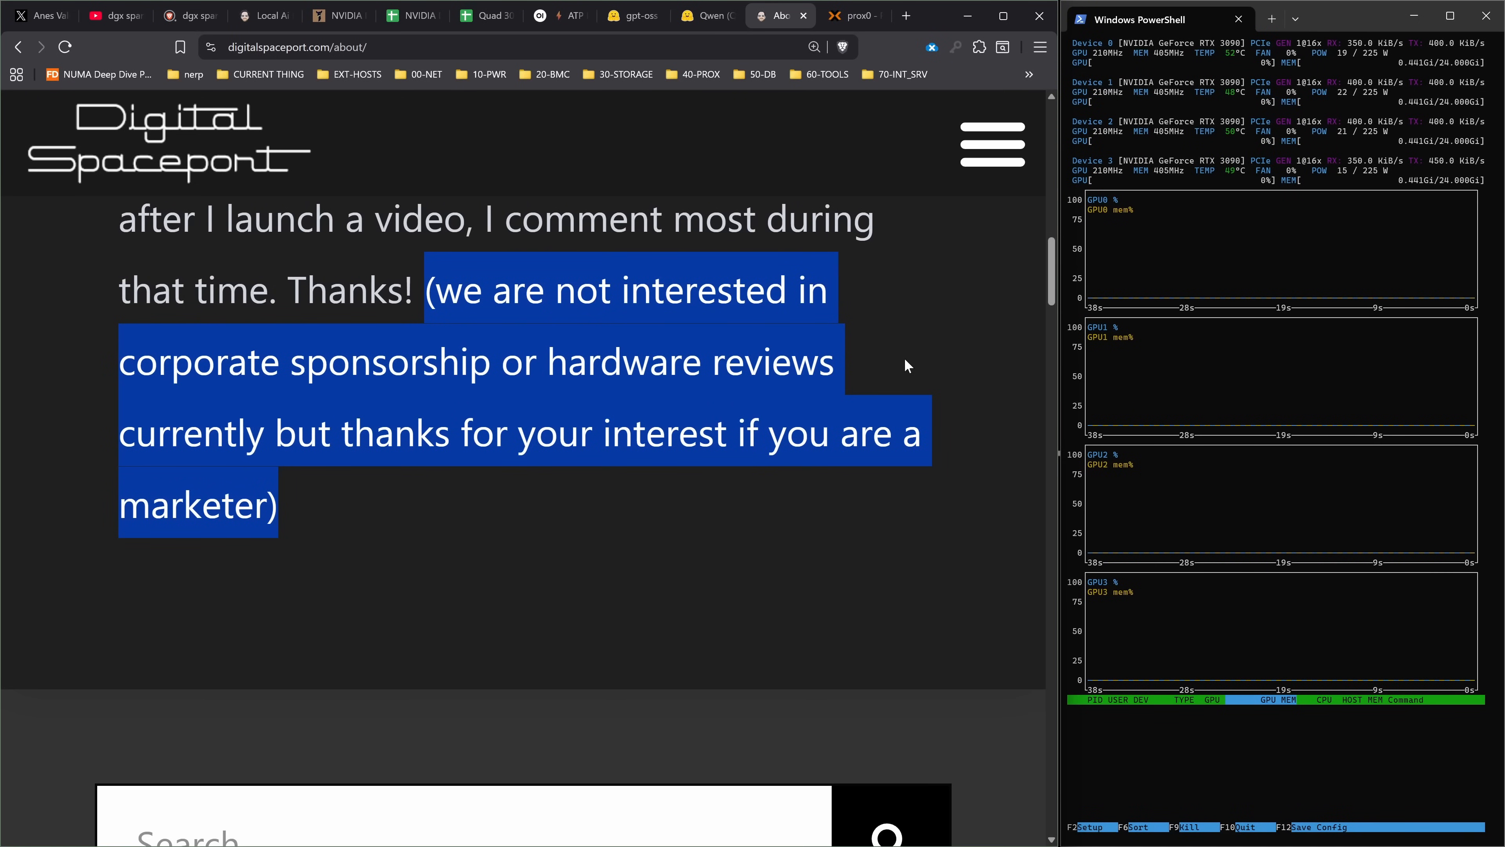